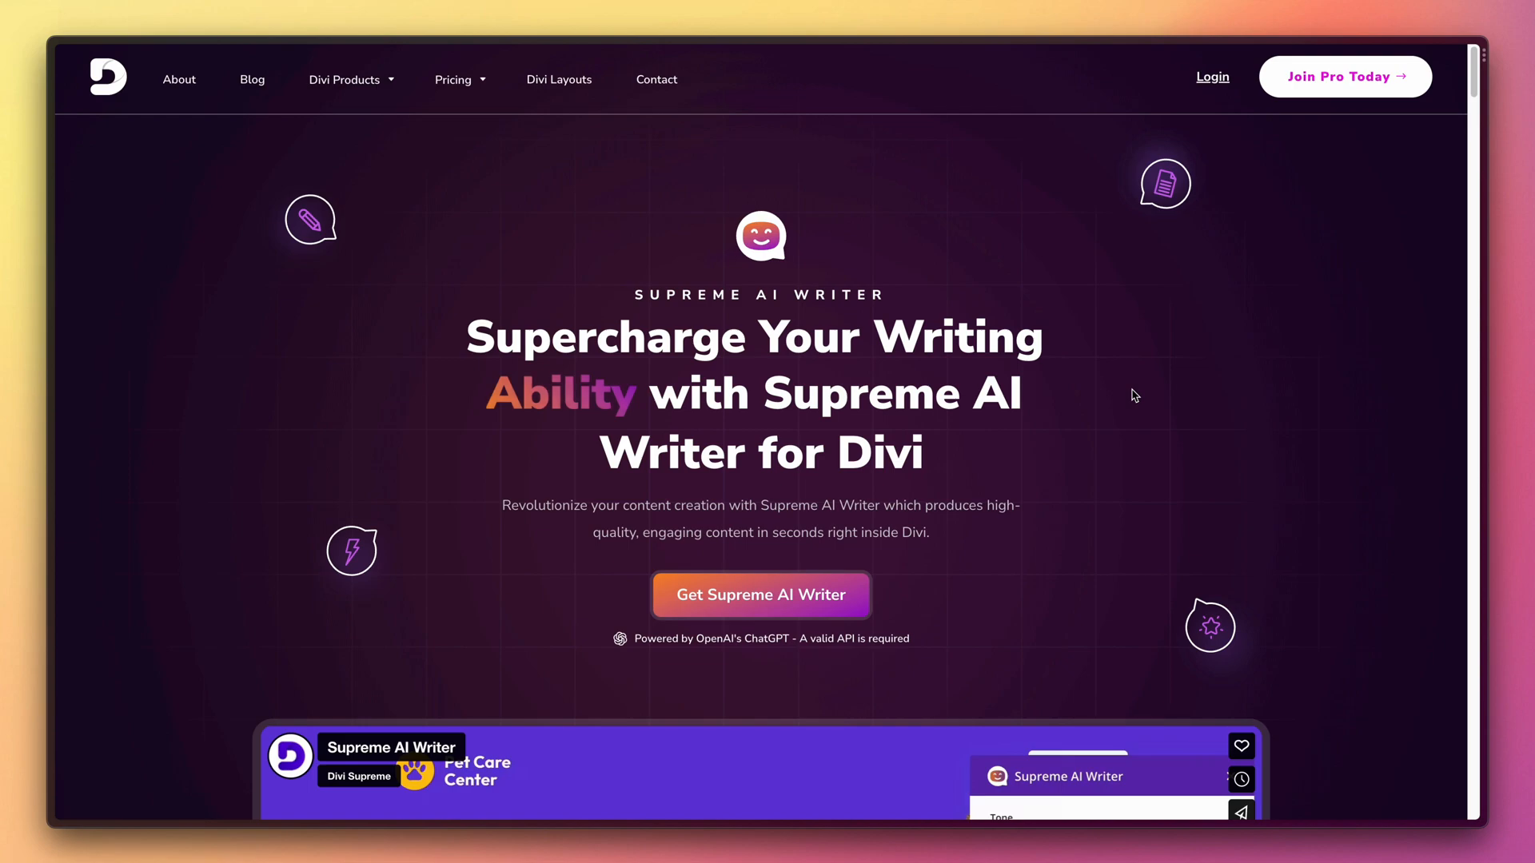
Step: Browse the Divi Supreme site down to the Supreme AI Writer pricing plans
{"action": "scroll", "scroll_direction": "down", "scroll_amount": 3}
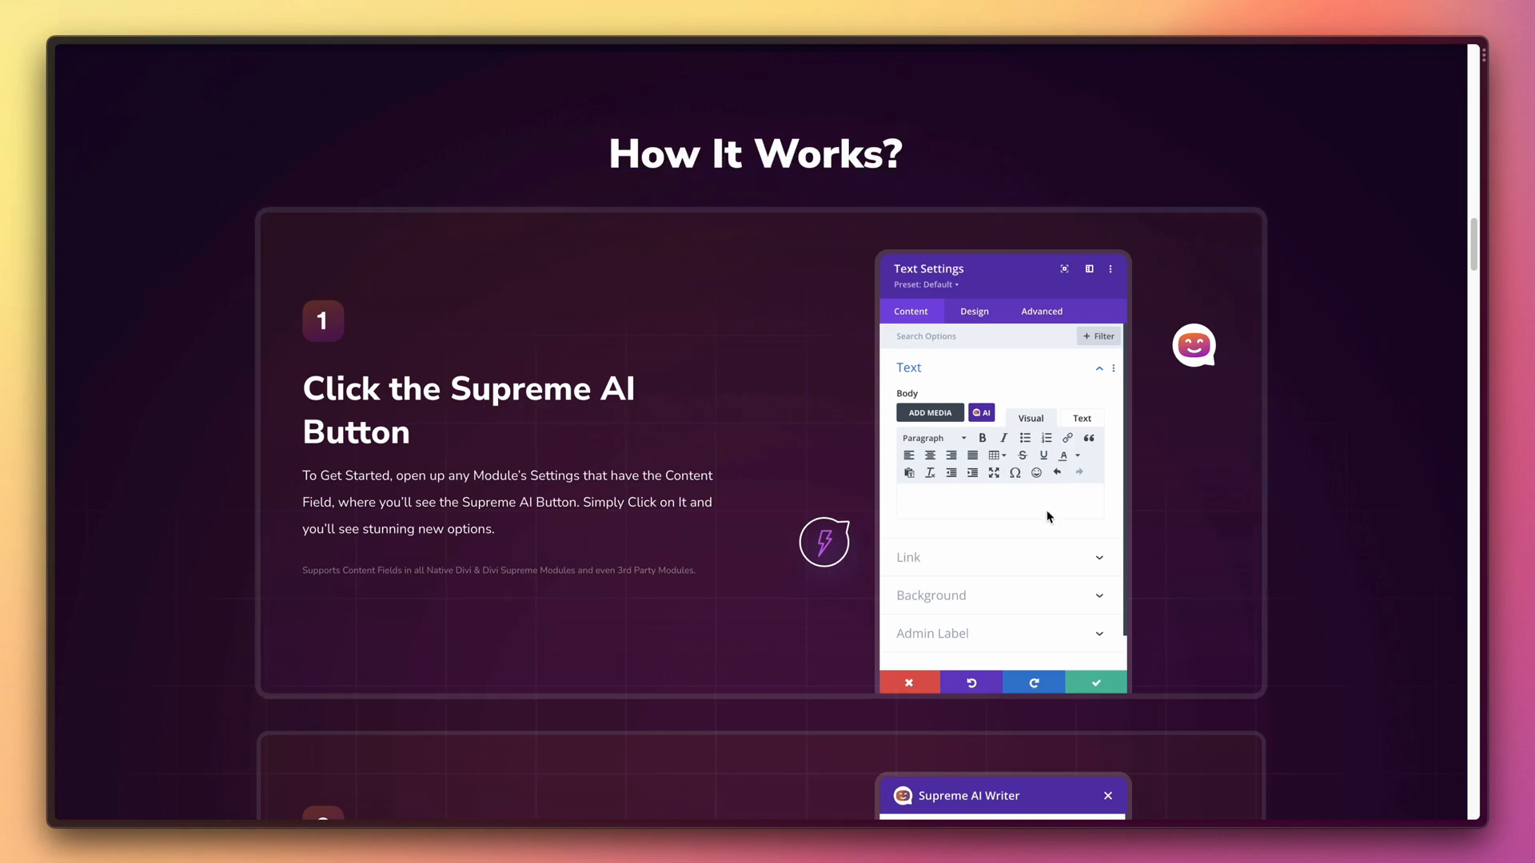
{"action": "mouse_move", "coordinate": [972, 437]}
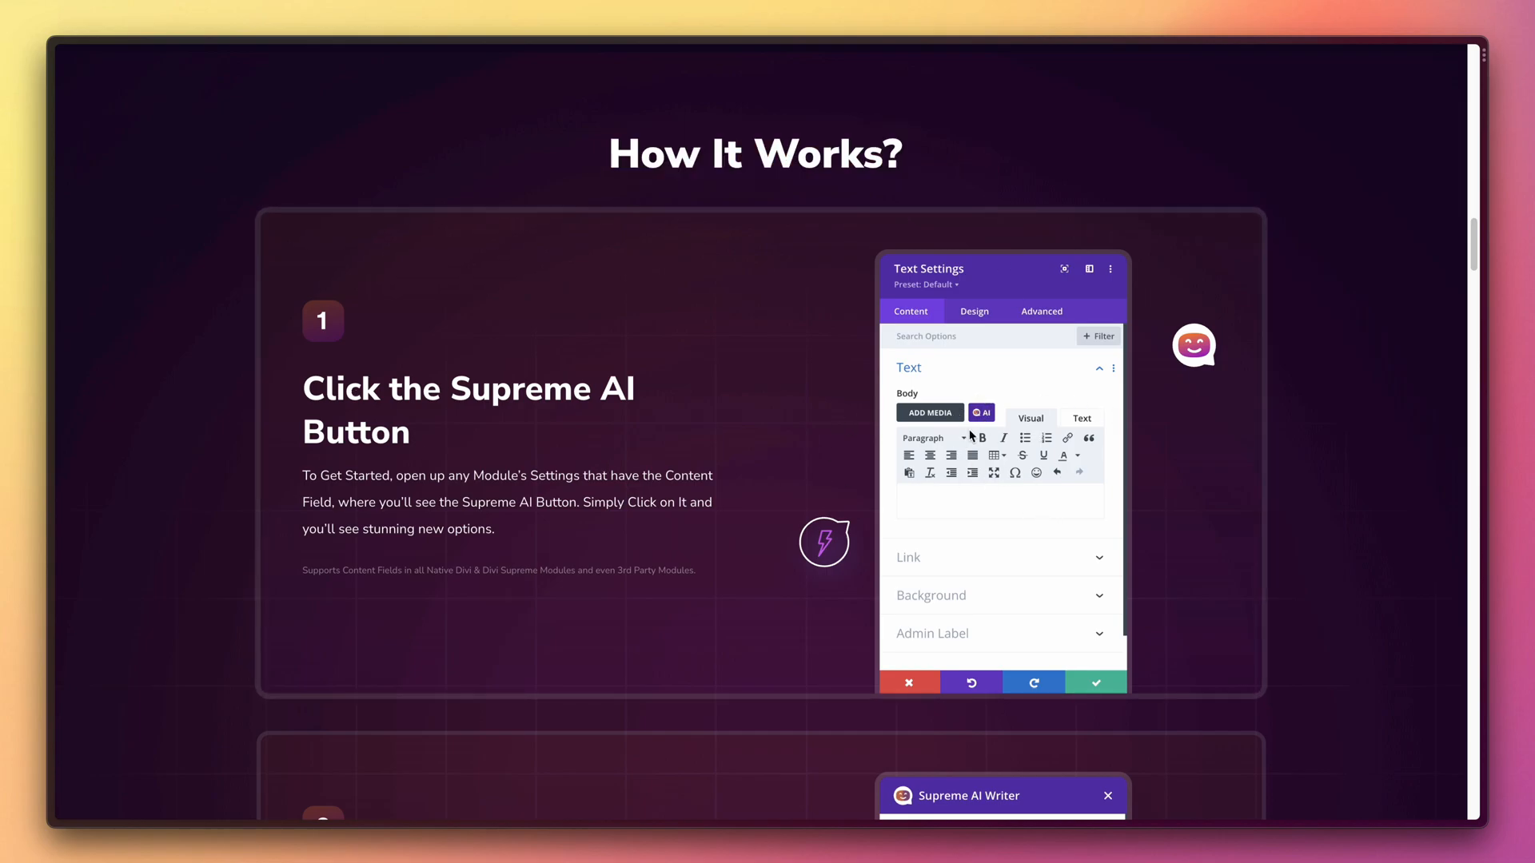
{"action": "scroll", "scroll_direction": "down", "scroll_amount": 3}
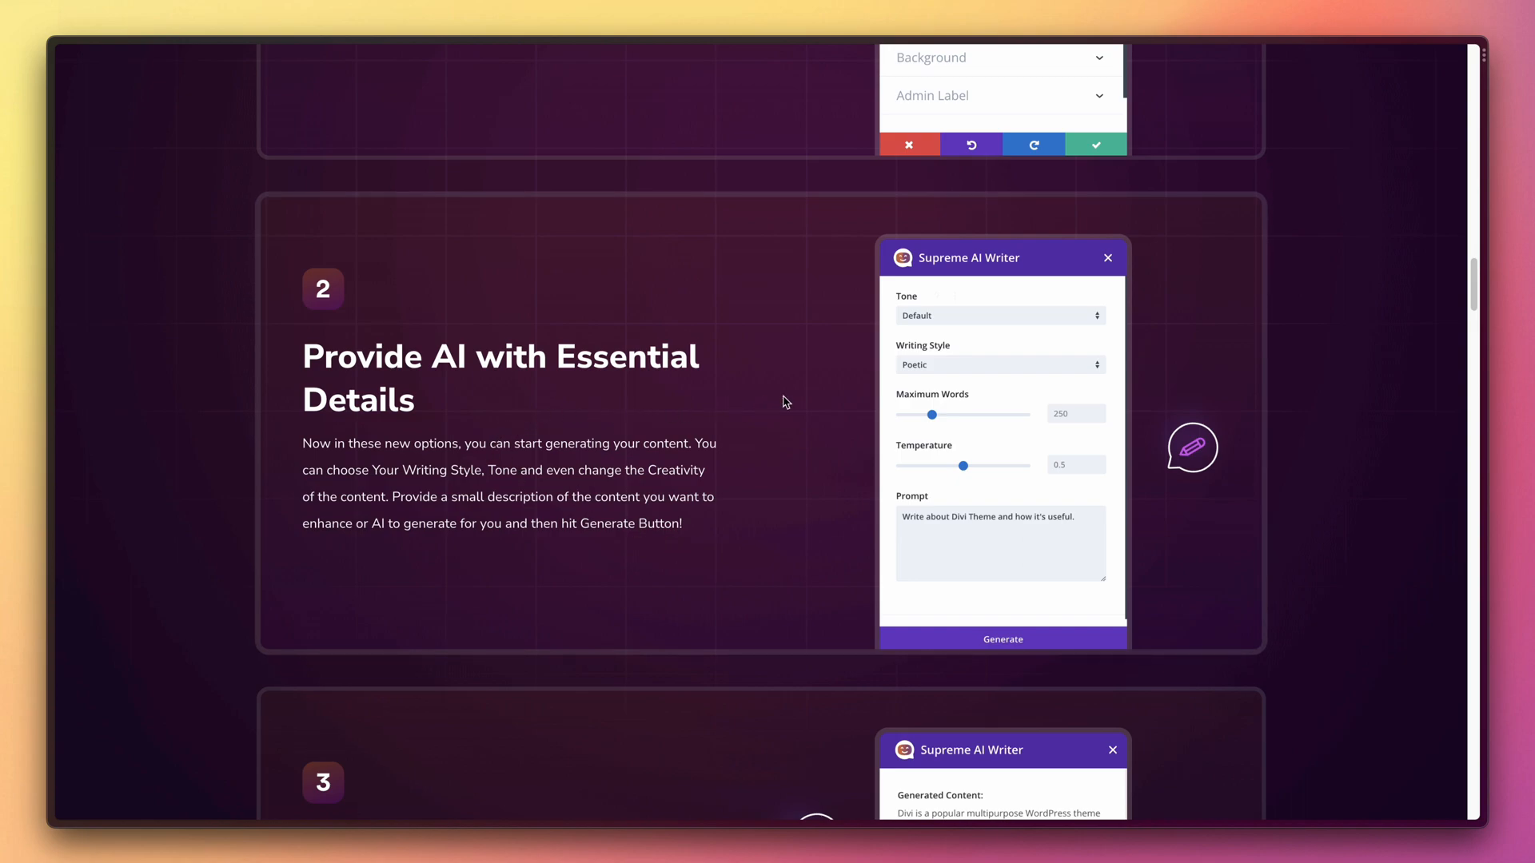
{"action": "mouse_move", "coordinate": [970, 560]}
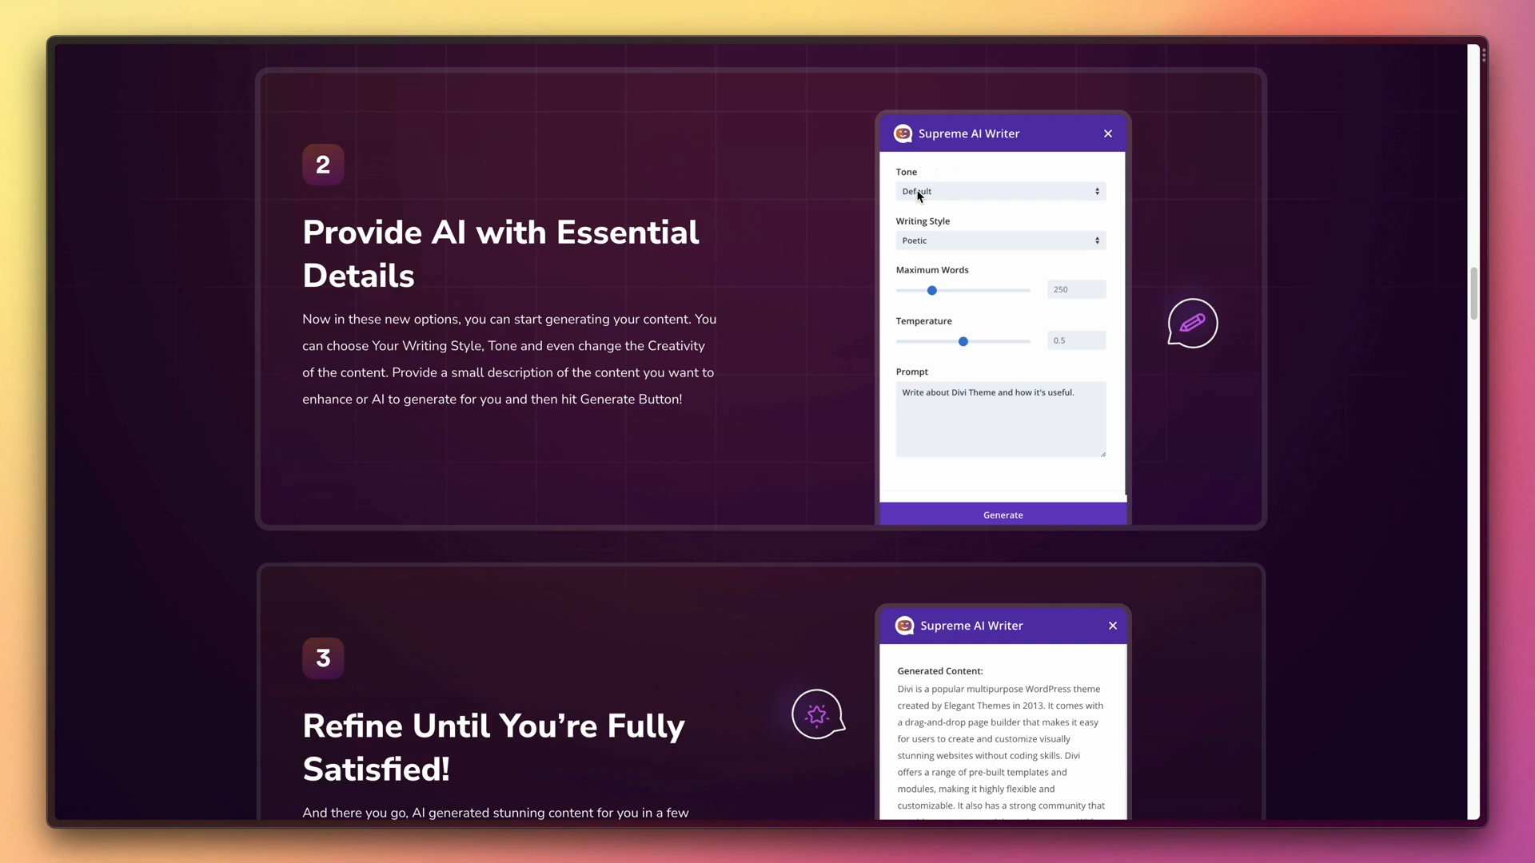
{"action": "scroll", "scroll_direction": "down", "scroll_amount": 3}
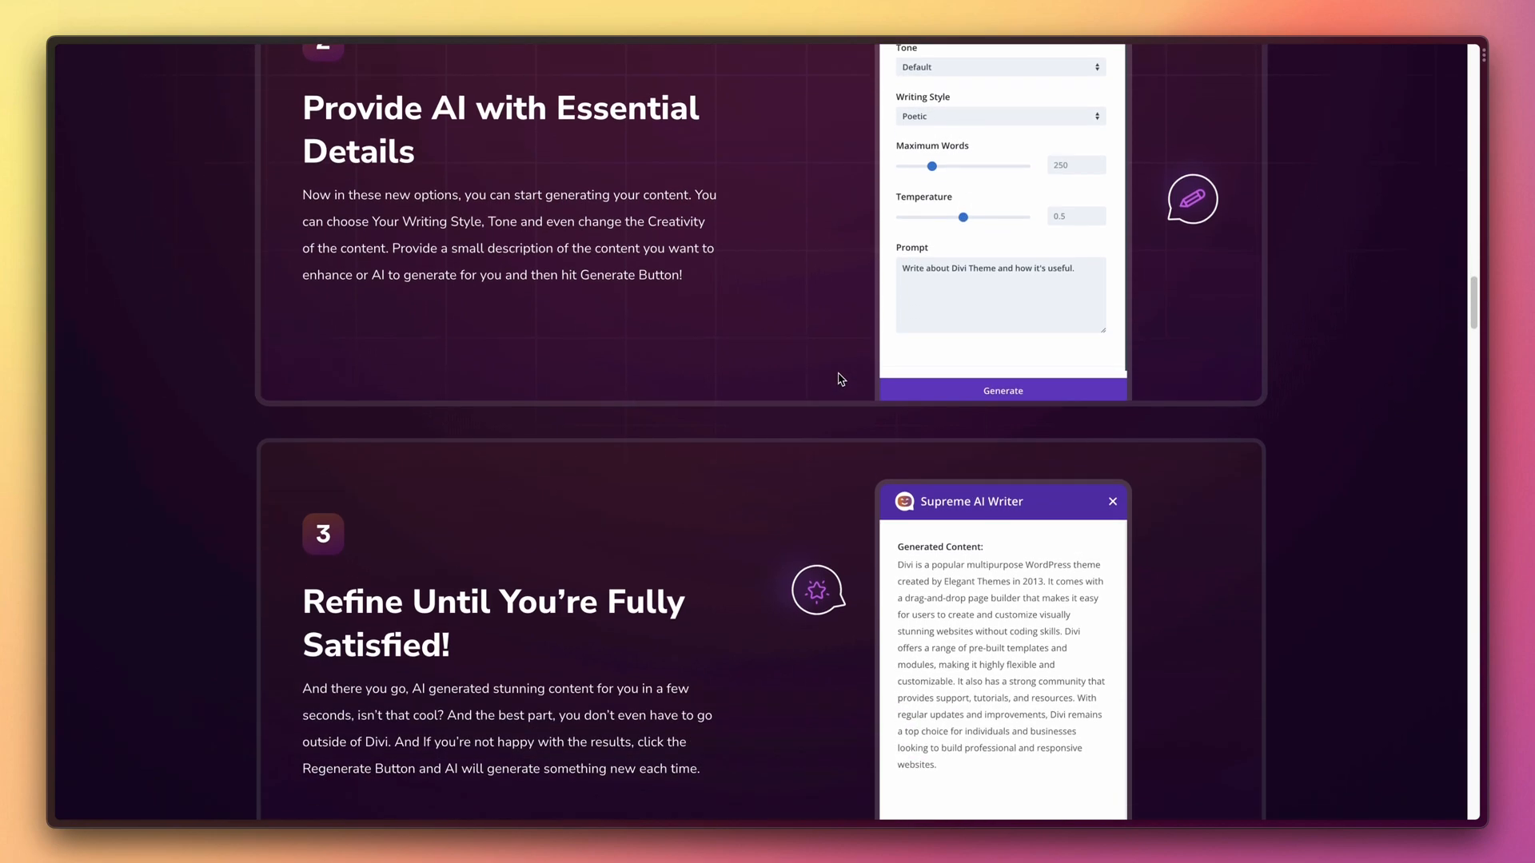
{"action": "mouse_move", "coordinate": [844, 312]}
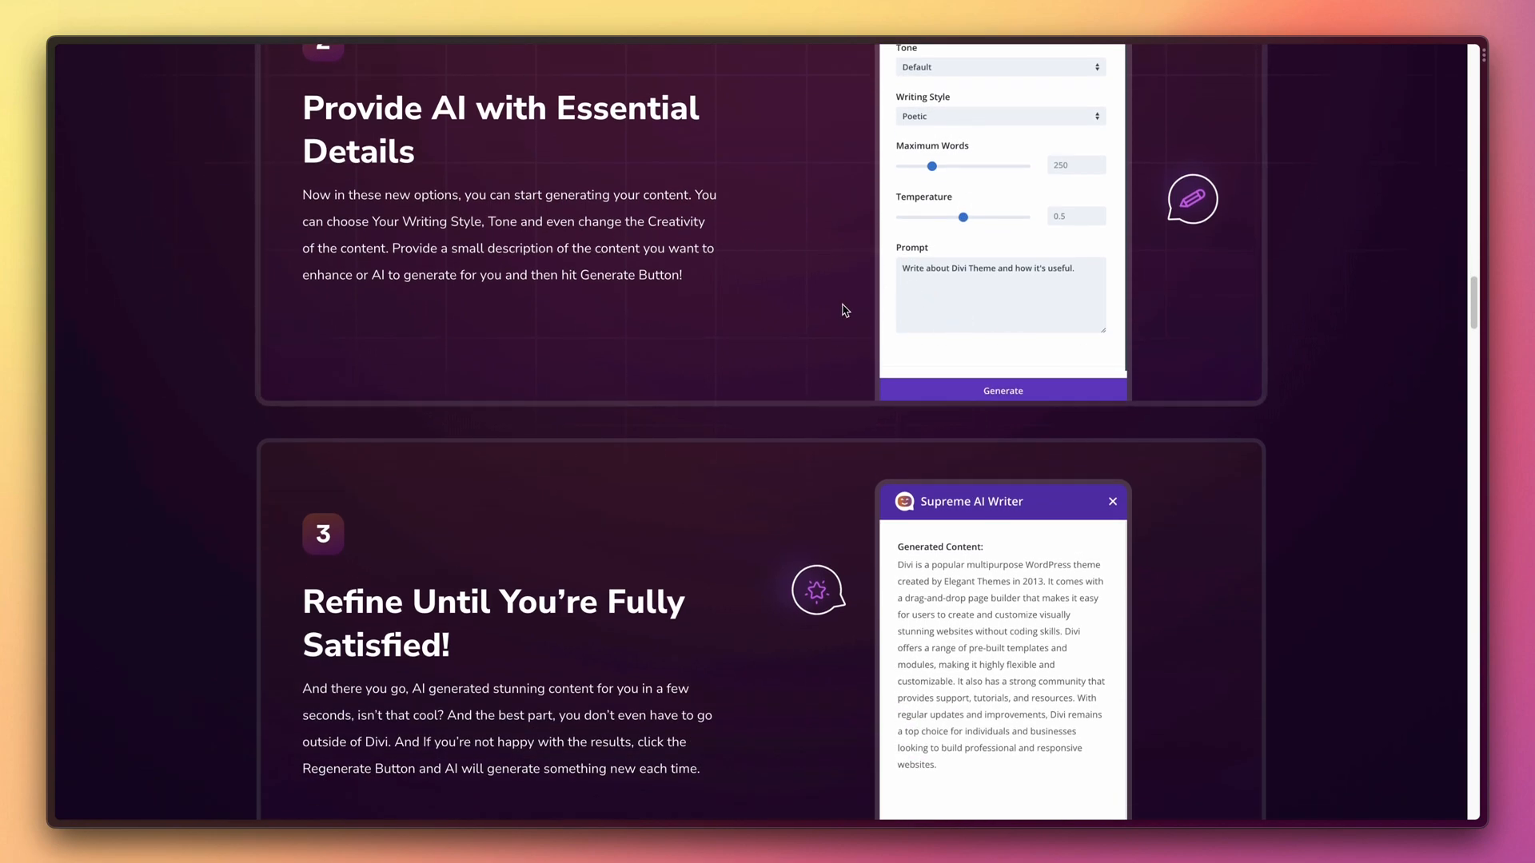
{"action": "scroll", "scroll_direction": "down", "scroll_amount": 3}
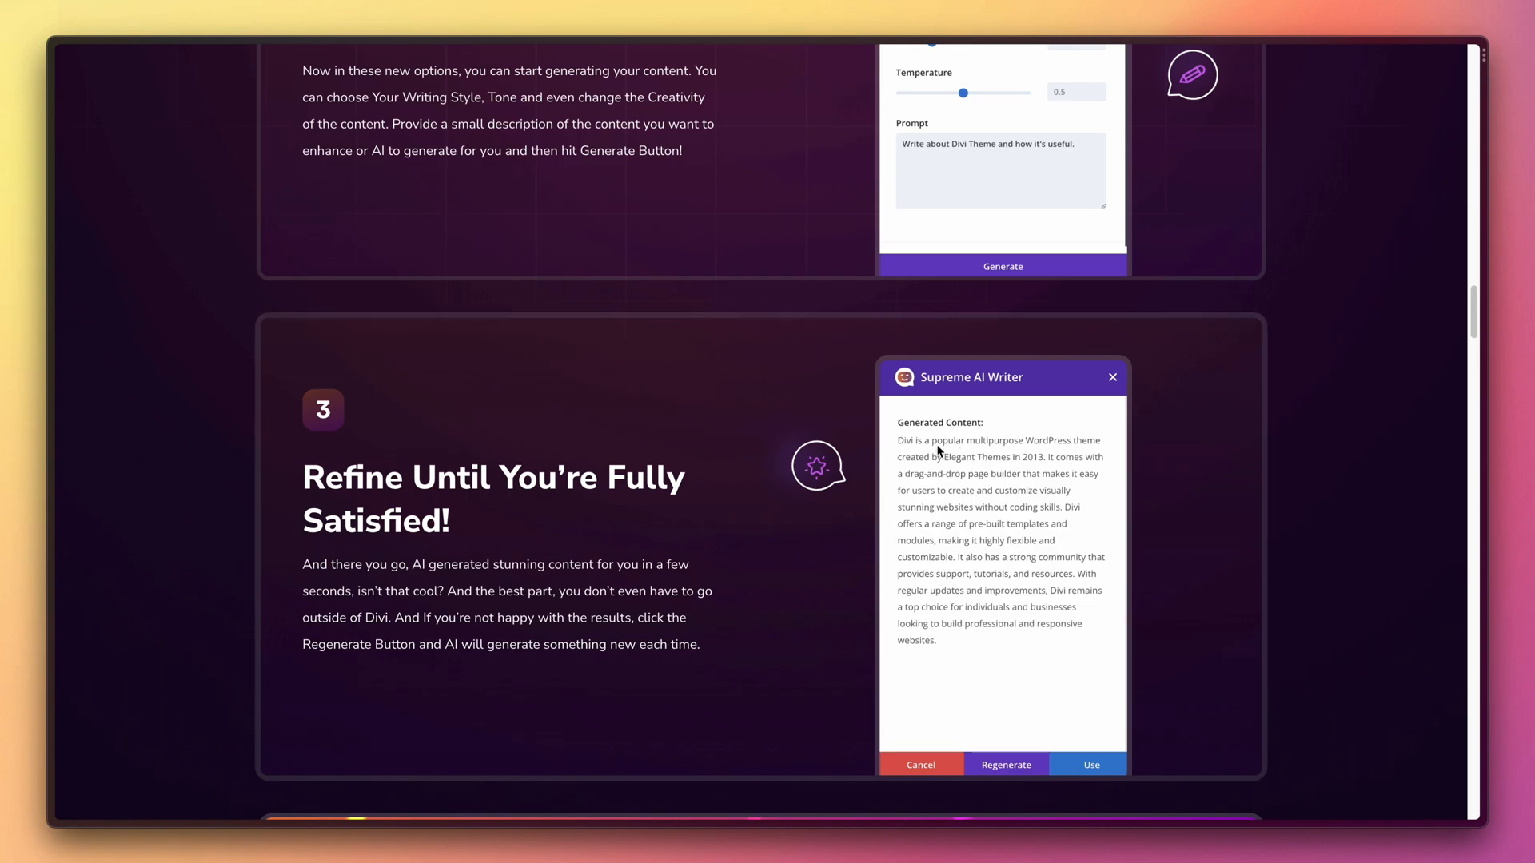
{"action": "scroll", "scroll_direction": "down", "scroll_amount": 3}
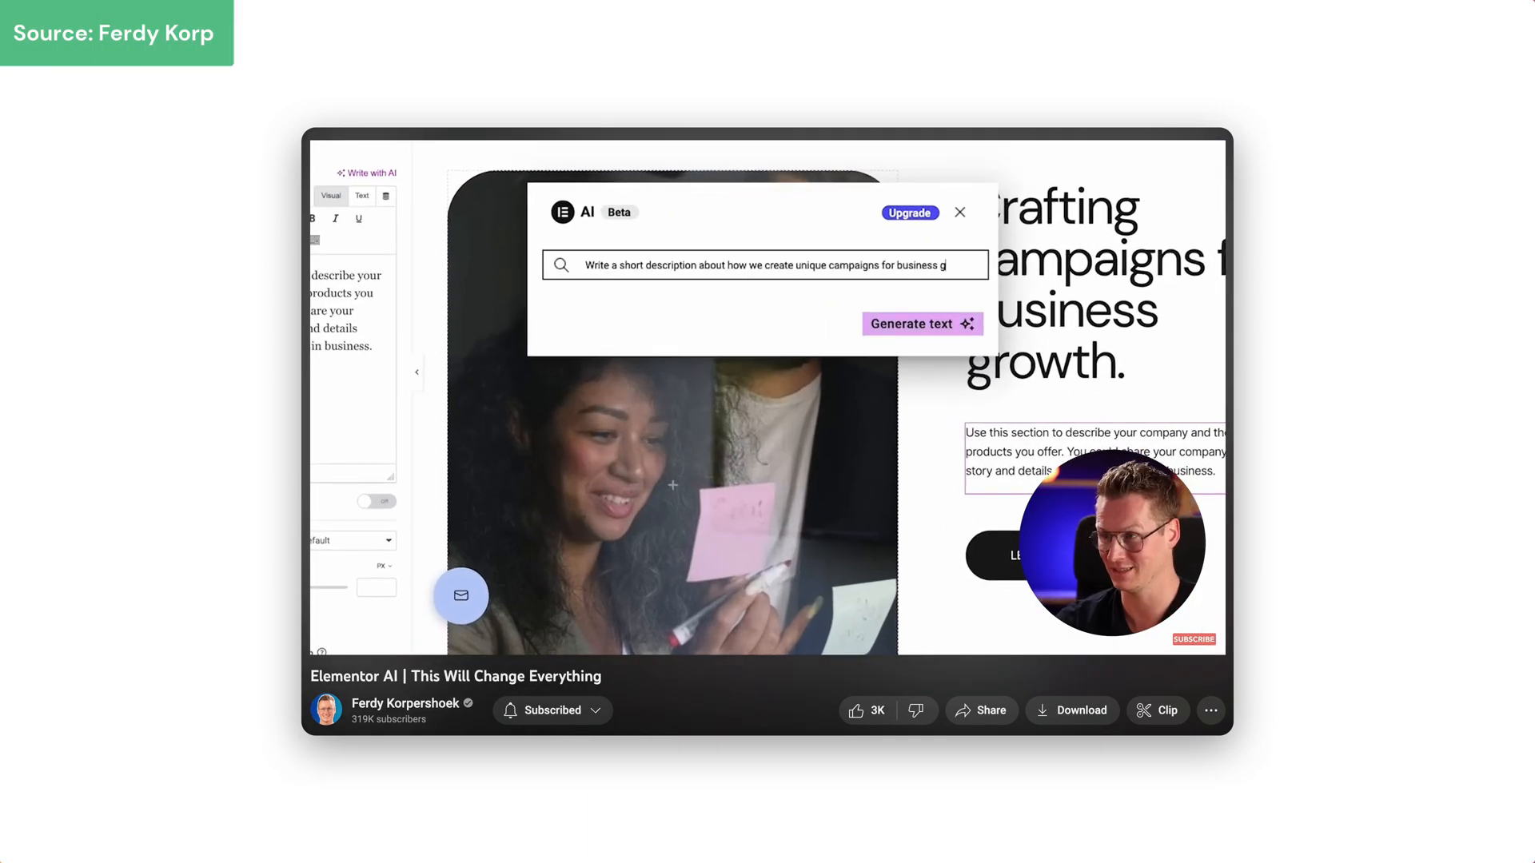
{"action": "left_click", "coordinate": [921, 323]}
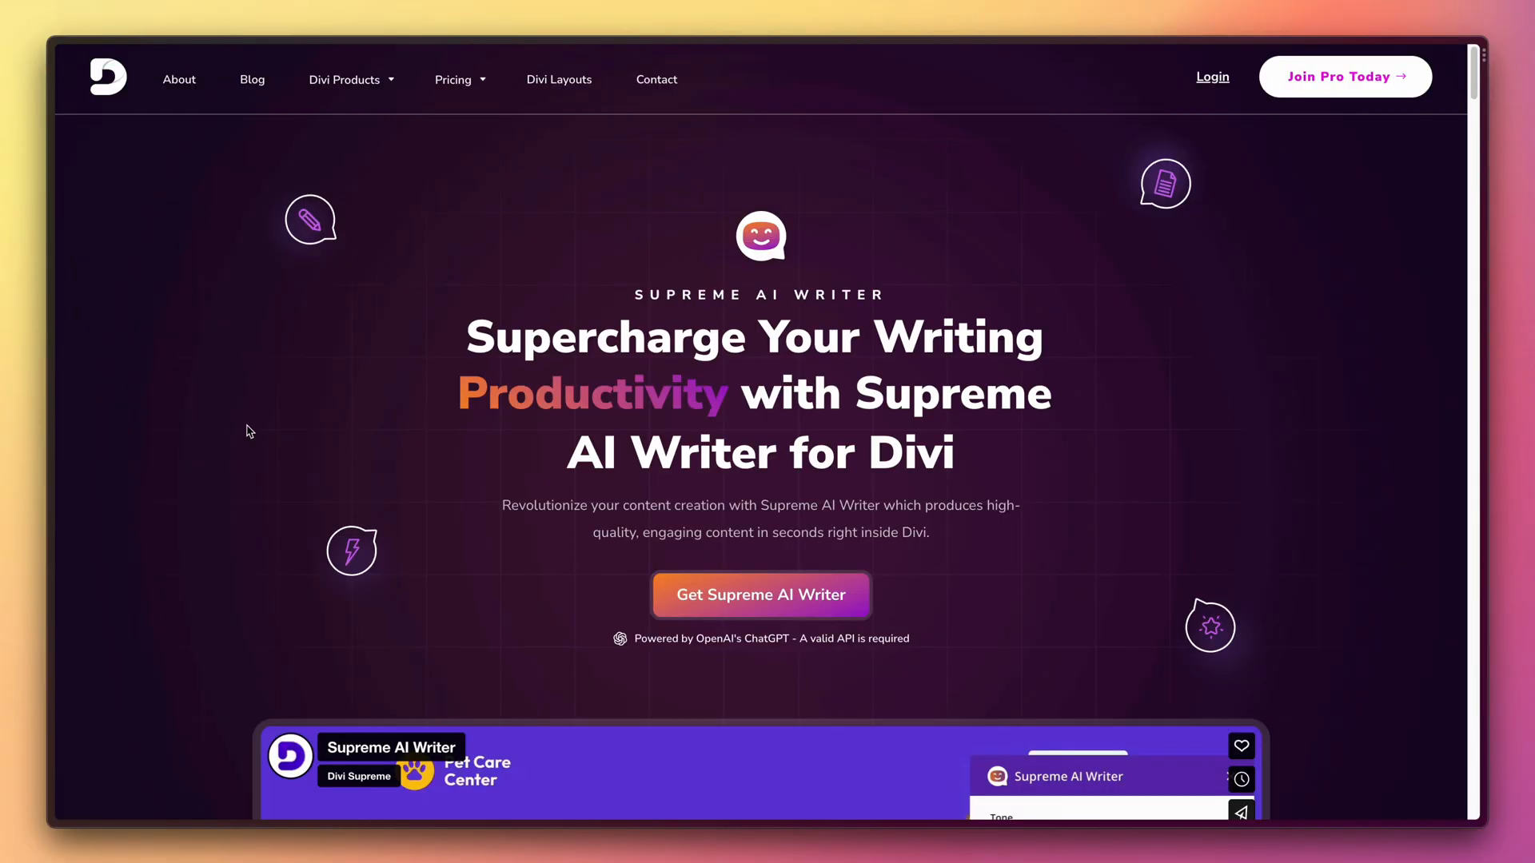
{"action": "mouse_move", "coordinate": [876, 278]}
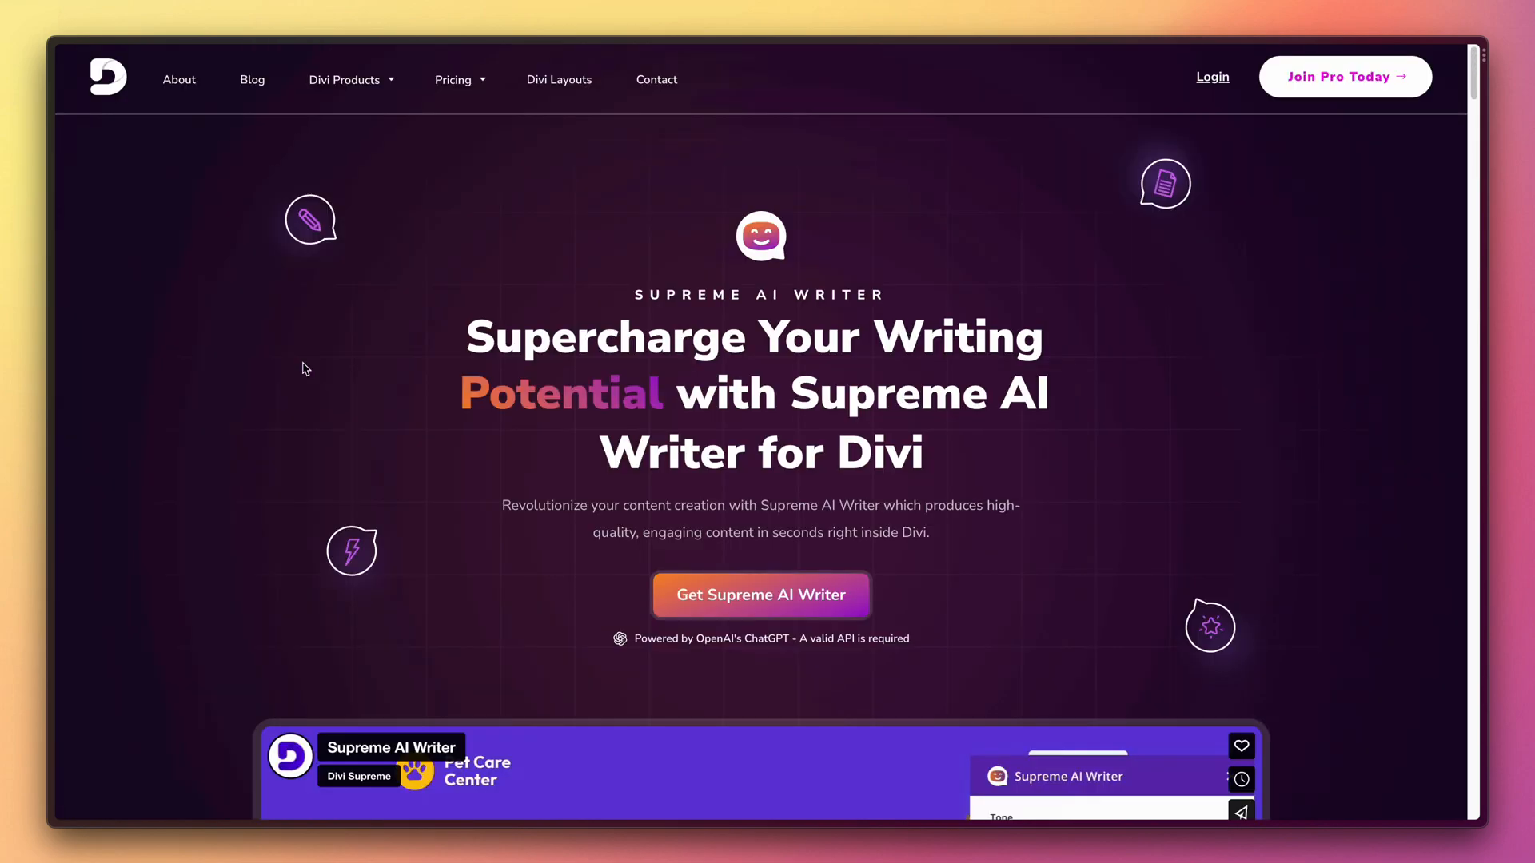
{"action": "scroll", "scroll_direction": "down", "scroll_amount": 3}
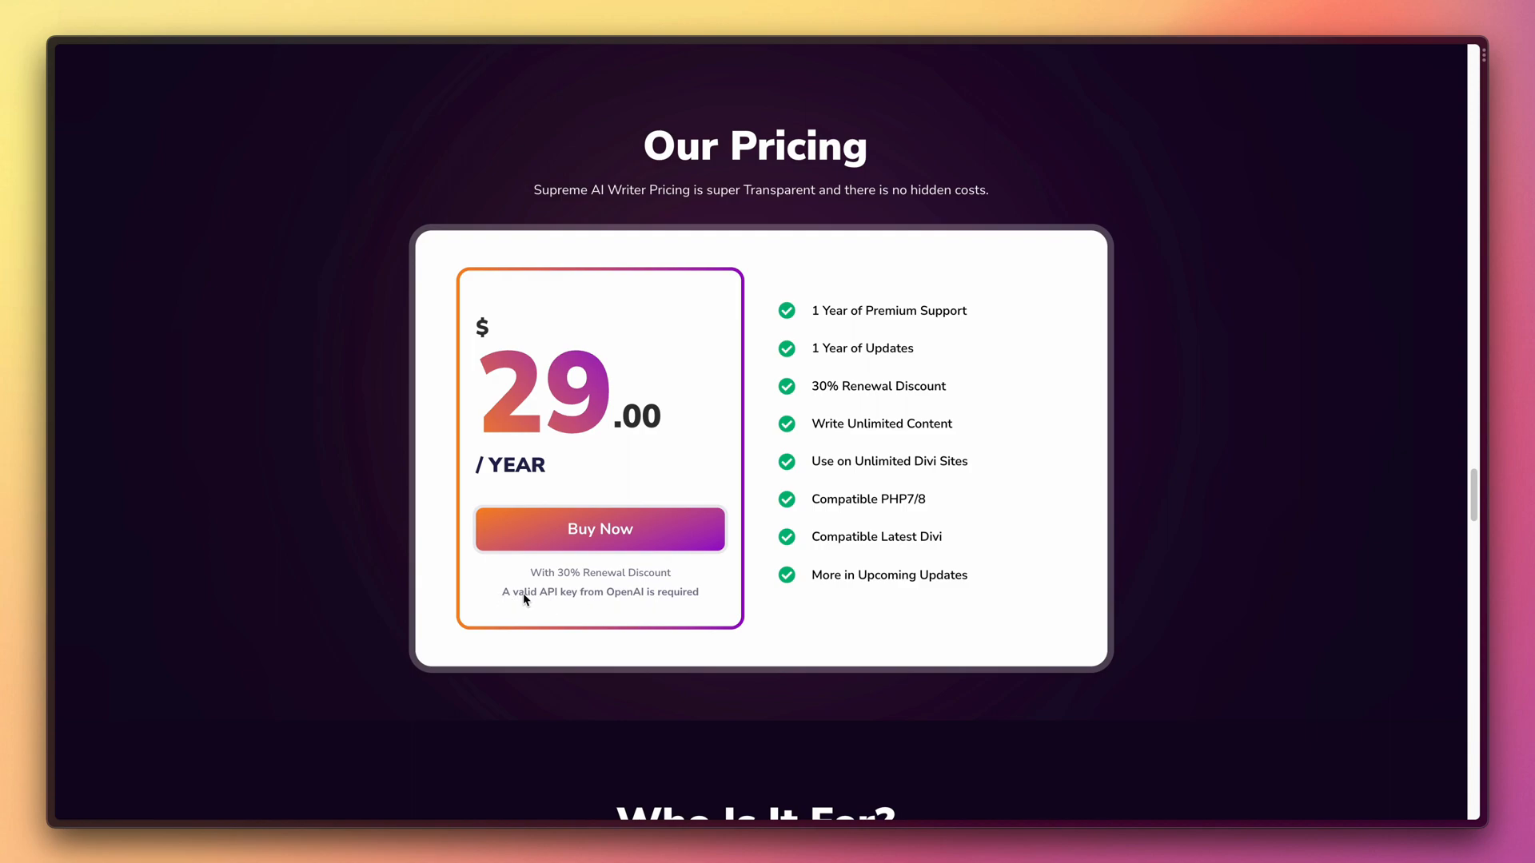
{"action": "mouse_move", "coordinate": [633, 613]}
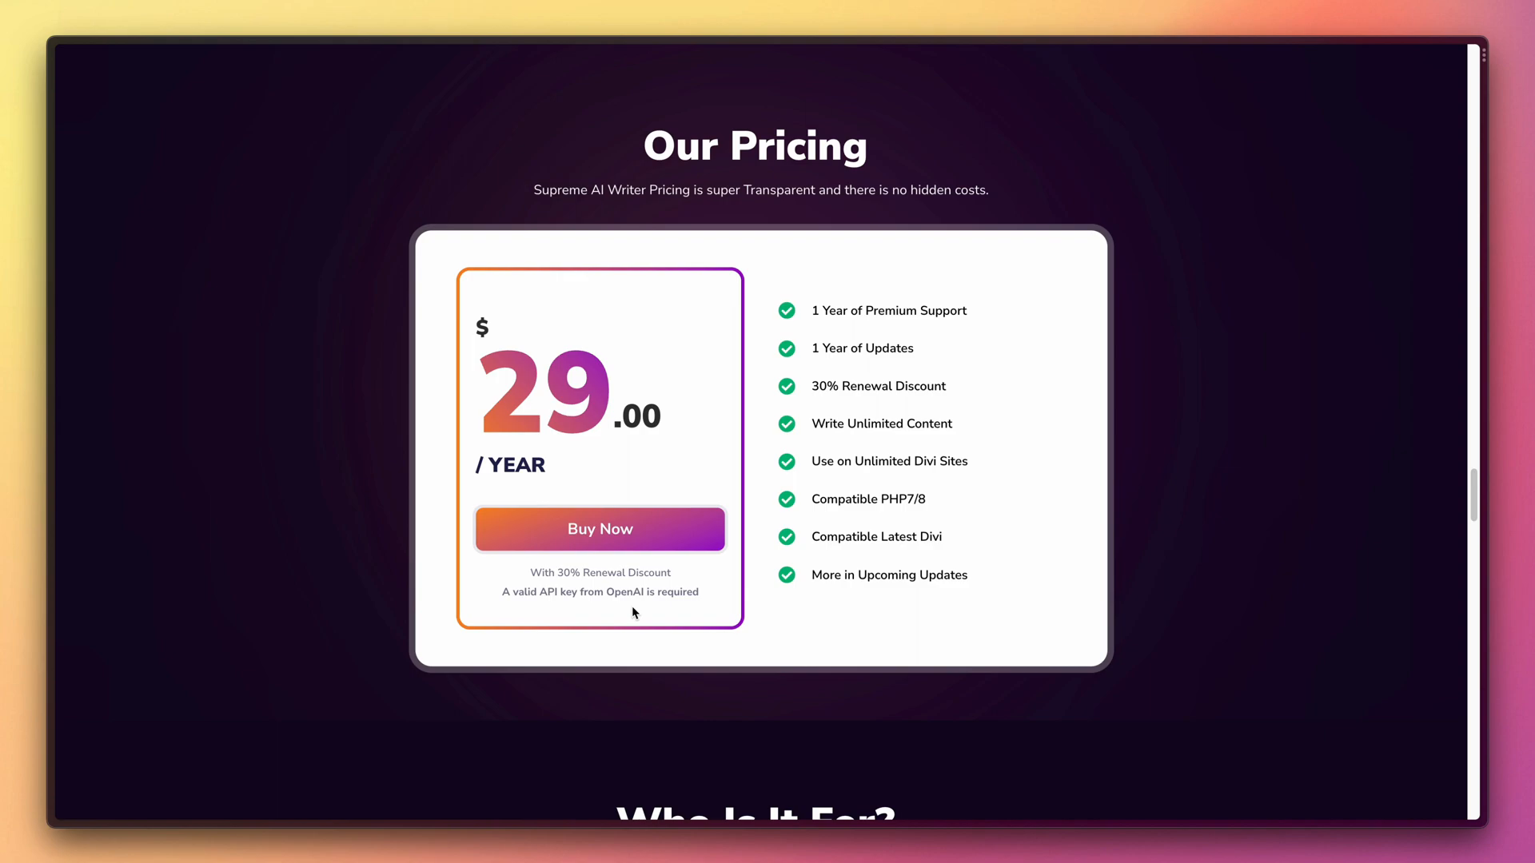
{"action": "mouse_move", "coordinate": [599, 540]}
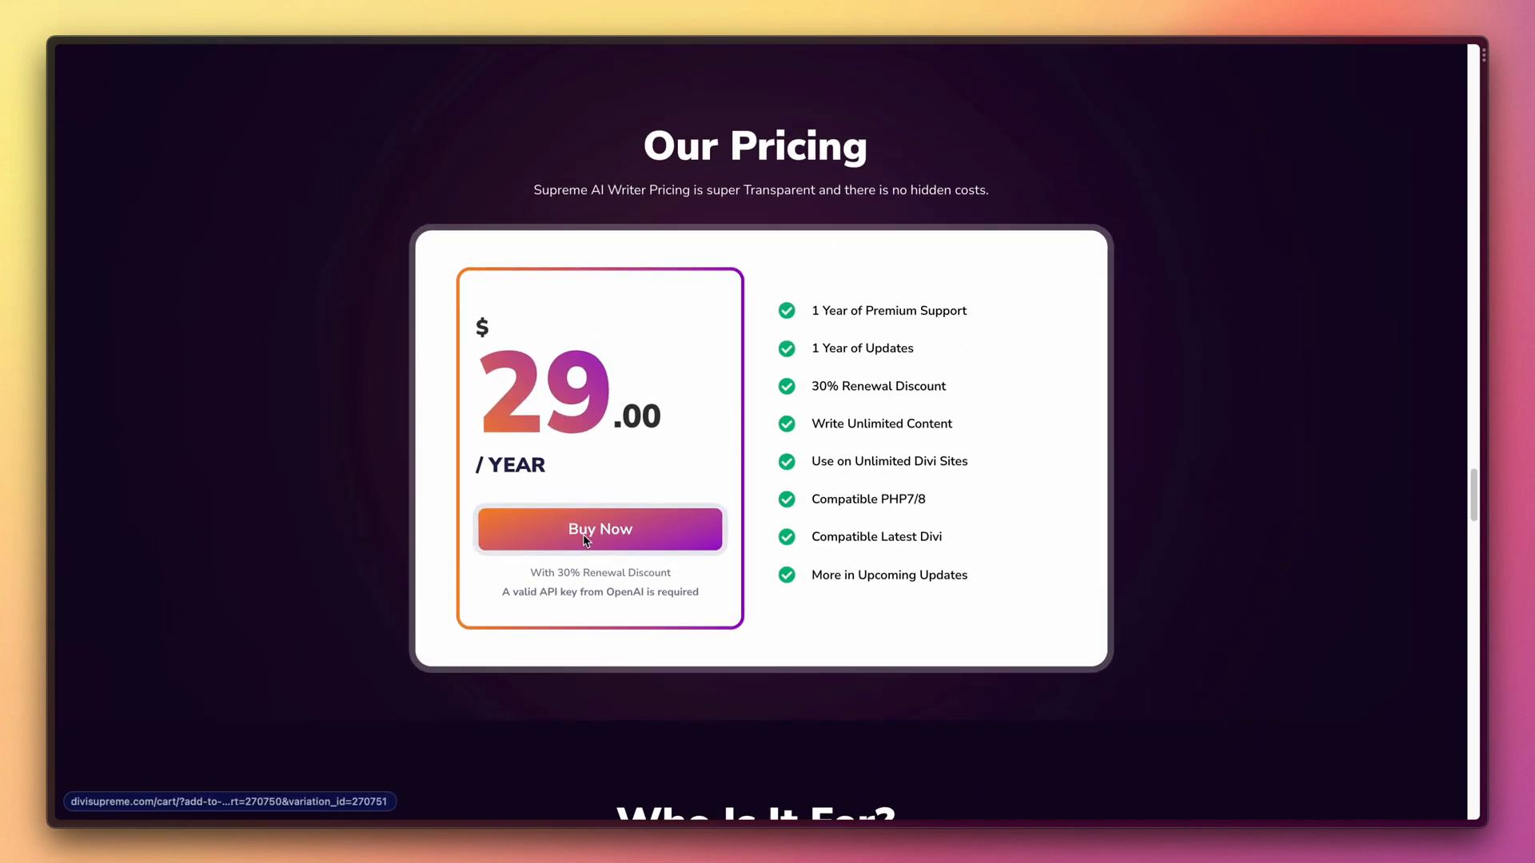
Step: Add the Supreme AI Writer Professional Plan to the cart and apply coupon 'samarjwrite'
{"action": "left_click", "coordinate": [600, 529]}
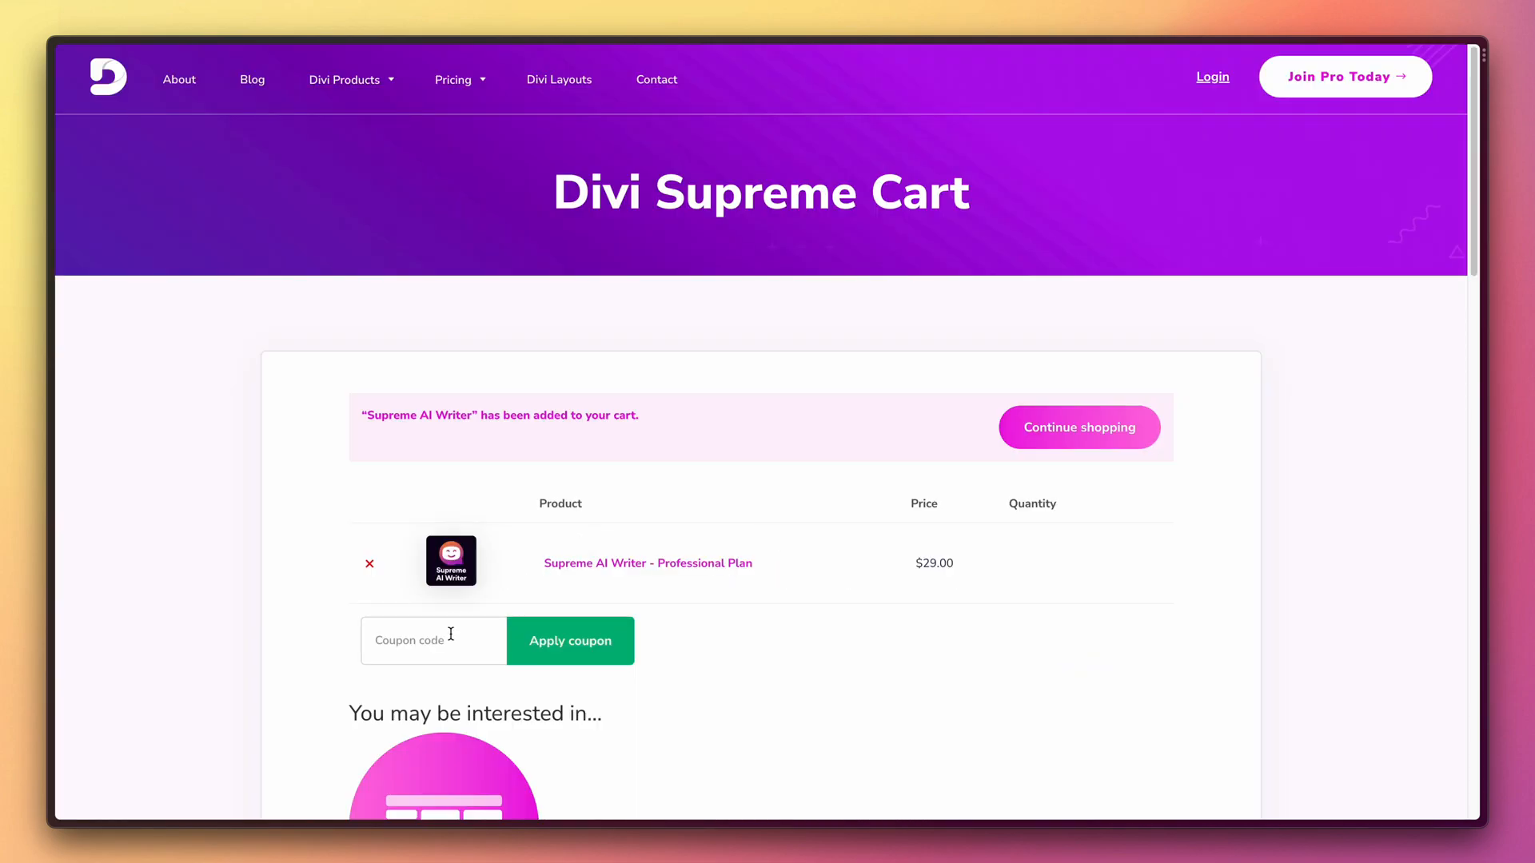
{"action": "type", "text": "samarjwriter10"}
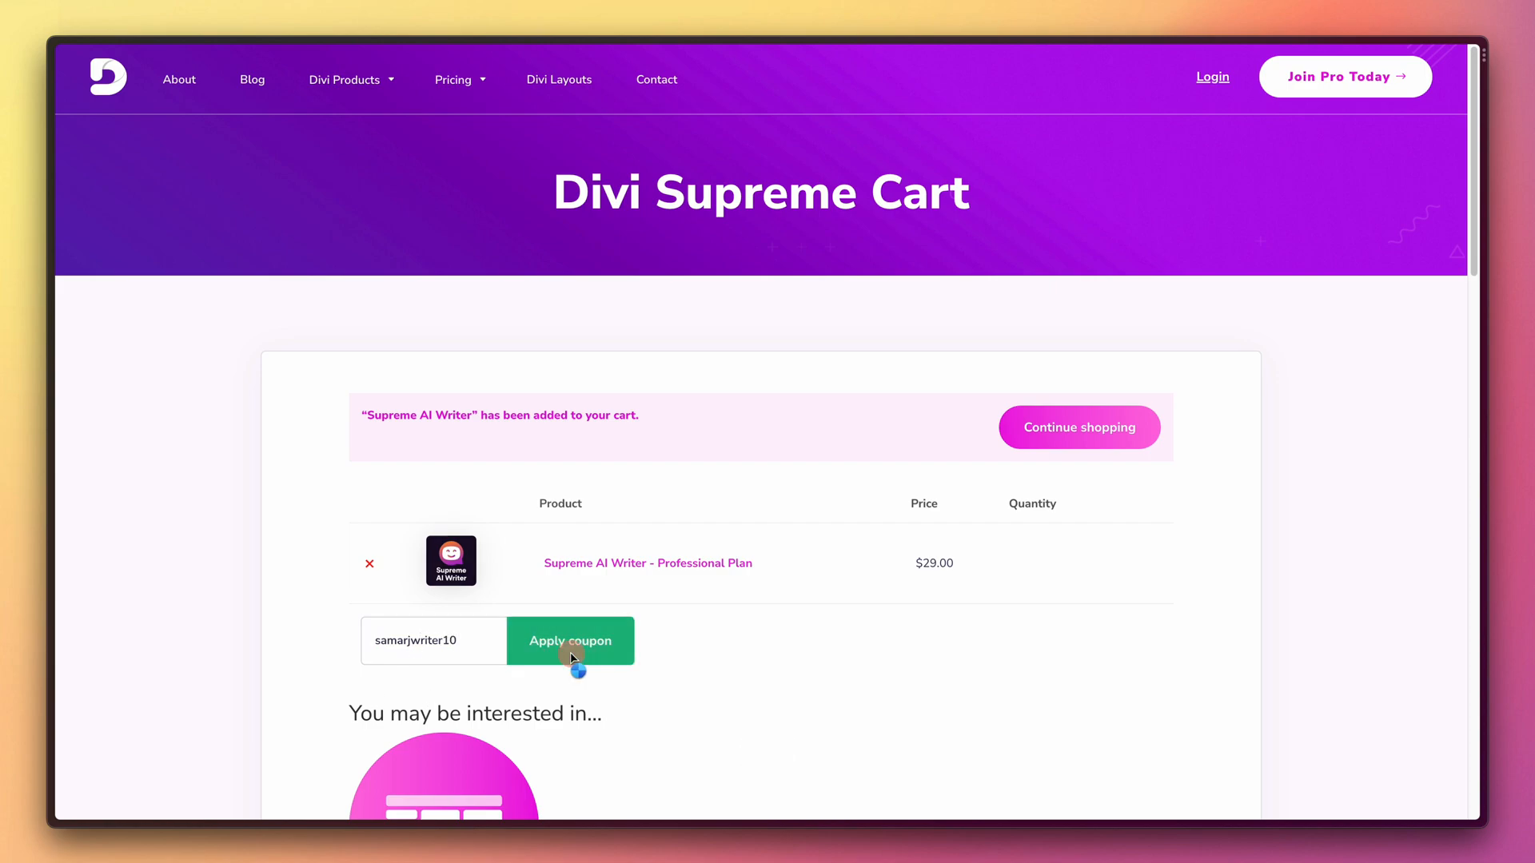
{"action": "left_click", "coordinate": [571, 641]}
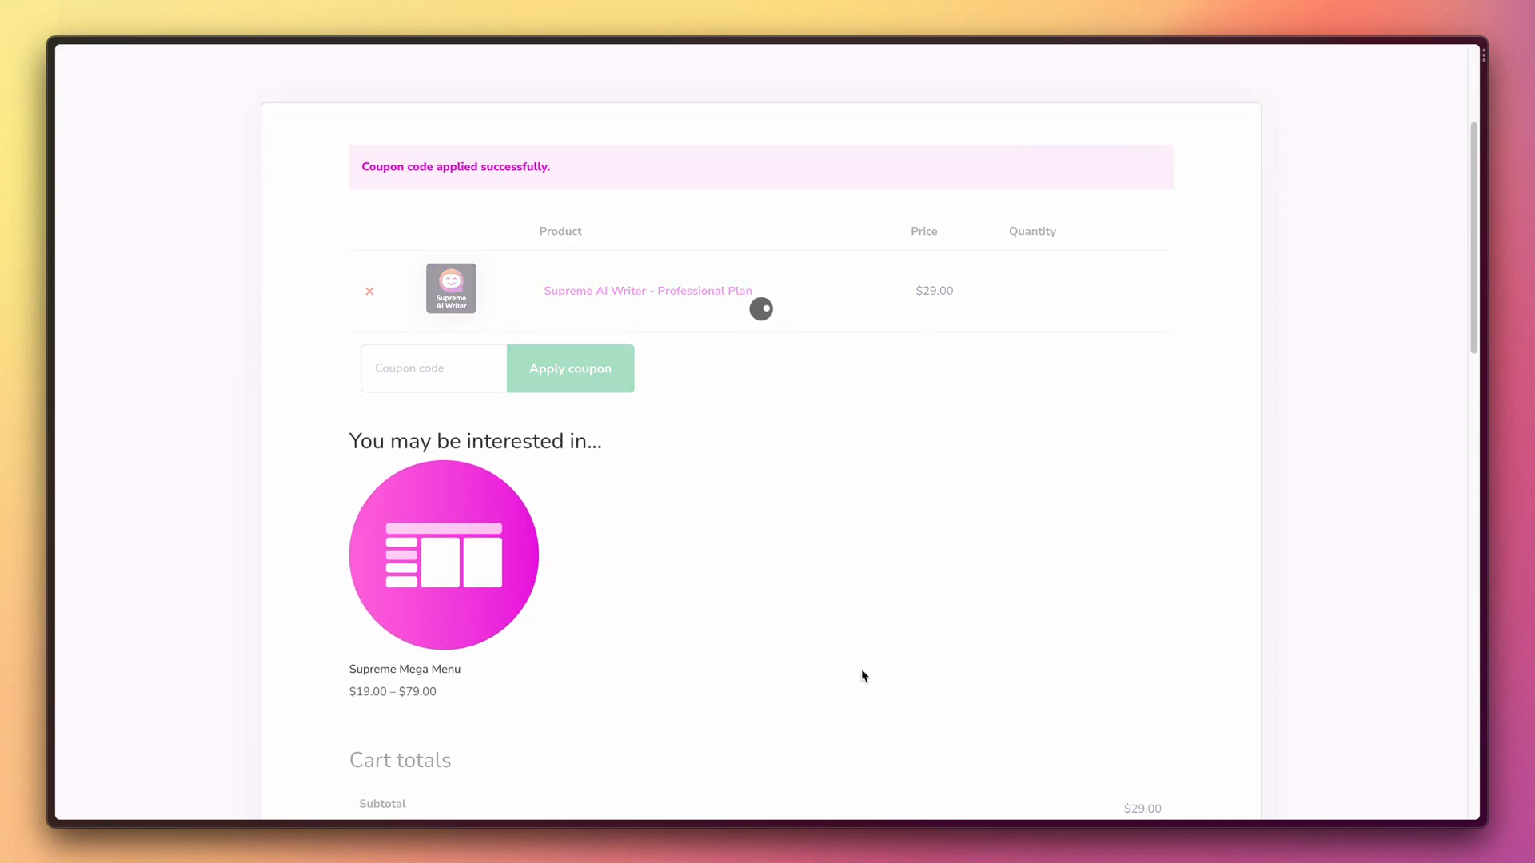
{"action": "scroll", "scroll_direction": "down", "scroll_amount": 3}
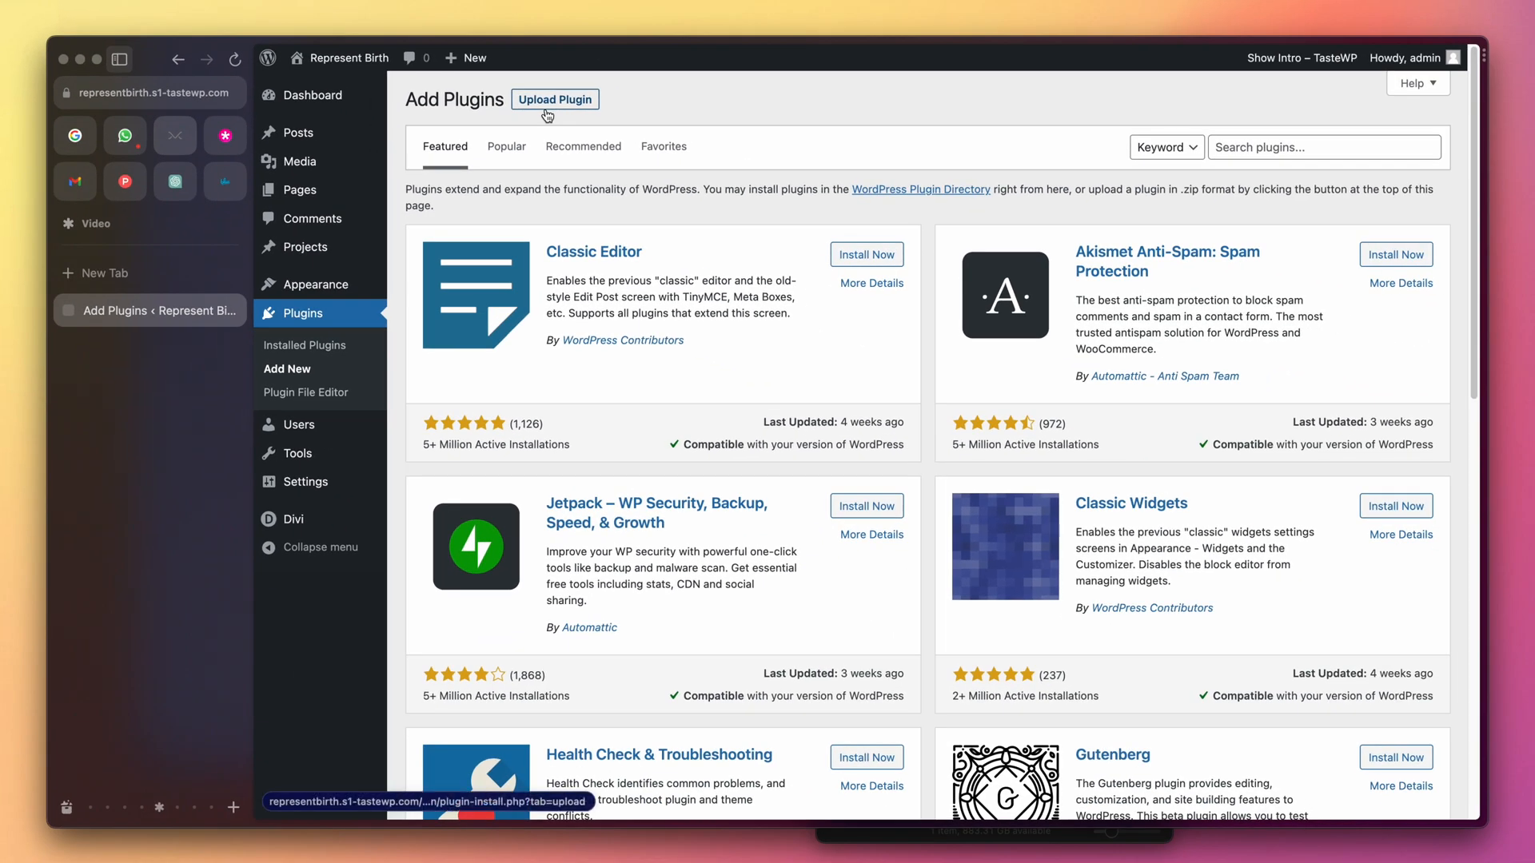
Step: Upload supreme-ai-writer.zip, install it and activate the Supreme AI Writer plugin
{"action": "left_click", "coordinate": [554, 99]}
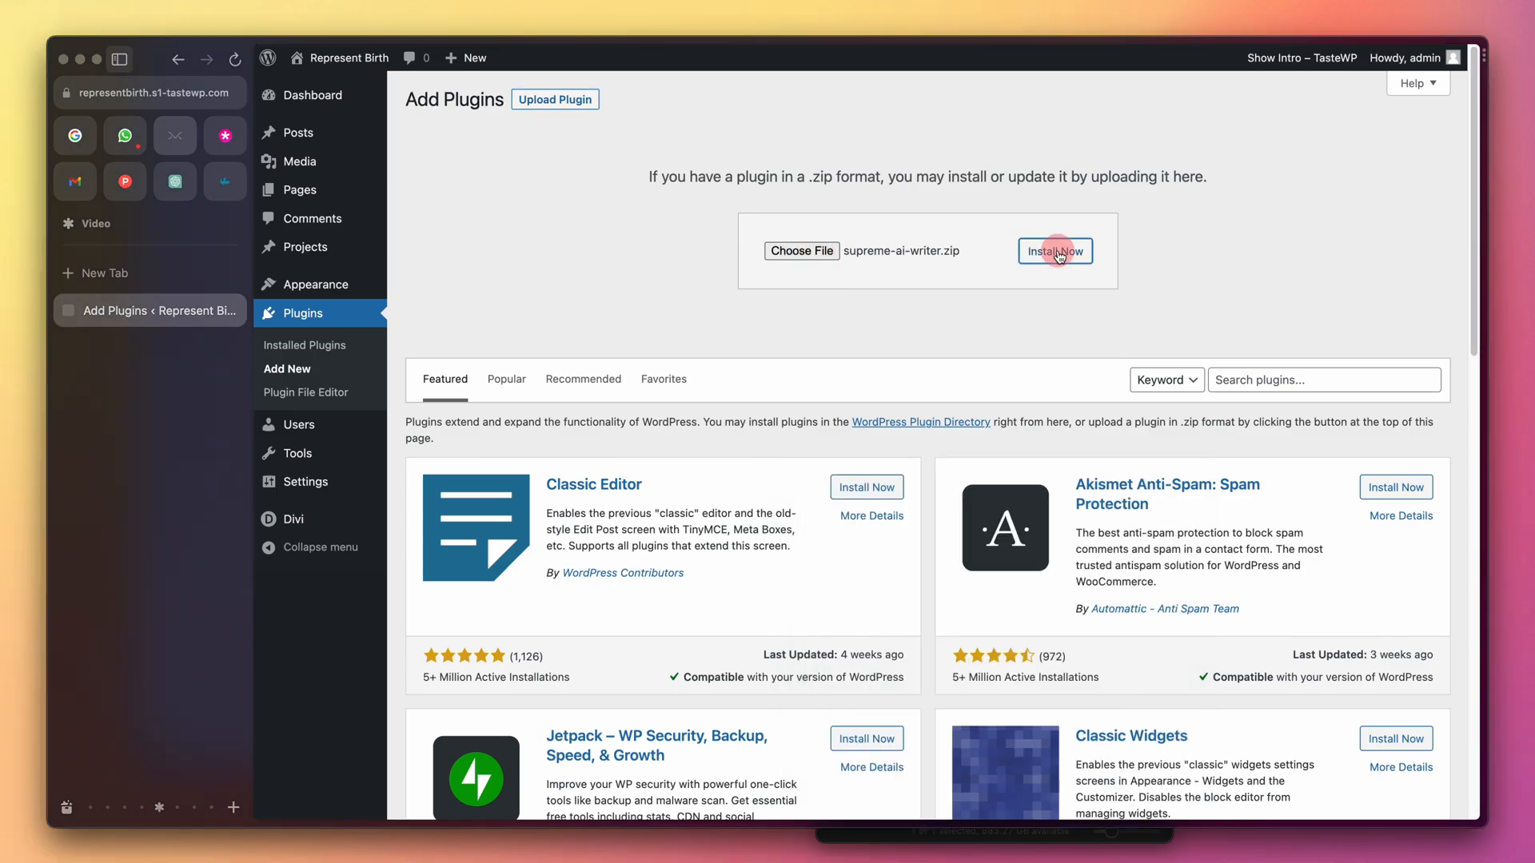
{"action": "left_click", "coordinate": [1056, 251]}
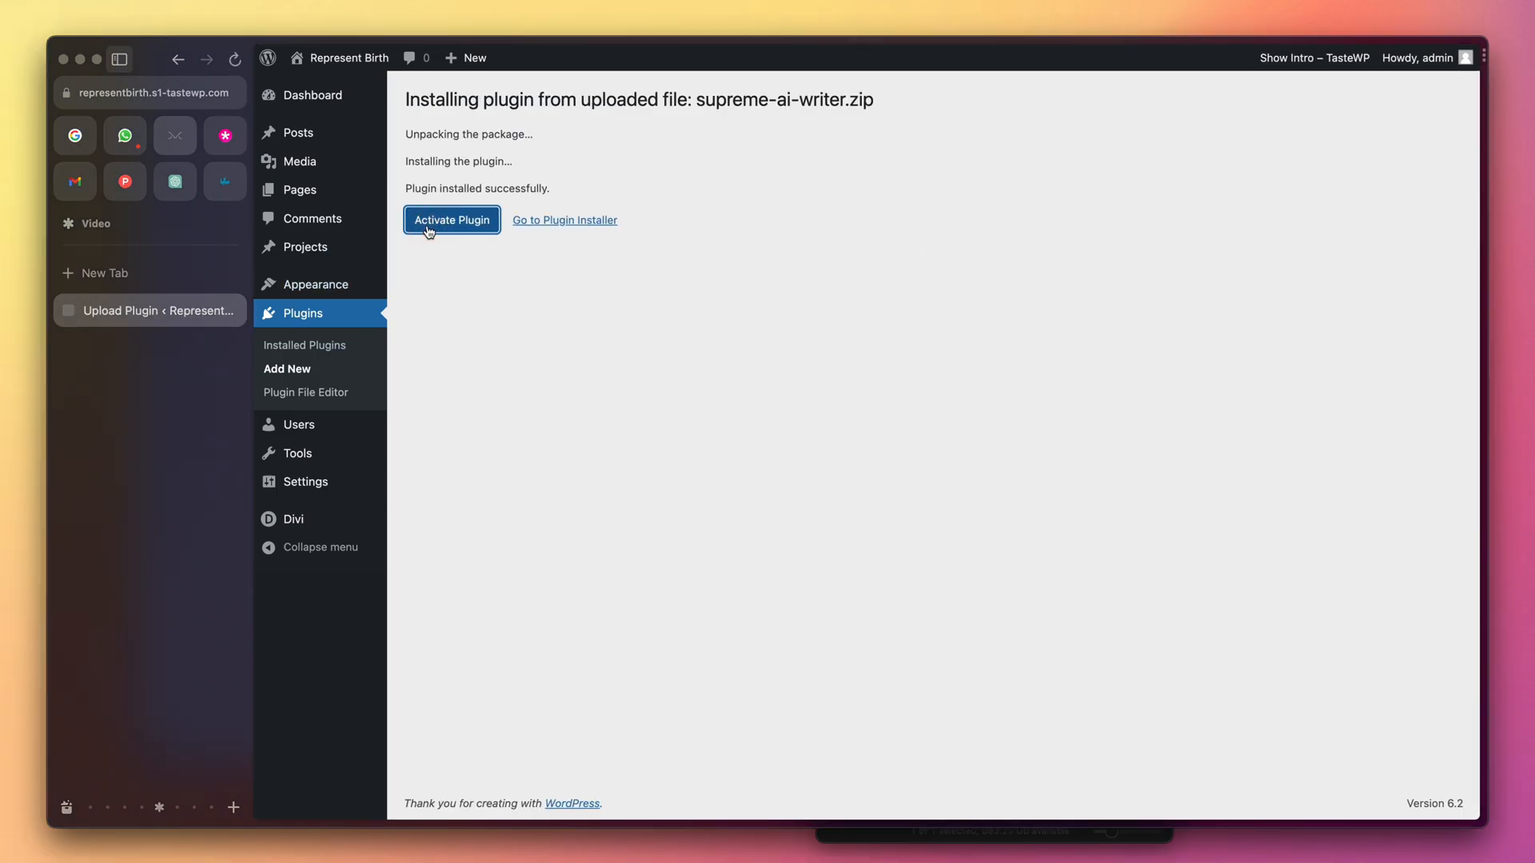
{"action": "left_click", "coordinate": [450, 219]}
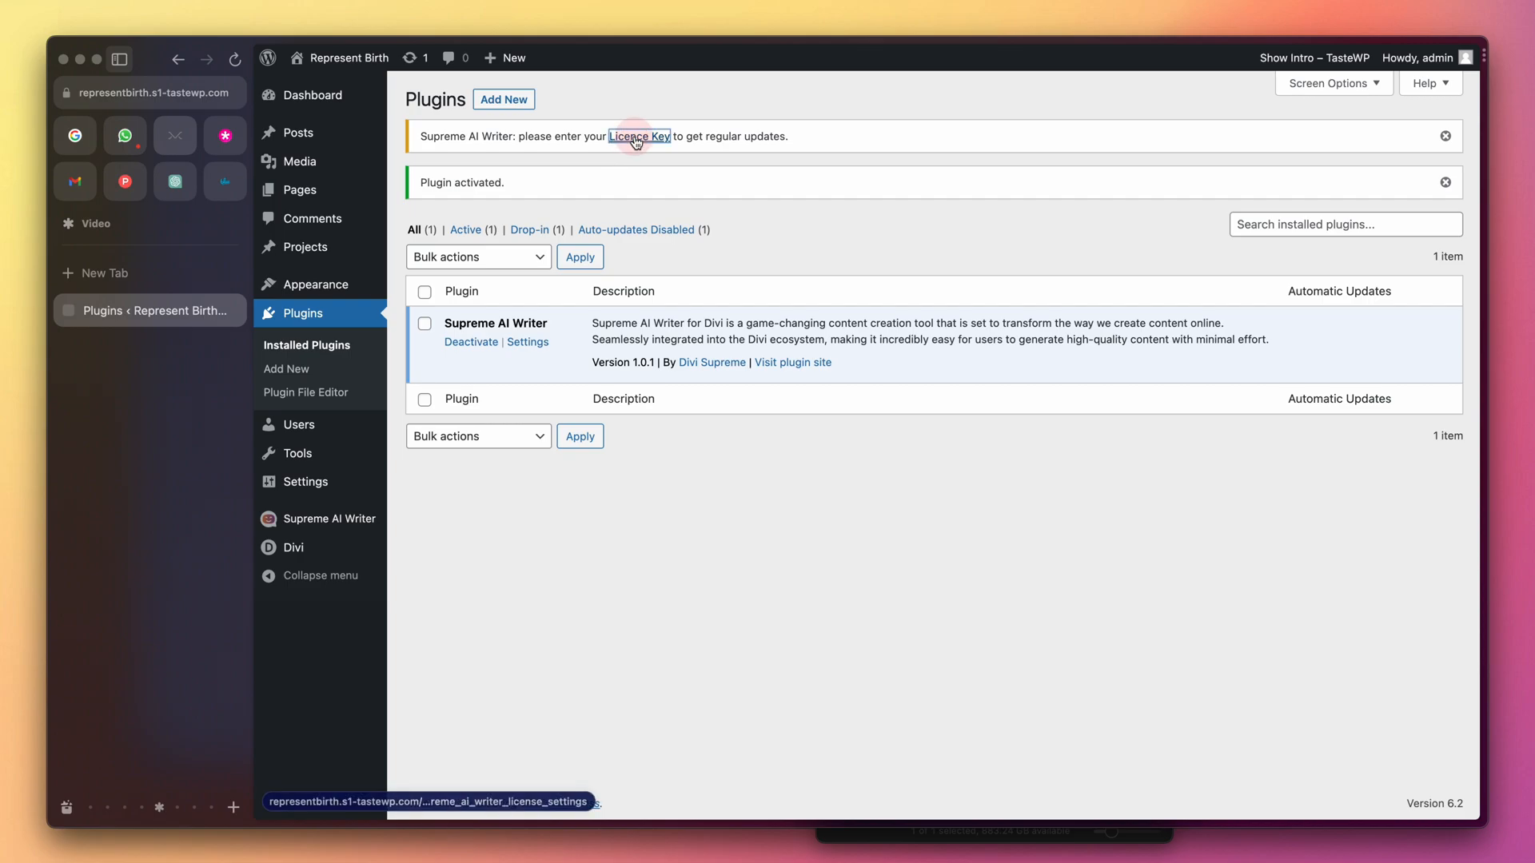
Step: Dismiss the licence key notice and reach the Supreme AI Writer settings' OpenAI API key field
{"action": "left_click", "coordinate": [638, 136]}
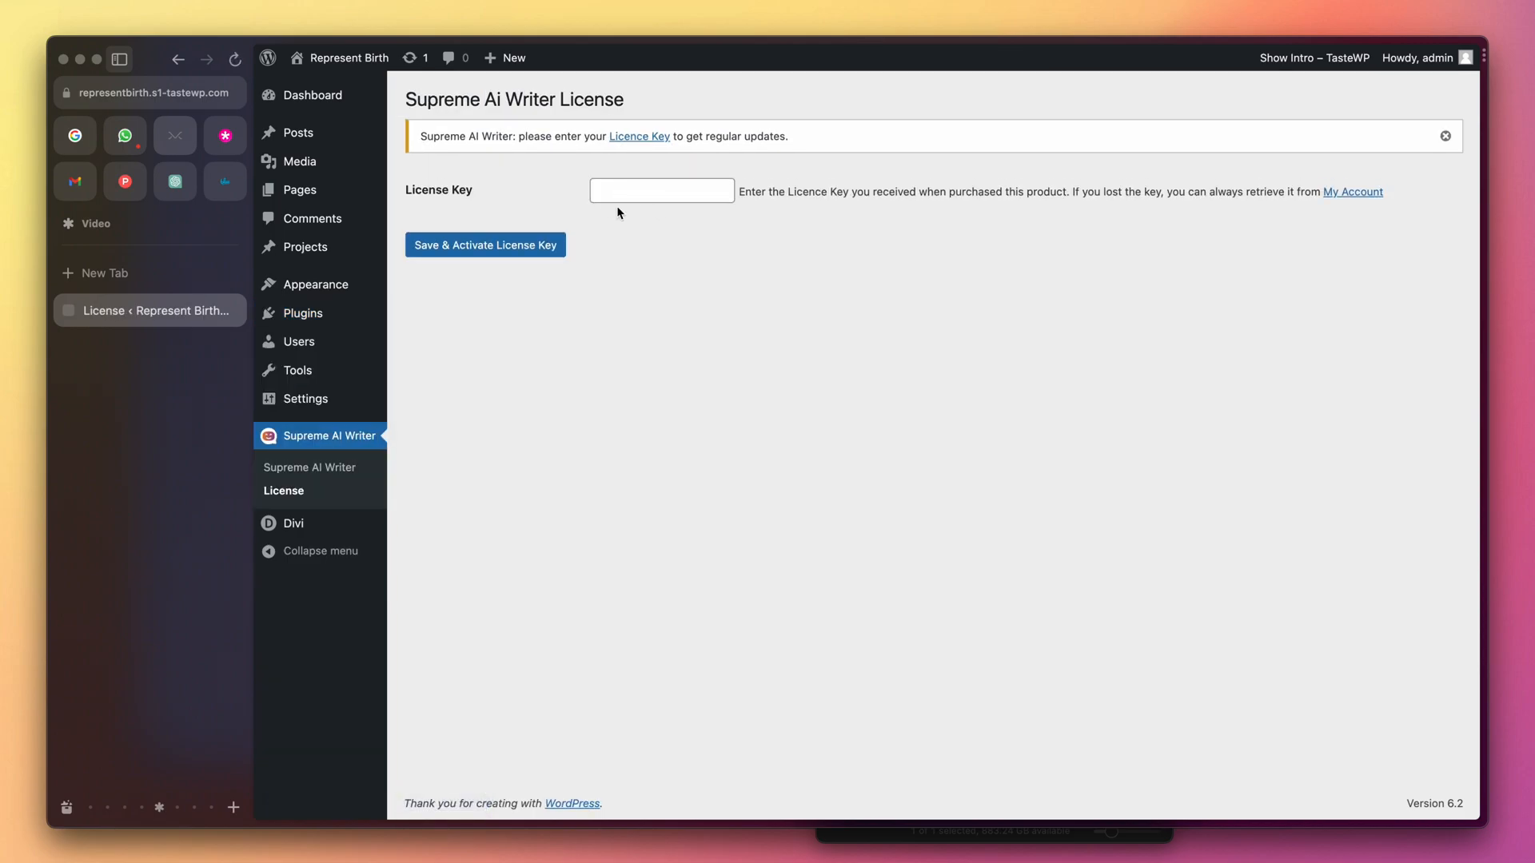
{"action": "mouse_move", "coordinate": [1064, 207]}
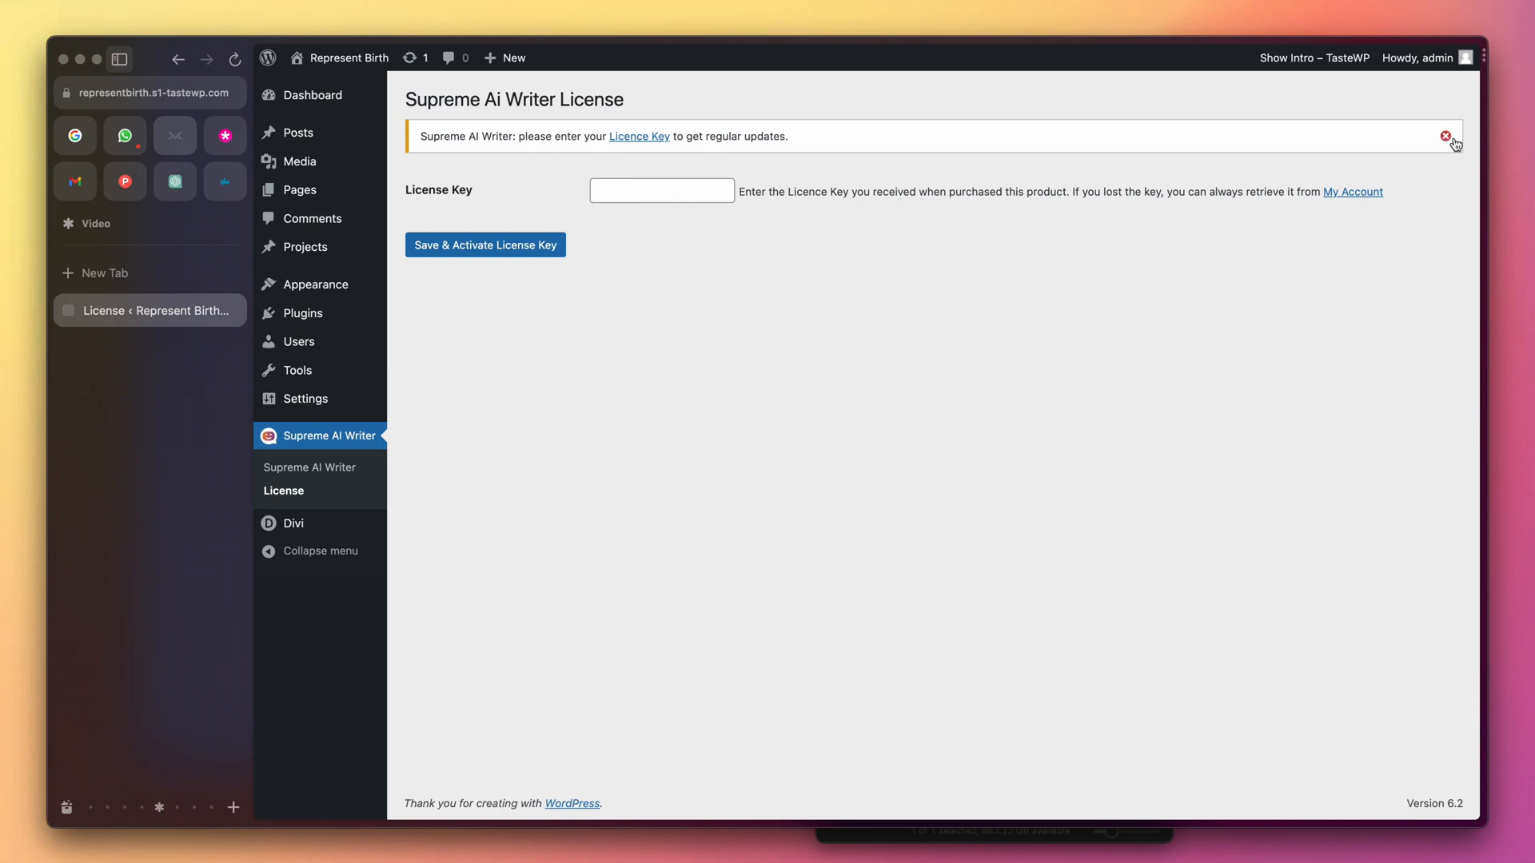
{"action": "left_click", "coordinate": [1449, 136]}
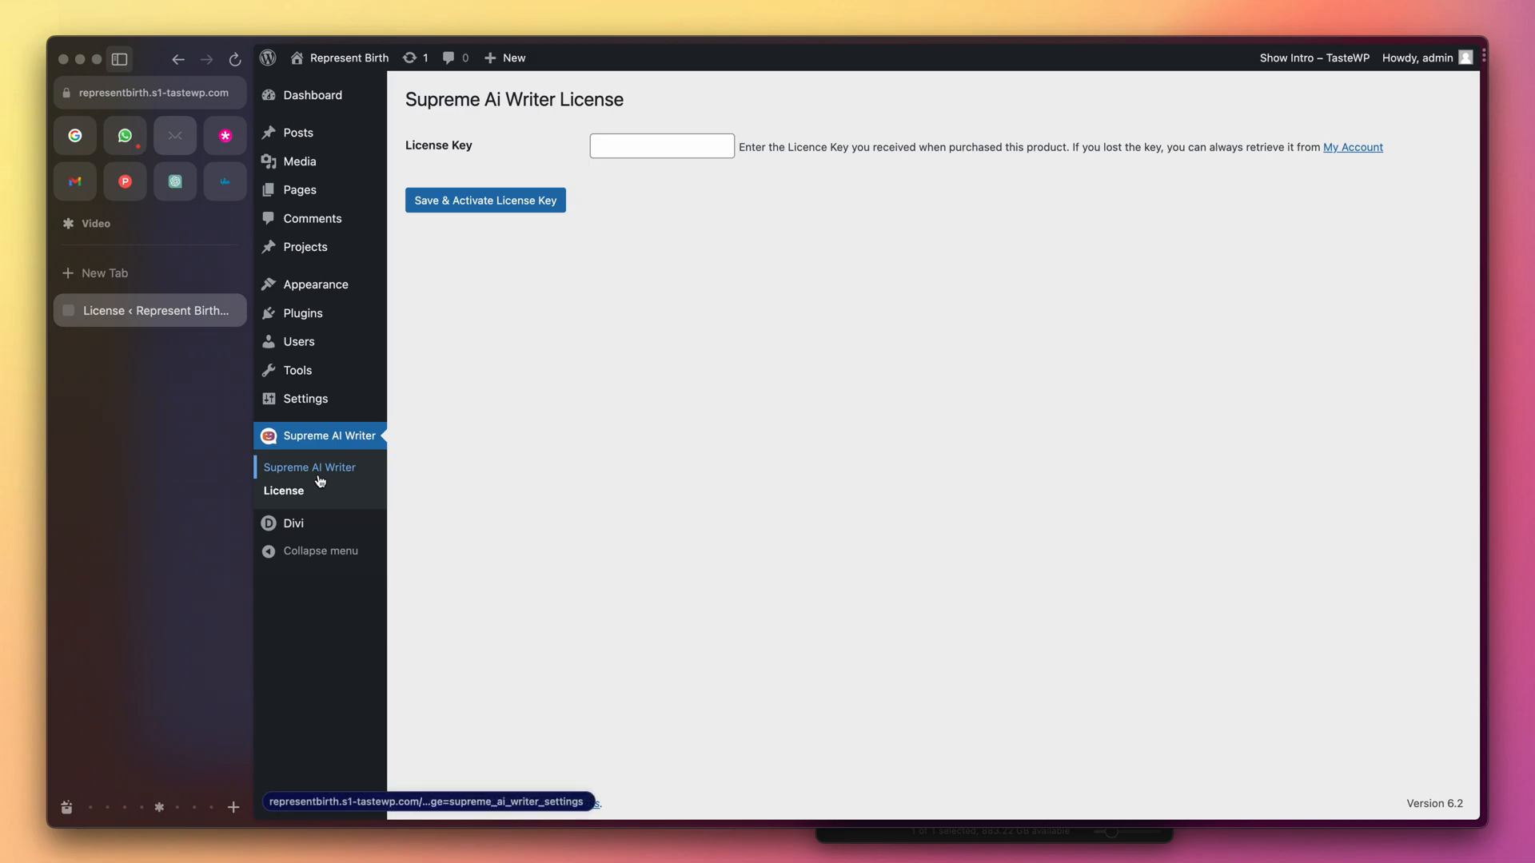
{"action": "left_click", "coordinate": [309, 467]}
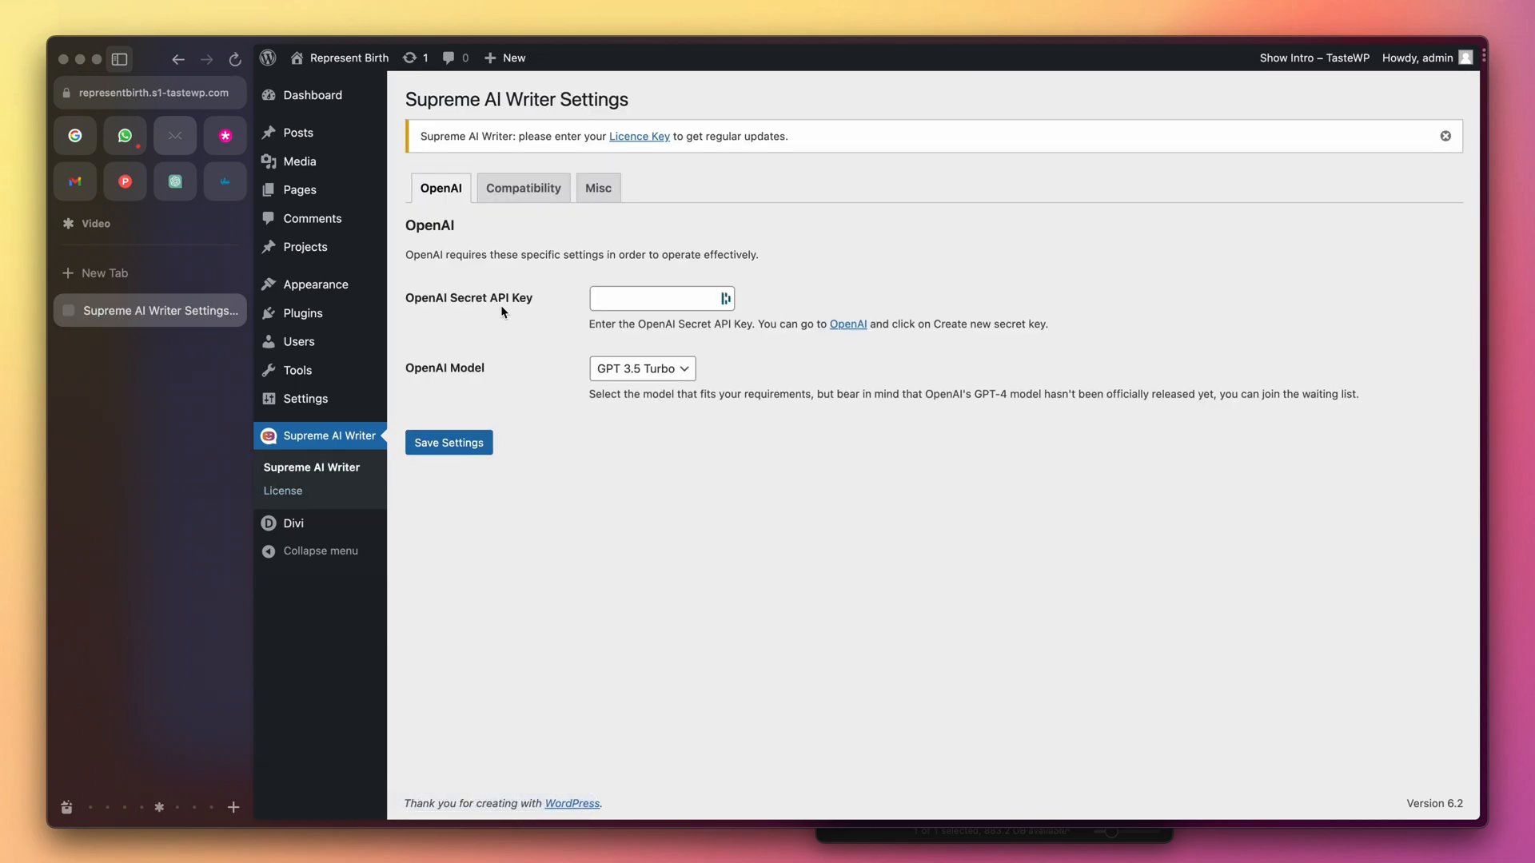
{"action": "left_click", "coordinate": [660, 299]}
{"action": "type", "text": "platform.openai.com/account/api-keys"}
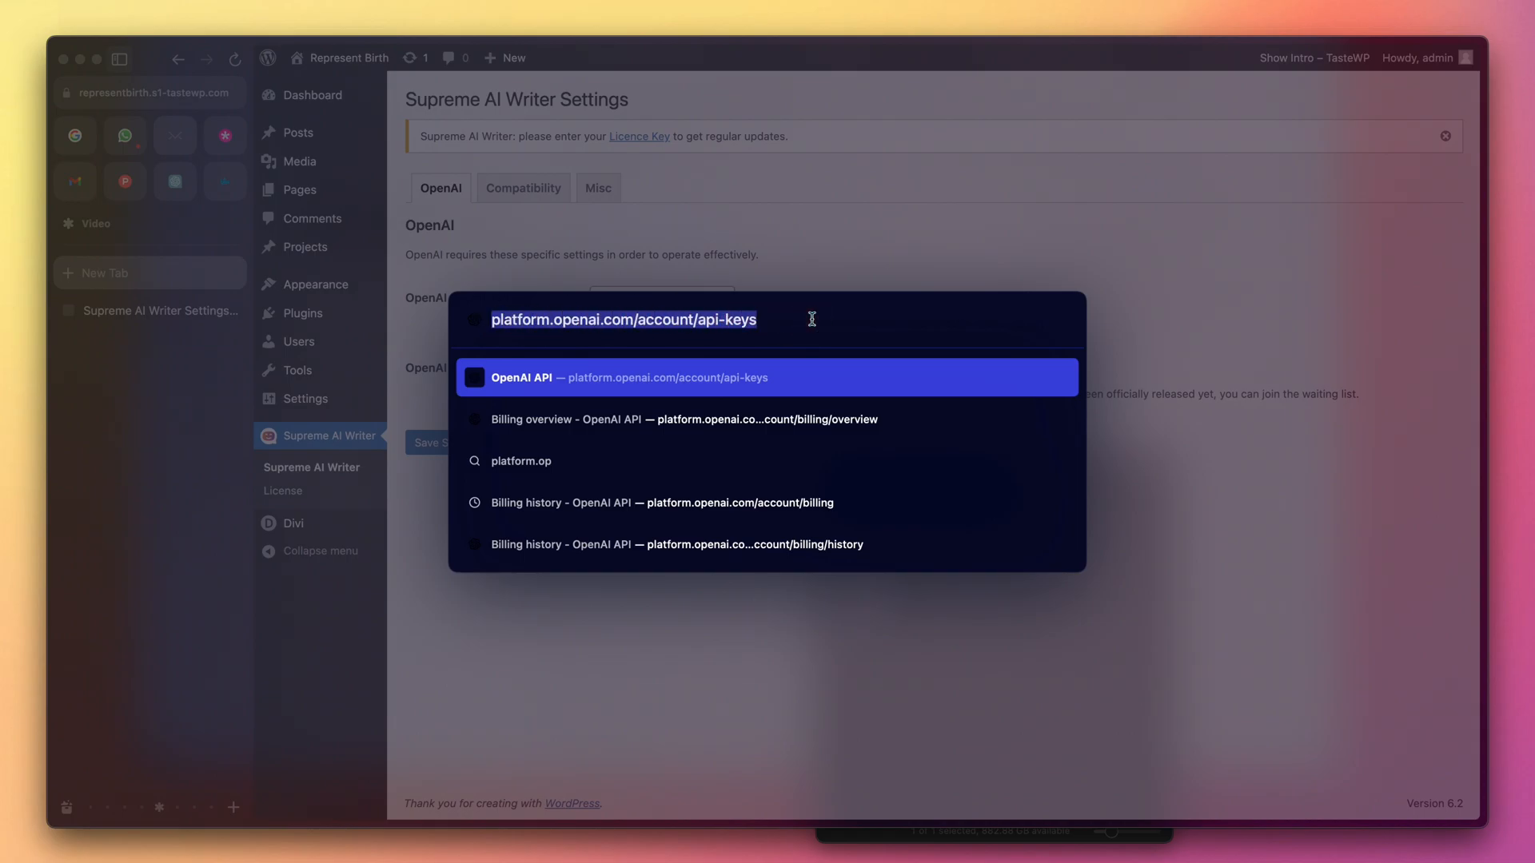
Step: Log in to the OpenAI platform's API keys page and start a new secret key
{"action": "left_click", "coordinate": [630, 377]}
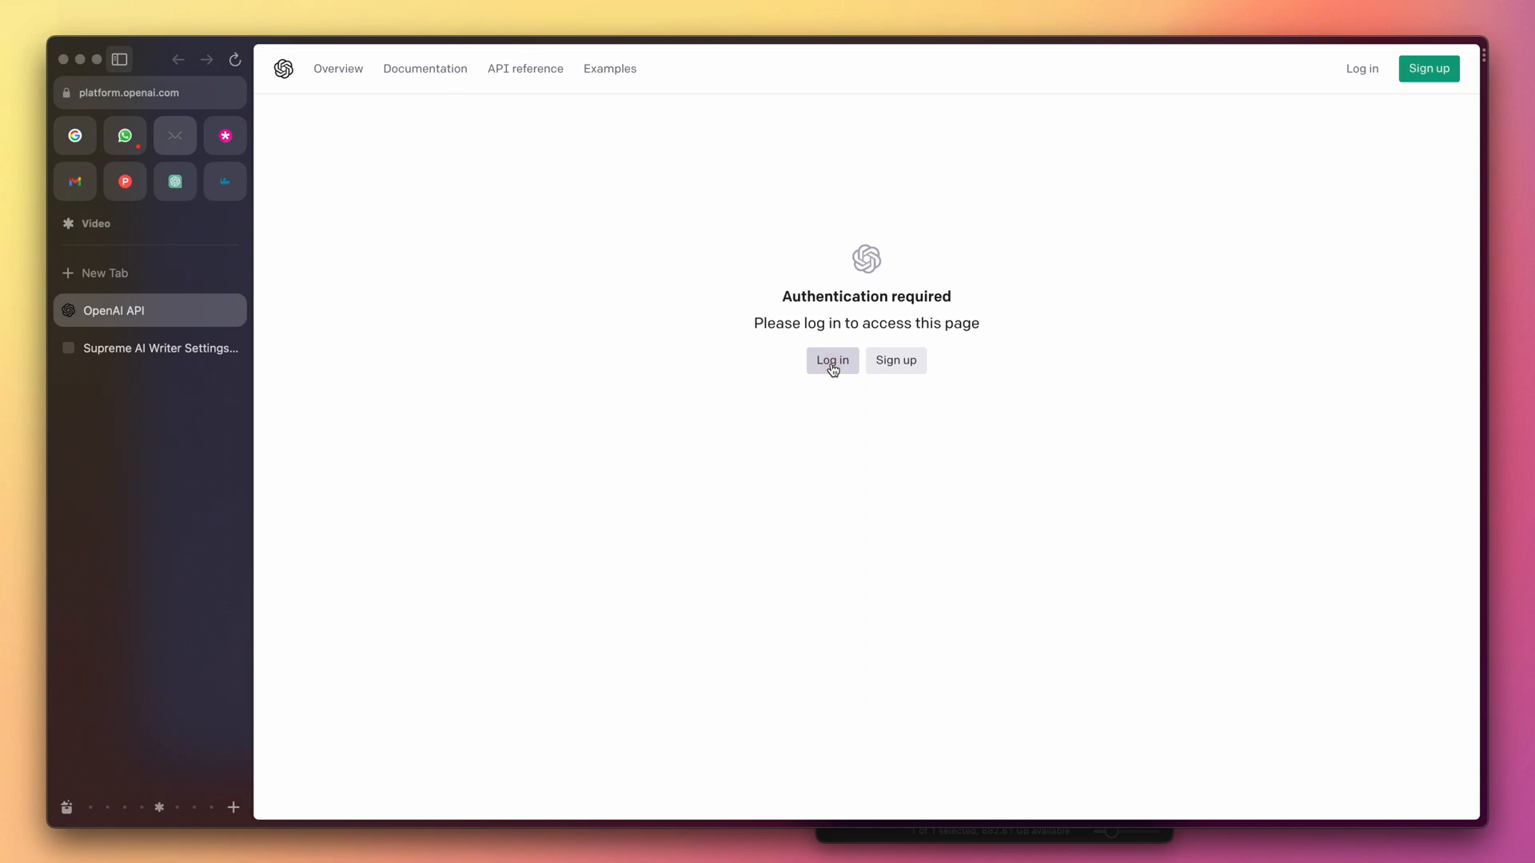
{"action": "left_click", "coordinate": [832, 360]}
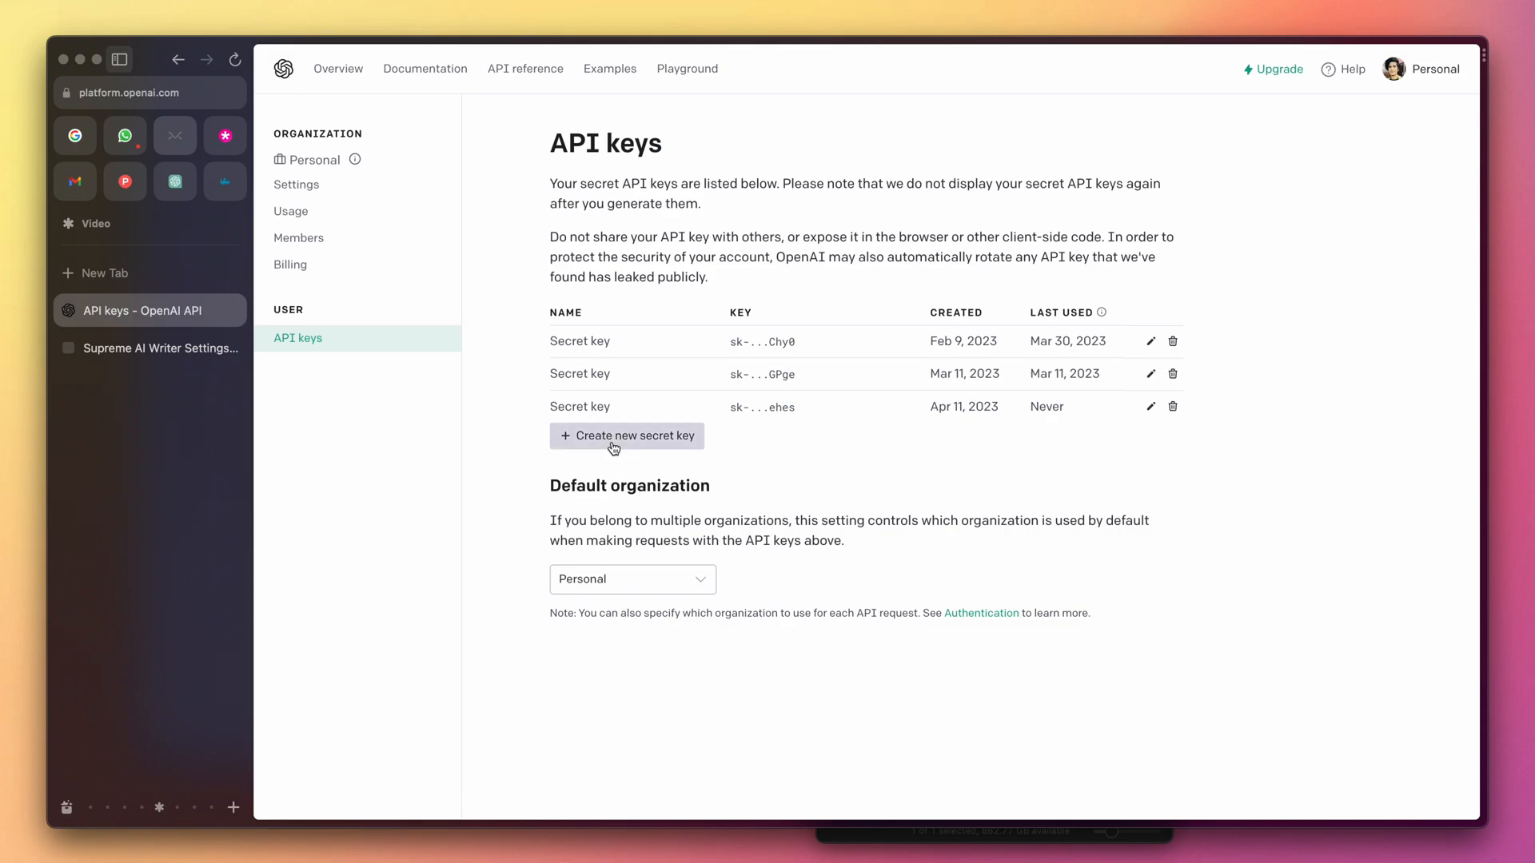
{"action": "left_click", "coordinate": [627, 435]}
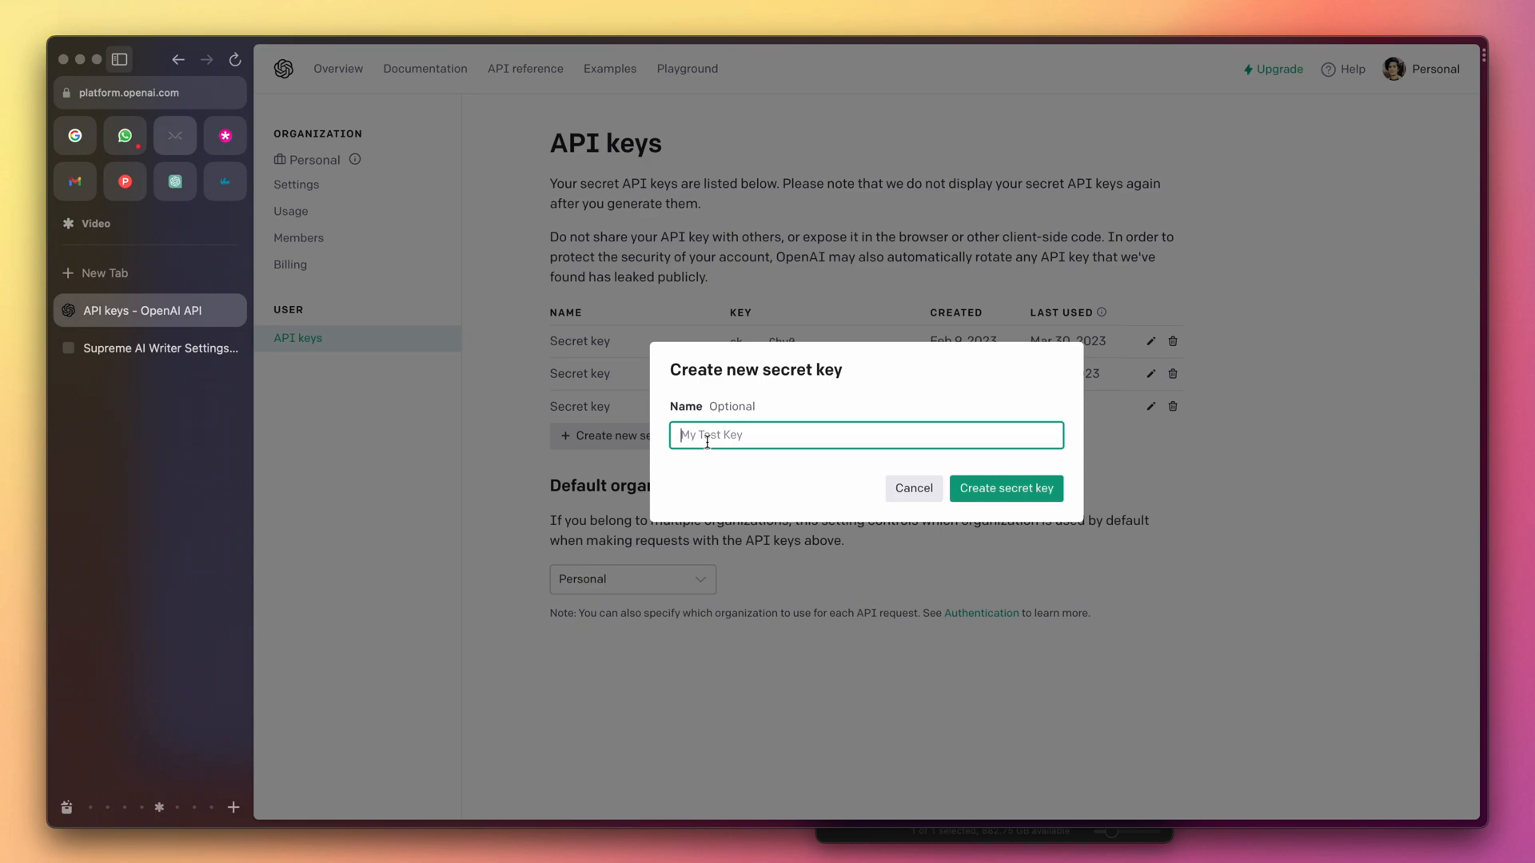
Step: Create the secret key named 'Test' and copy its value
{"action": "type", "text": "Test"}
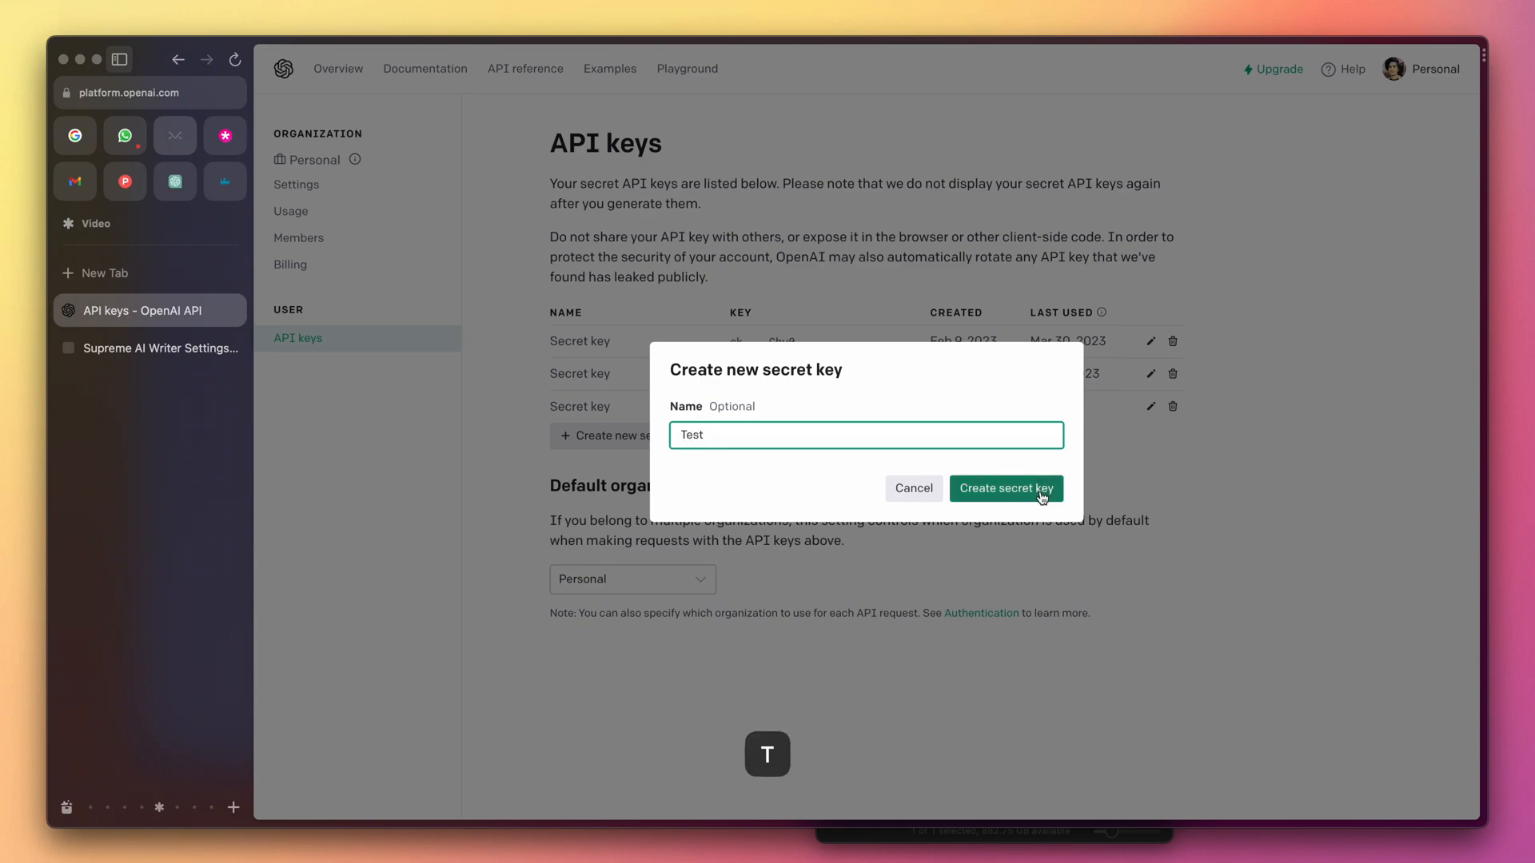
{"action": "left_click", "coordinate": [1004, 489]}
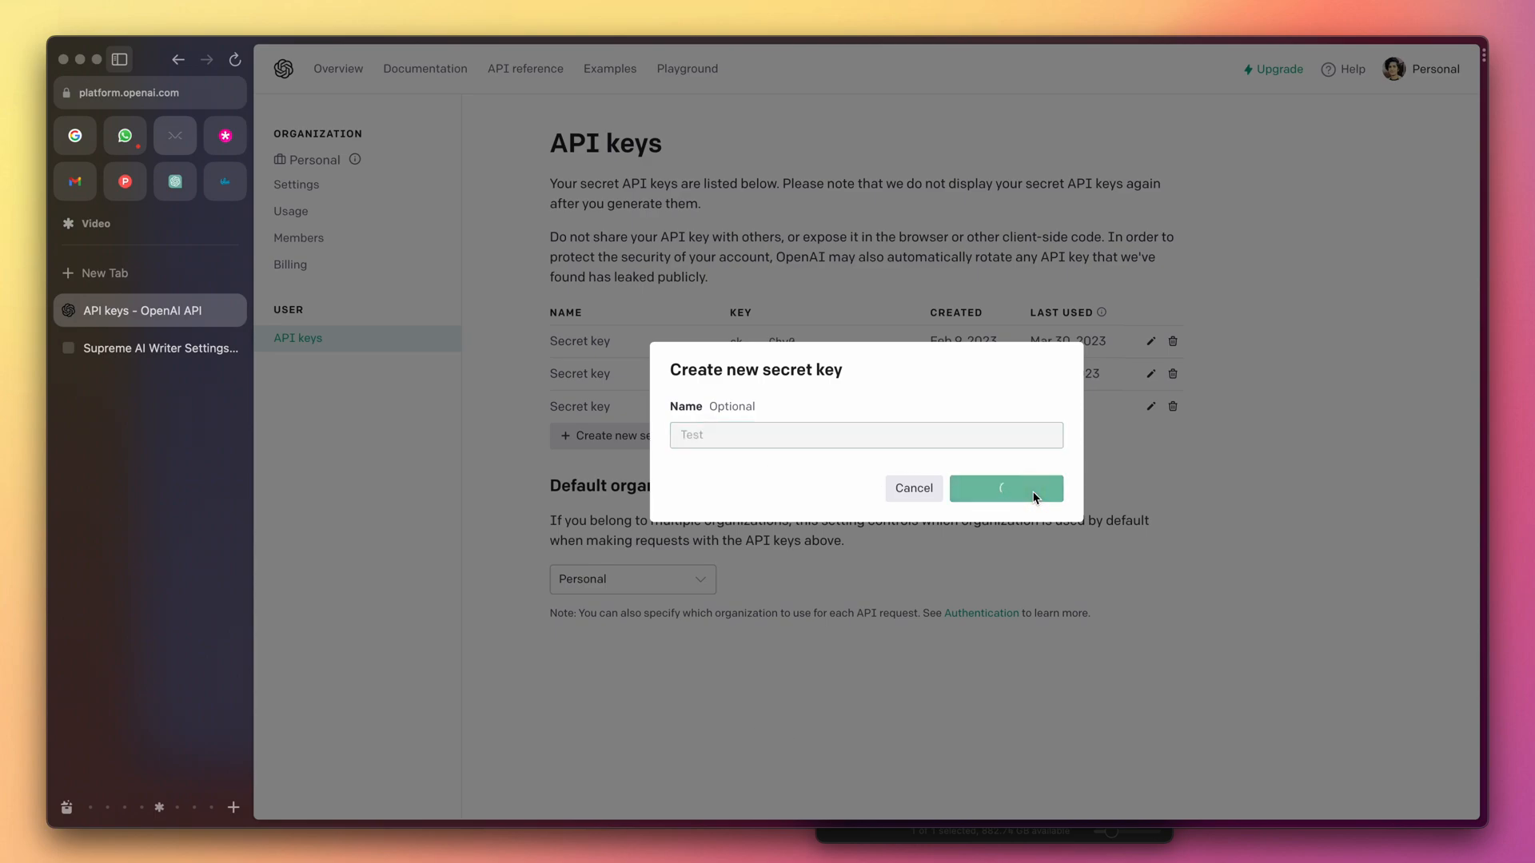
{"action": "left_click", "coordinate": [1004, 488]}
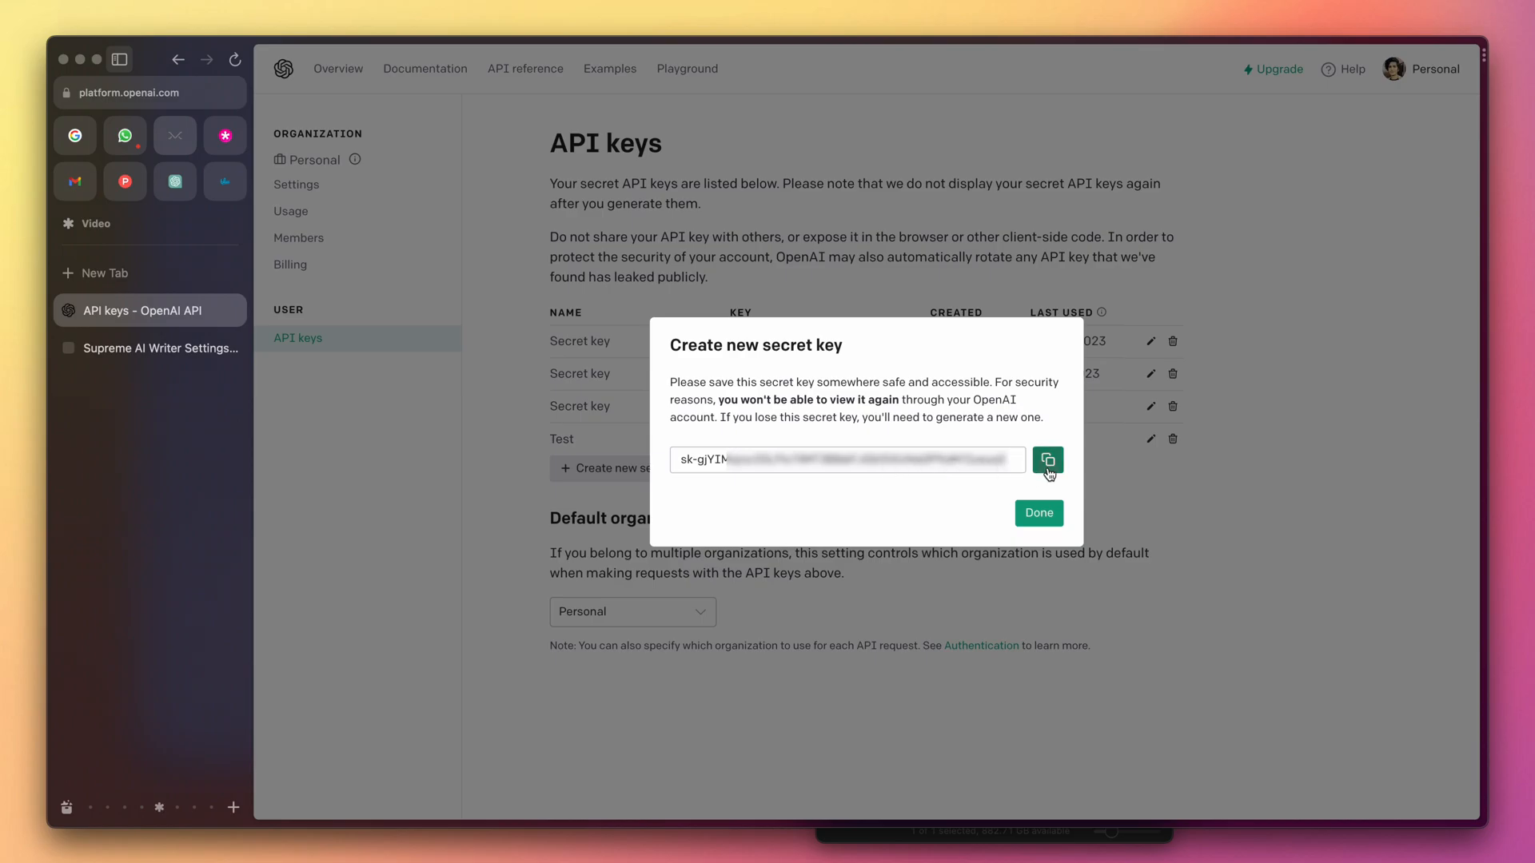
{"action": "left_click", "coordinate": [1047, 461]}
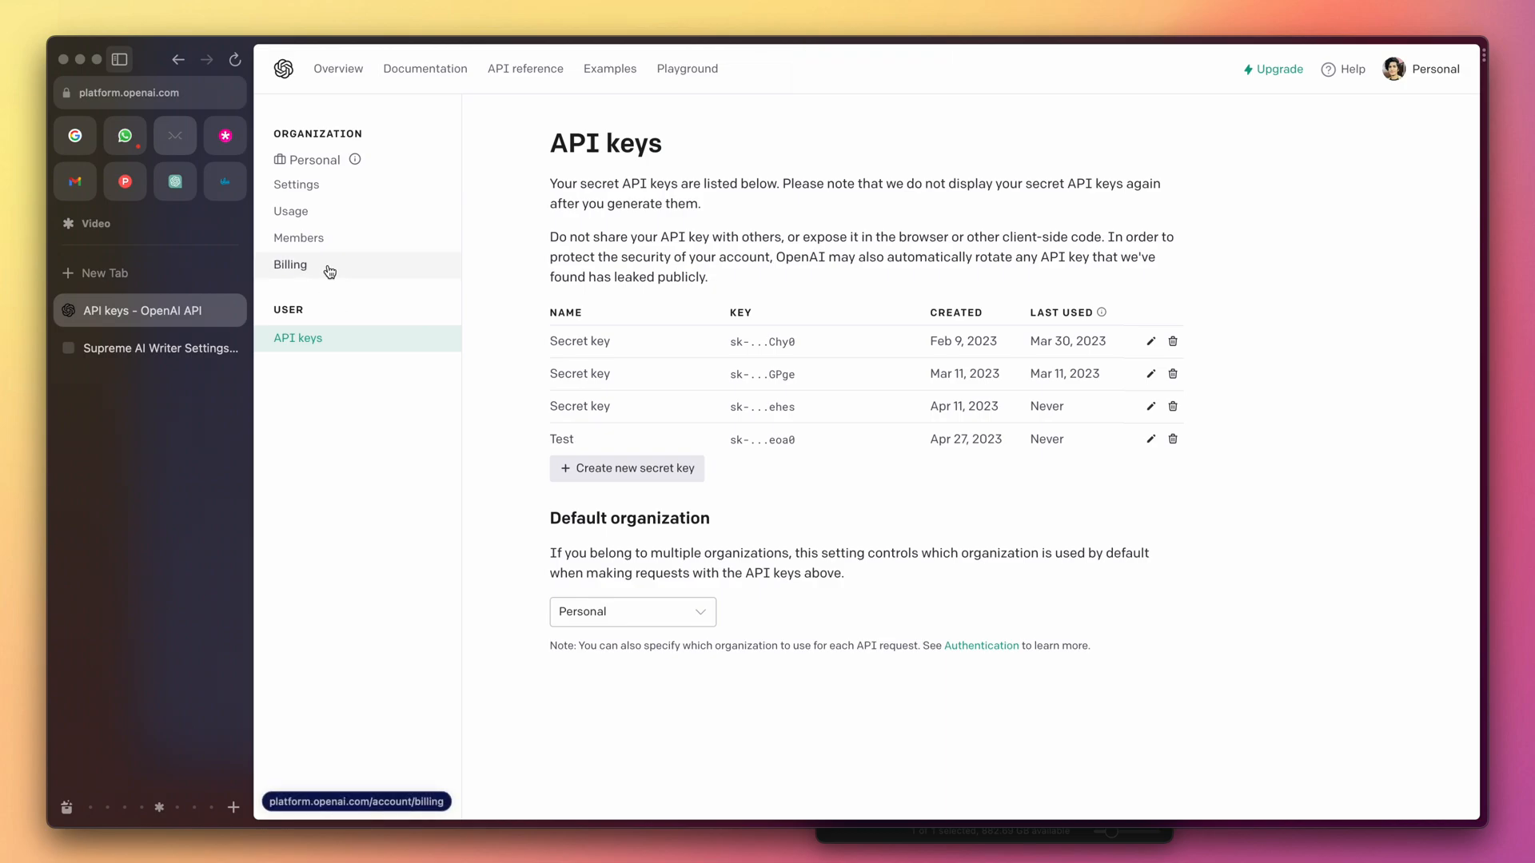
{"action": "left_click", "coordinate": [290, 263]}
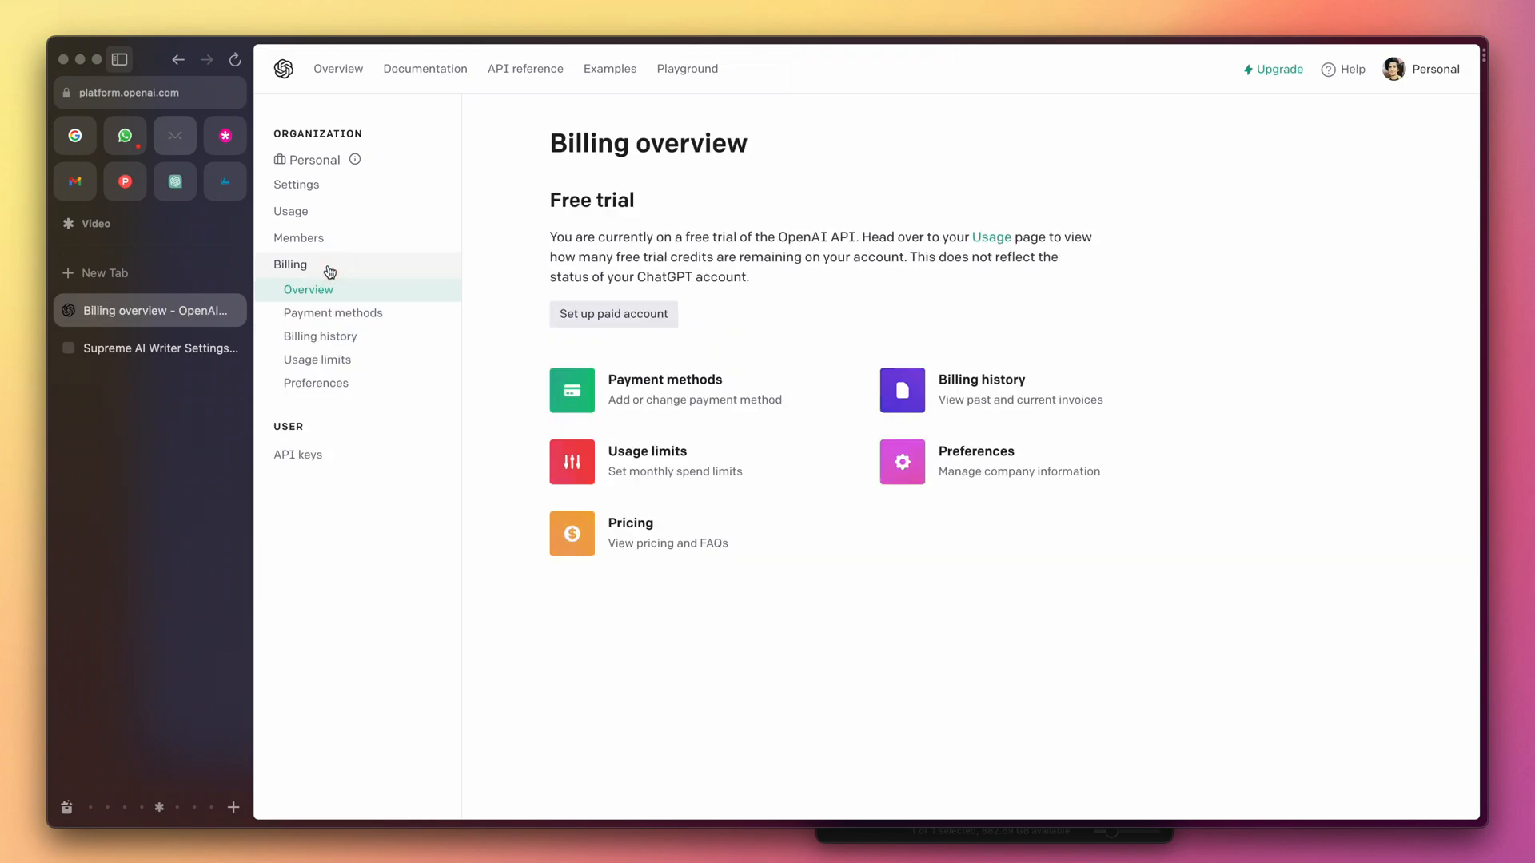
{"action": "left_click", "coordinate": [332, 311]}
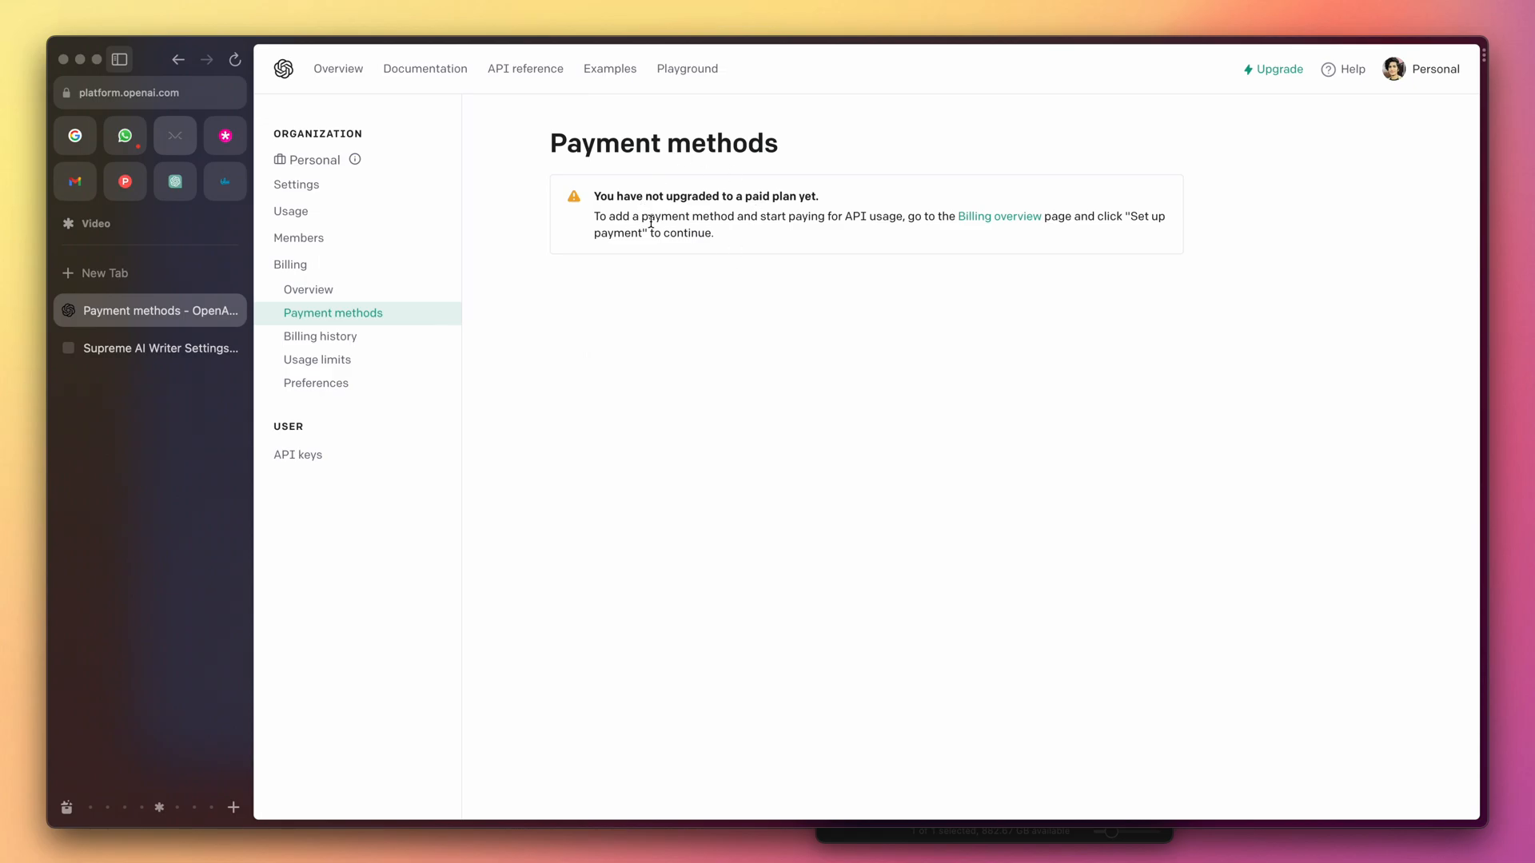
{"action": "mouse_move", "coordinate": [997, 215]}
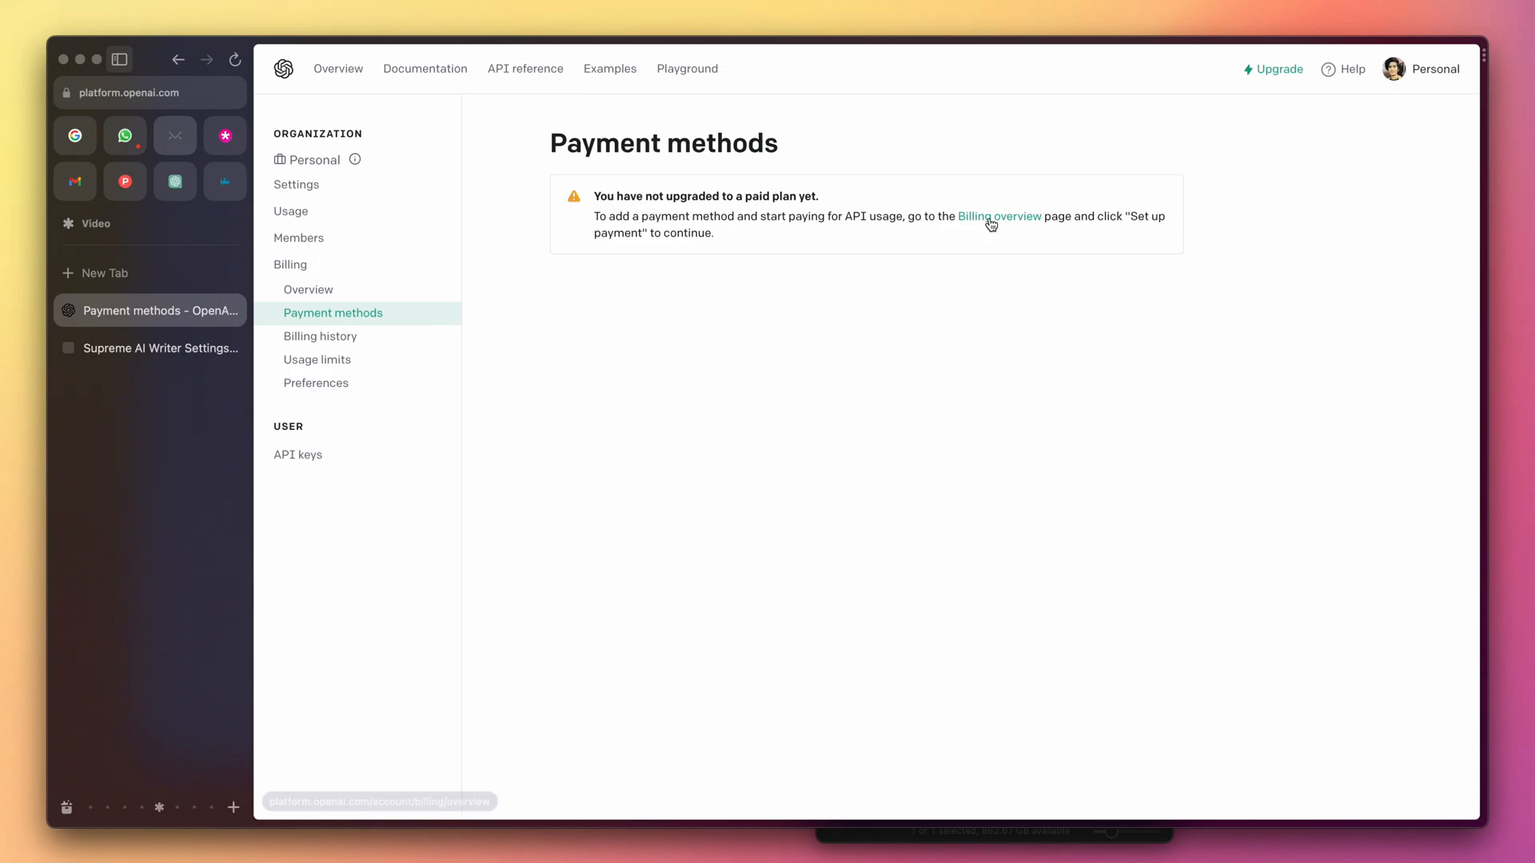
{"action": "left_click", "coordinate": [999, 216]}
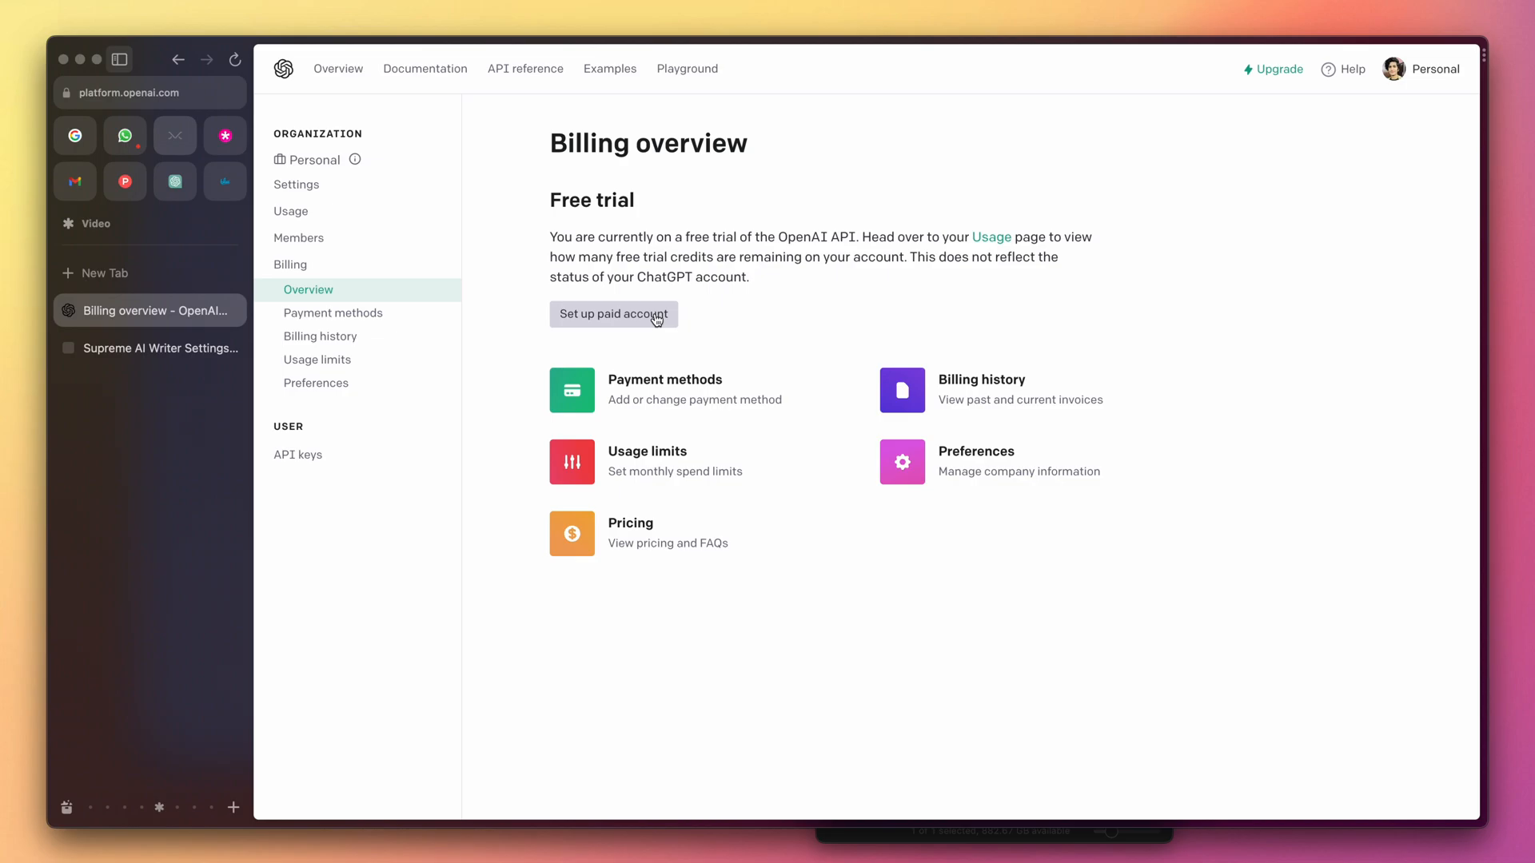
{"action": "left_click", "coordinate": [613, 315]}
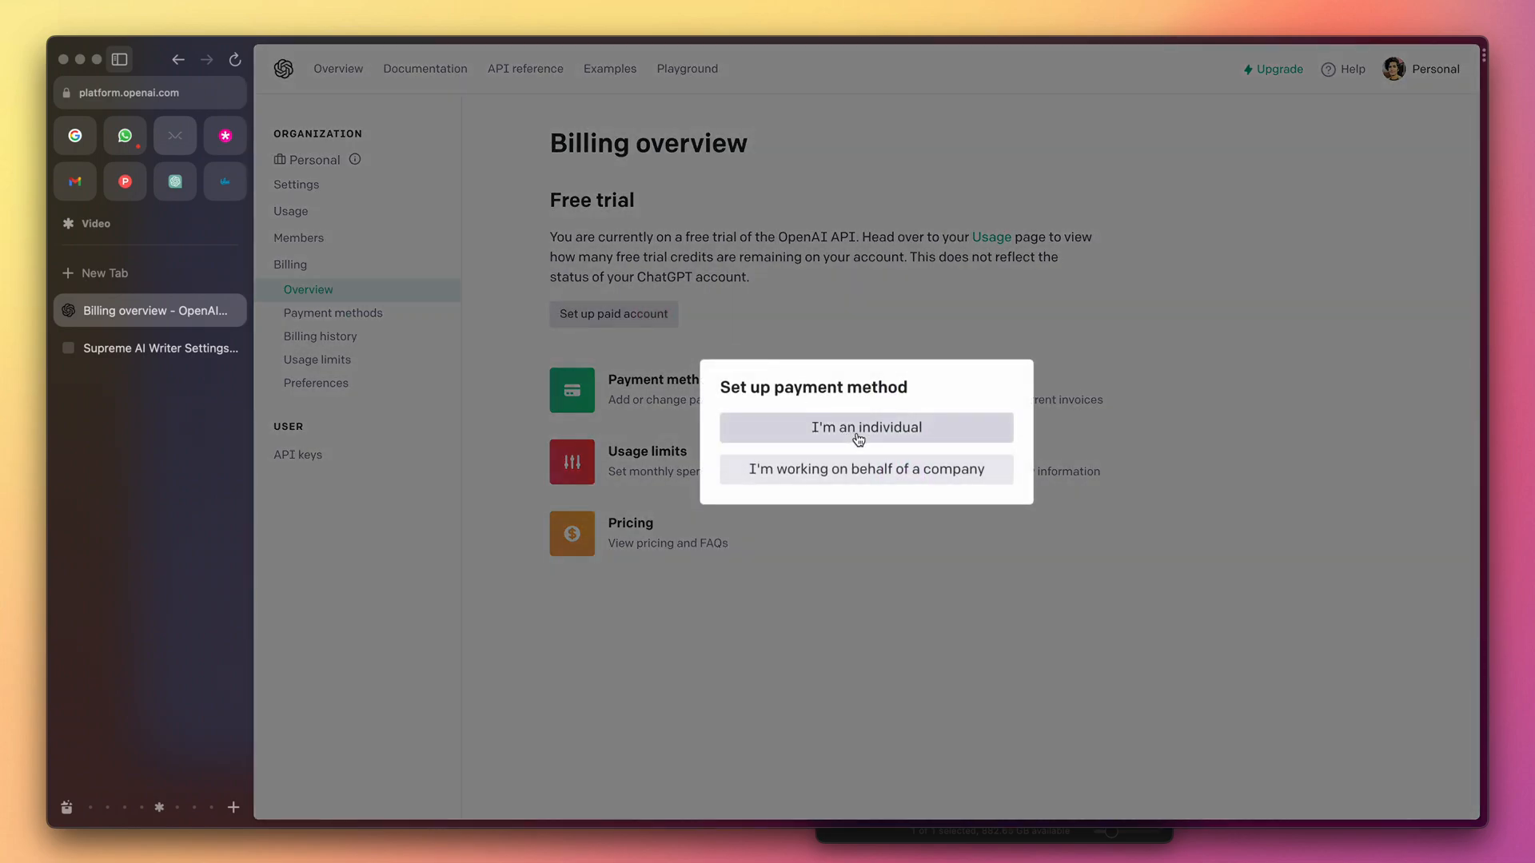
{"action": "left_click", "coordinate": [865, 427]}
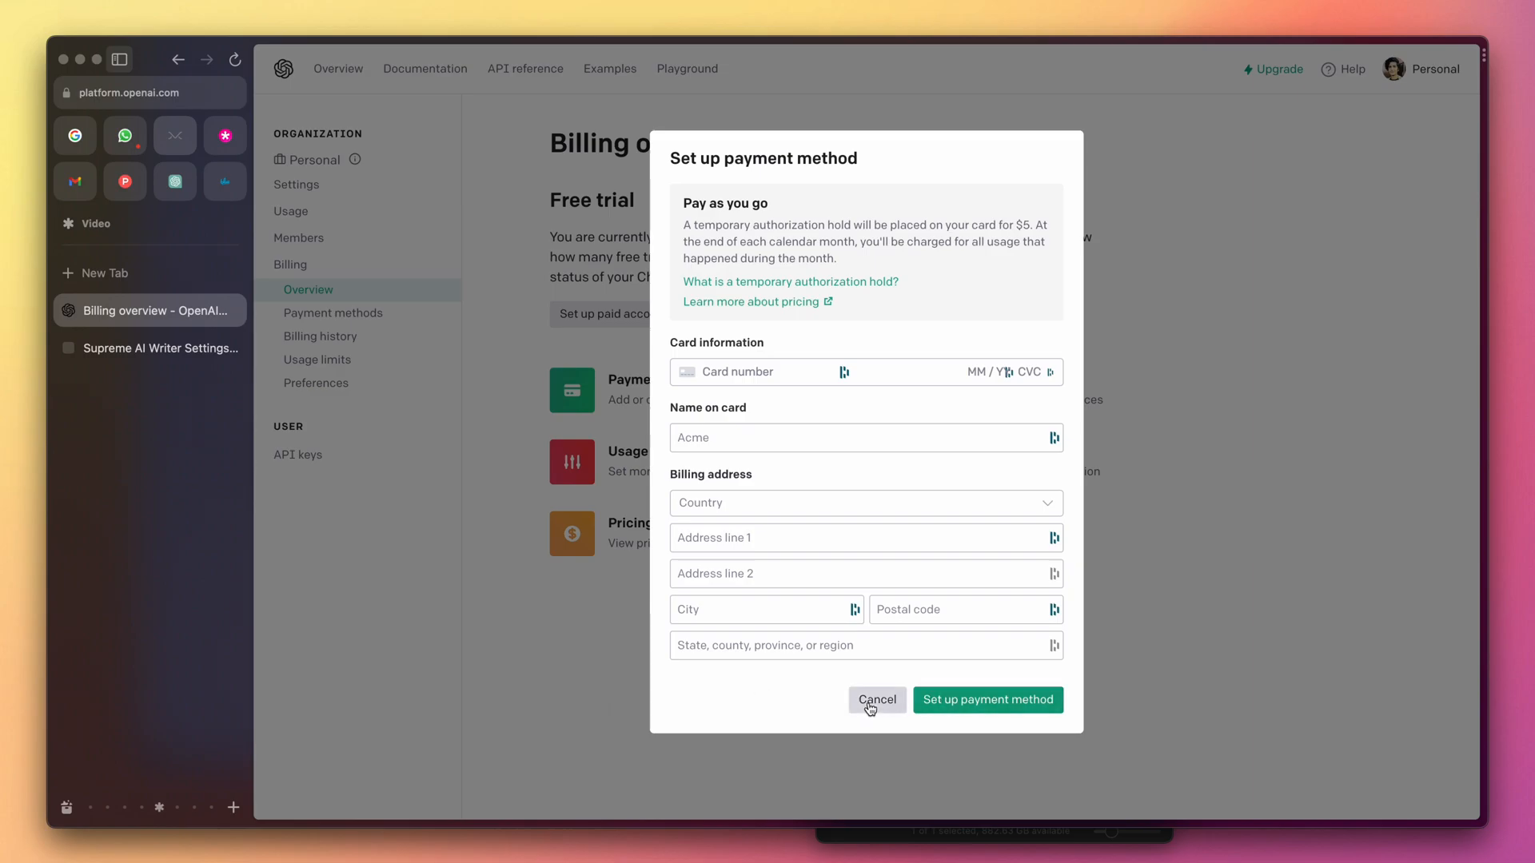
{"action": "left_click", "coordinate": [876, 701]}
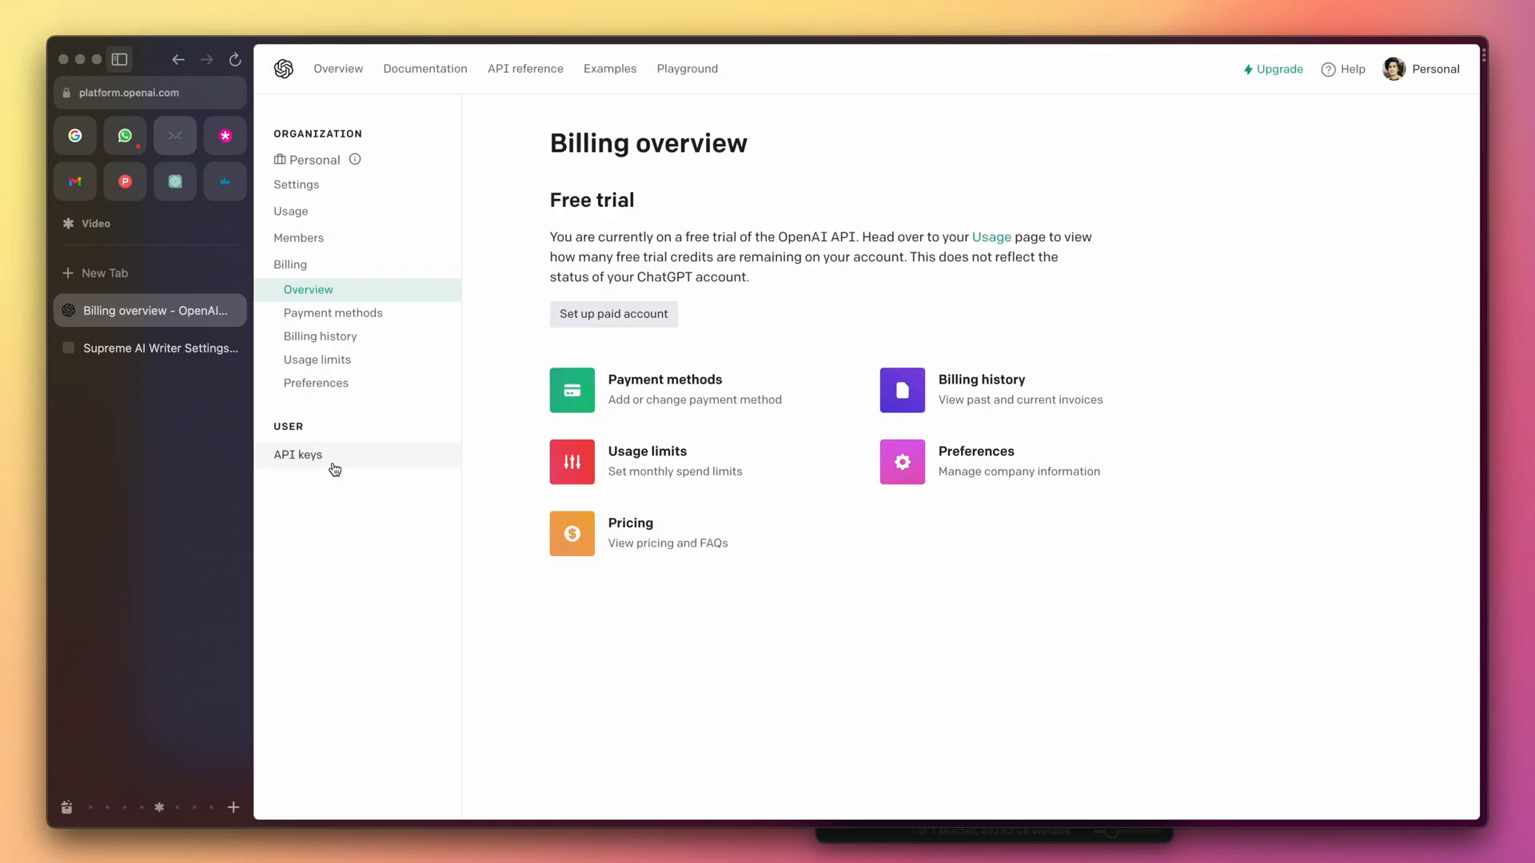
{"action": "left_click", "coordinate": [298, 454]}
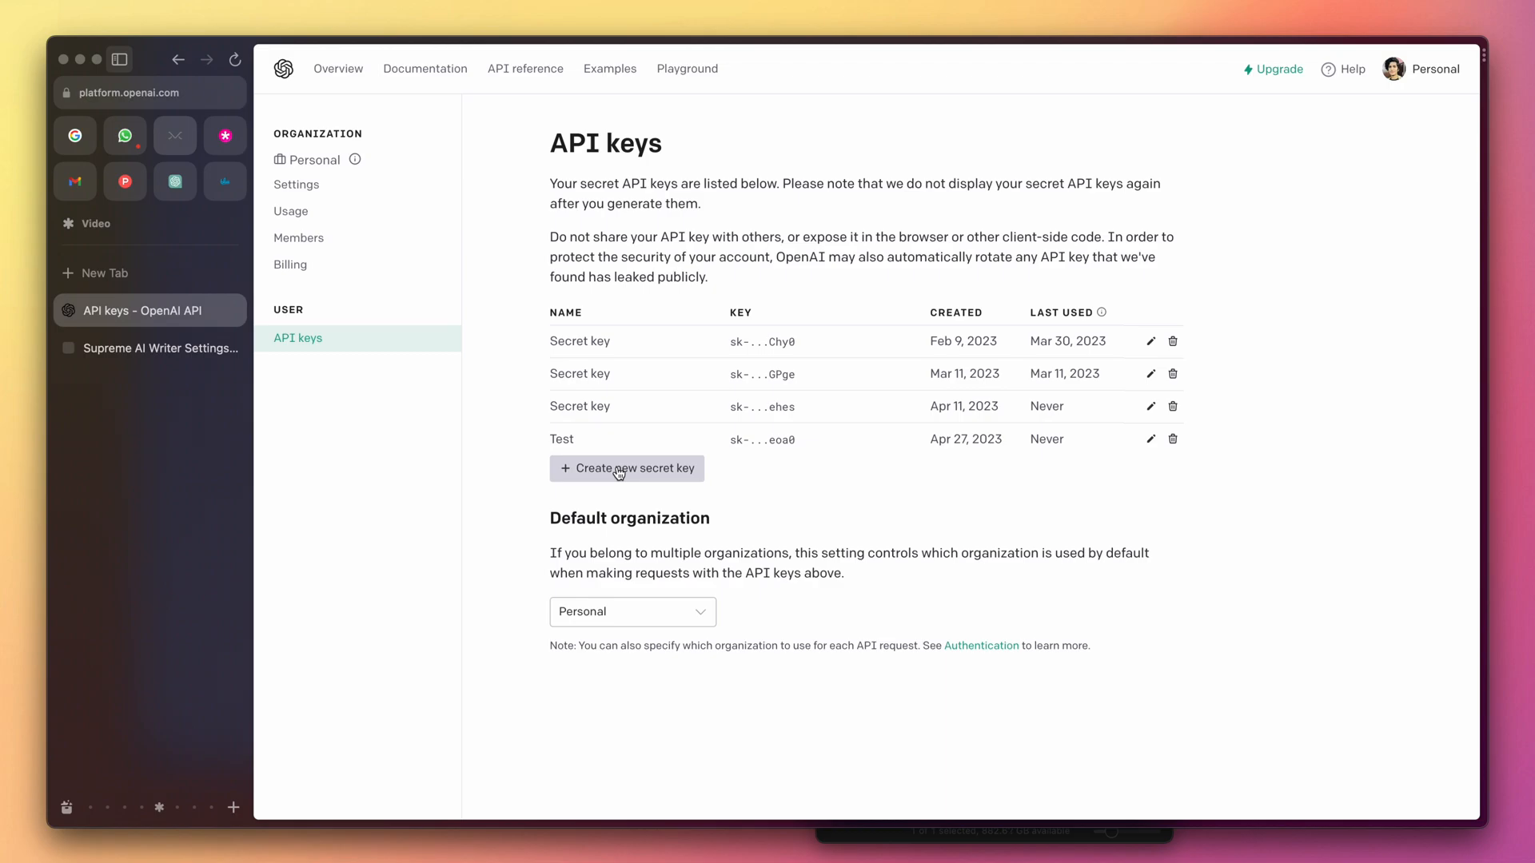
{"action": "mouse_move", "coordinate": [630, 489]}
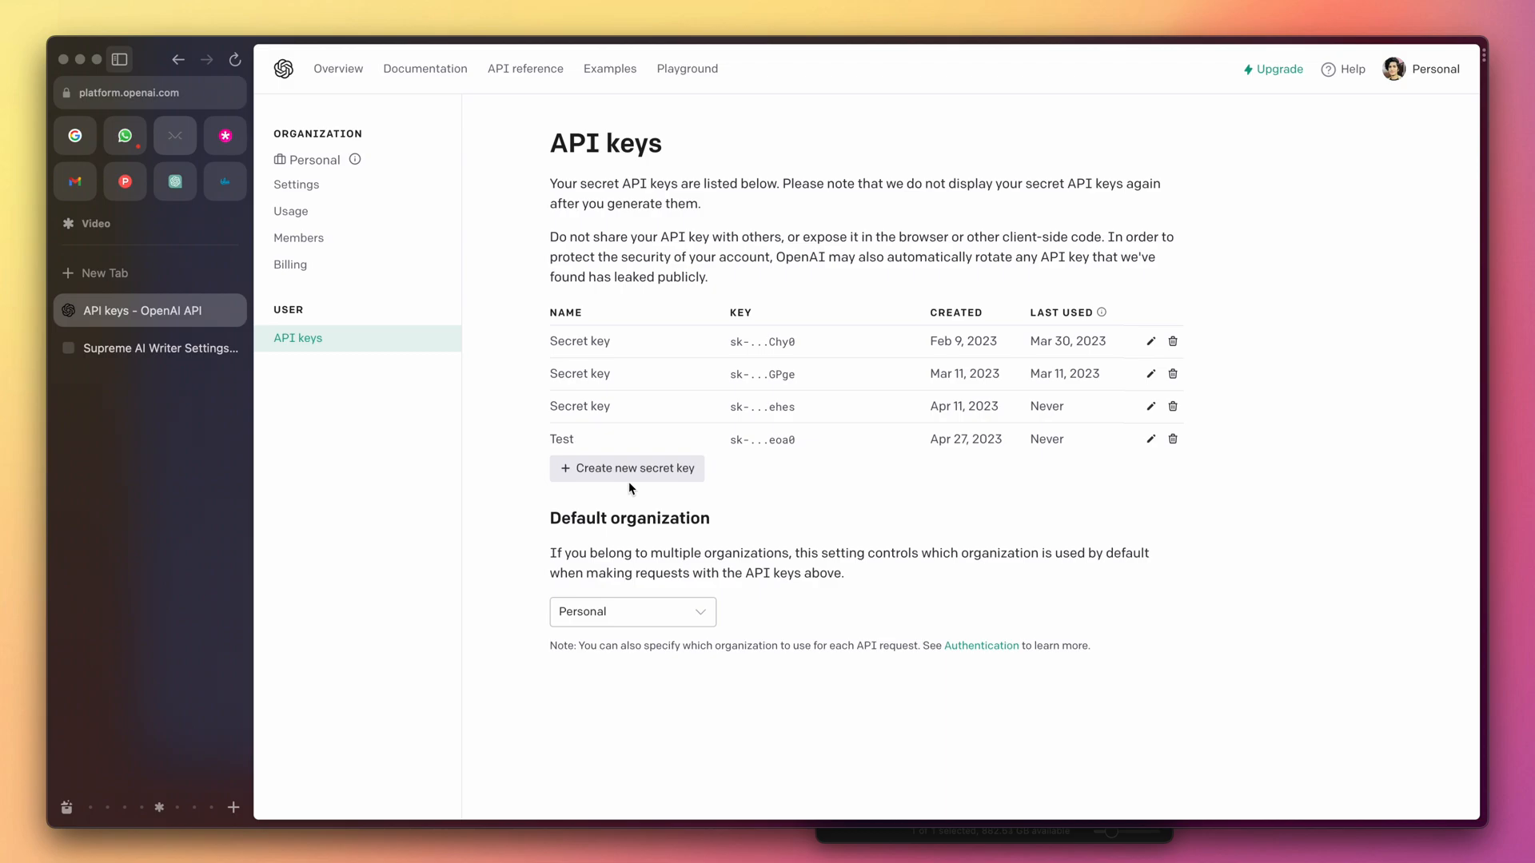
{"action": "mouse_move", "coordinate": [152, 347]}
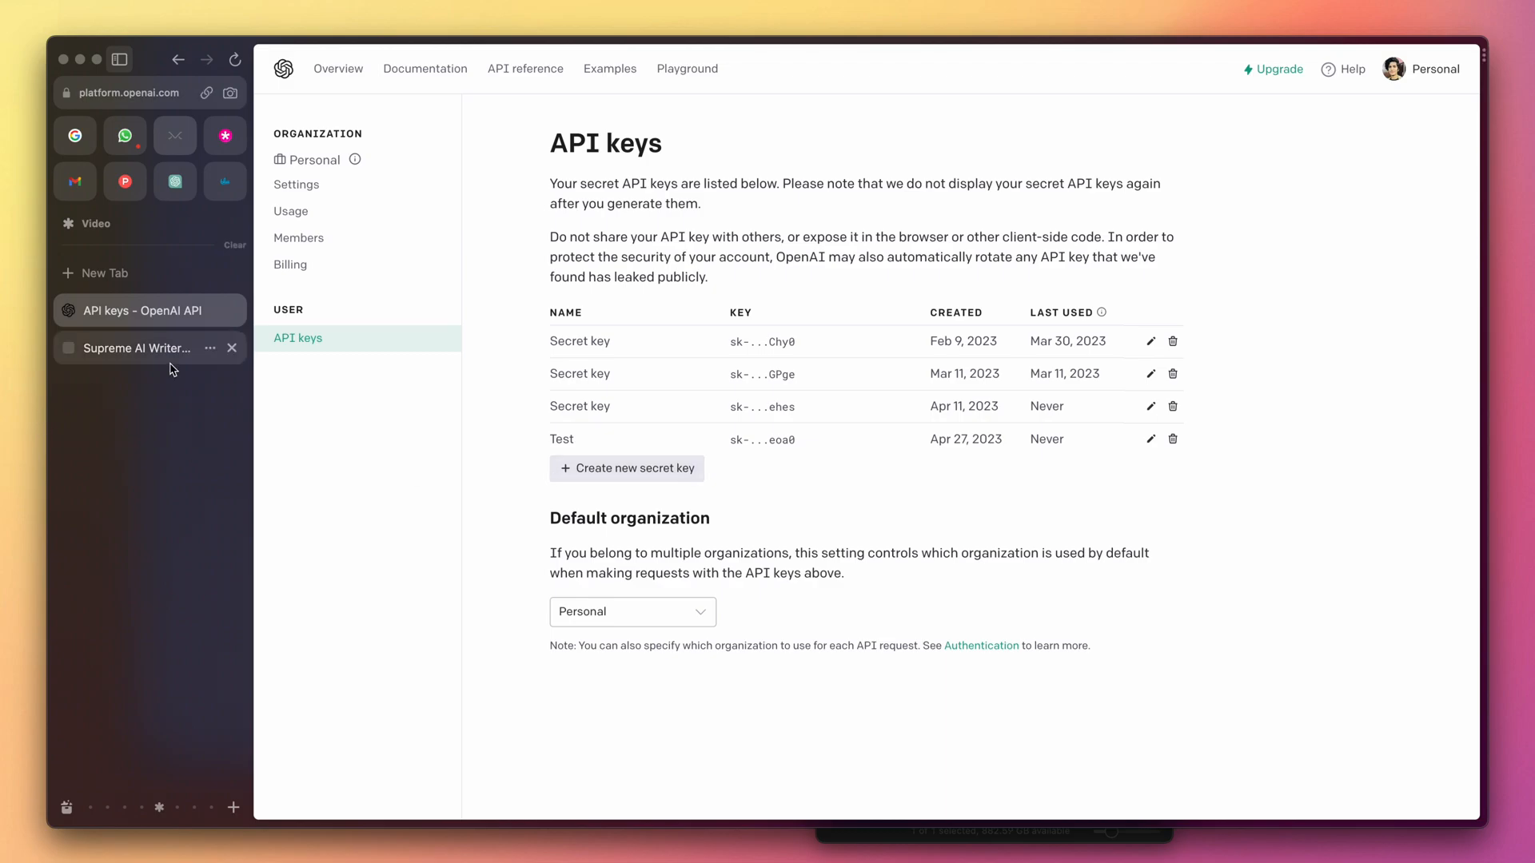
Step: Paste the OpenAI secret key into the Supreme AI Writer settings and save them
{"action": "left_click", "coordinate": [134, 347]}
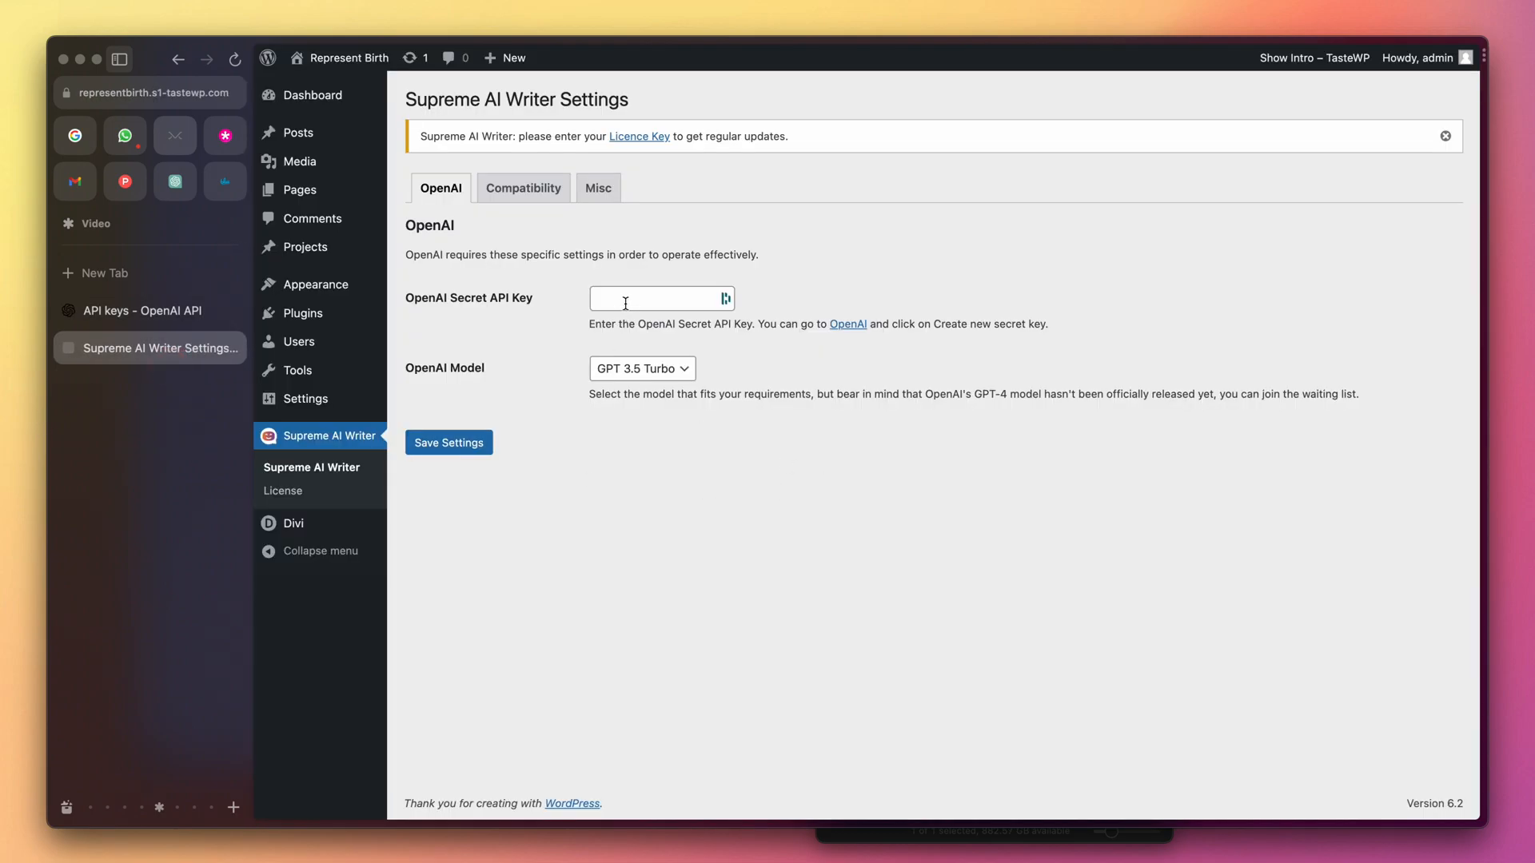
{"action": "left_click", "coordinate": [447, 443]}
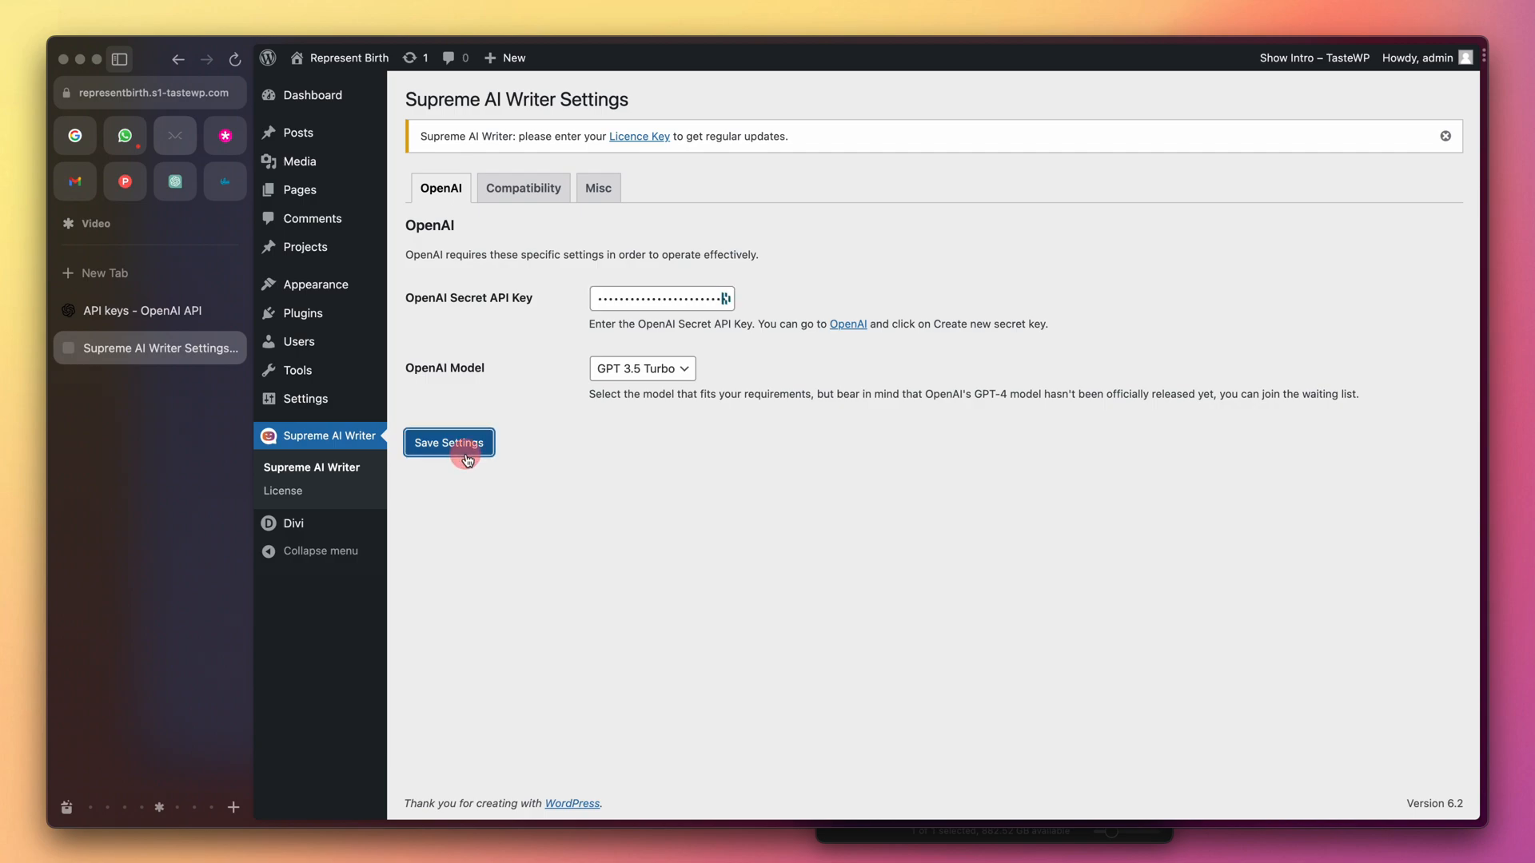
{"action": "left_click", "coordinate": [447, 443]}
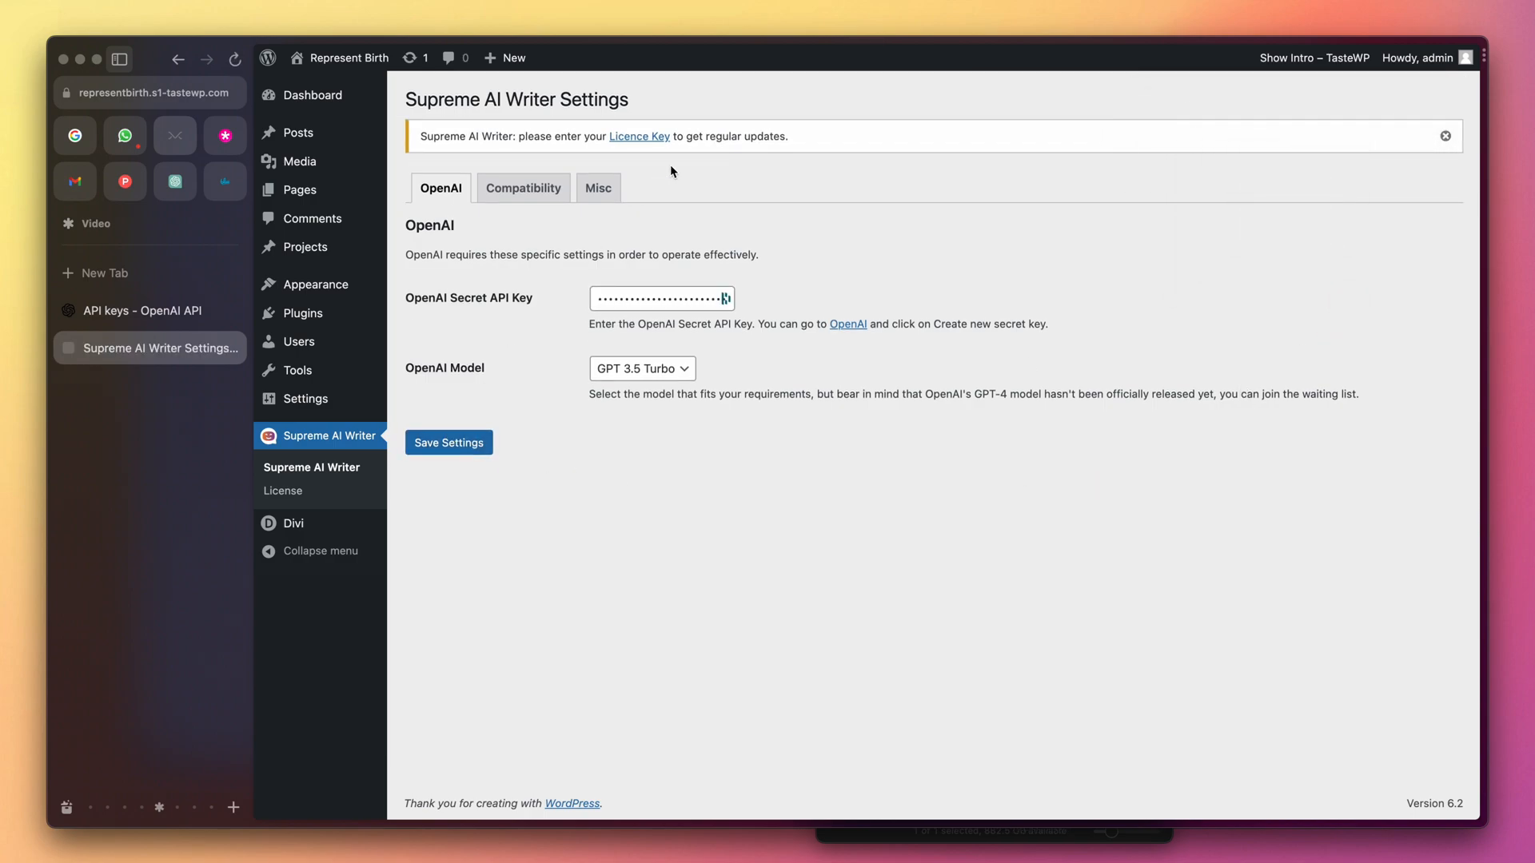
Step: Dismiss the licence notice and view the Compatibility settings
{"action": "left_click", "coordinate": [1446, 134]}
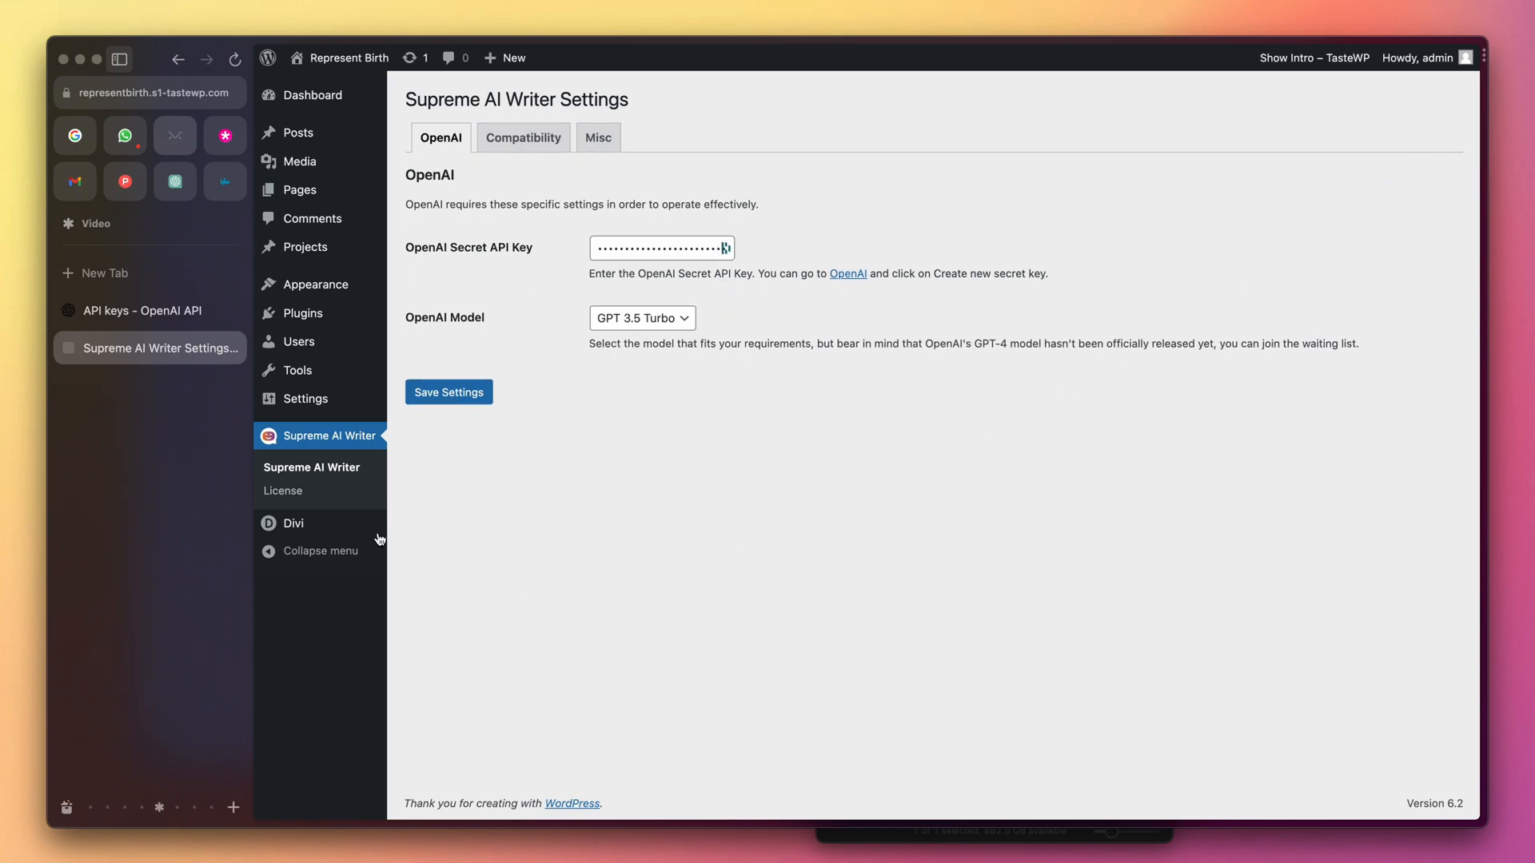
{"action": "left_click", "coordinate": [523, 137]}
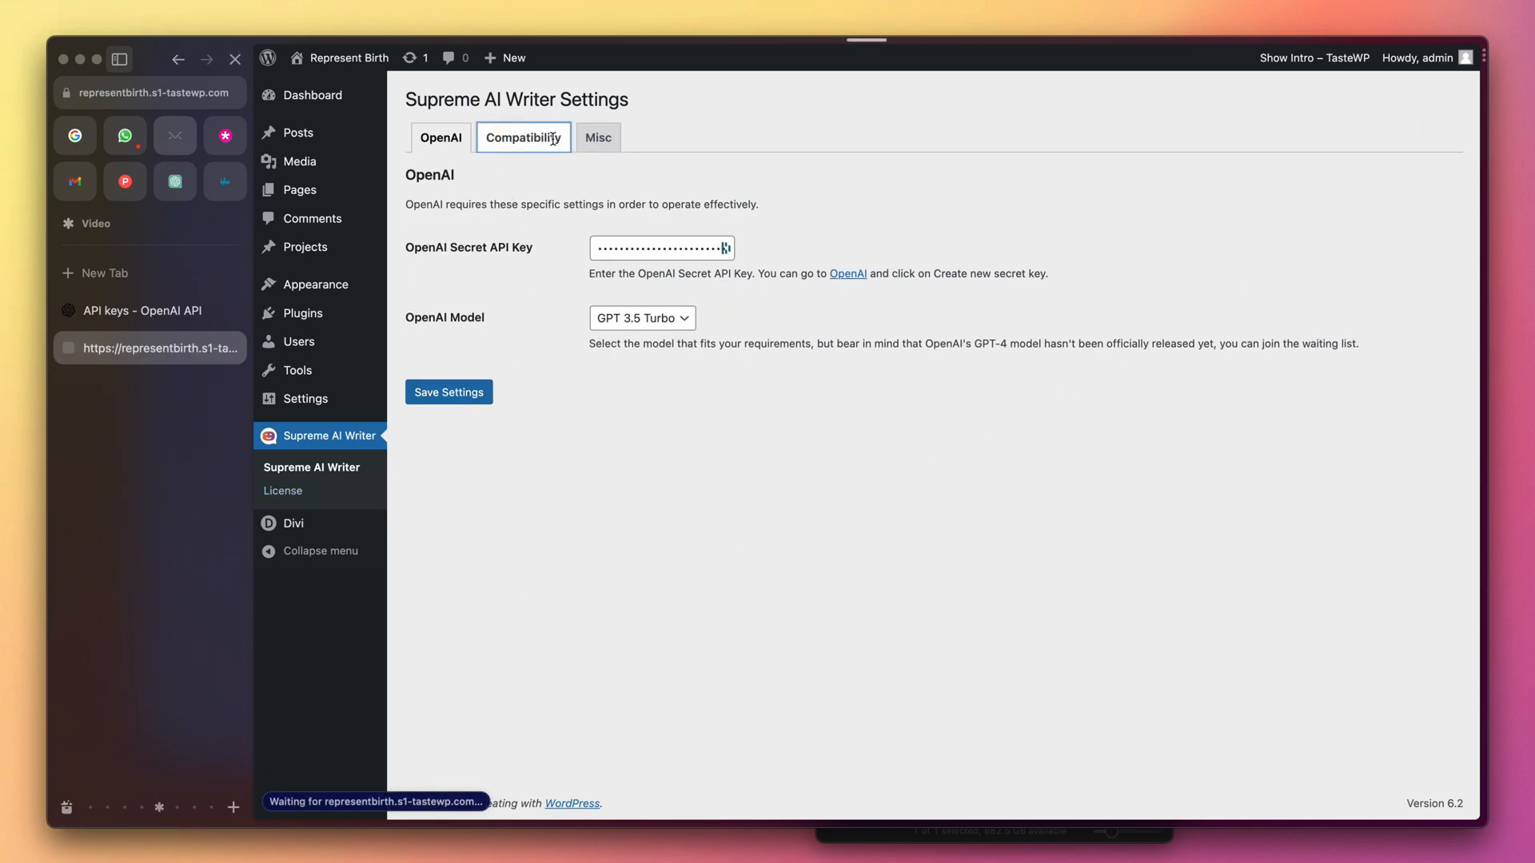
{"action": "left_click", "coordinate": [523, 138]}
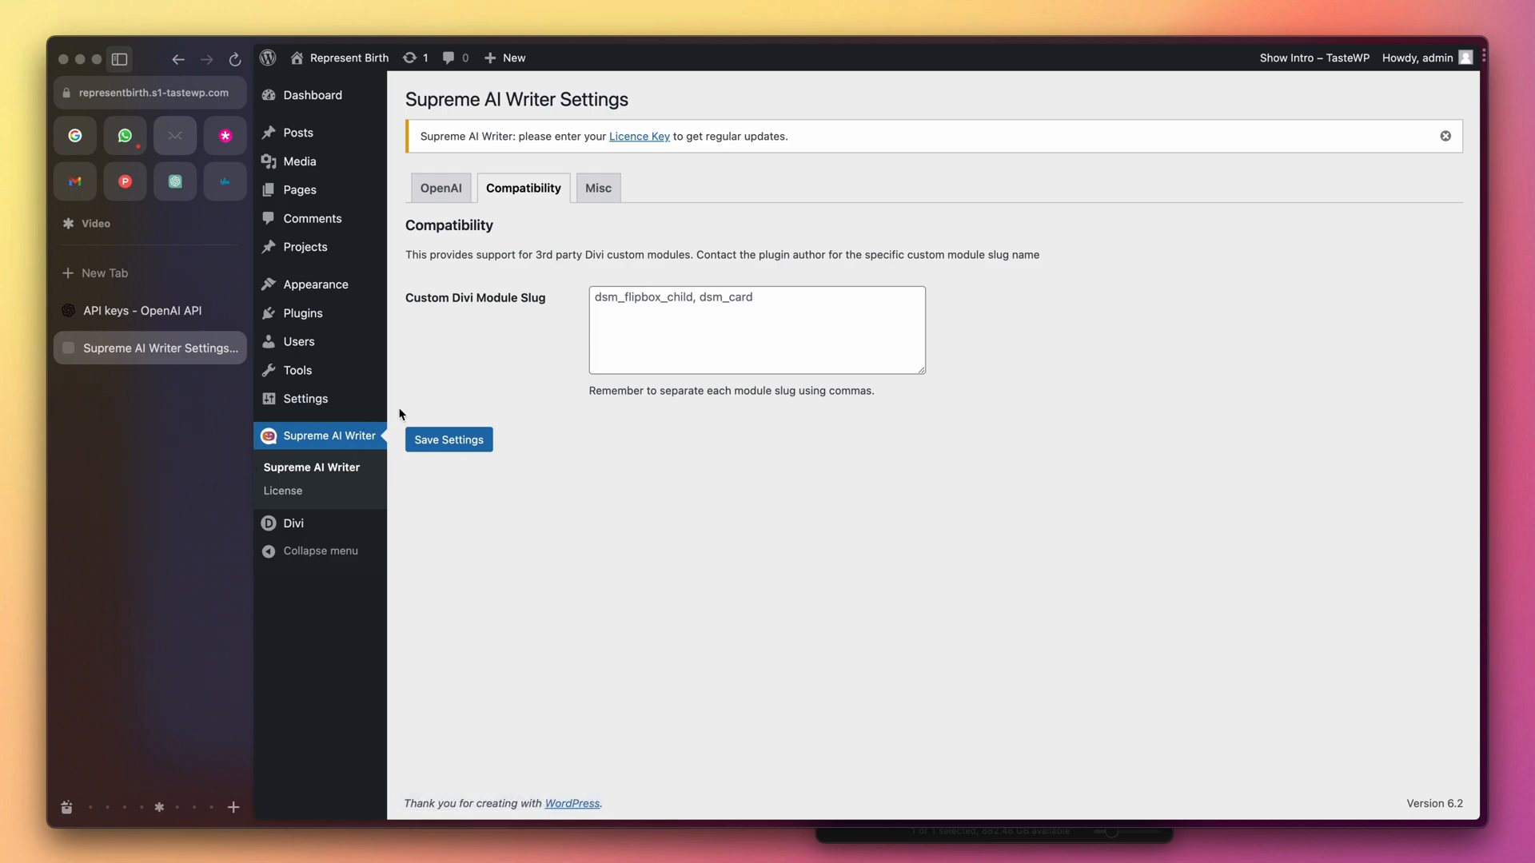
{"action": "mouse_move", "coordinate": [499, 291]}
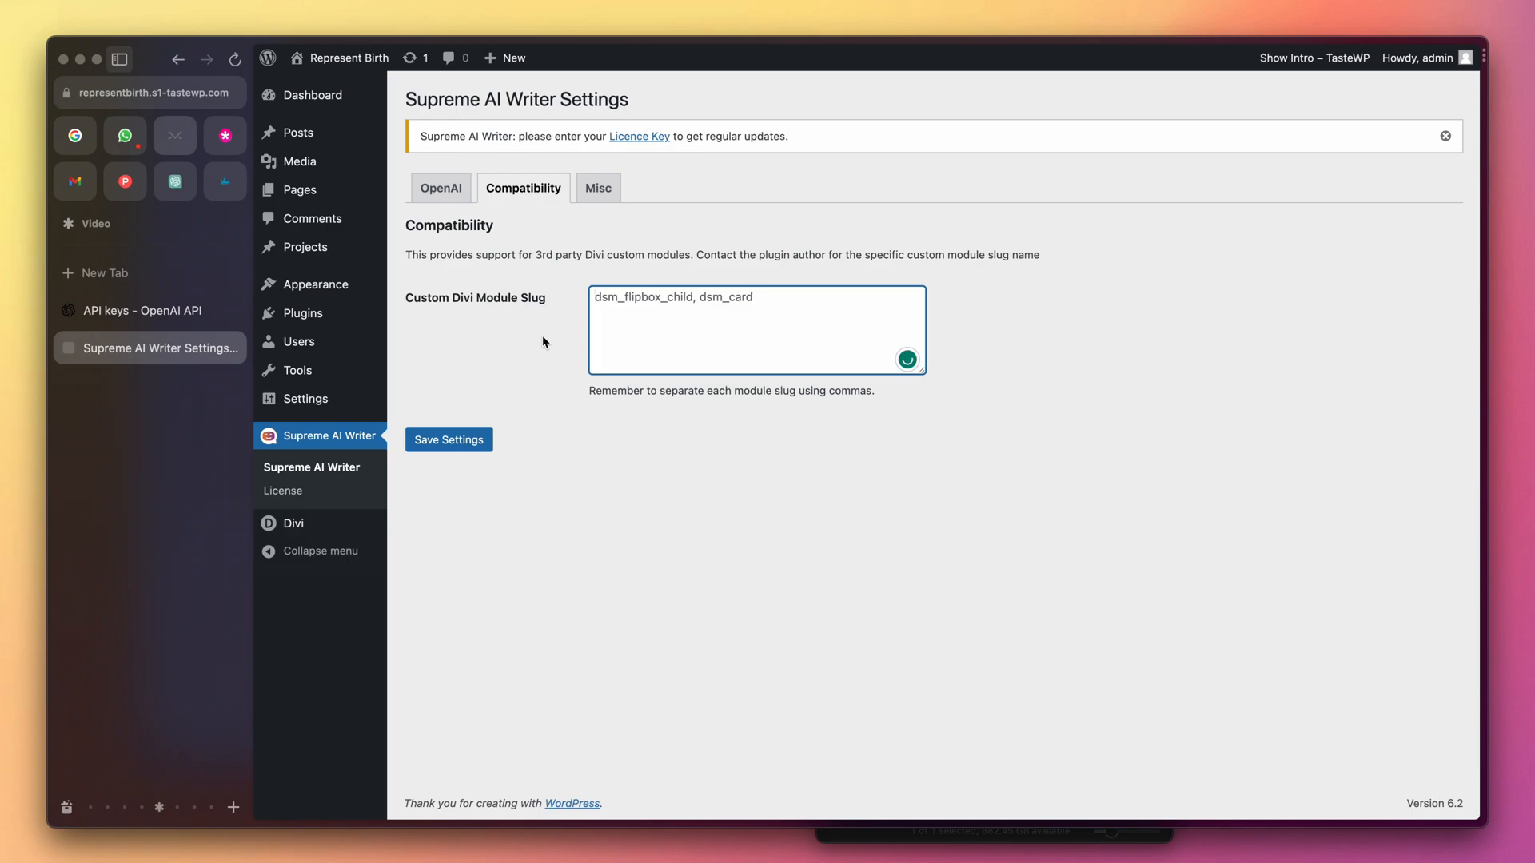
{"action": "mouse_move", "coordinate": [299, 188]}
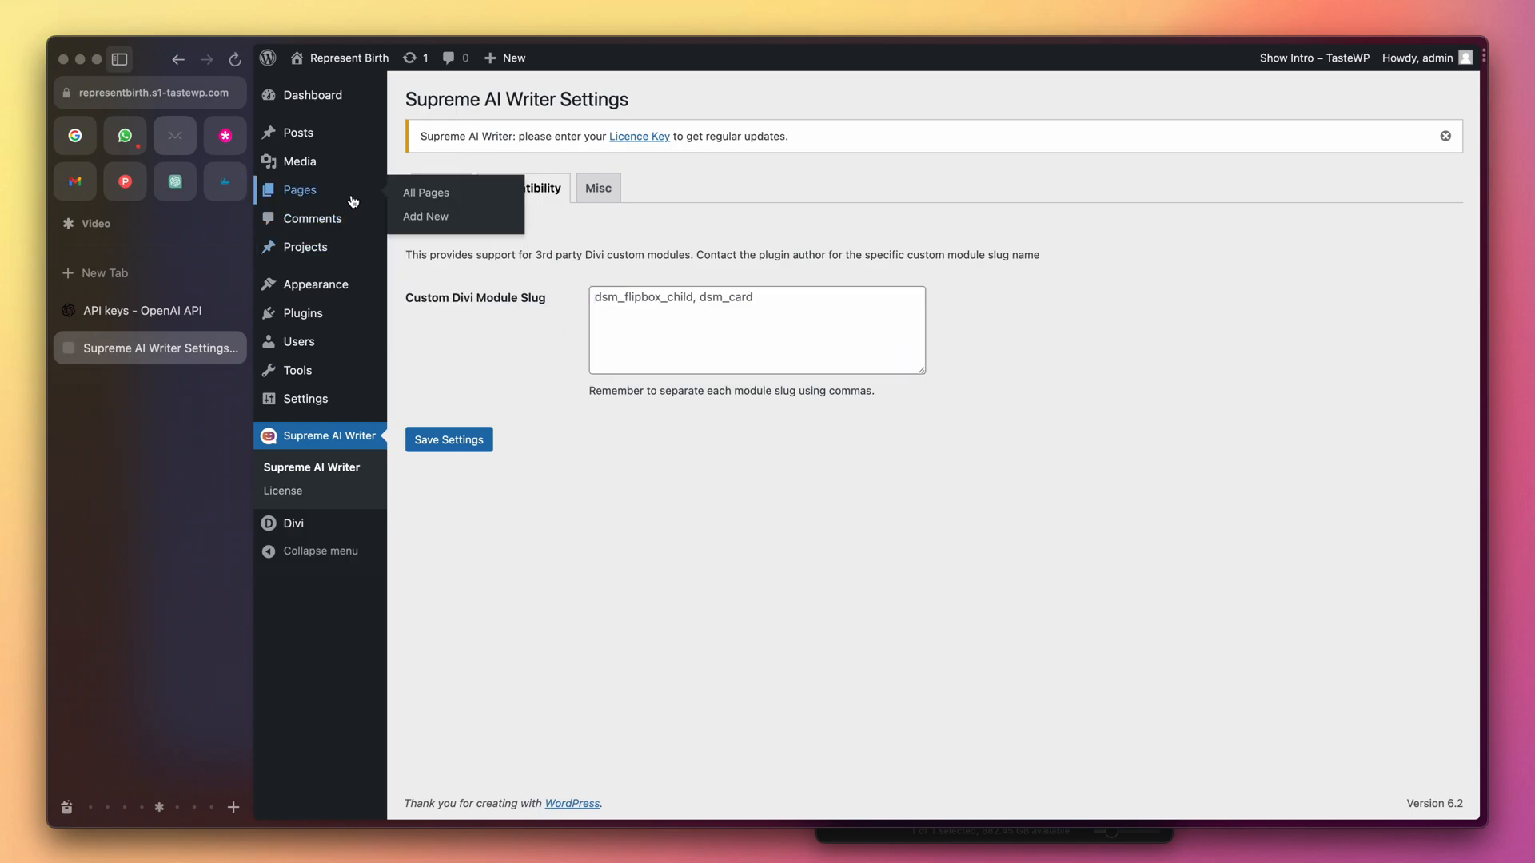
Step: Add a new page titled 'AI Writer' and launch it in the Divi Builder
{"action": "left_click", "coordinate": [425, 192]}
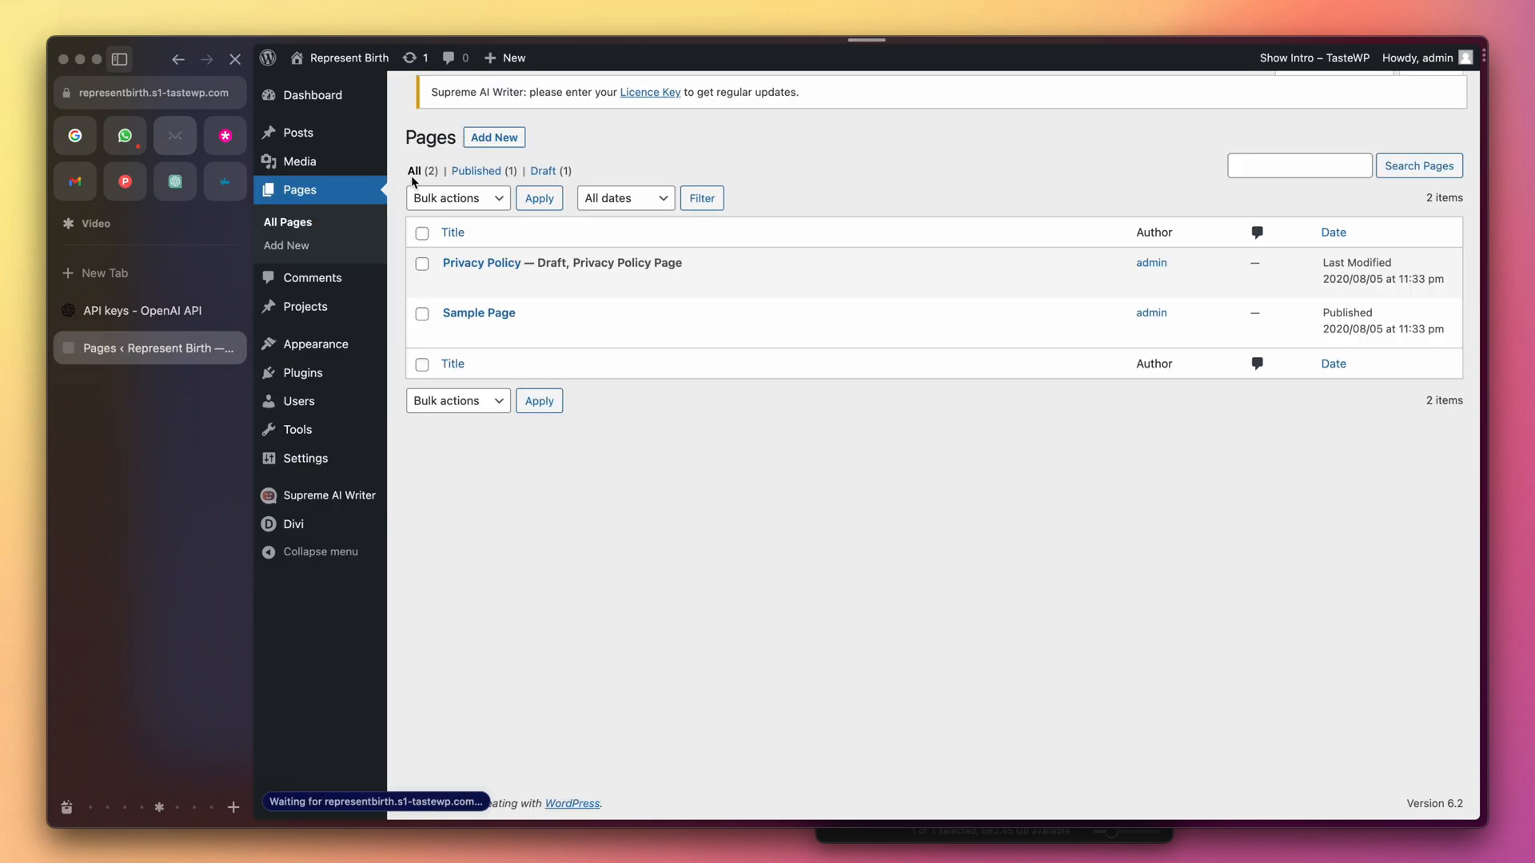
{"action": "left_click", "coordinate": [494, 137]}
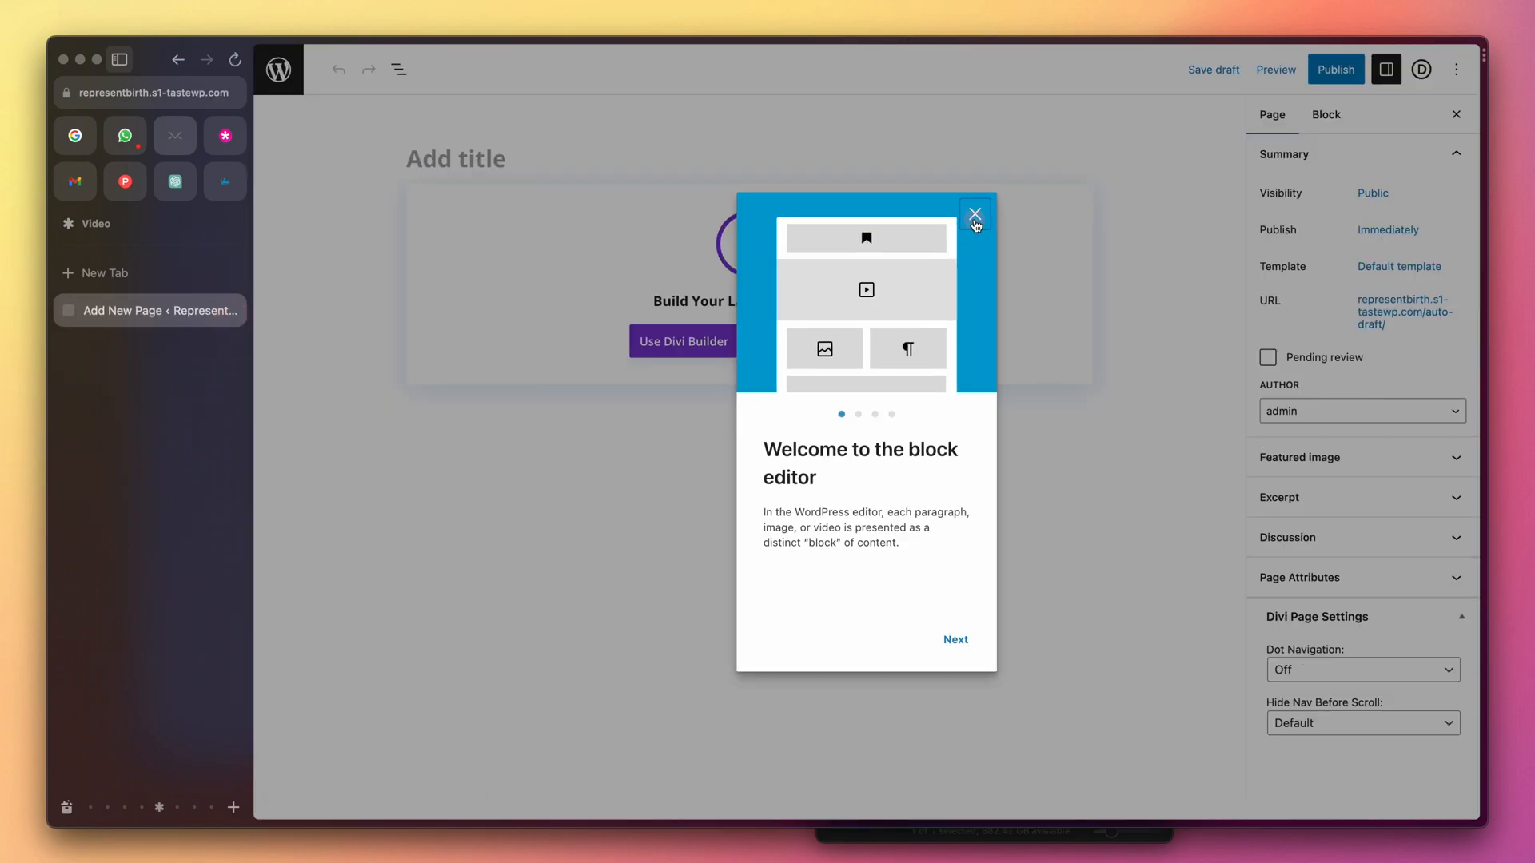
{"action": "left_click", "coordinate": [974, 215]}
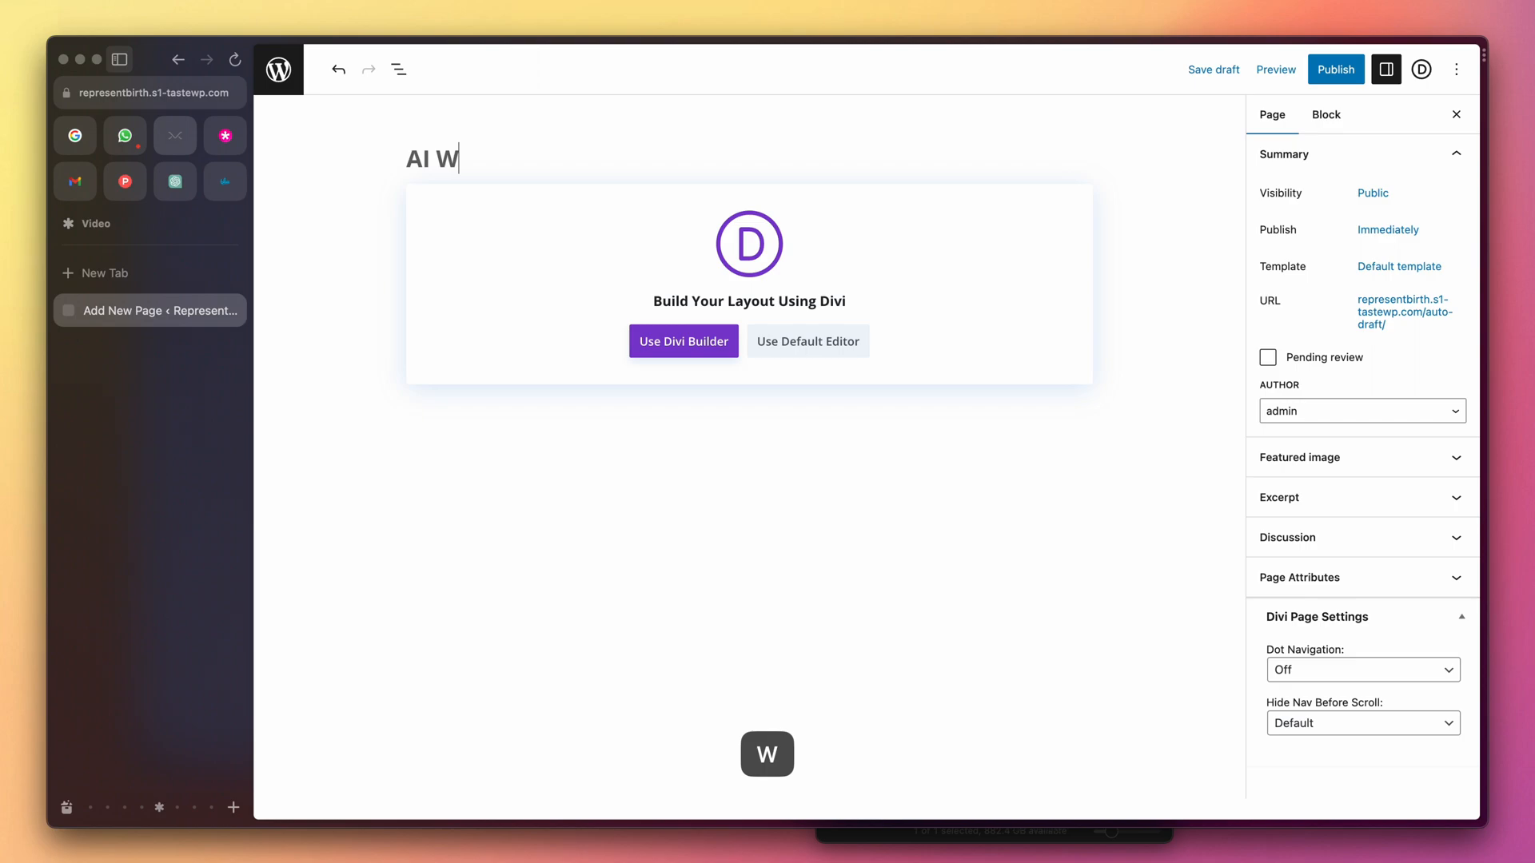
{"action": "type", "text": "riter"}
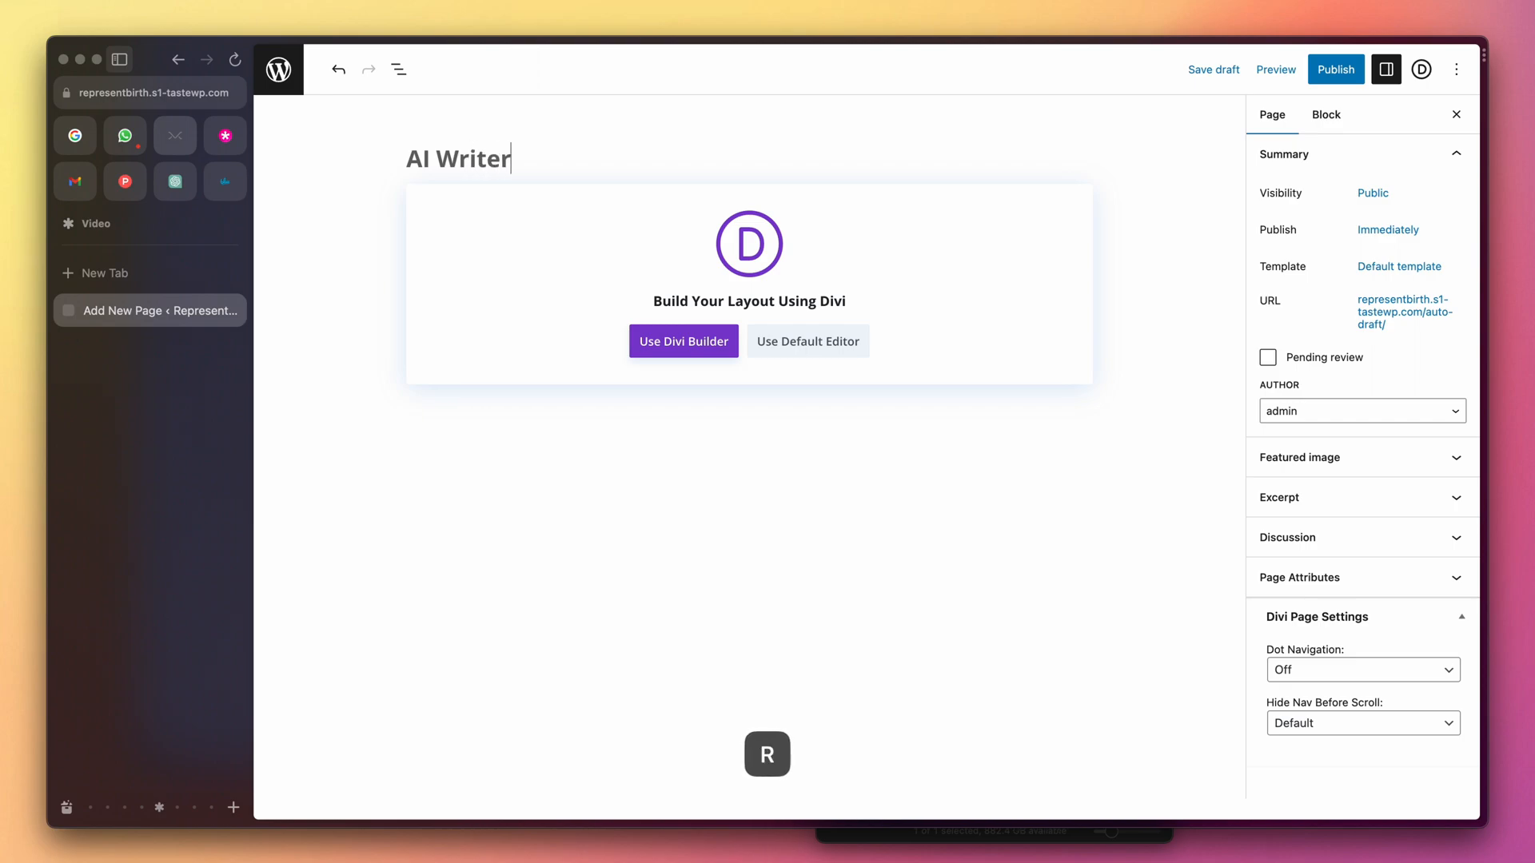
{"action": "left_click", "coordinate": [683, 340]}
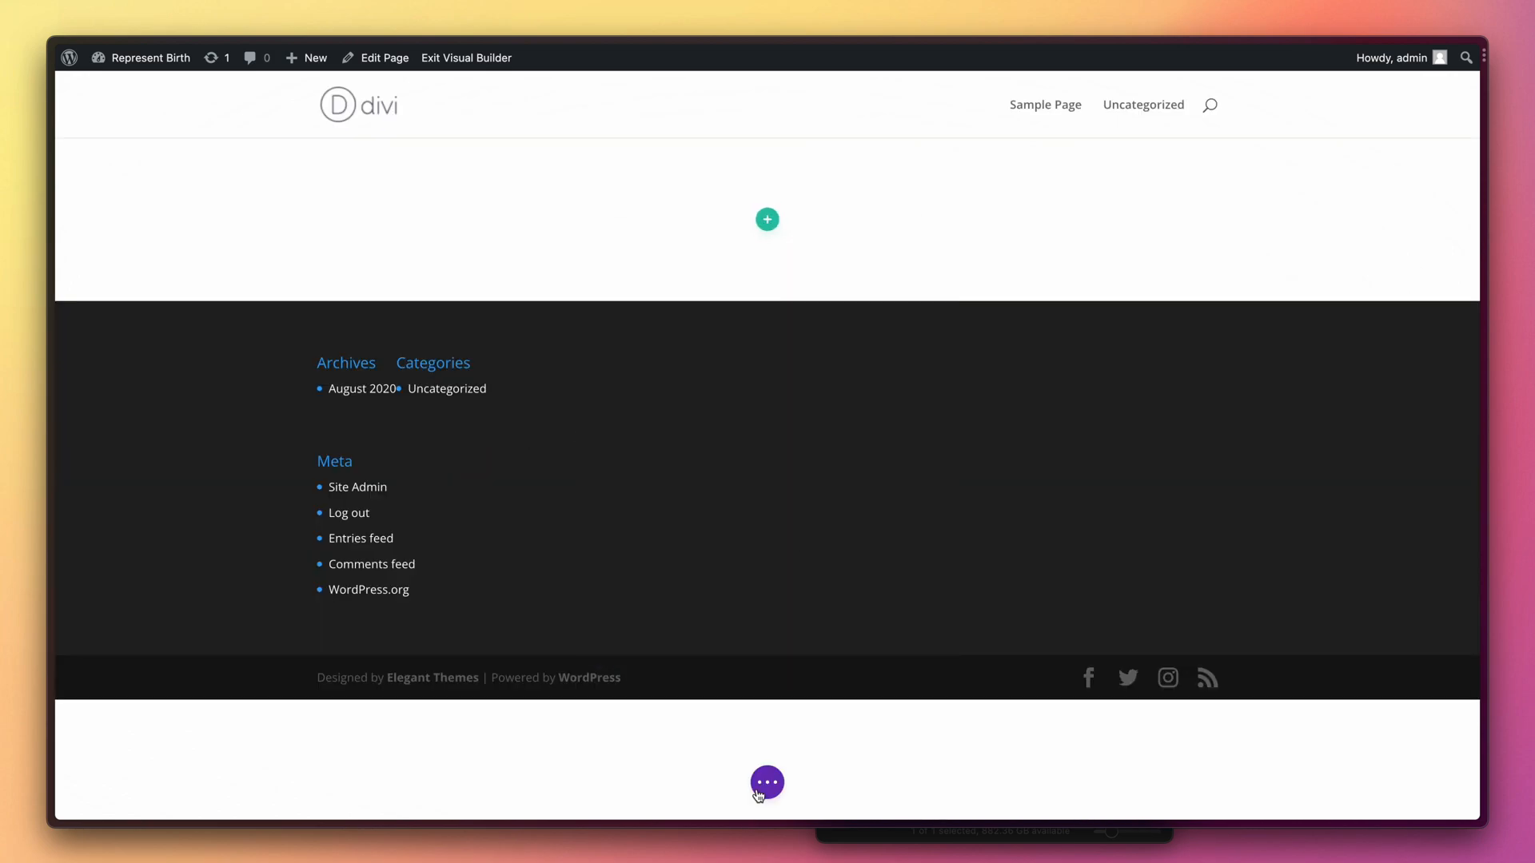
Step: Peek at the Supreme AI Writer assistant, then load the premade Divi Courses layout from the library
{"action": "left_click", "coordinate": [766, 782]}
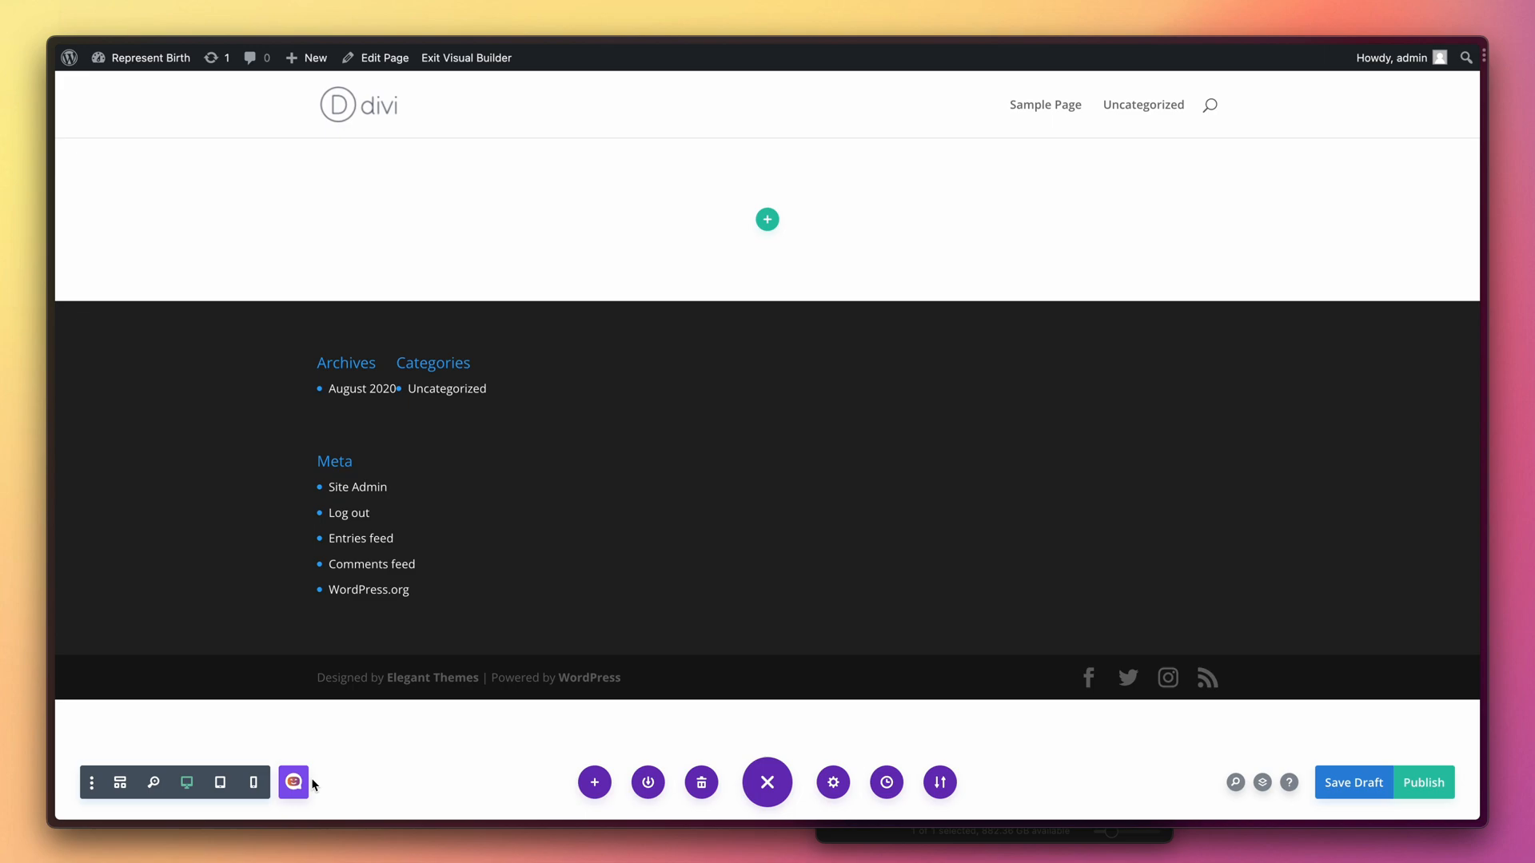
{"action": "left_click", "coordinate": [294, 782]}
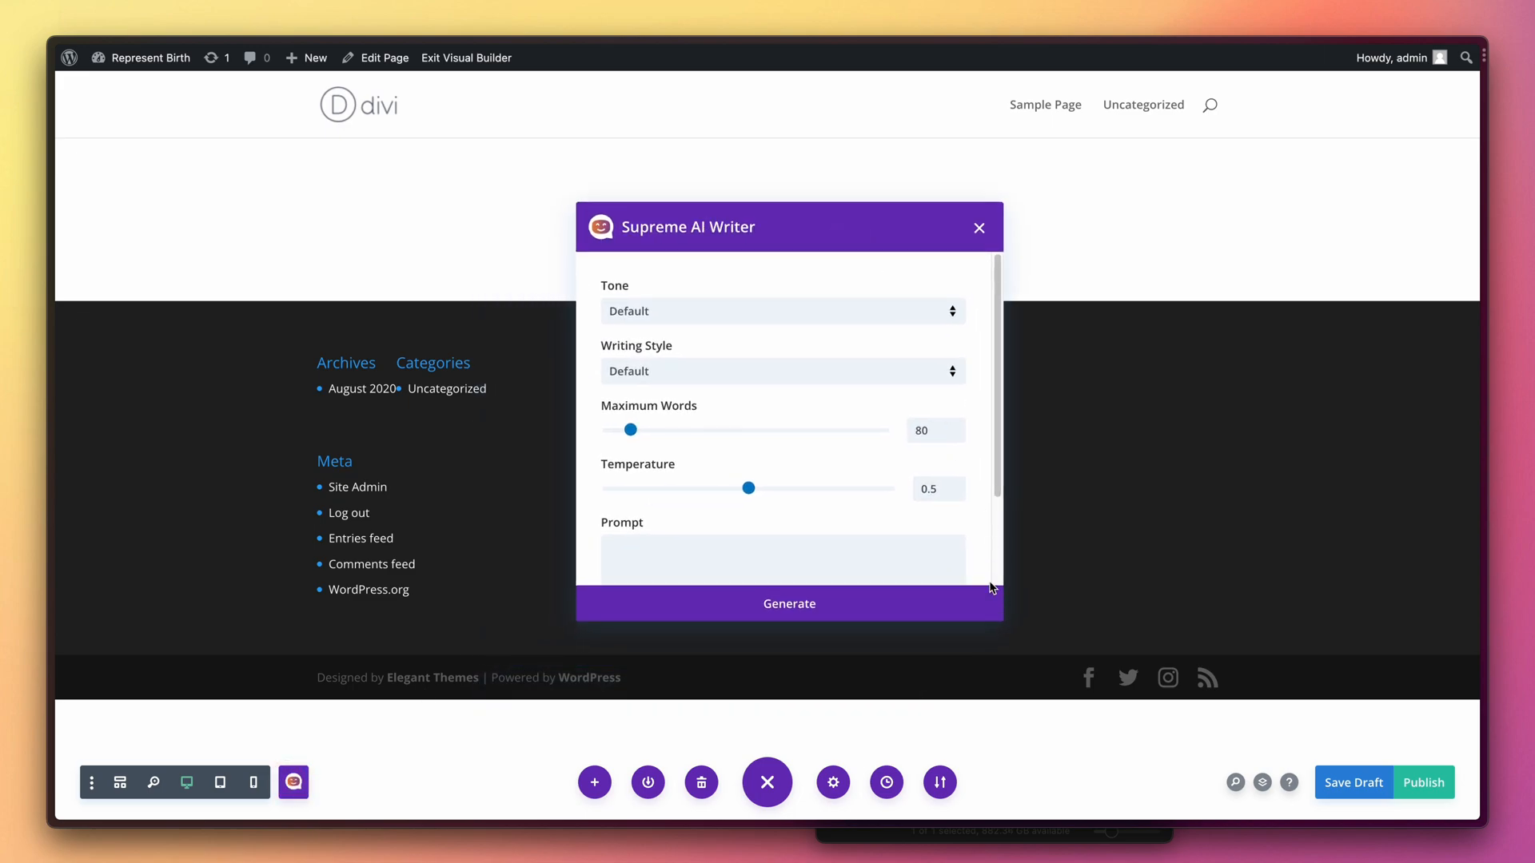
{"action": "left_click", "coordinate": [977, 228]}
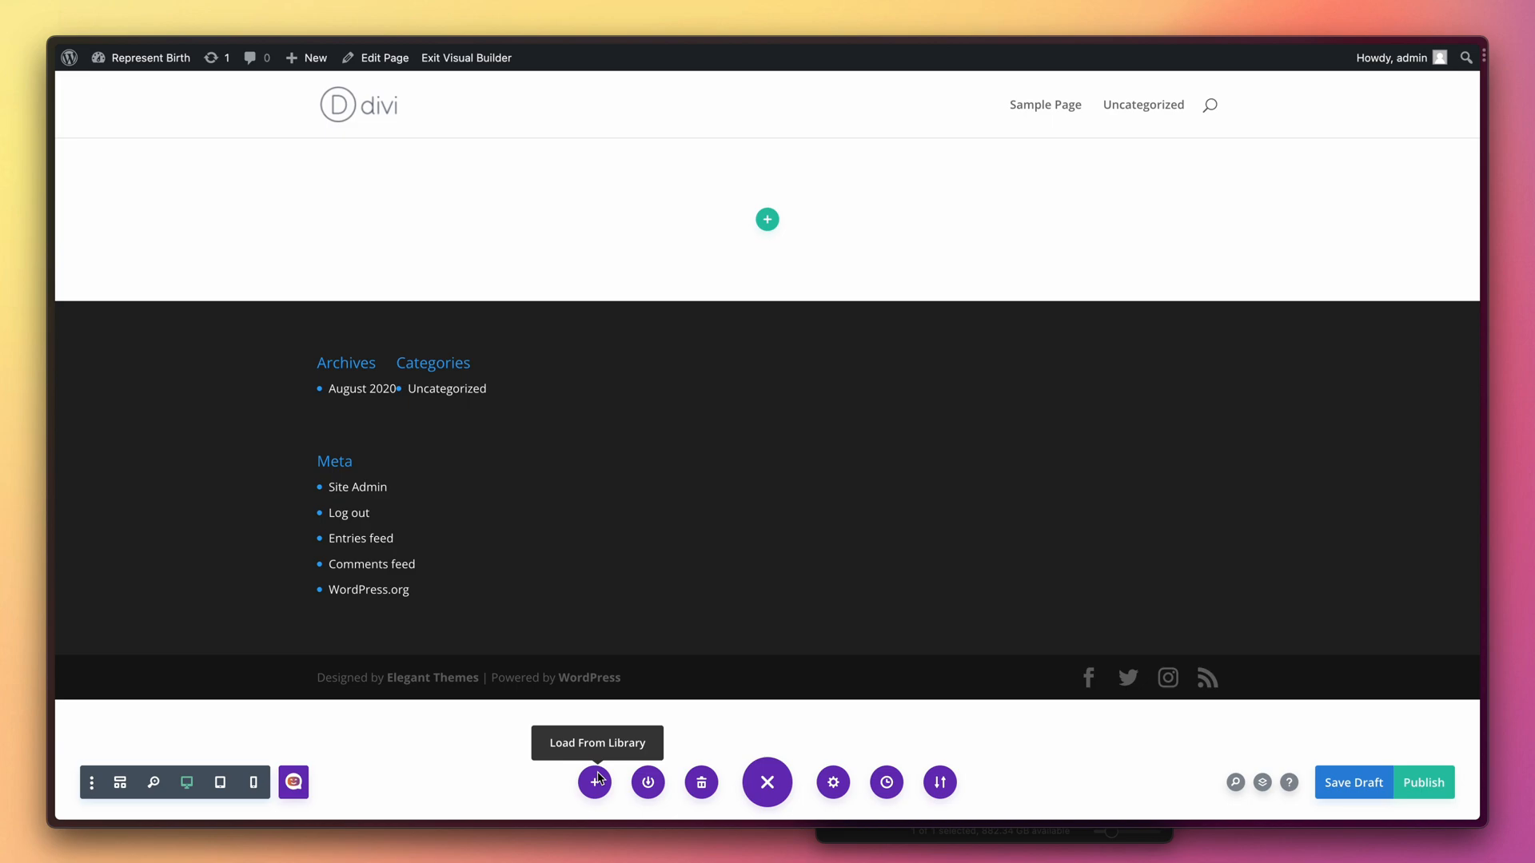
{"action": "left_click", "coordinate": [594, 782]}
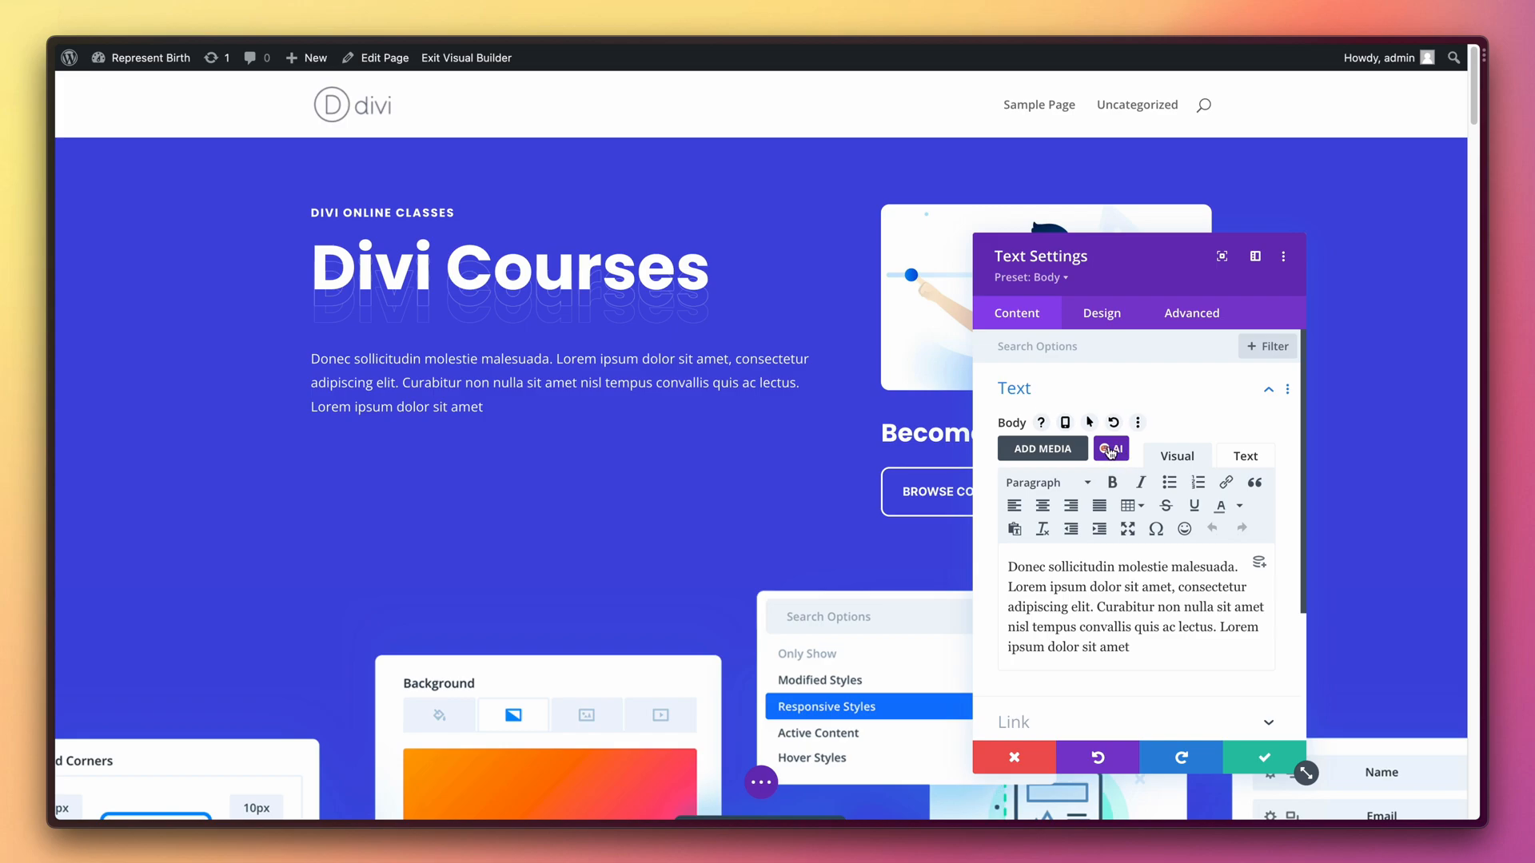
Step: Start the AI writer on the hero text with Friendly tone and Informative writing style
{"action": "left_click", "coordinate": [1111, 448]}
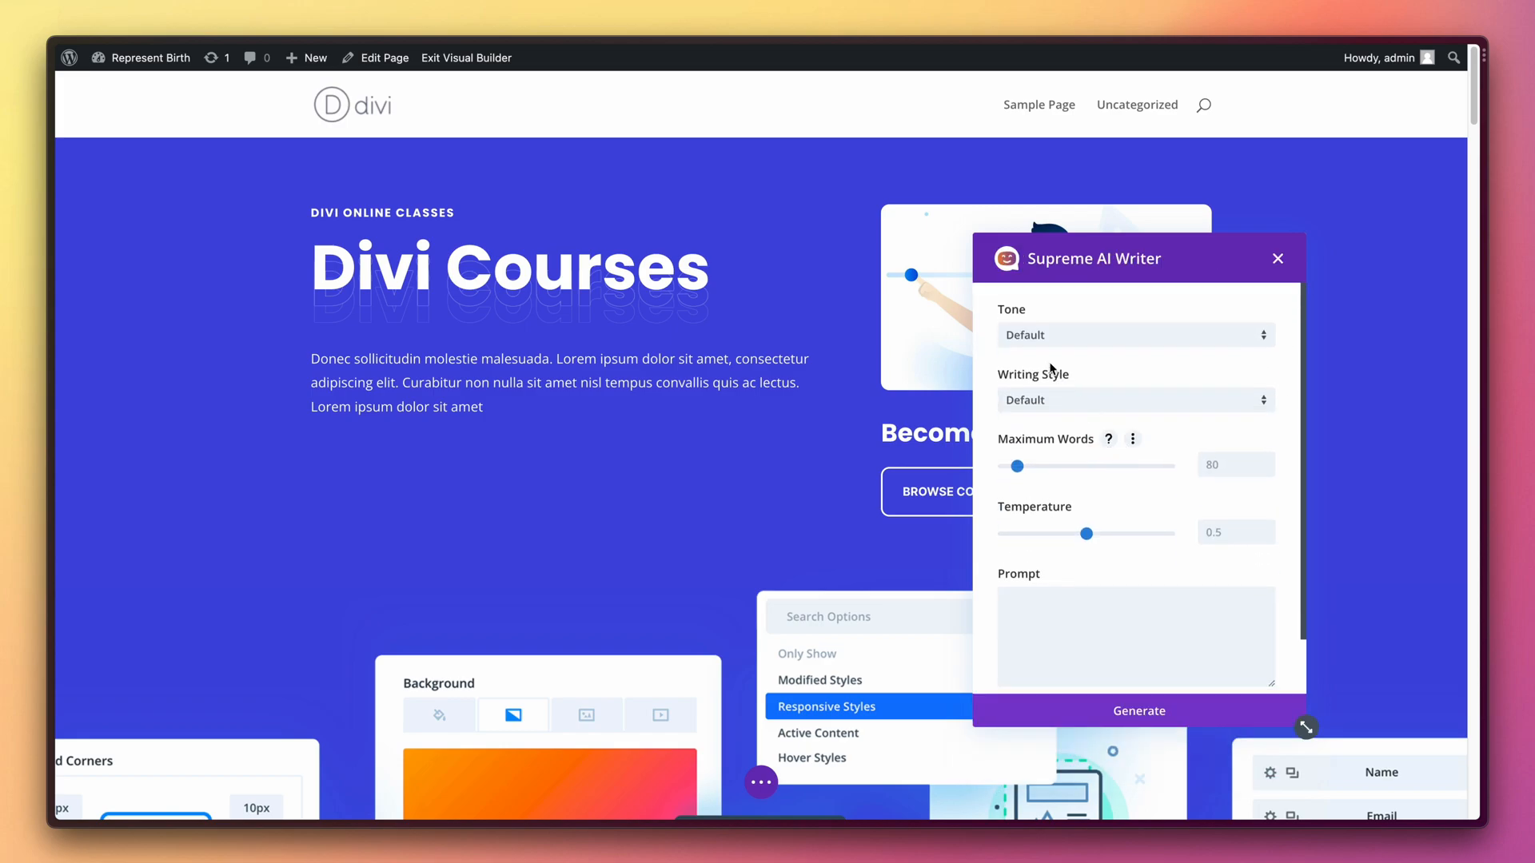
{"action": "left_click", "coordinate": [1135, 334]}
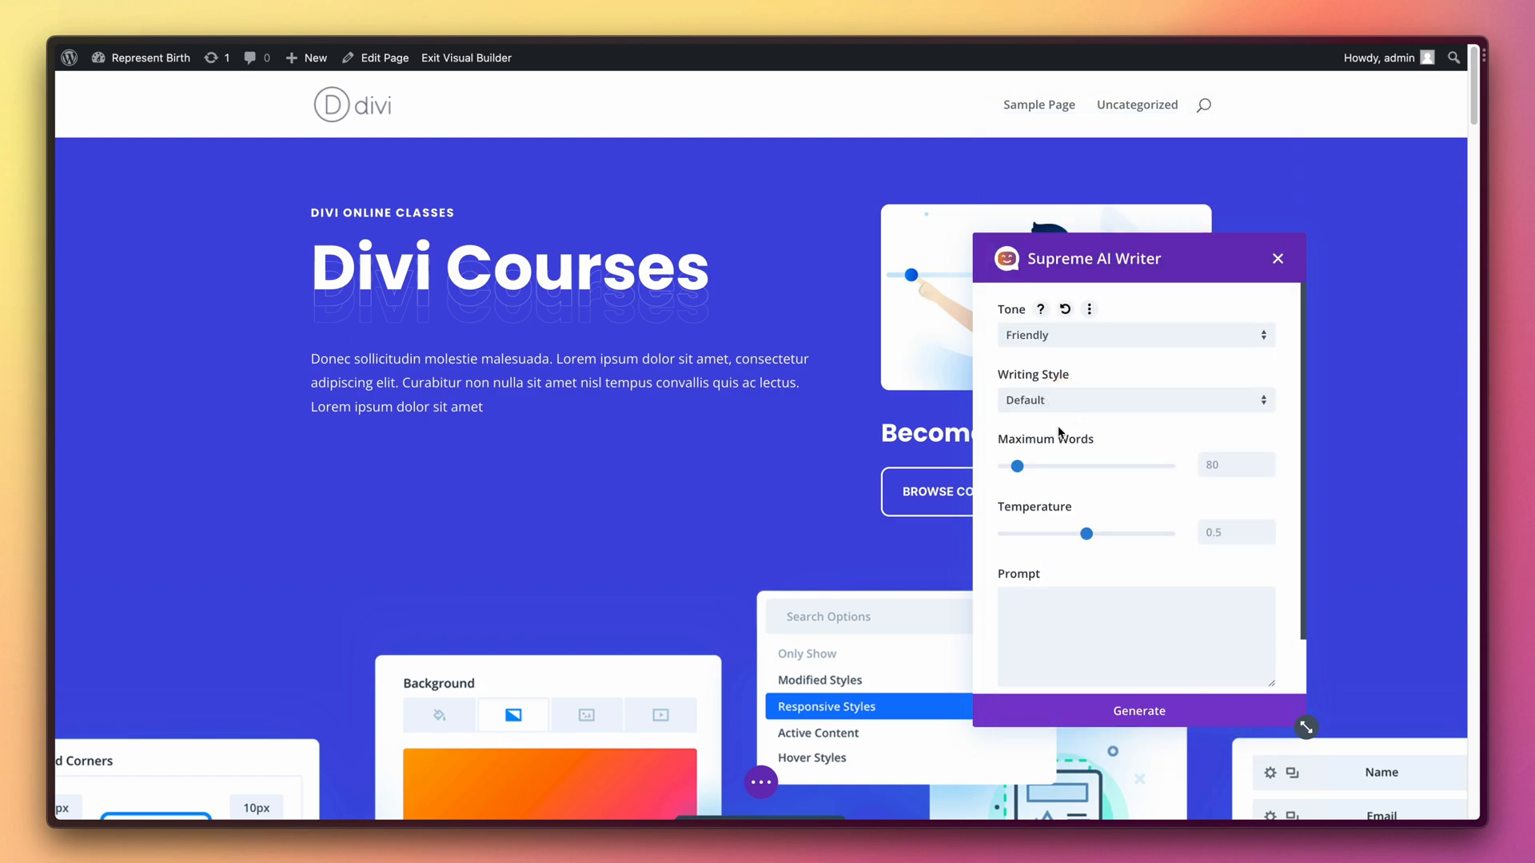
{"action": "left_click", "coordinate": [1136, 400]}
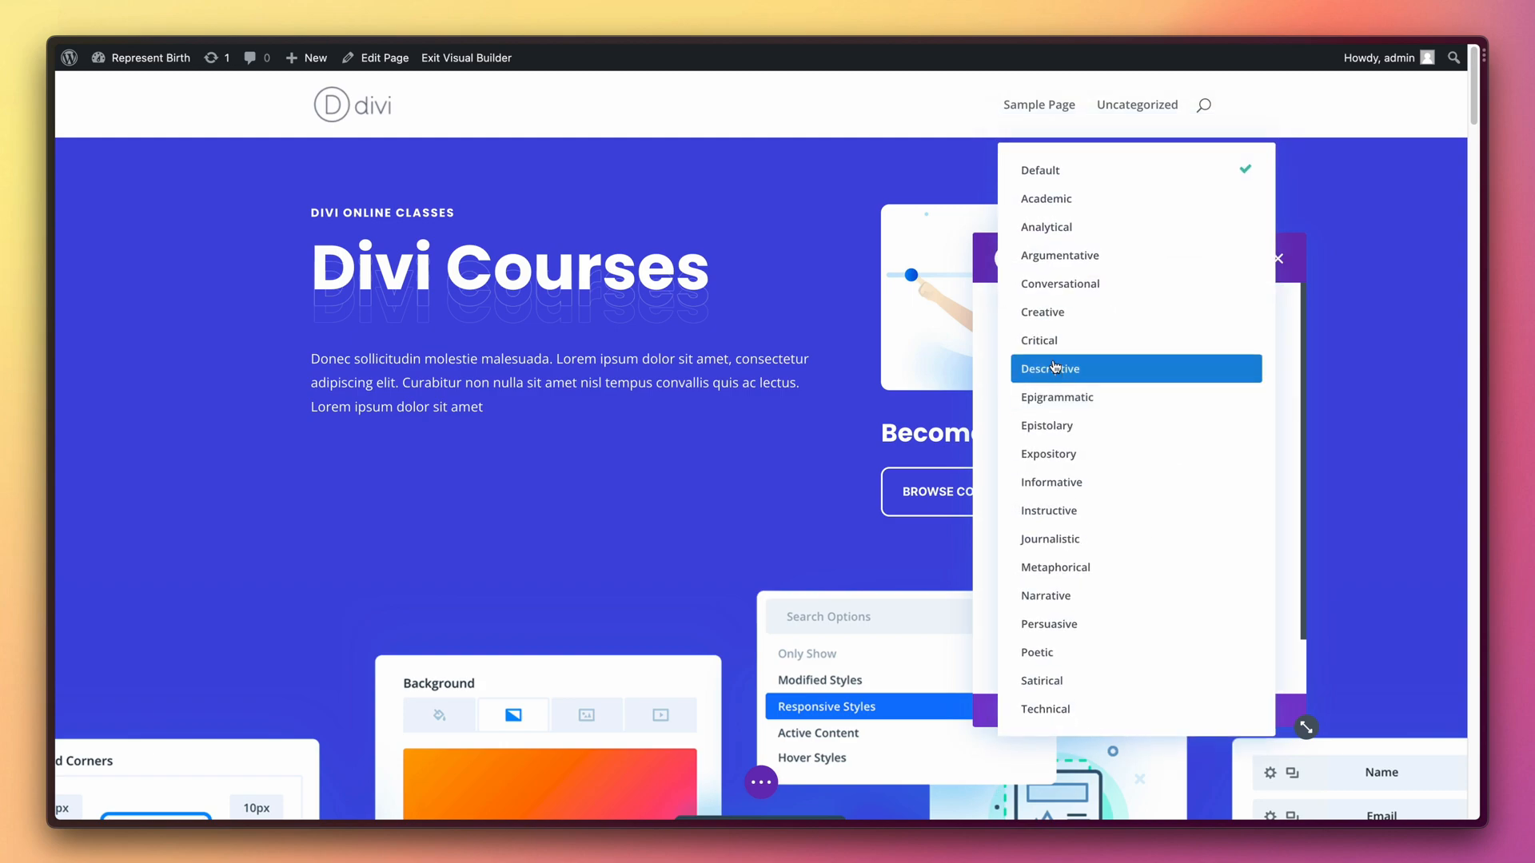
{"action": "mouse_move", "coordinate": [1066, 299]}
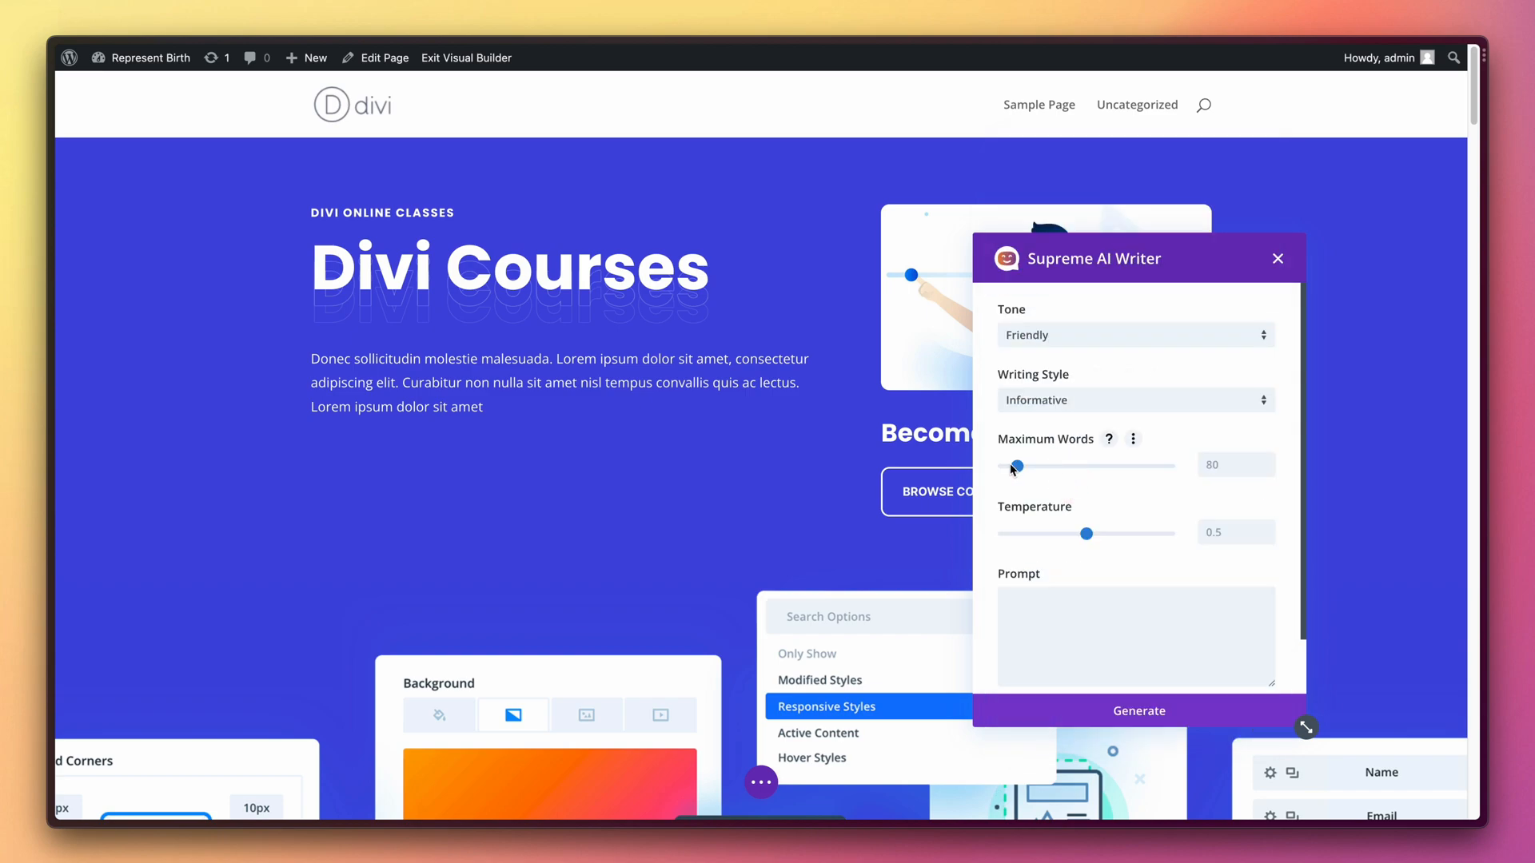
Step: Set Maximum Words to 221 and Temperature to 1
{"action": "left_click_drag", "start_coordinate": [1013, 465], "coordinate": [1034, 465]}
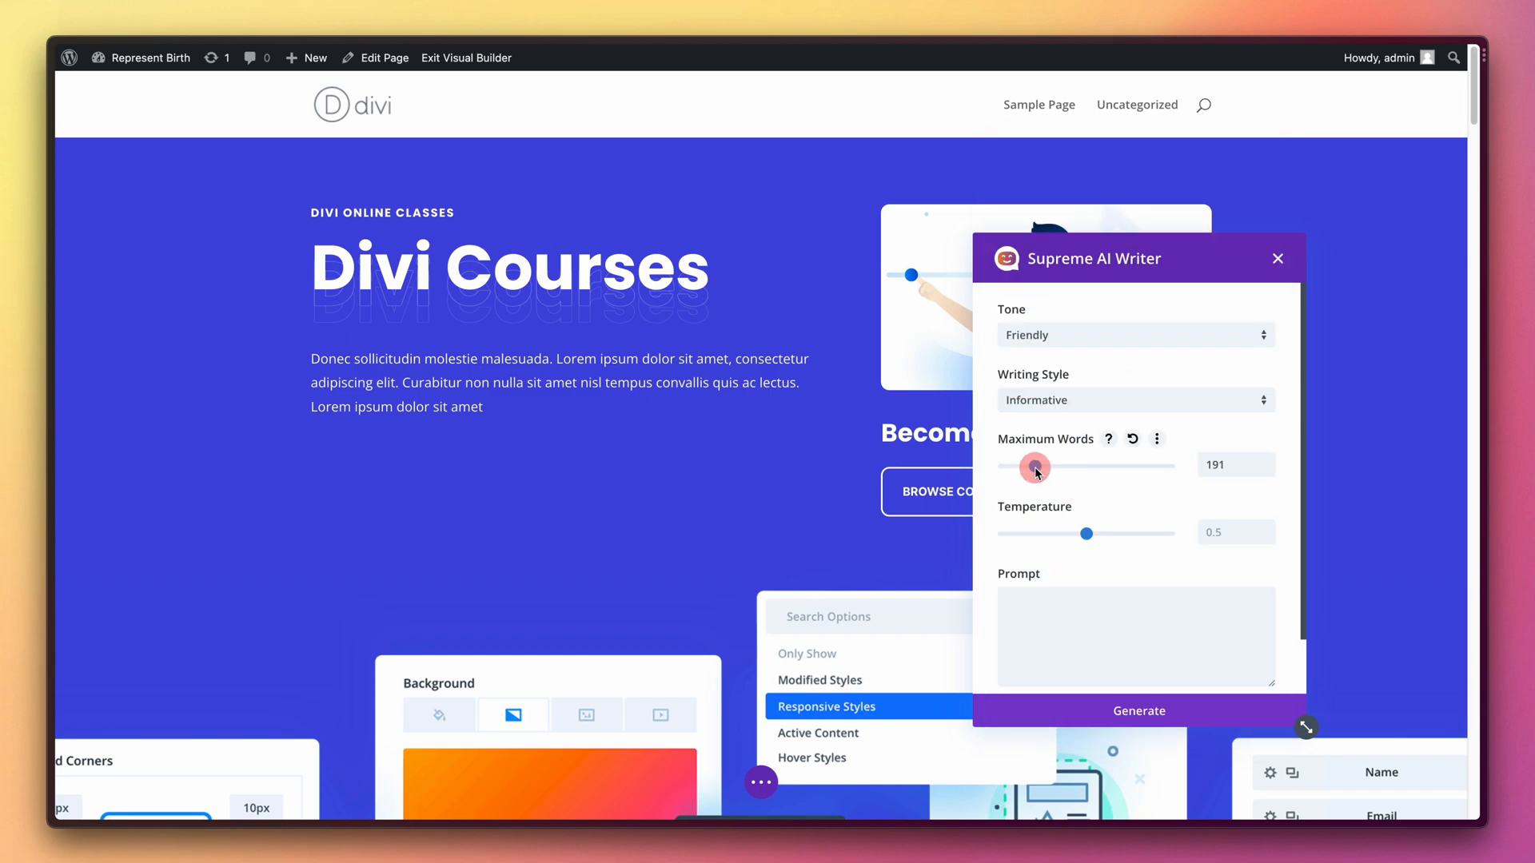
{"action": "left_click_drag", "start_coordinate": [1034, 465], "coordinate": [1027, 465]}
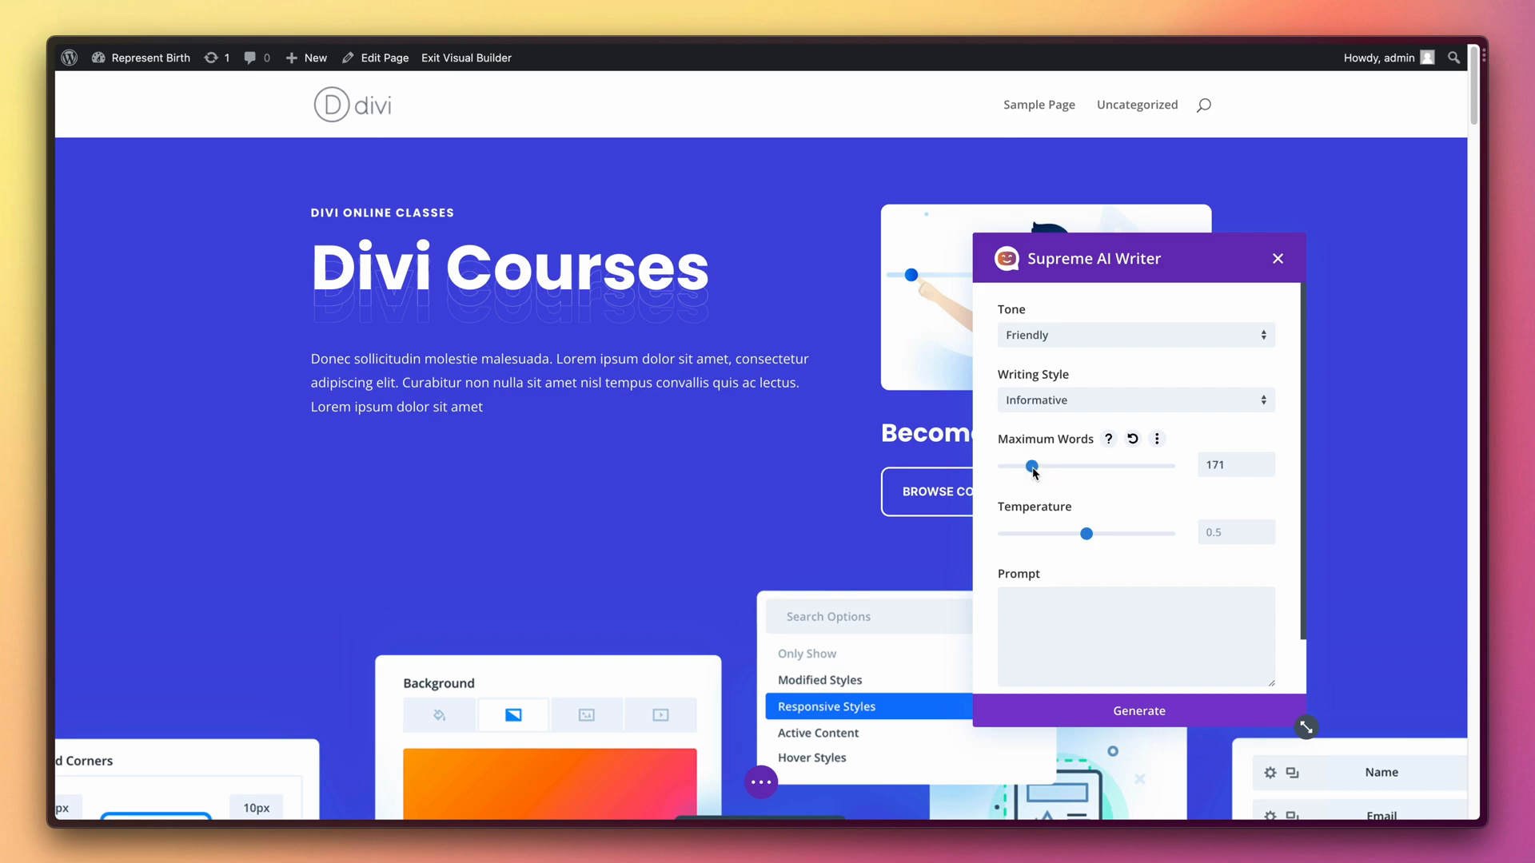
{"action": "left_click_drag", "start_coordinate": [1031, 465], "coordinate": [1043, 468]}
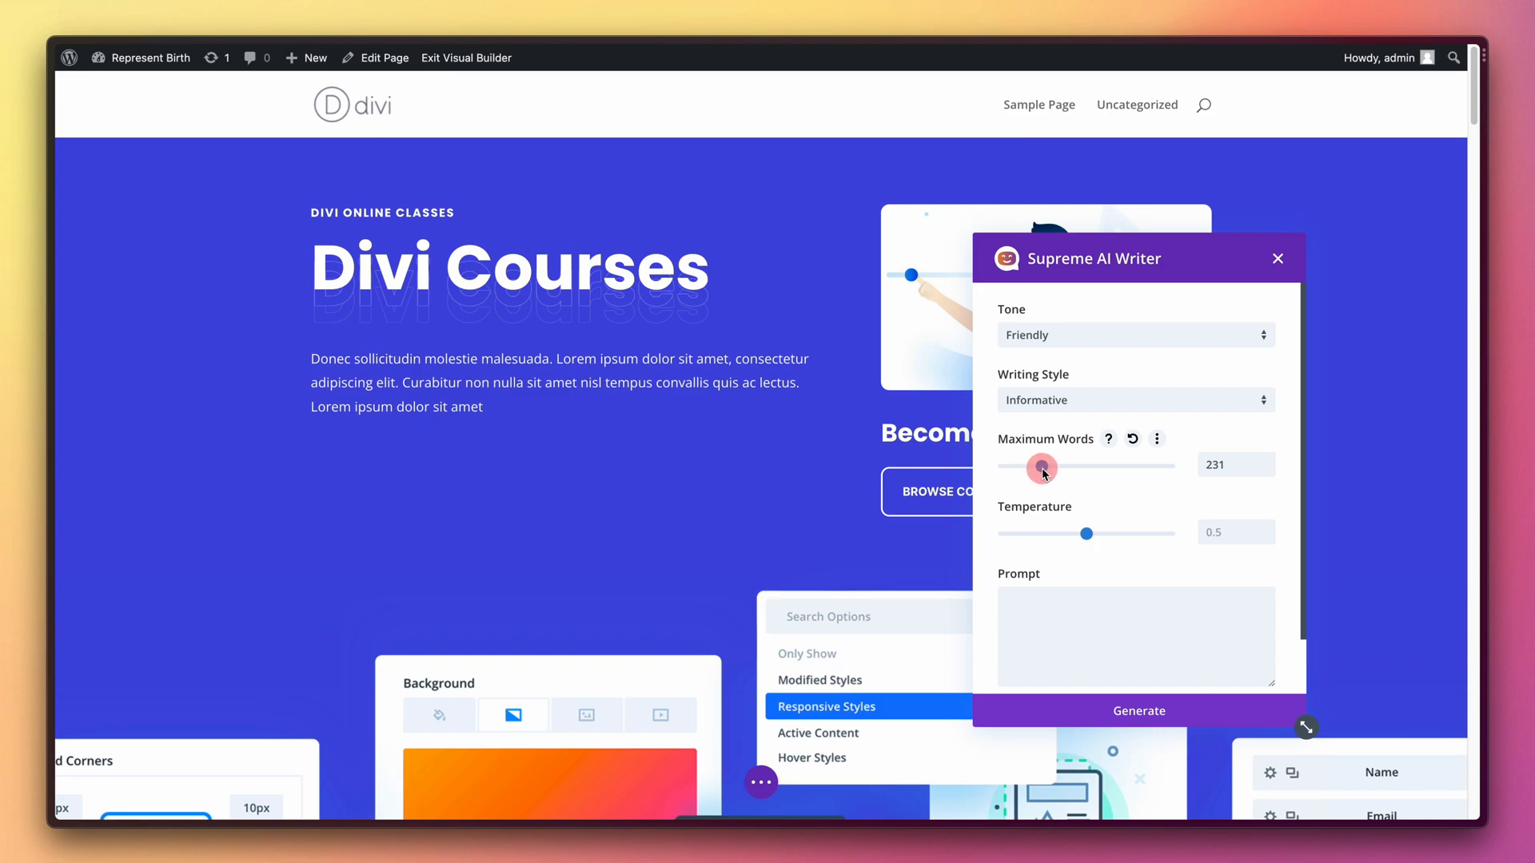
{"action": "left_click_drag", "start_coordinate": [1041, 465], "coordinate": [1039, 465]}
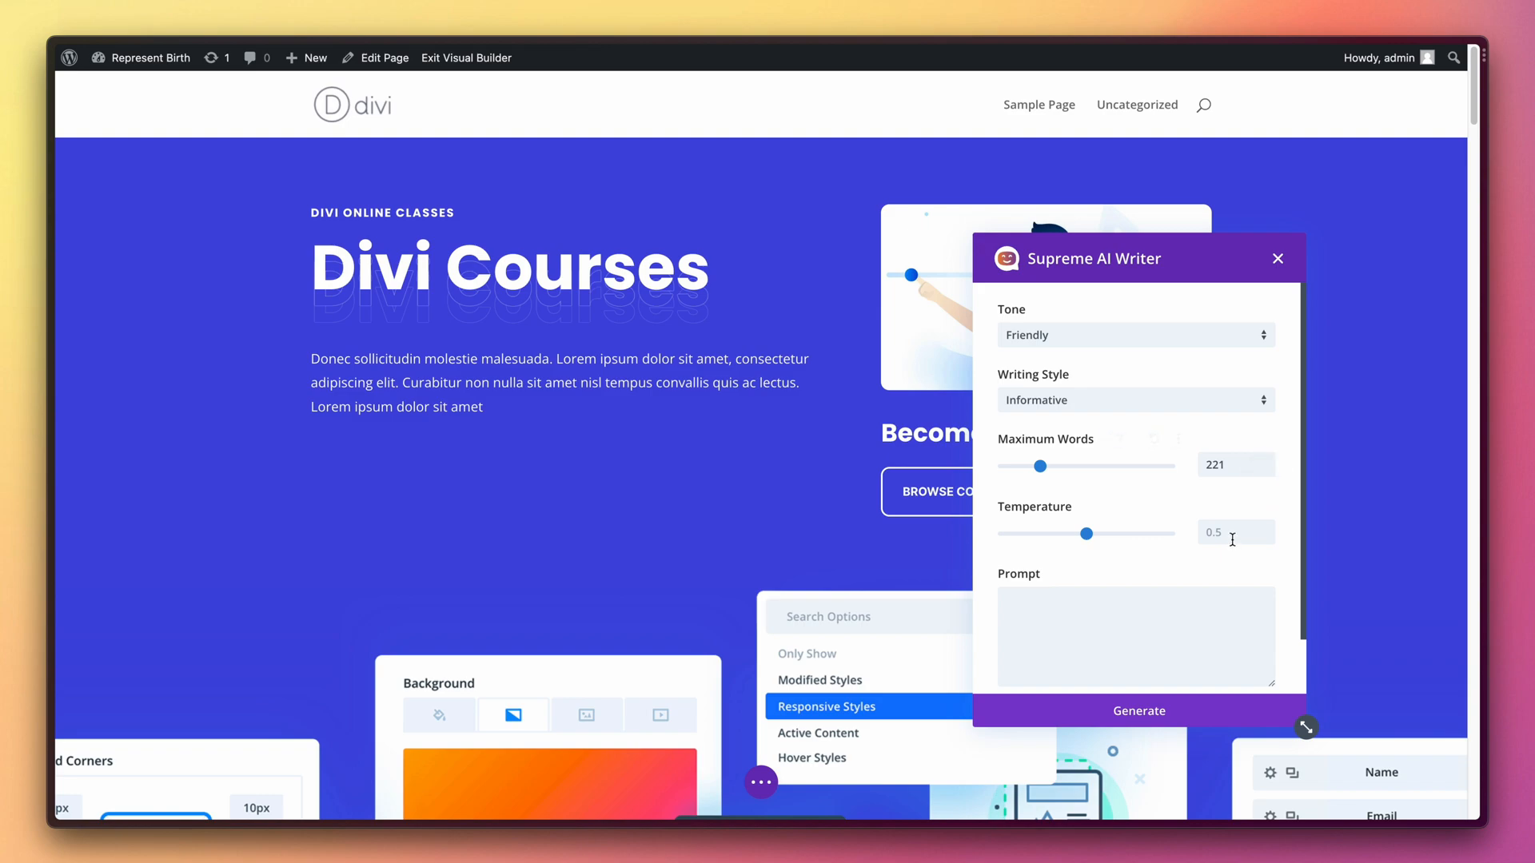
{"action": "mouse_move", "coordinate": [1087, 534]}
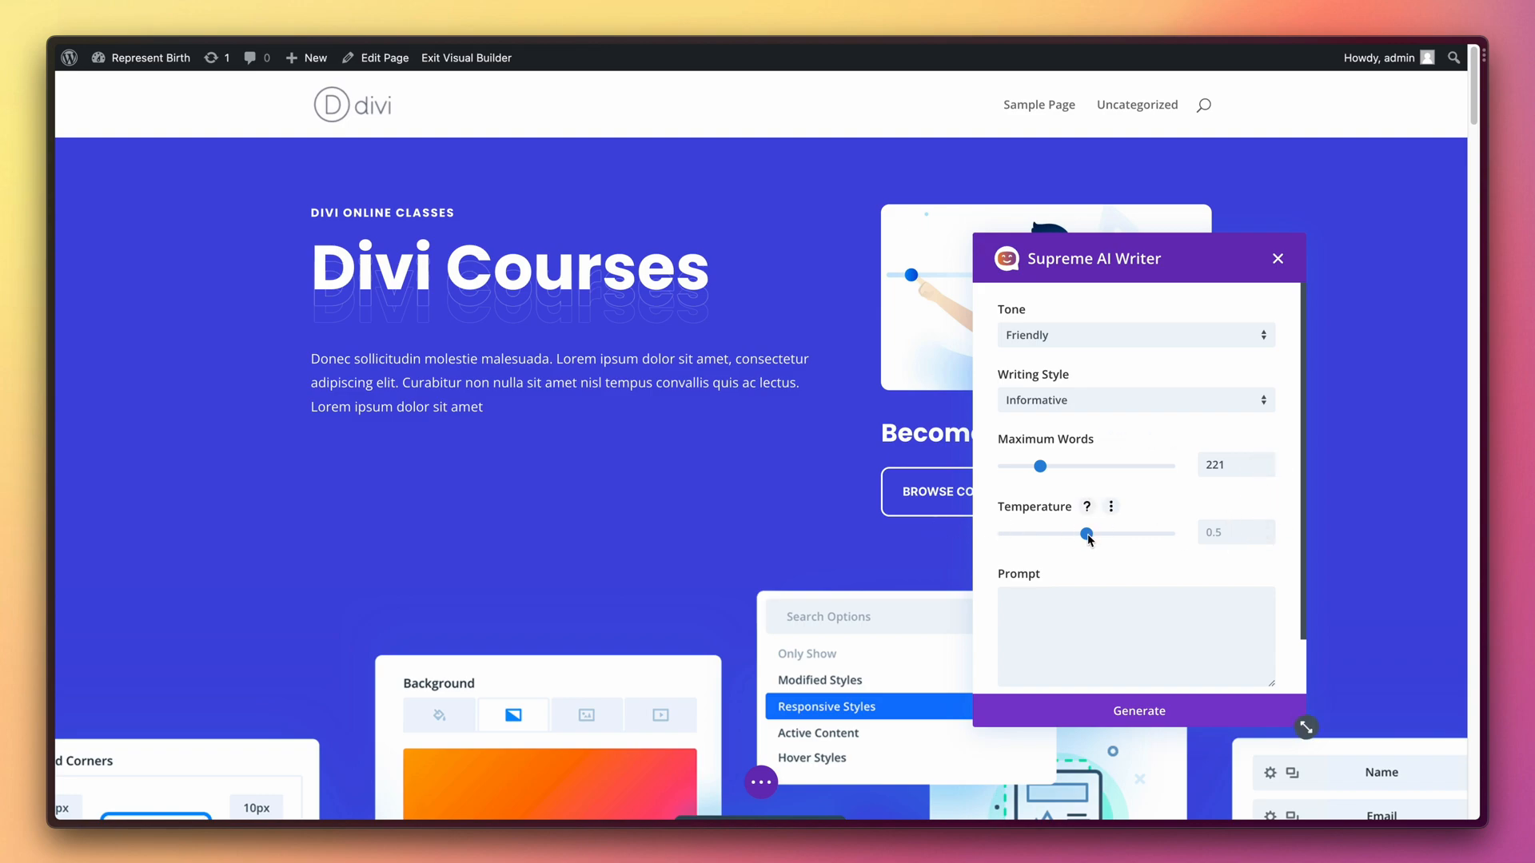
{"action": "left_click_drag", "start_coordinate": [1087, 534], "coordinate": [1003, 536]}
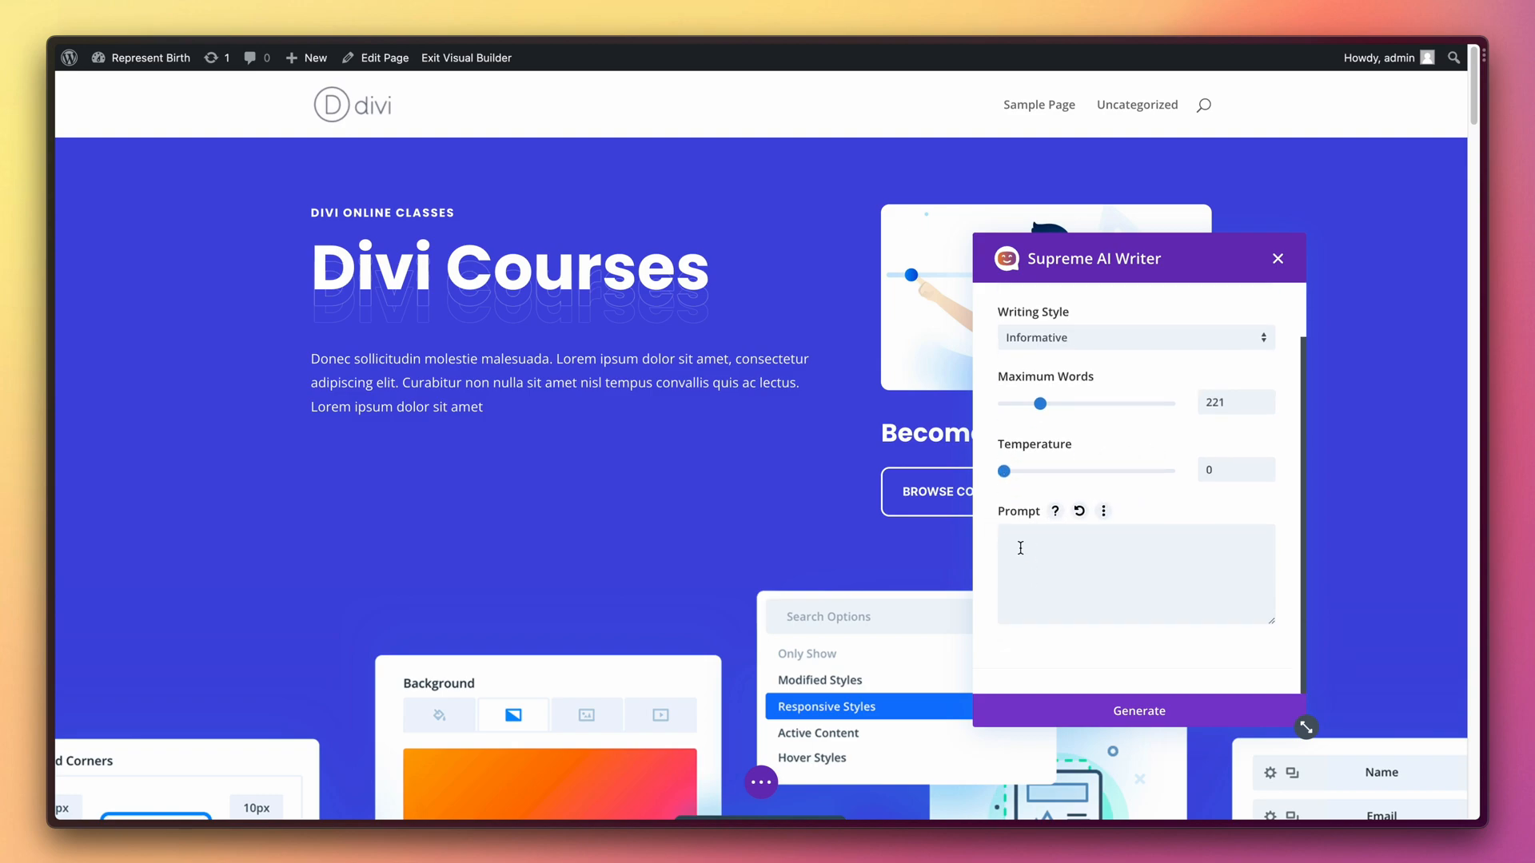
{"action": "left_click_drag", "start_coordinate": [1002, 470], "coordinate": [1184, 470]}
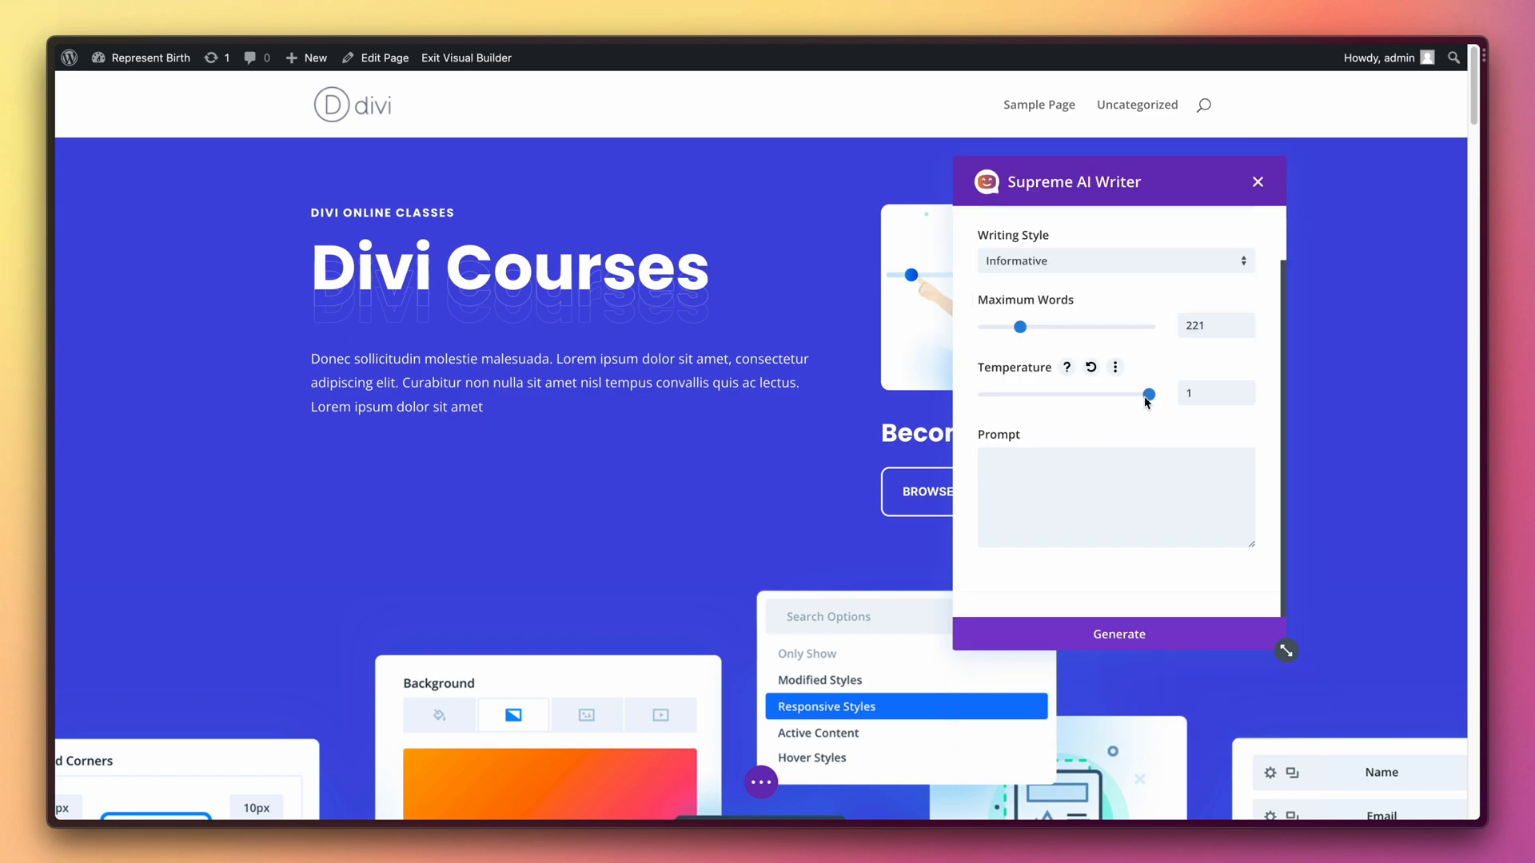
{"action": "mouse_move", "coordinate": [1066, 368]}
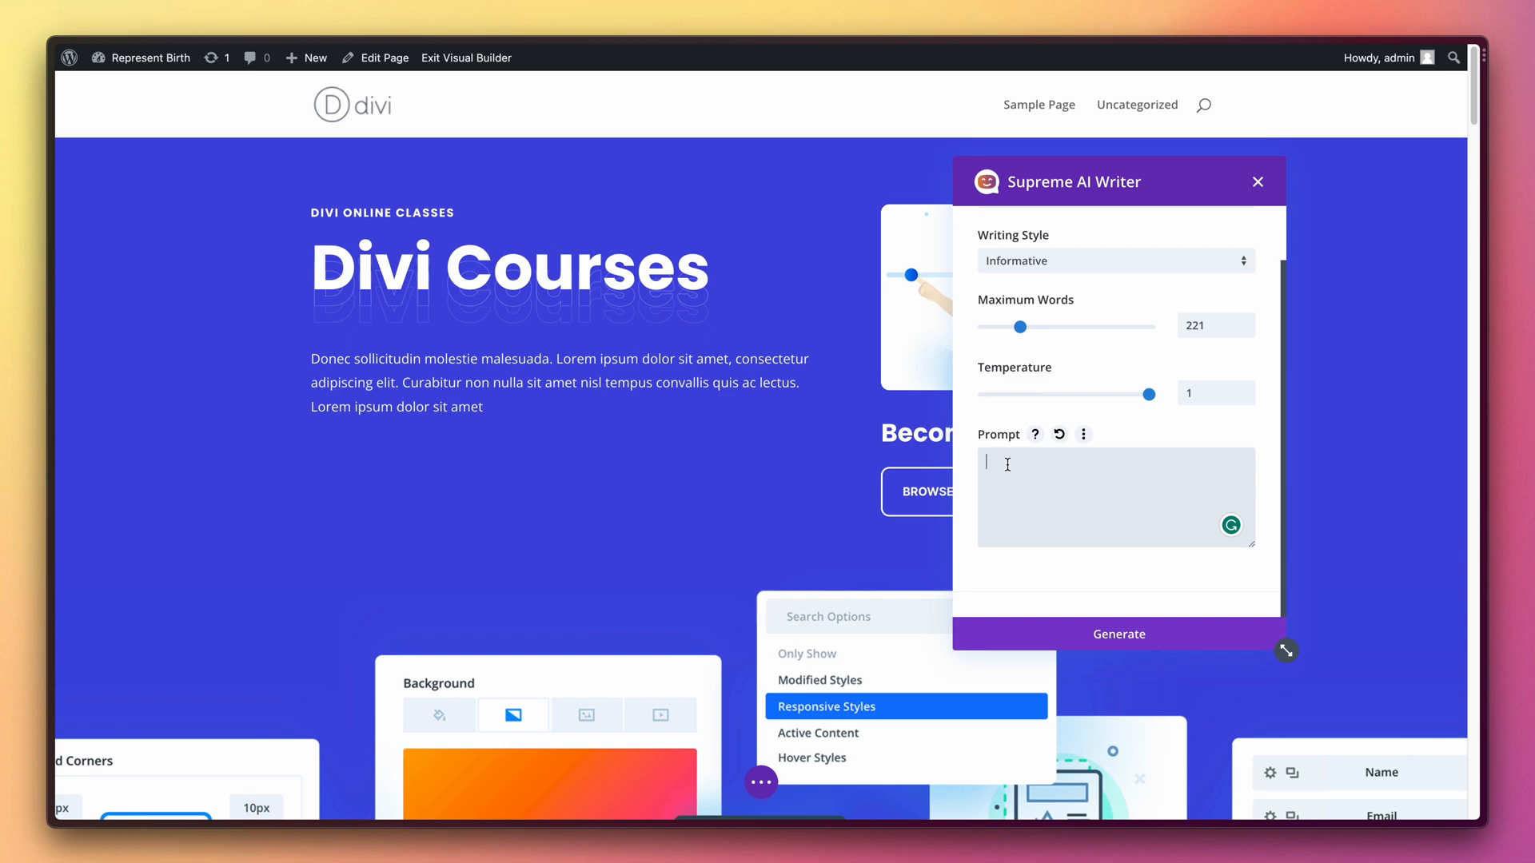
Step: Generate a description from the prompt about my web design service with brand name SamarJ
{"action": "type", "text": "write me a short description"}
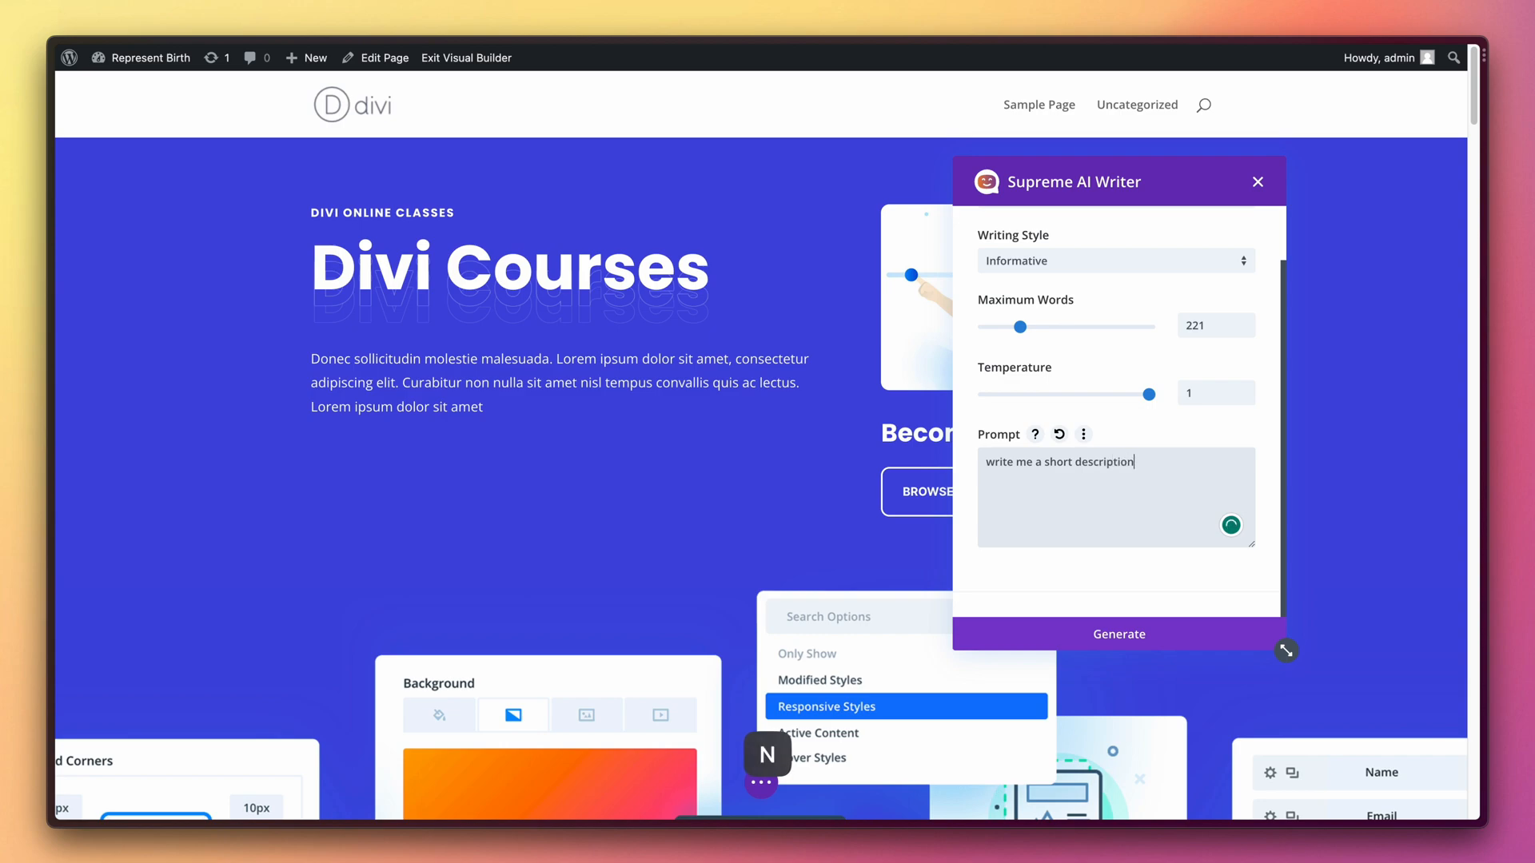
{"action": "type", "text": "about my"}
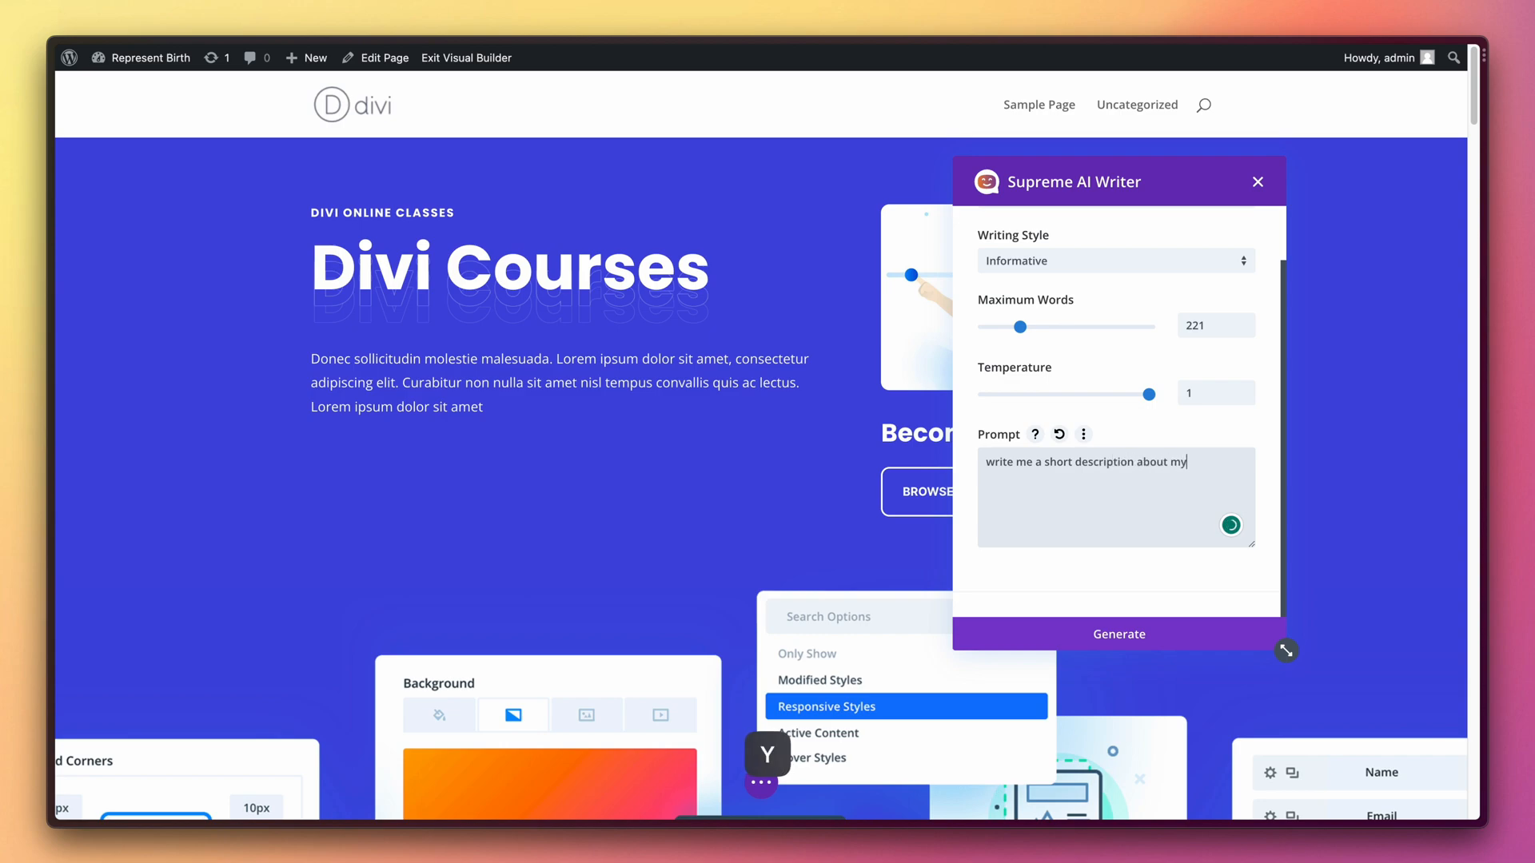
{"action": "type", "text": "webdesign"}
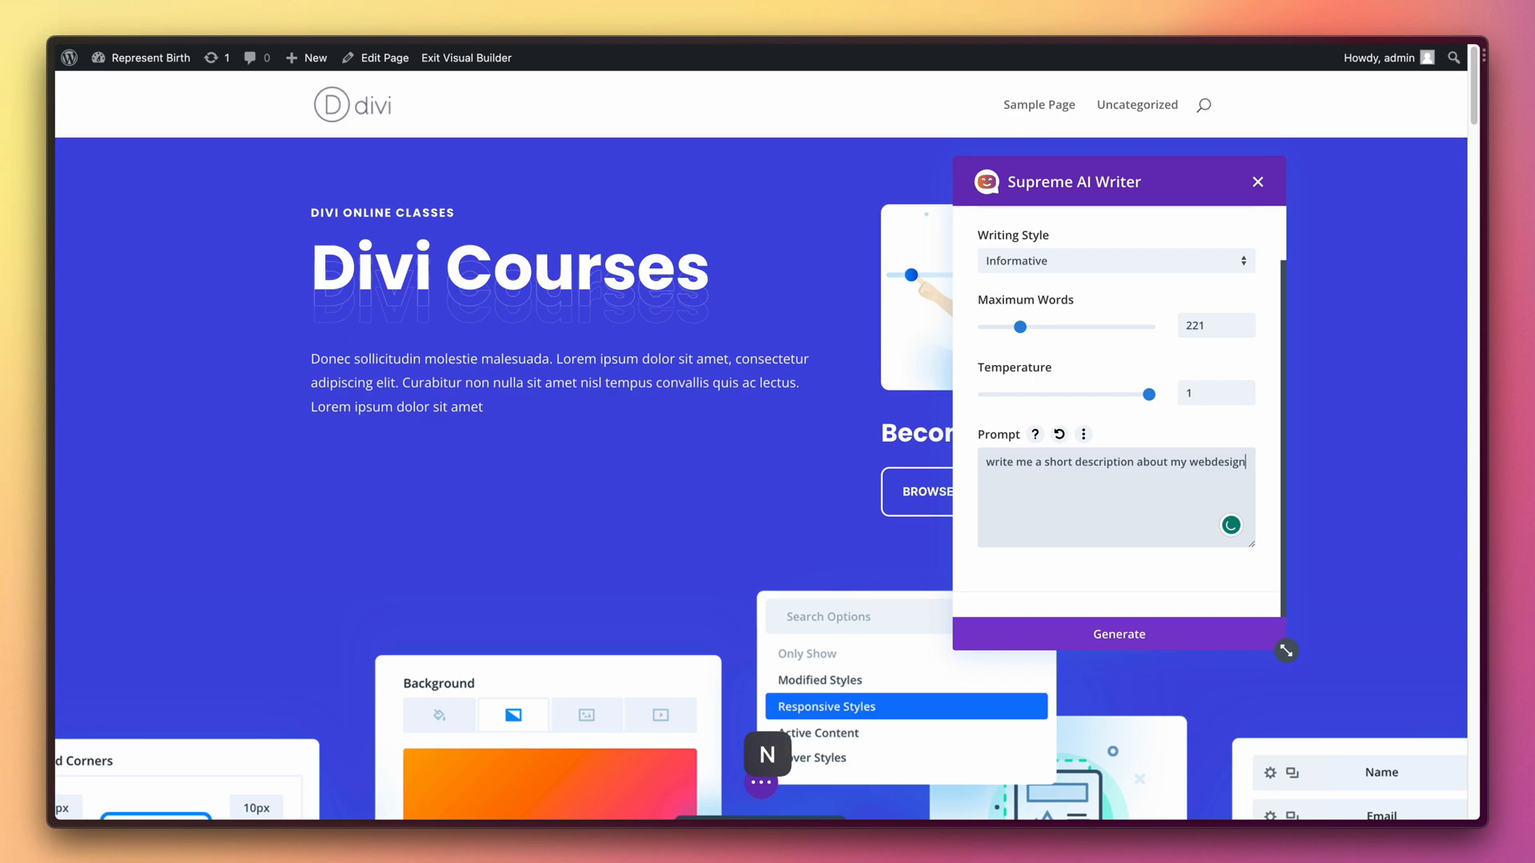
{"action": "type", "text": "service"}
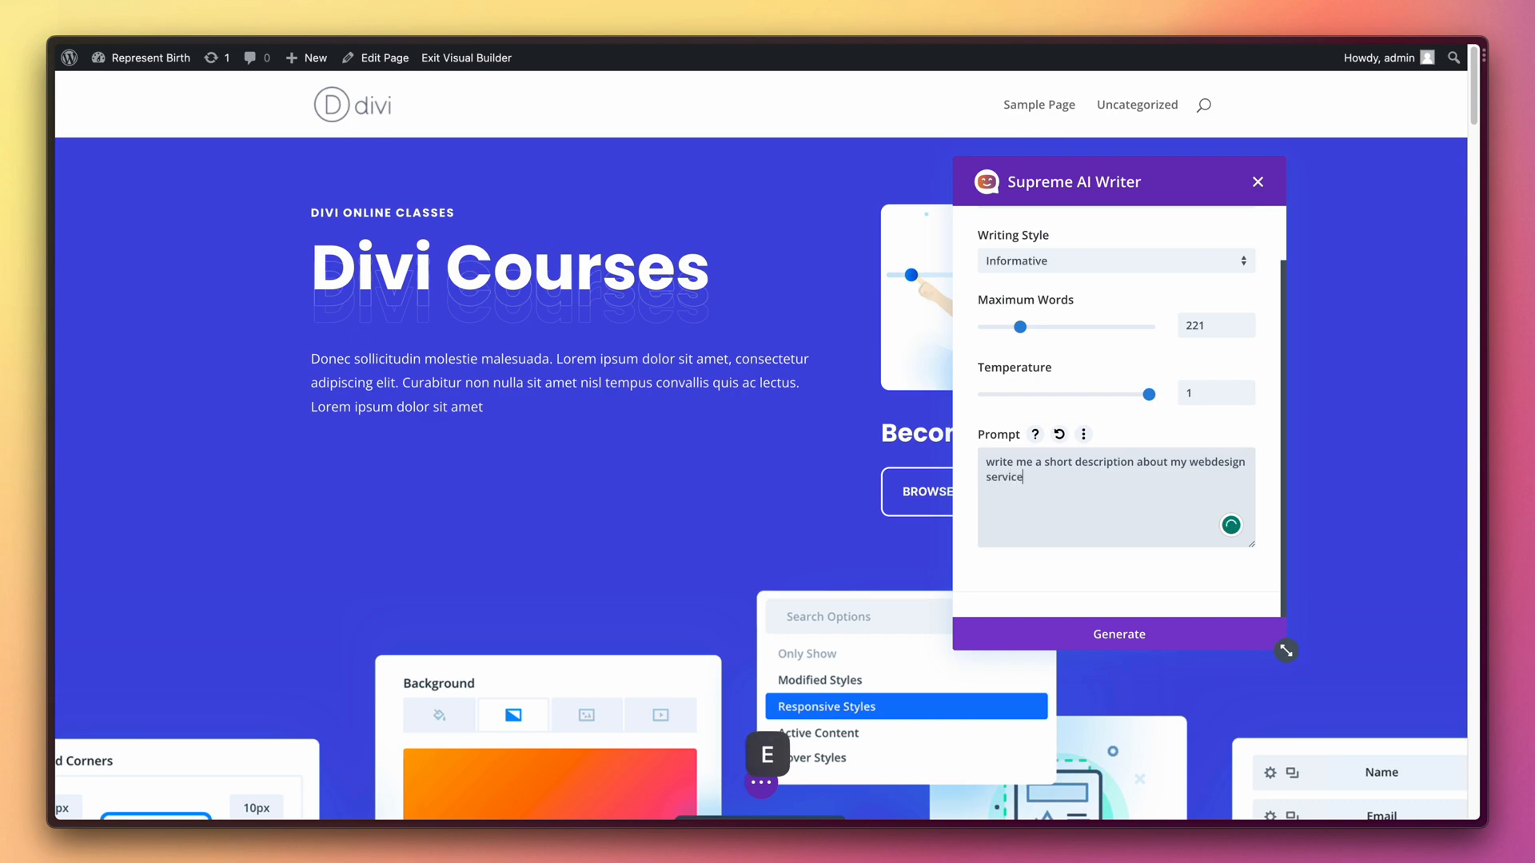
{"action": "type", "text": ", my brand name"}
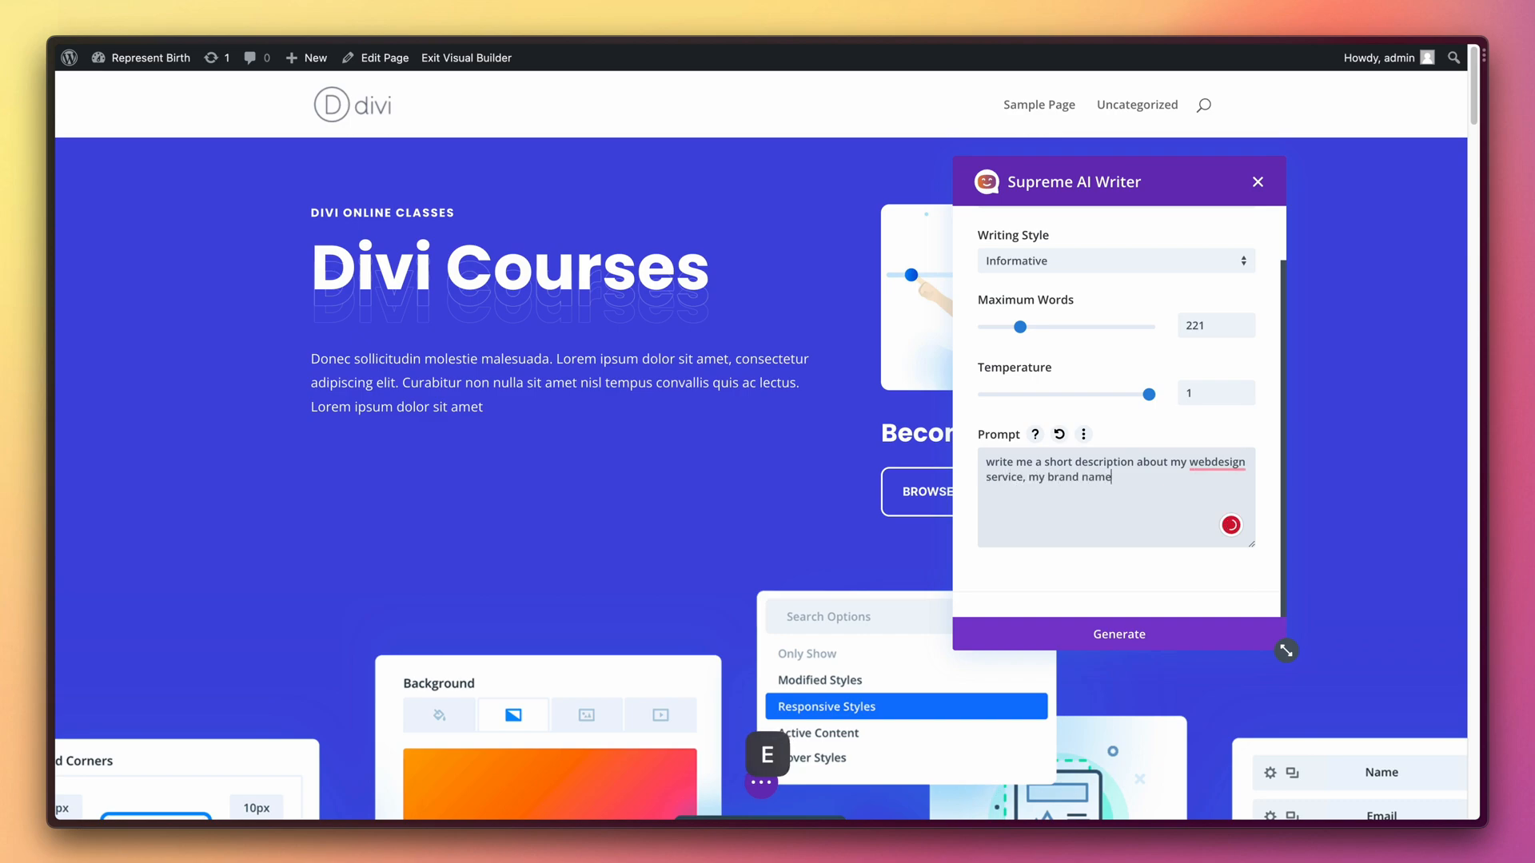
{"action": "type", "text": "is D"}
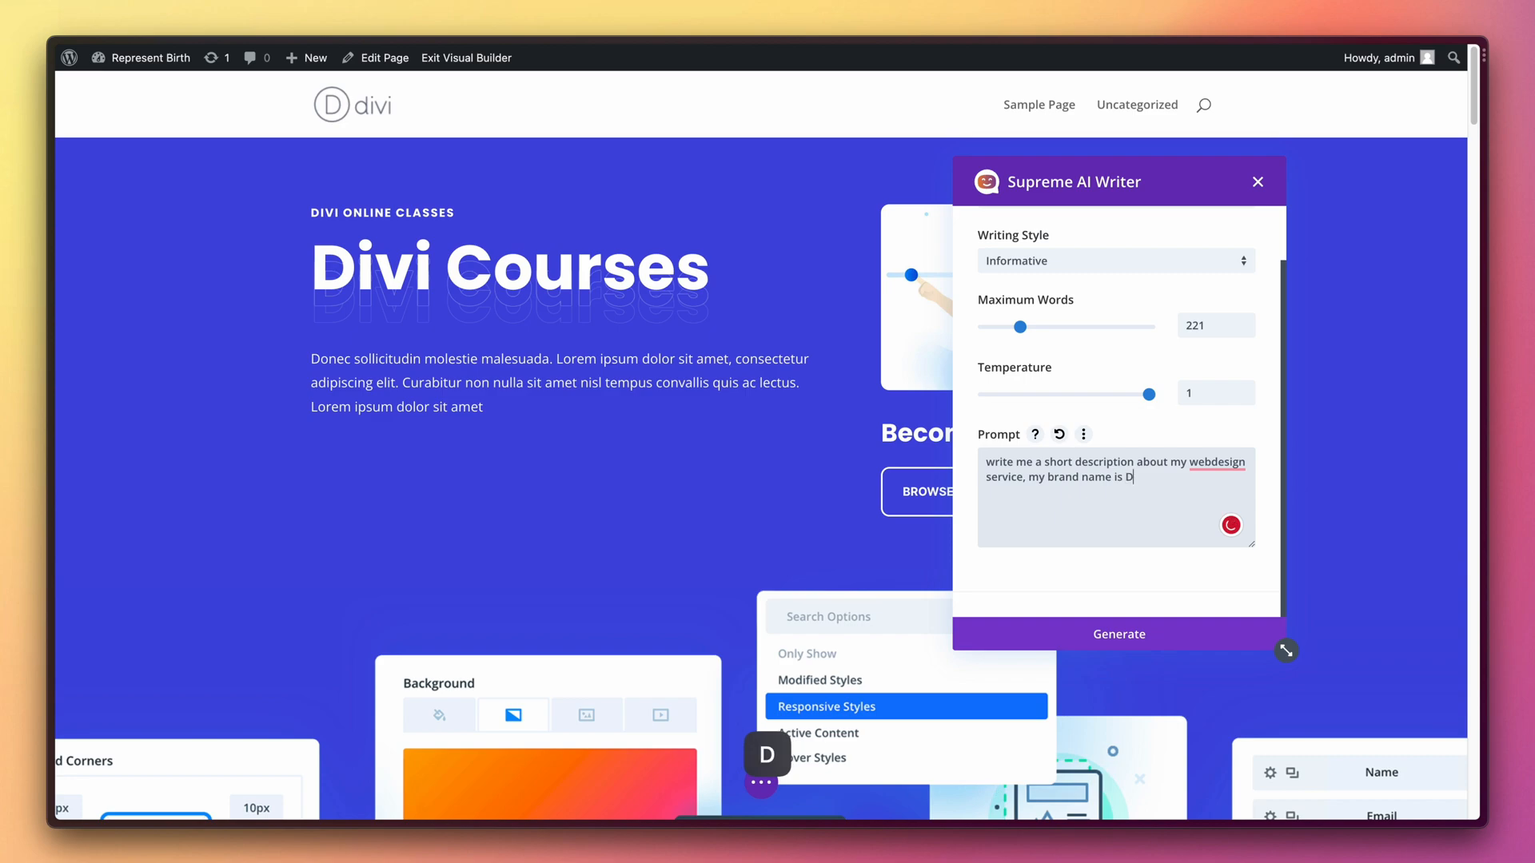
{"action": "type", "text": "SamarJ"}
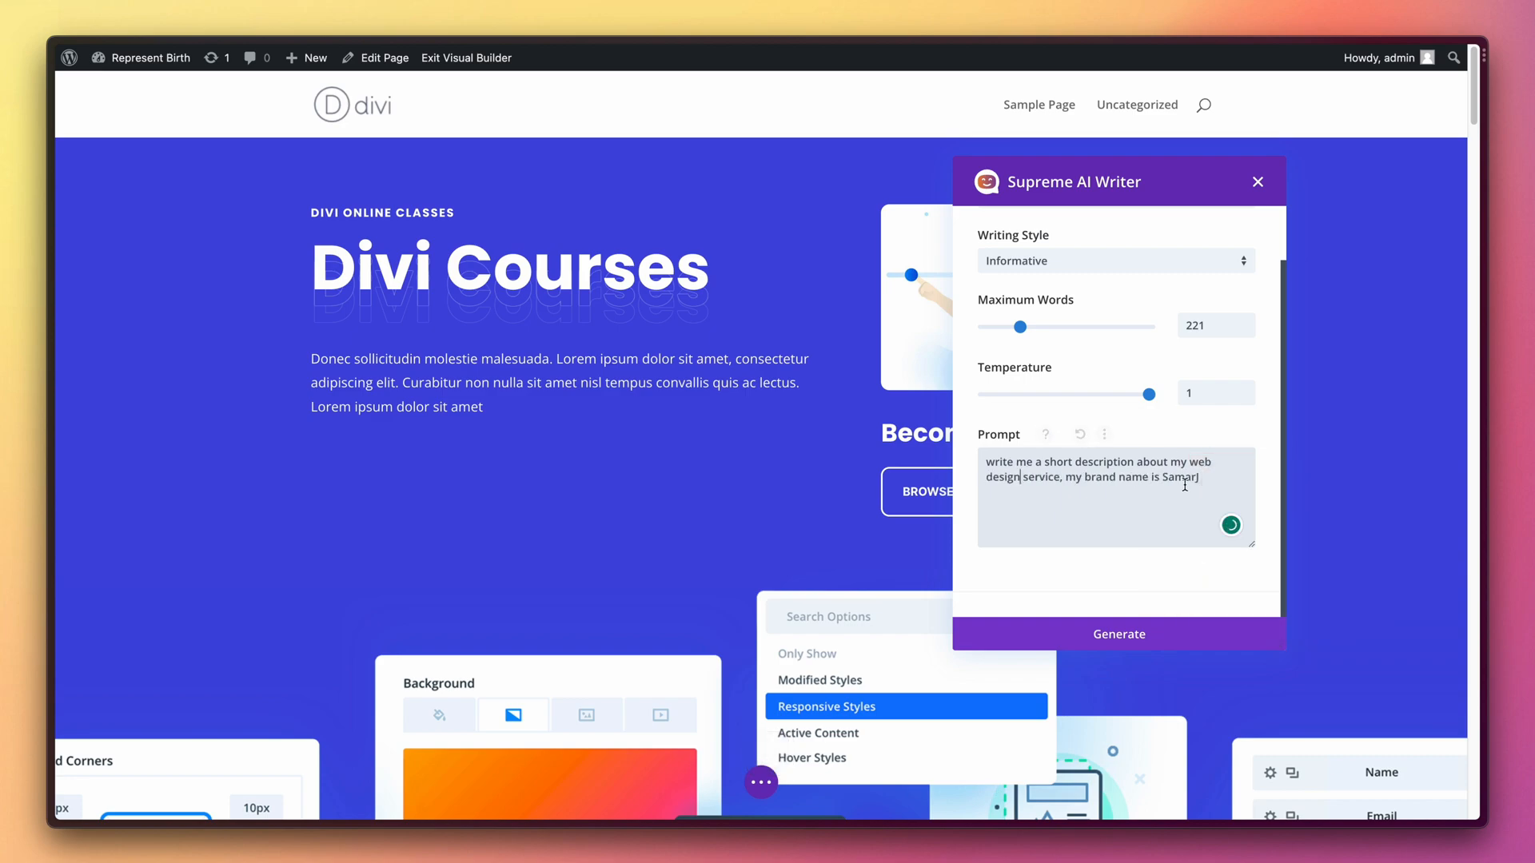
{"action": "left_click", "coordinate": [1118, 635]}
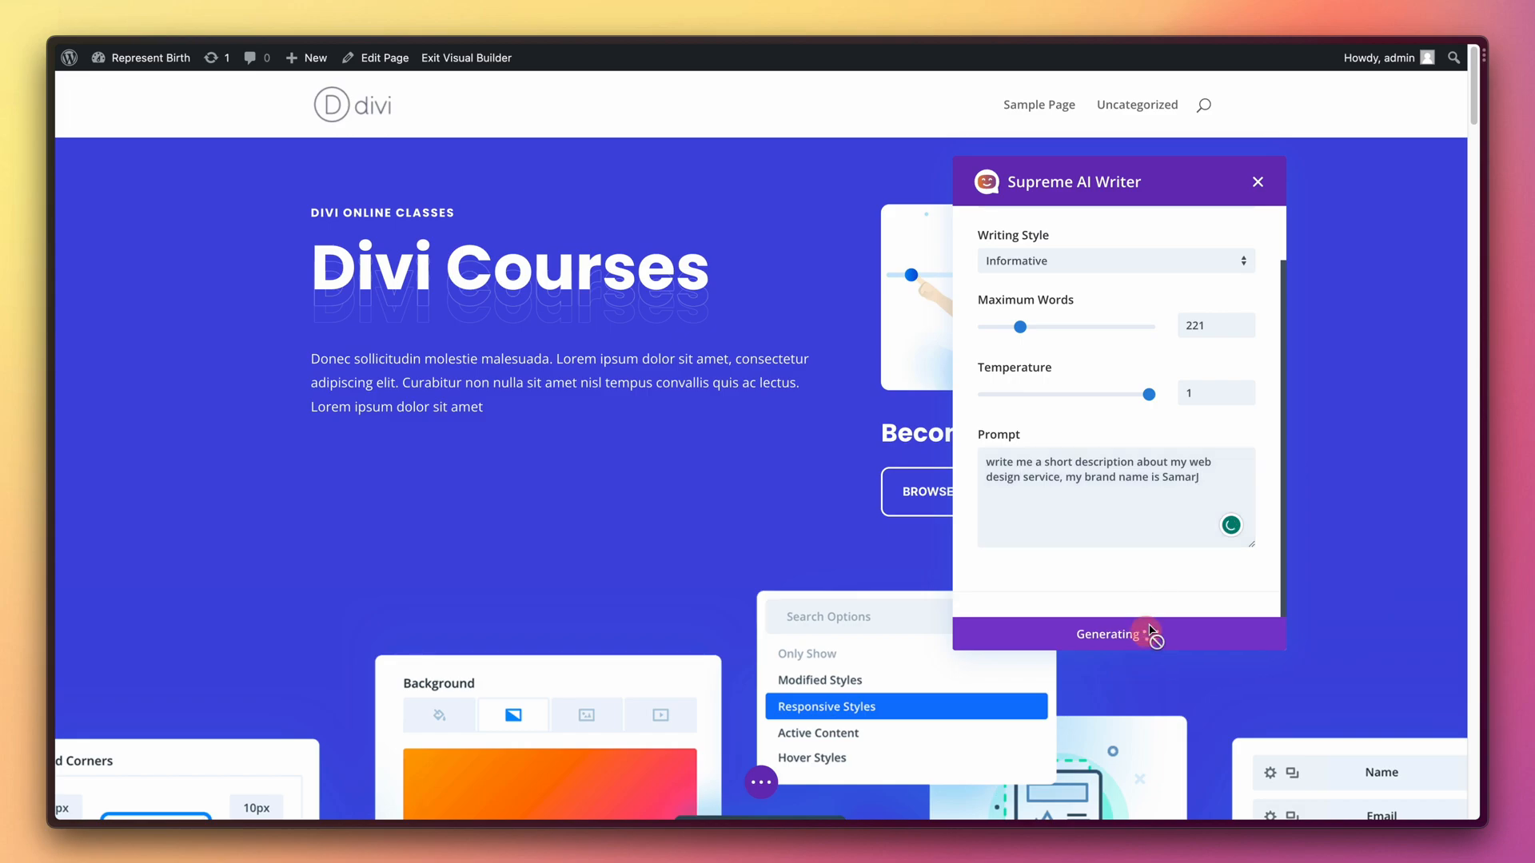
{"action": "left_click", "coordinate": [1116, 634]}
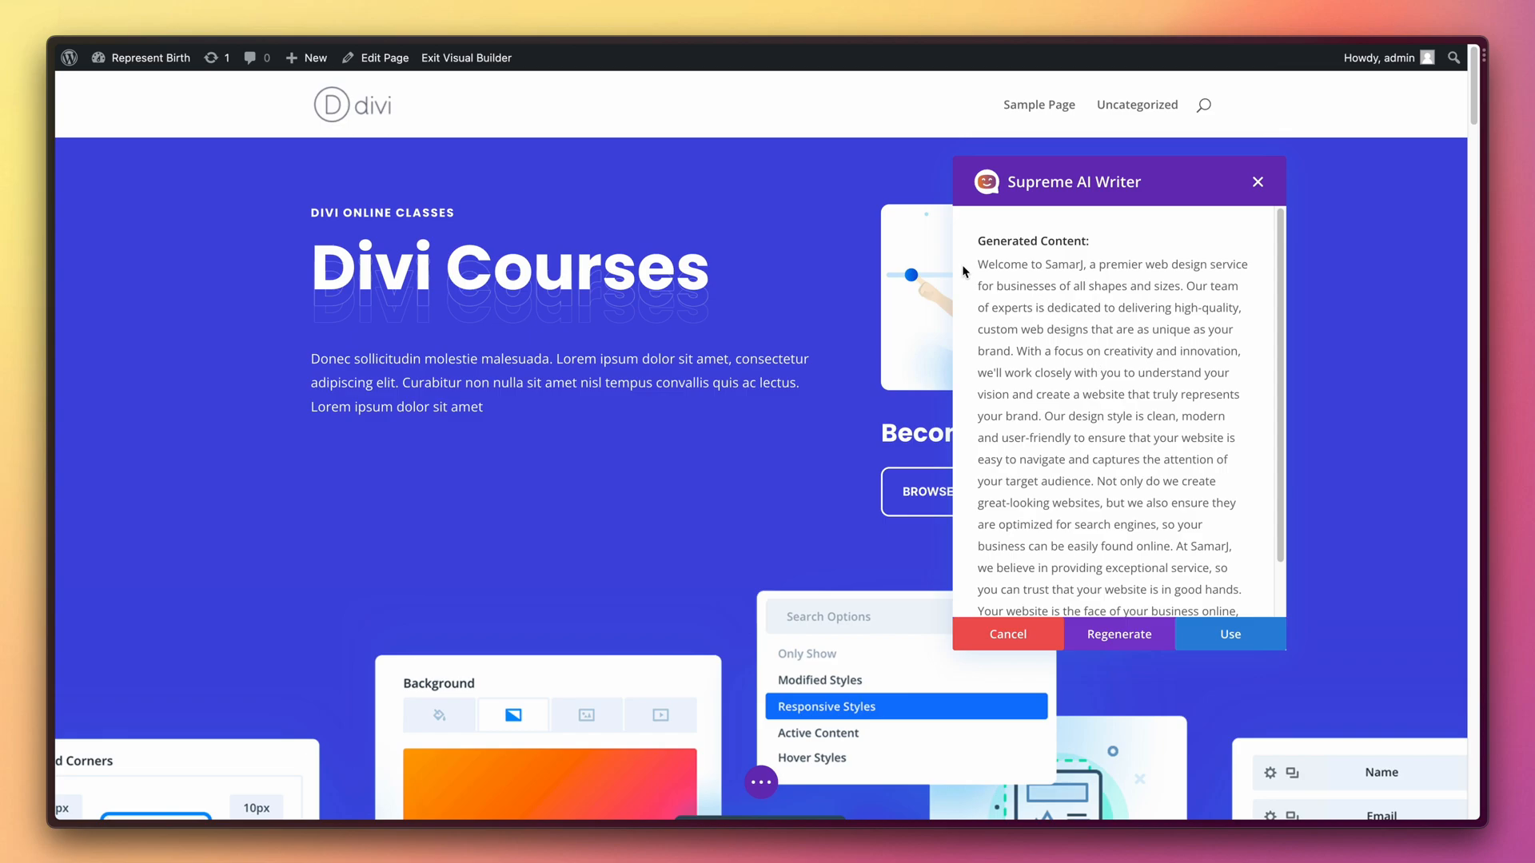
Step: Regenerate the SamarJ web design paragraph and insert it into the hero text module
{"action": "scroll", "scroll_direction": "down", "scroll_amount": 3}
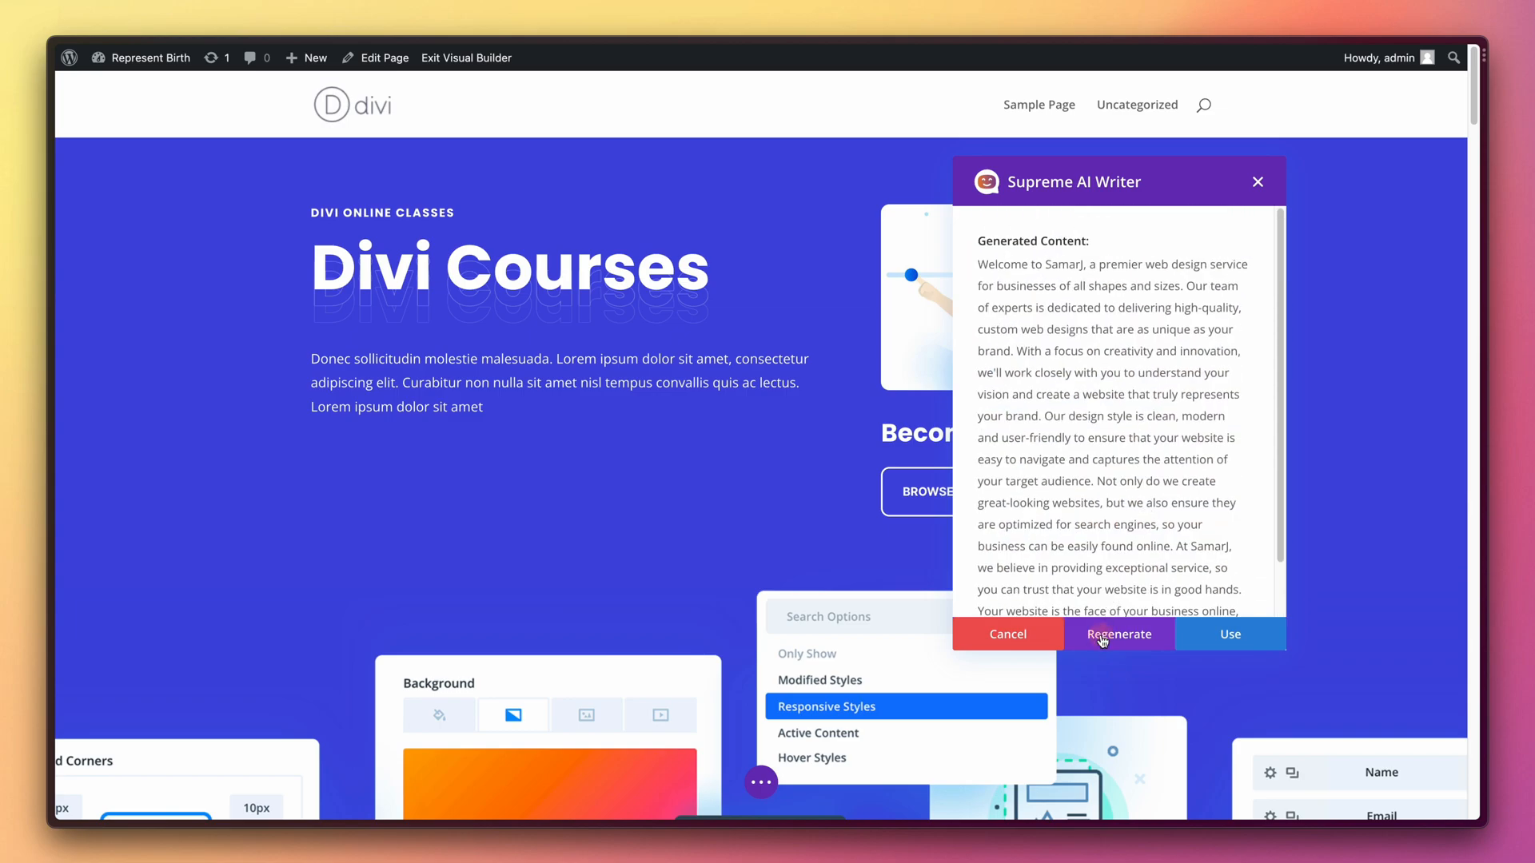
{"action": "left_click", "coordinate": [1118, 634]}
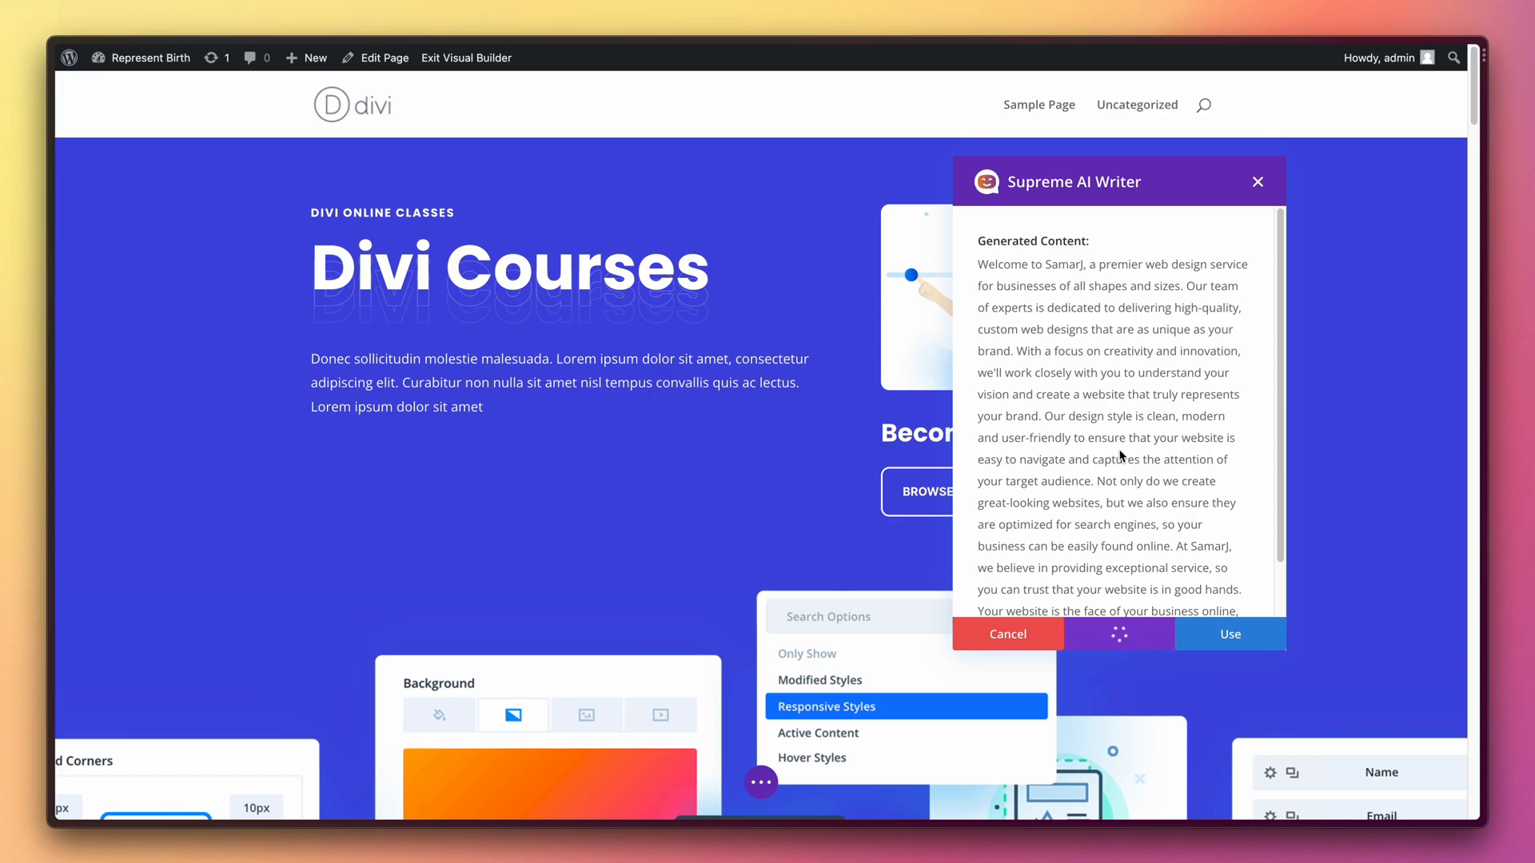
{"action": "left_click", "coordinate": [1119, 635]}
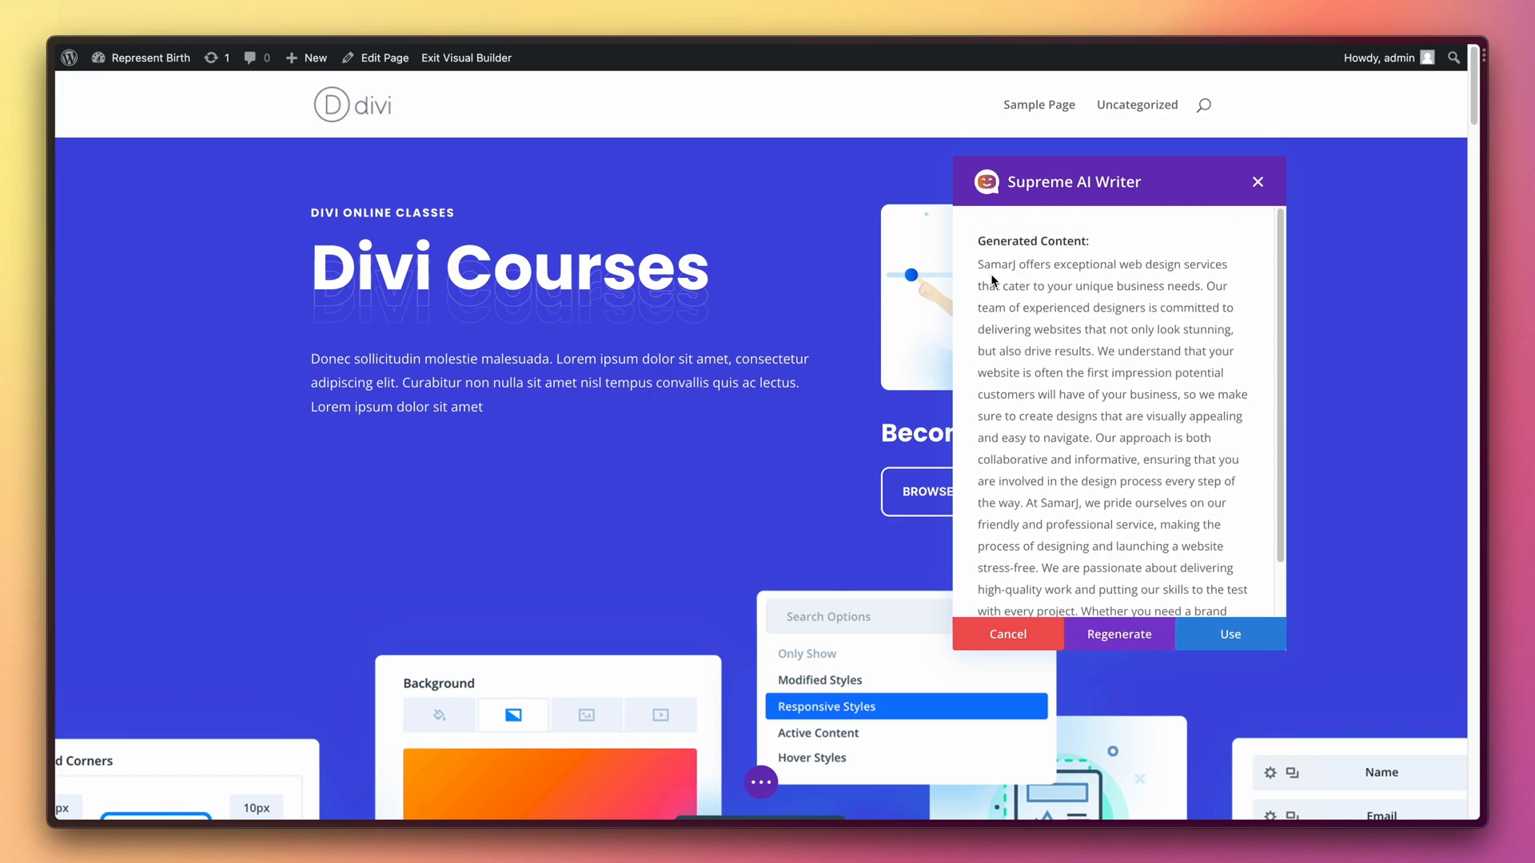
{"action": "scroll", "scroll_direction": "down", "scroll_amount": 3}
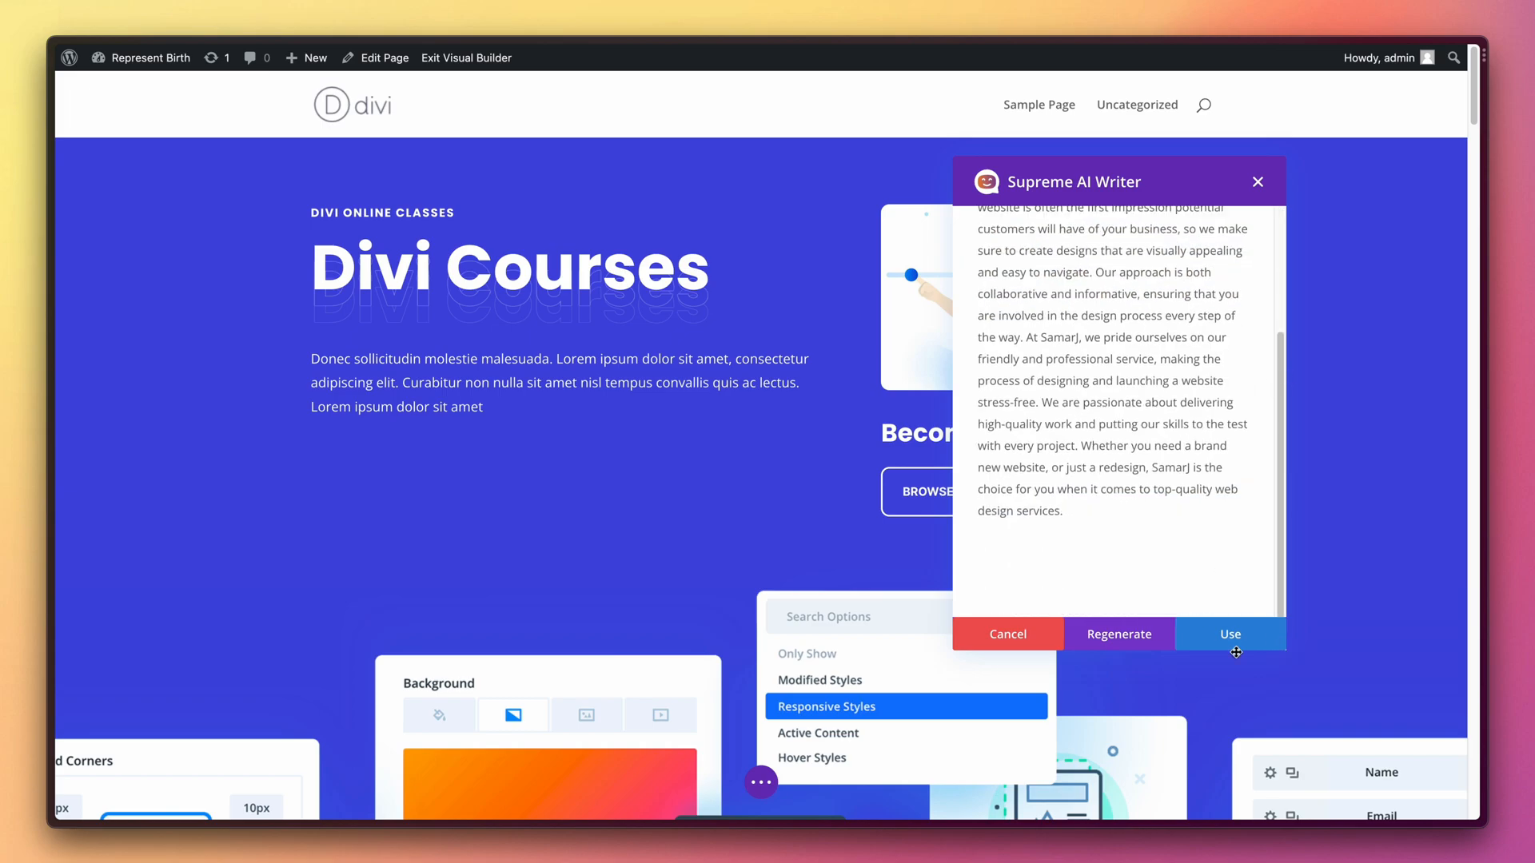
{"action": "left_click", "coordinate": [1229, 633]}
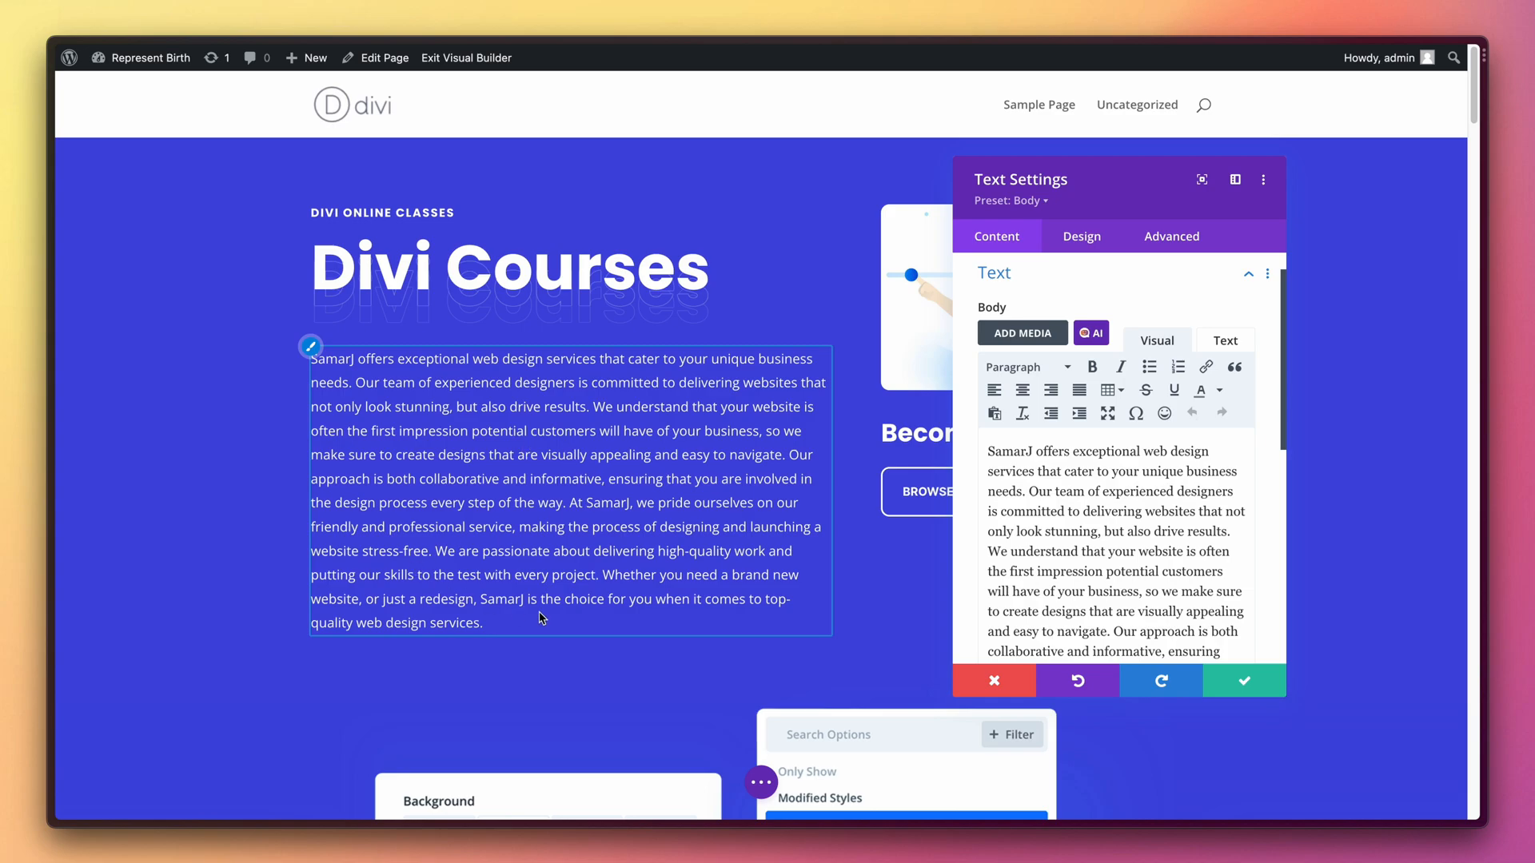
Step: Delete the sentences after 'every step of the way.' so the hero description ends there
{"action": "scroll", "scroll_direction": "down", "scroll_amount": 3}
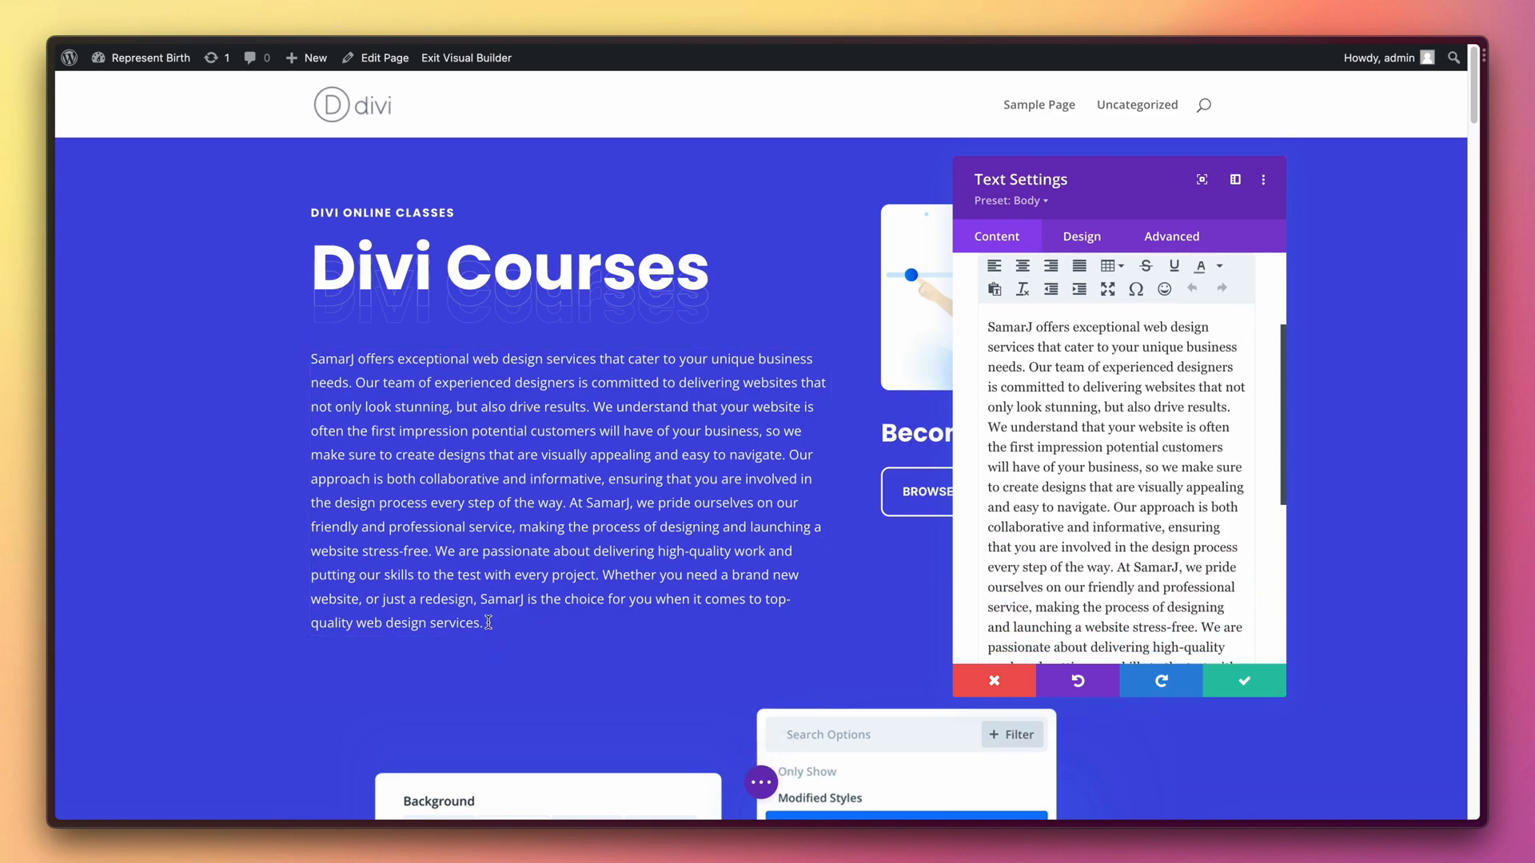
{"action": "left_click_drag", "start_coordinate": [486, 622], "coordinate": [433, 561]}
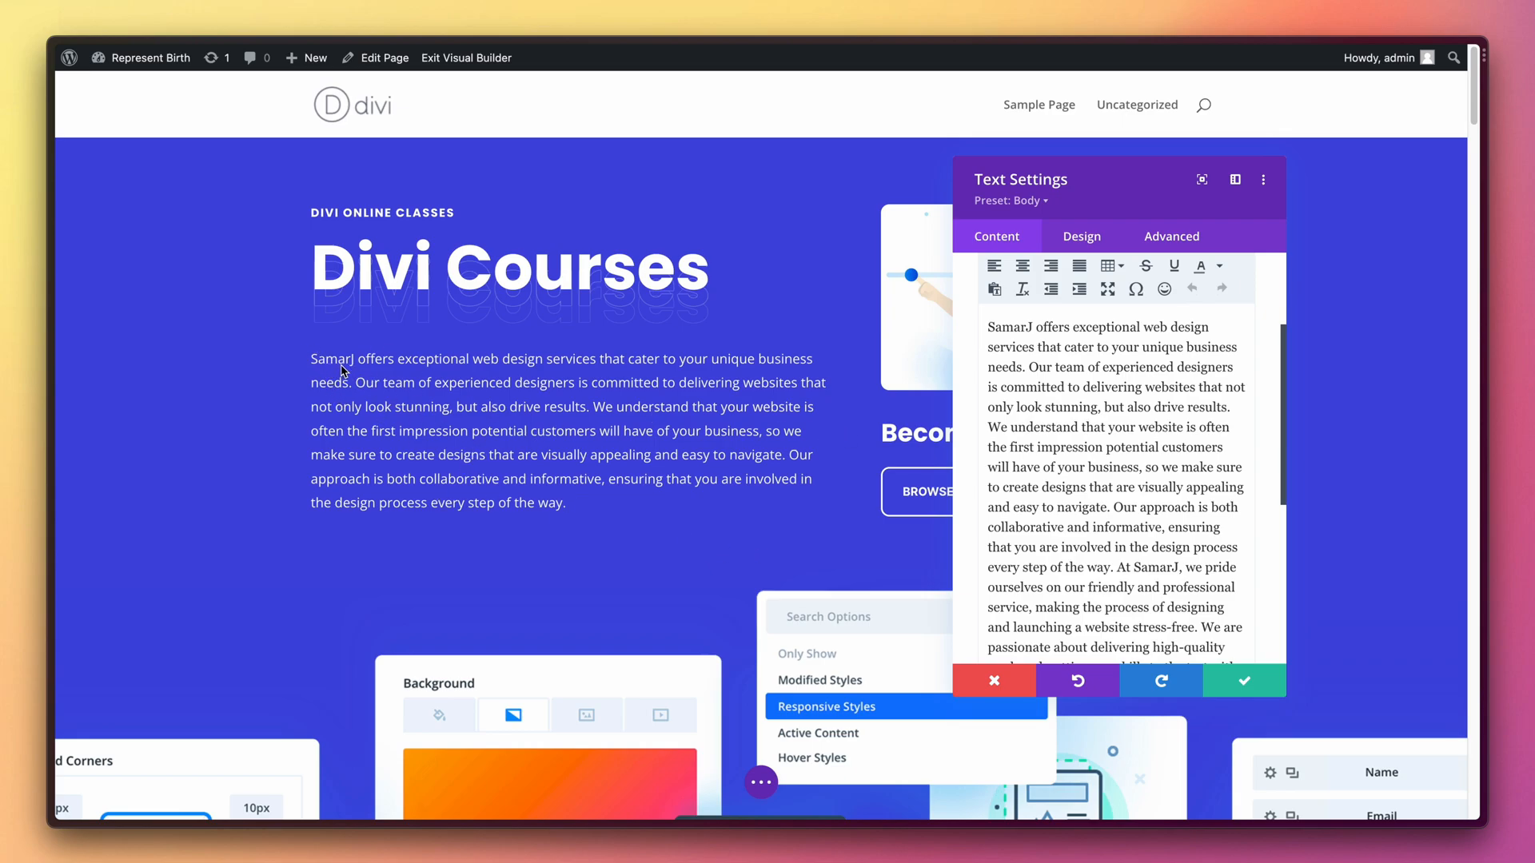
{"action": "mouse_move", "coordinate": [550, 375]}
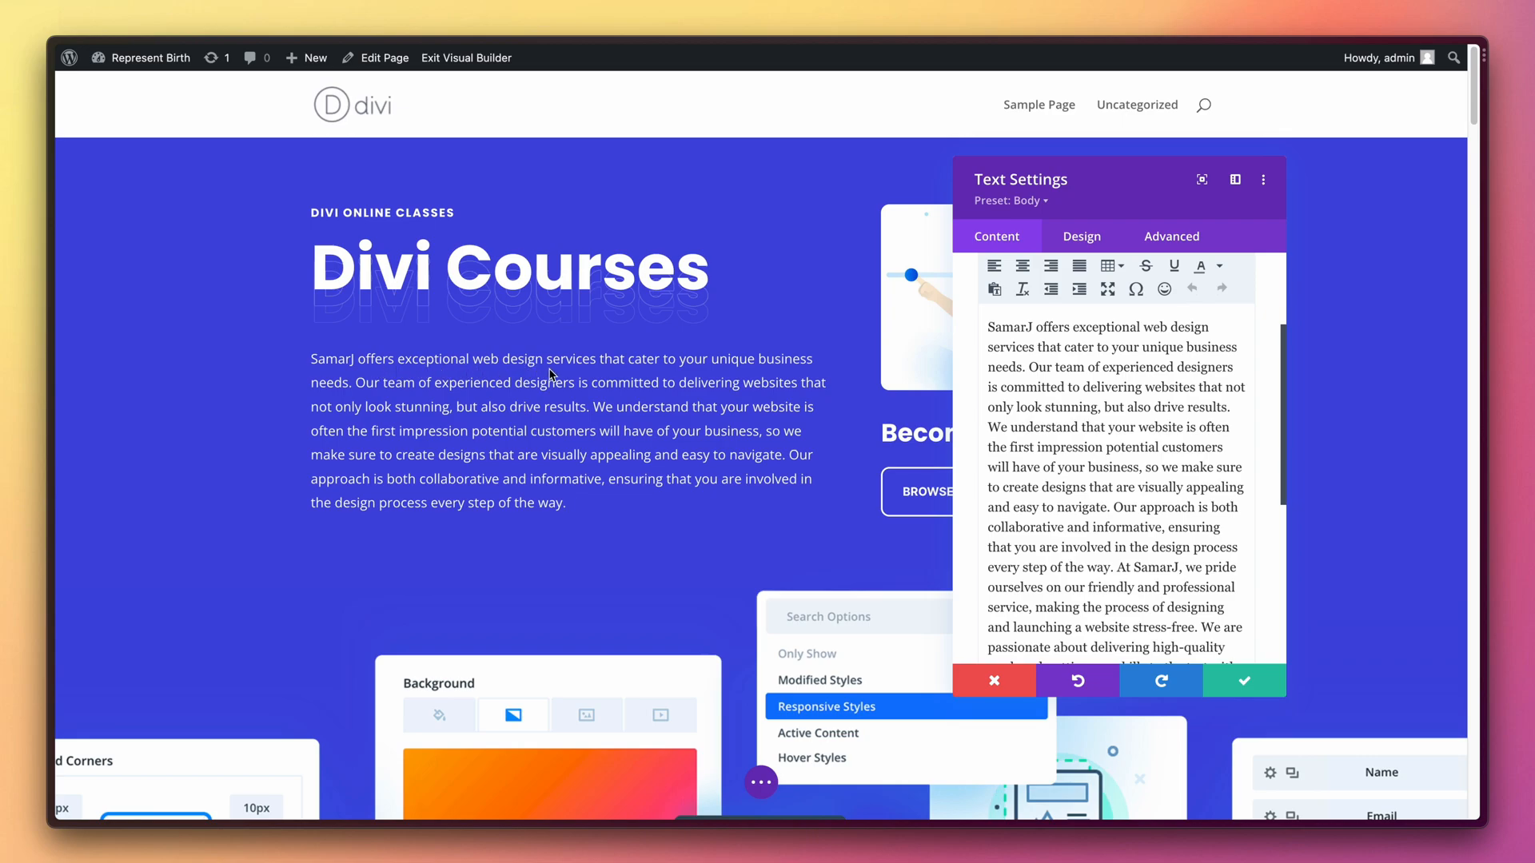
{"action": "mouse_move", "coordinate": [764, 366]}
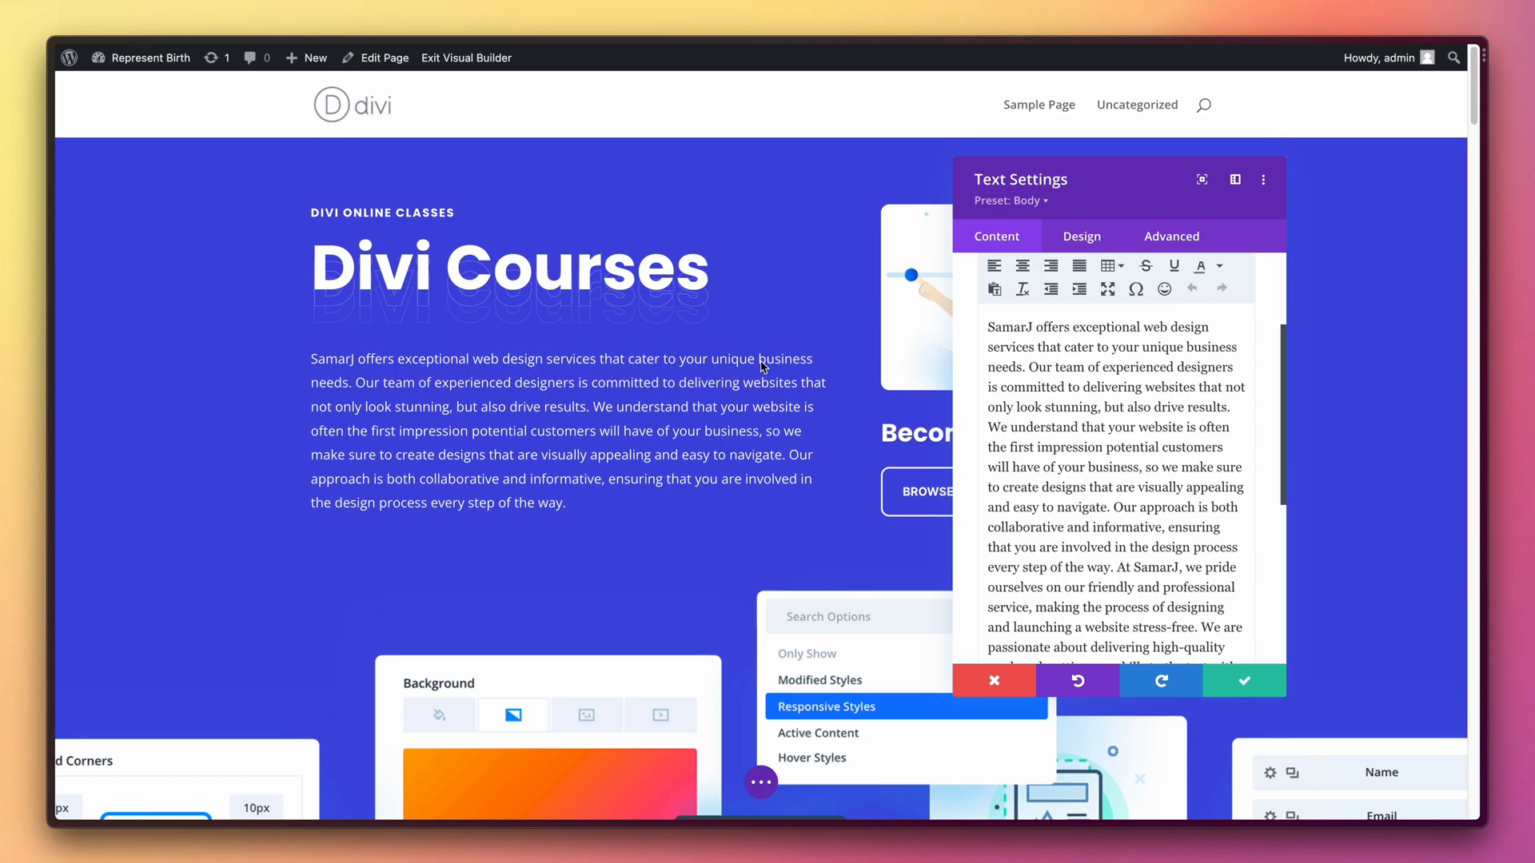
{"action": "mouse_move", "coordinate": [660, 391]}
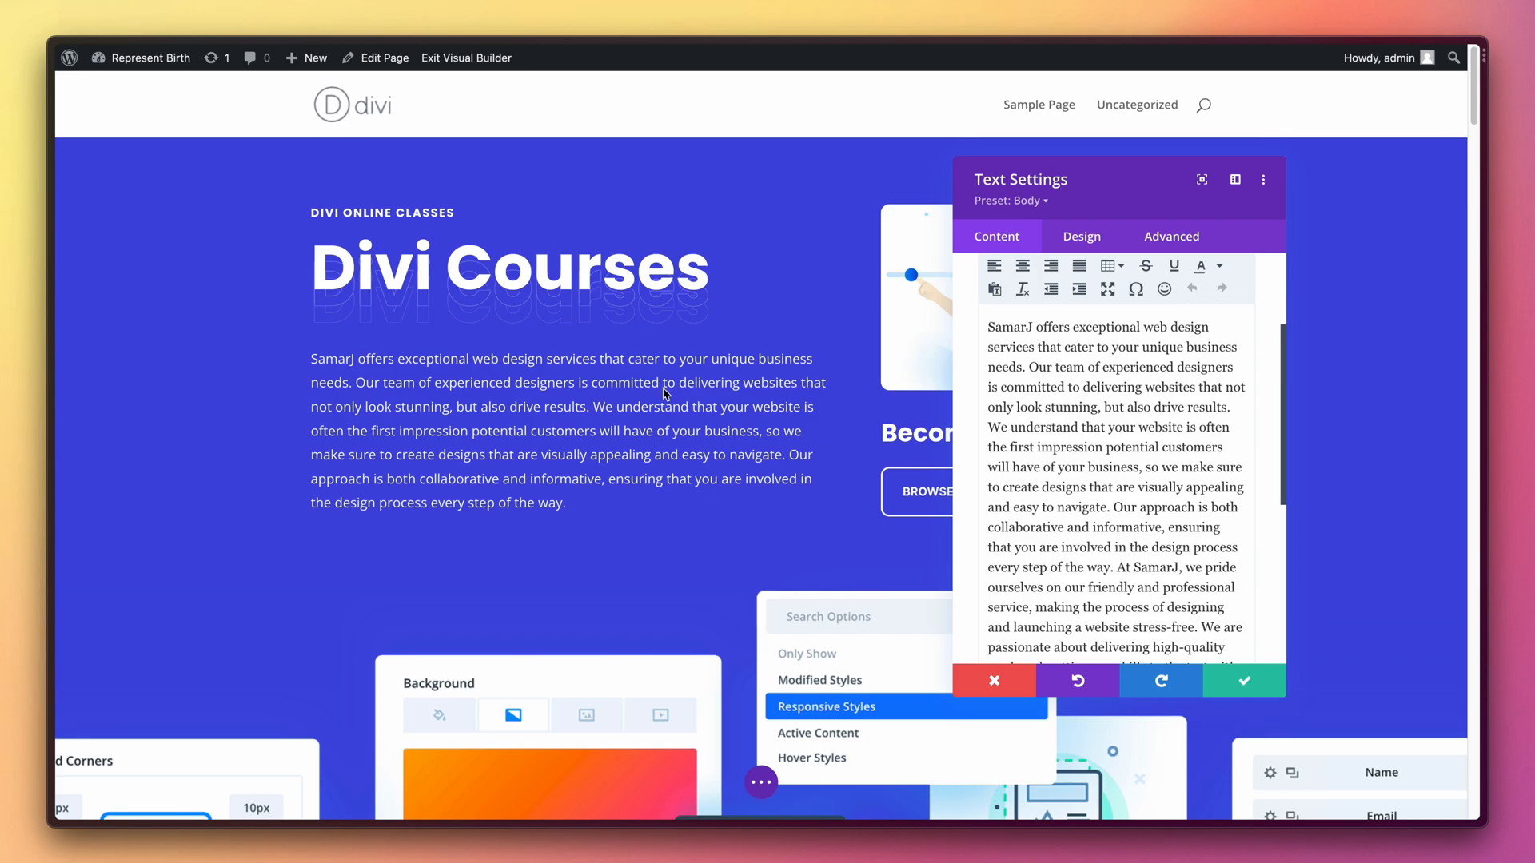
{"action": "mouse_move", "coordinate": [383, 401]}
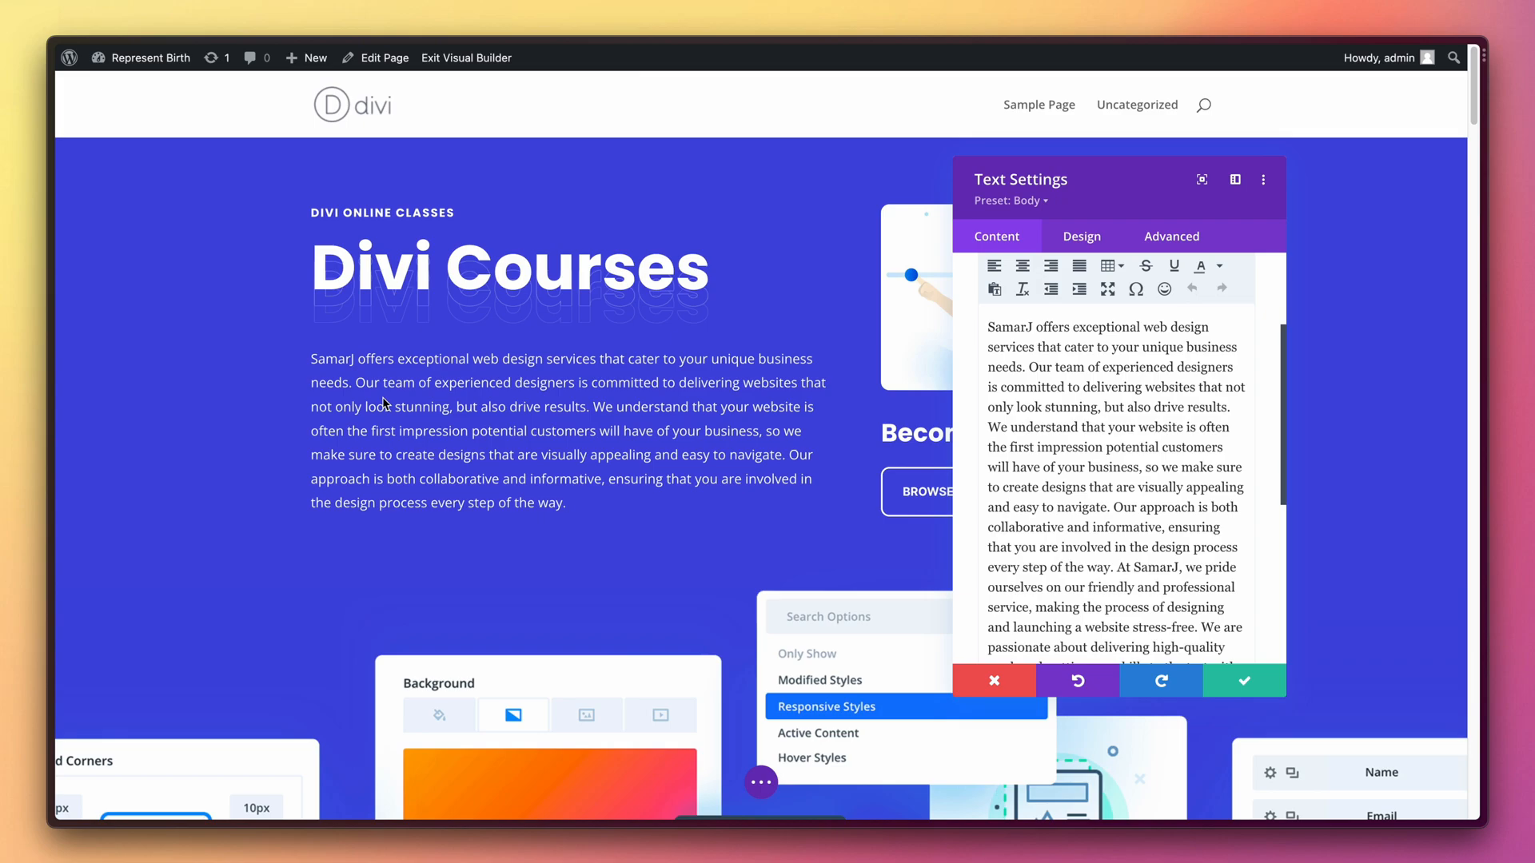
{"action": "left_click", "coordinate": [1242, 681]}
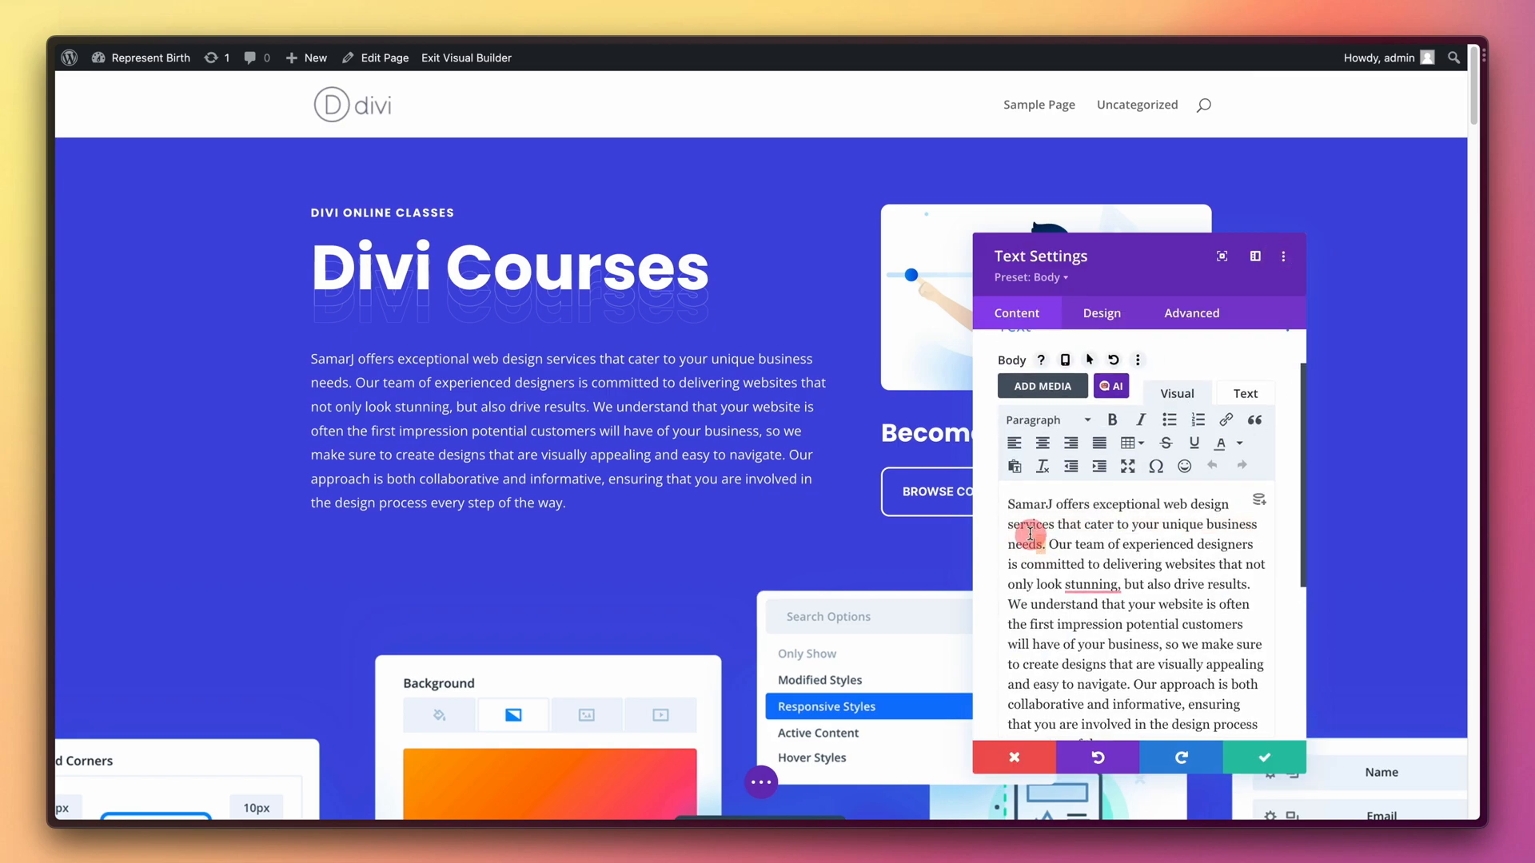
Step: Select the description's first sentence and launch Supreme AI Writer with an 'Improve [selection]' prompt
{"action": "left_click_drag", "start_coordinate": [1009, 503], "coordinate": [1044, 544]}
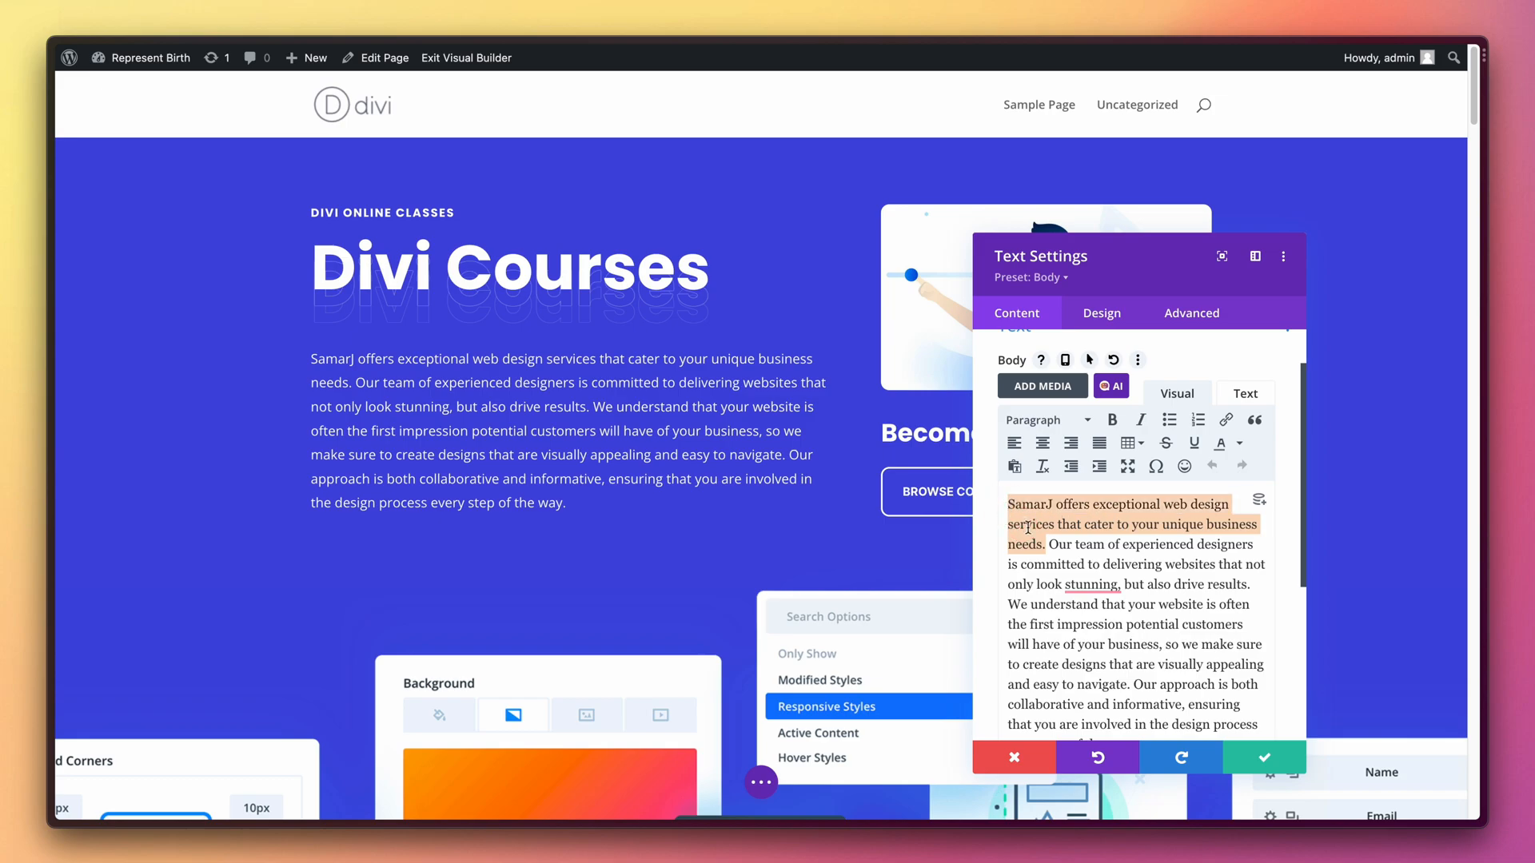
{"action": "left_click", "coordinate": [1046, 543]}
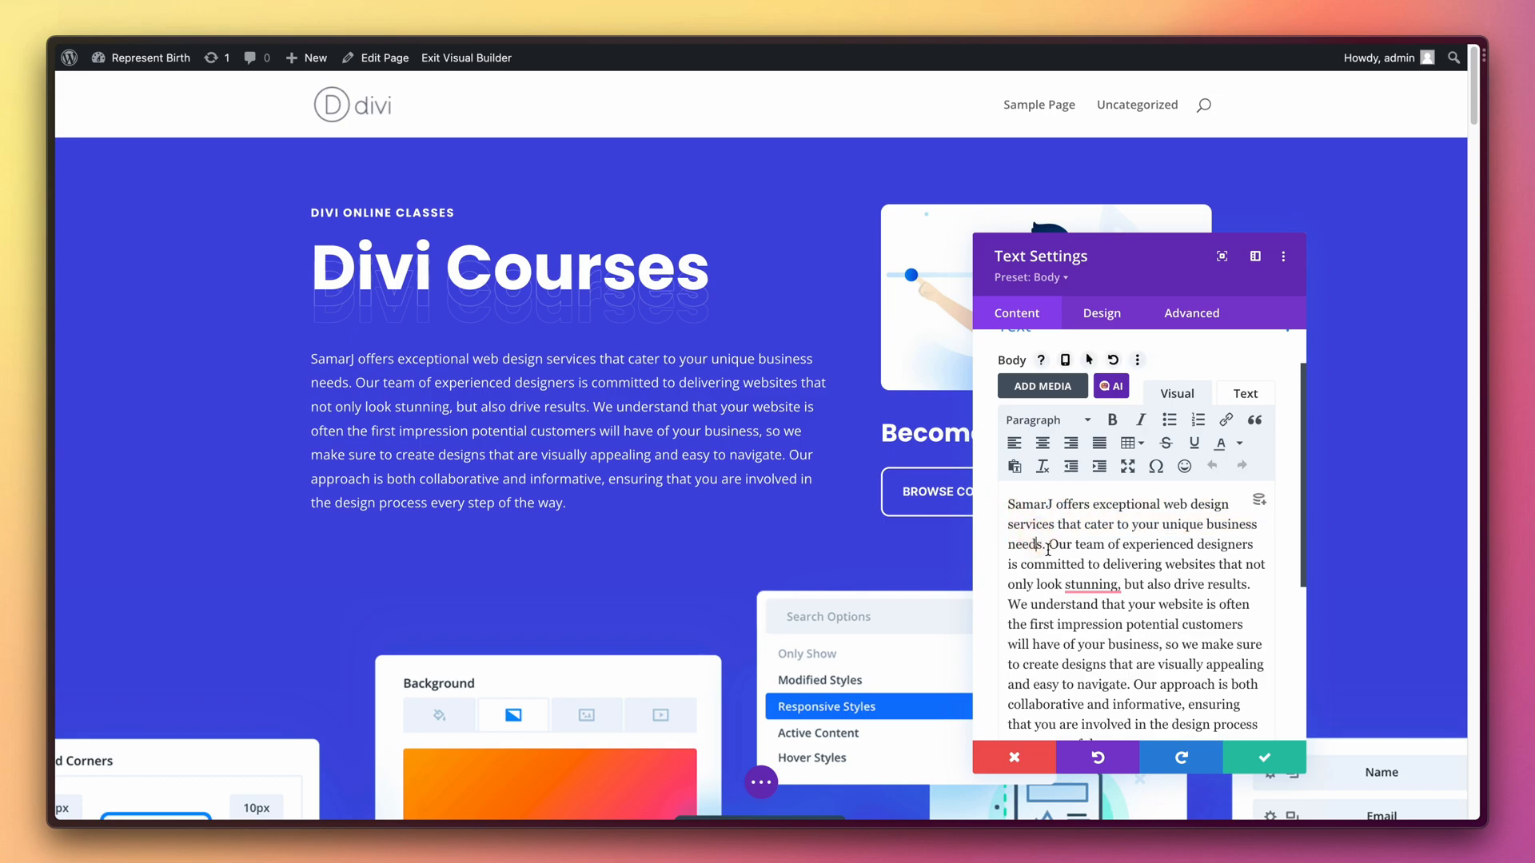
{"action": "left_click_drag", "start_coordinate": [1007, 504], "coordinate": [1045, 544]}
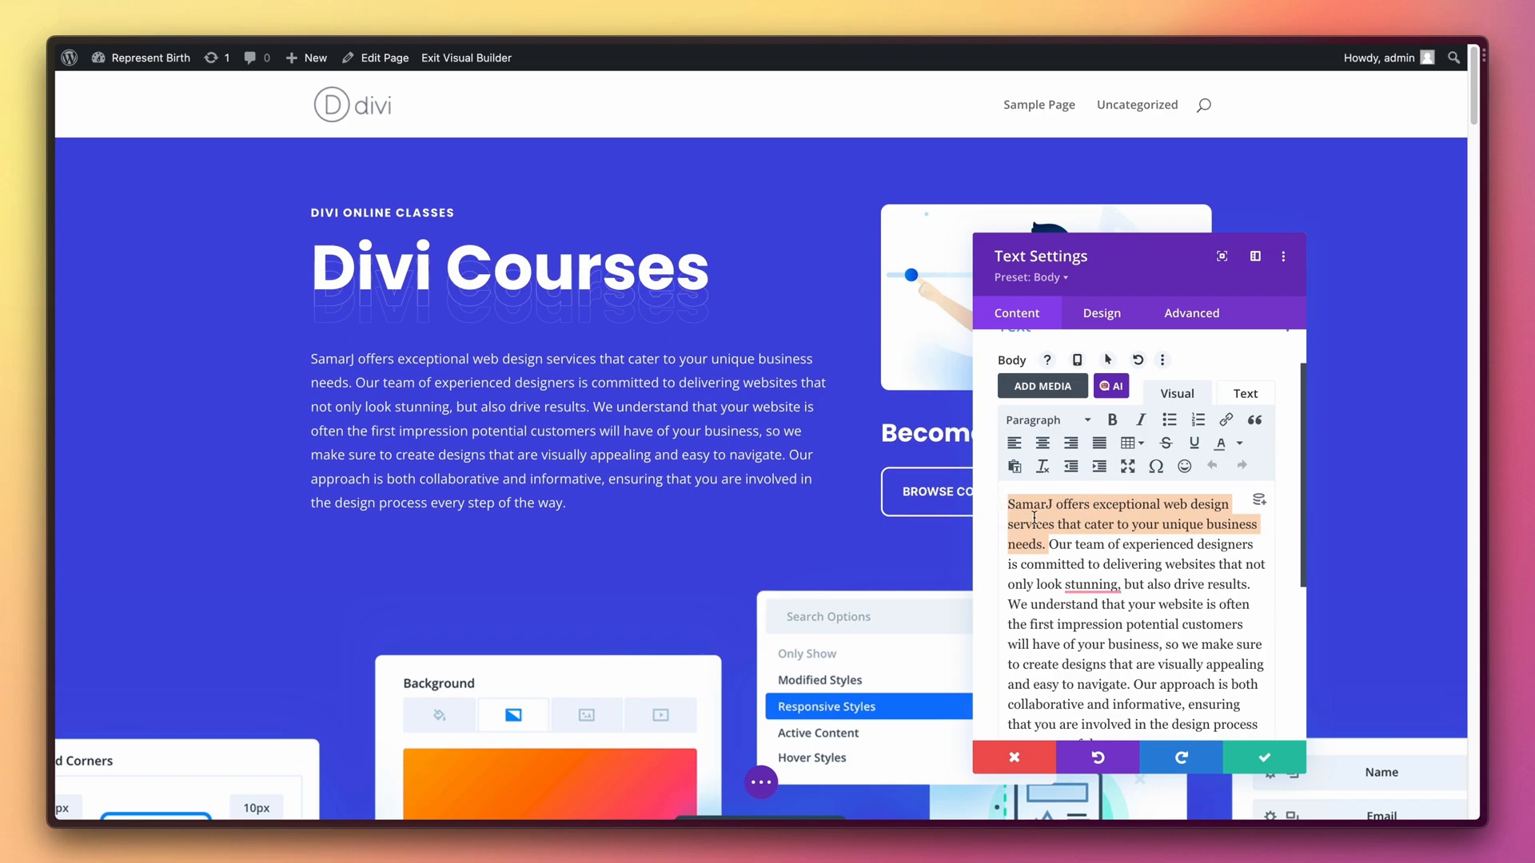
{"action": "left_click", "coordinate": [1111, 385]}
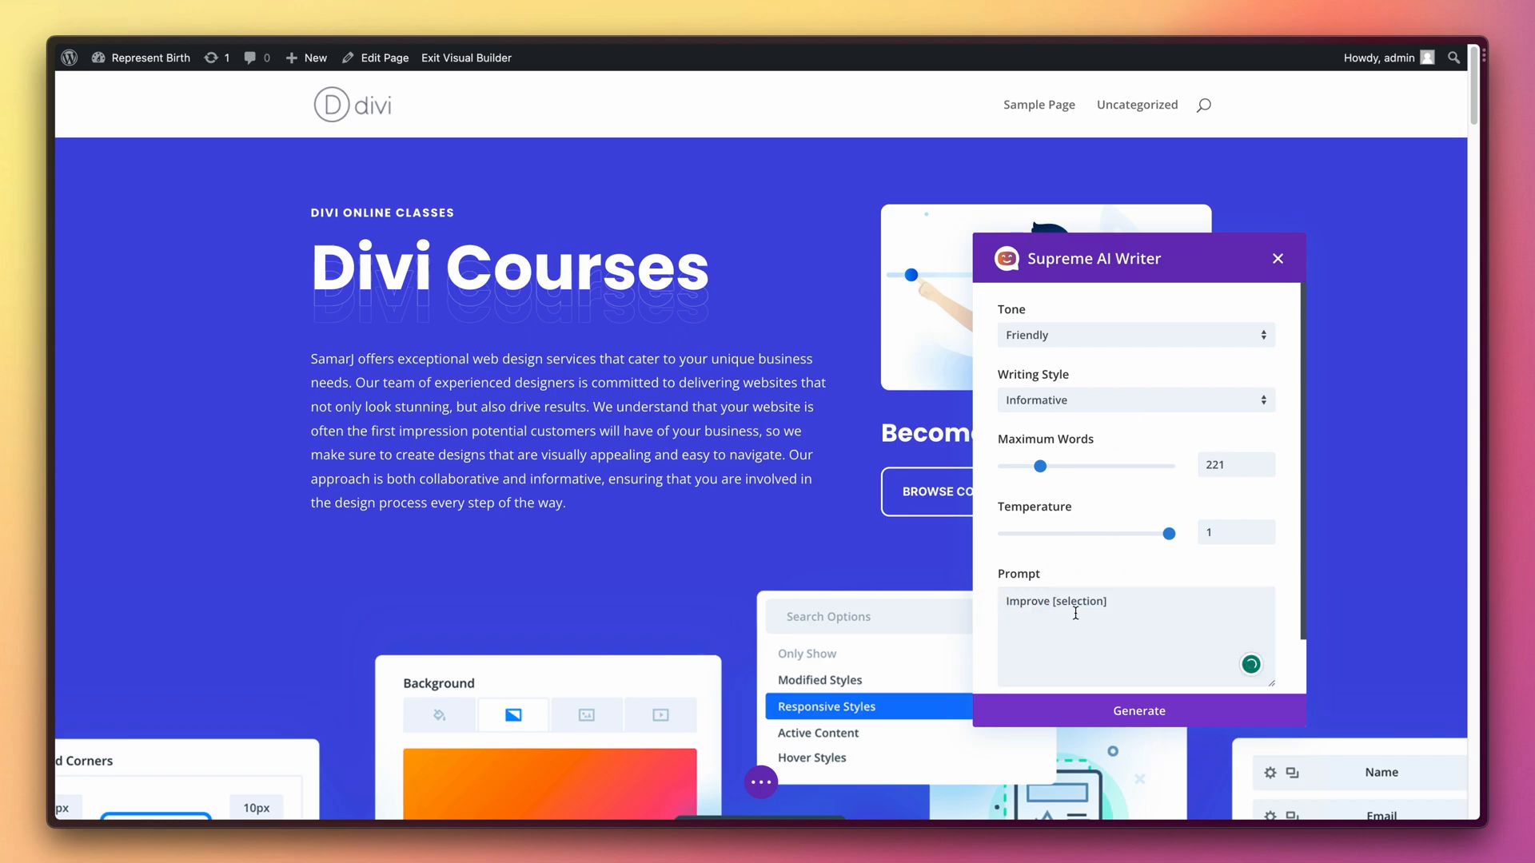
Step: Set Temperature to 0.4 and Maximum Words to 60
{"action": "left_click_drag", "start_coordinate": [1169, 532], "coordinate": [1093, 539]}
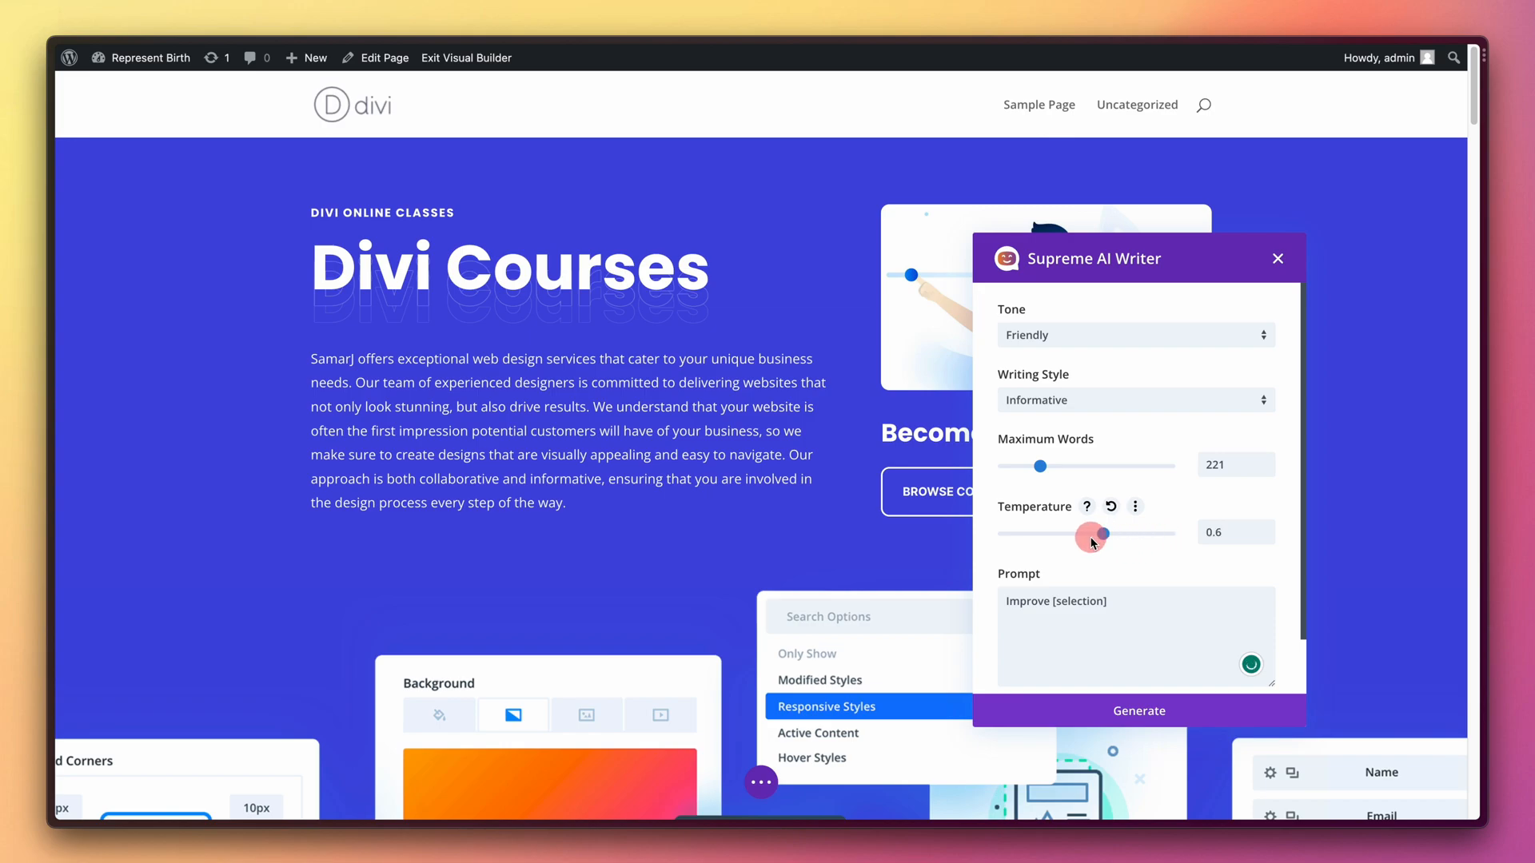
{"action": "left_click_drag", "start_coordinate": [1094, 537], "coordinate": [1070, 534]}
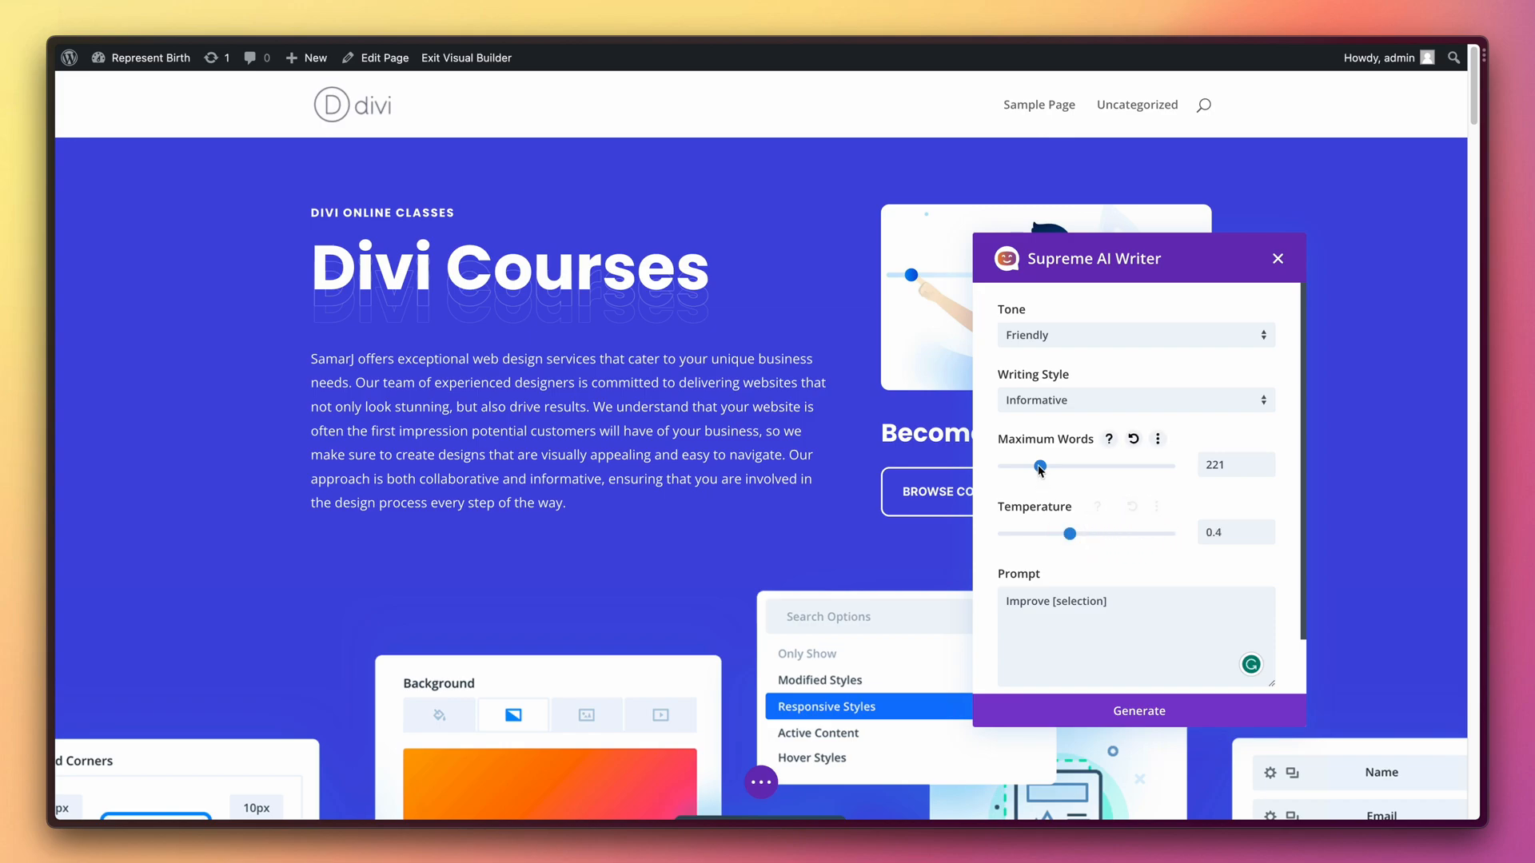
{"action": "left_click_drag", "start_coordinate": [1040, 466], "coordinate": [1014, 465]}
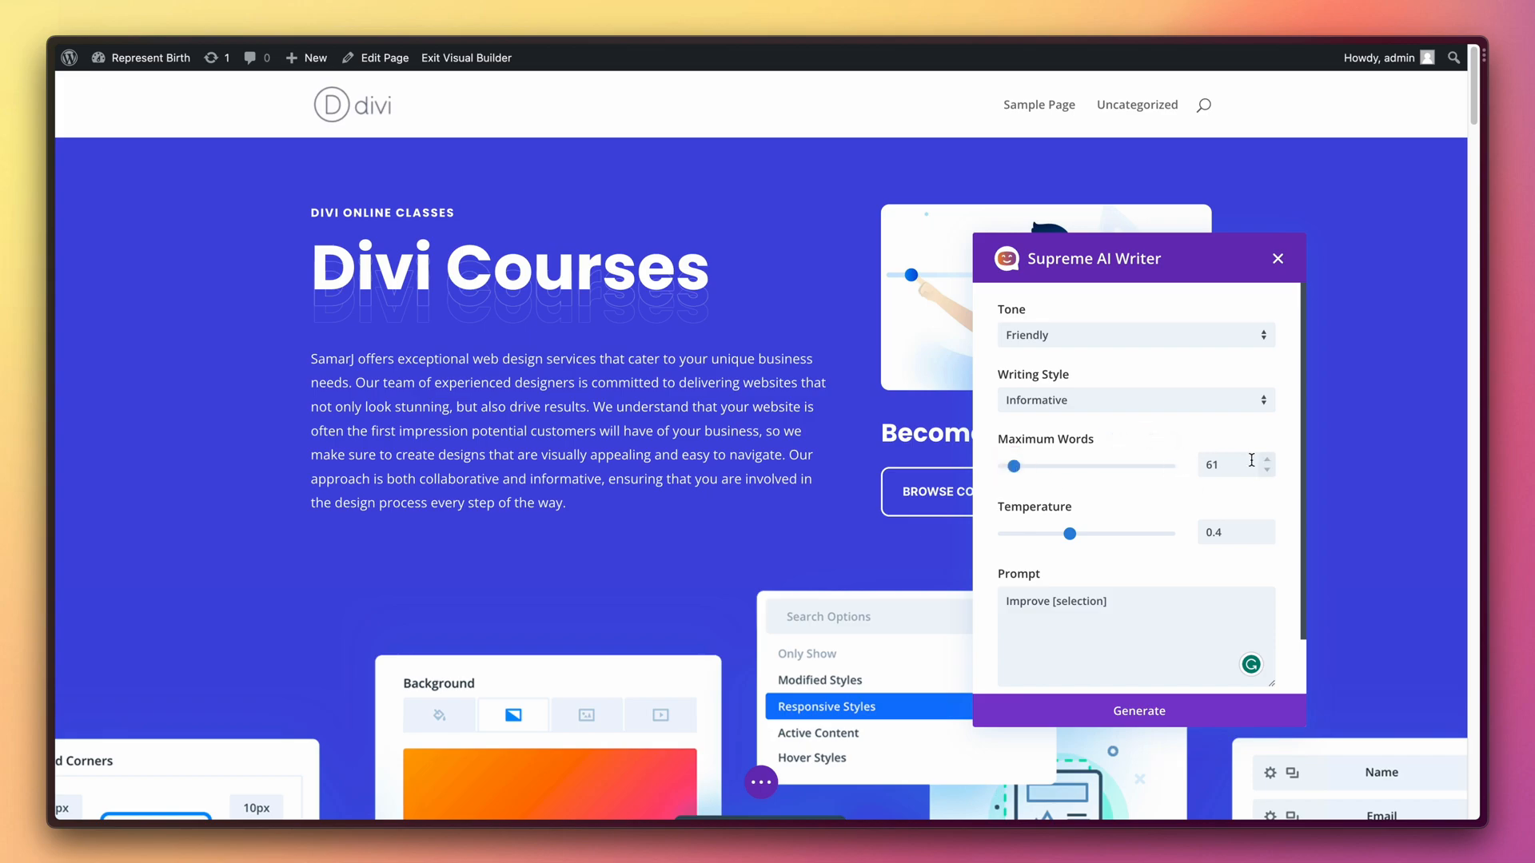
{"action": "left_click", "coordinate": [1266, 470]}
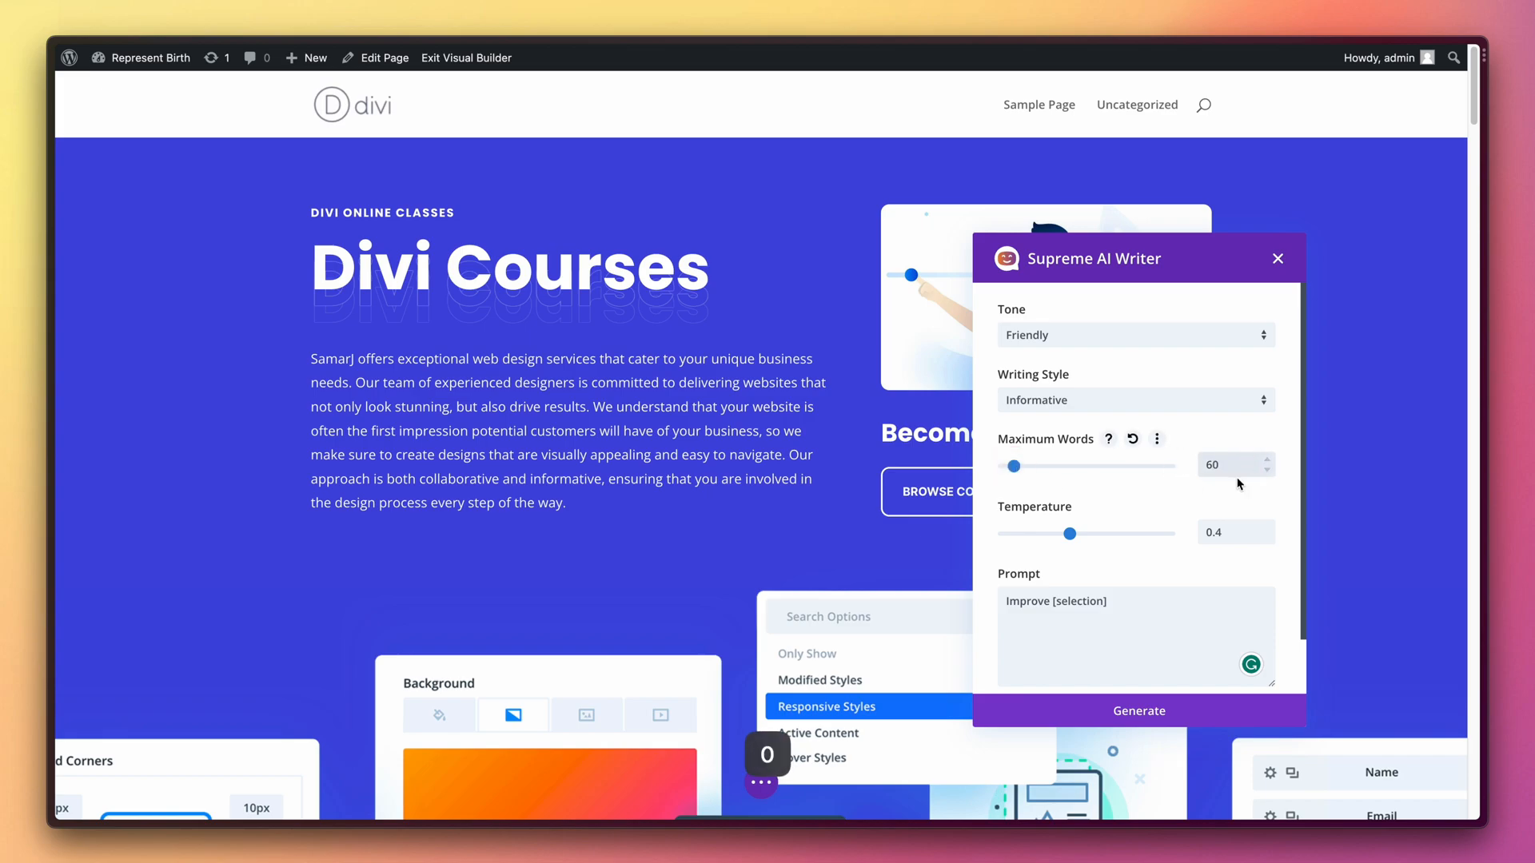
Step: Choose the Sarcastic tone and generate the 'Improve [selection]' rewrite
{"action": "left_click", "coordinate": [1135, 334]}
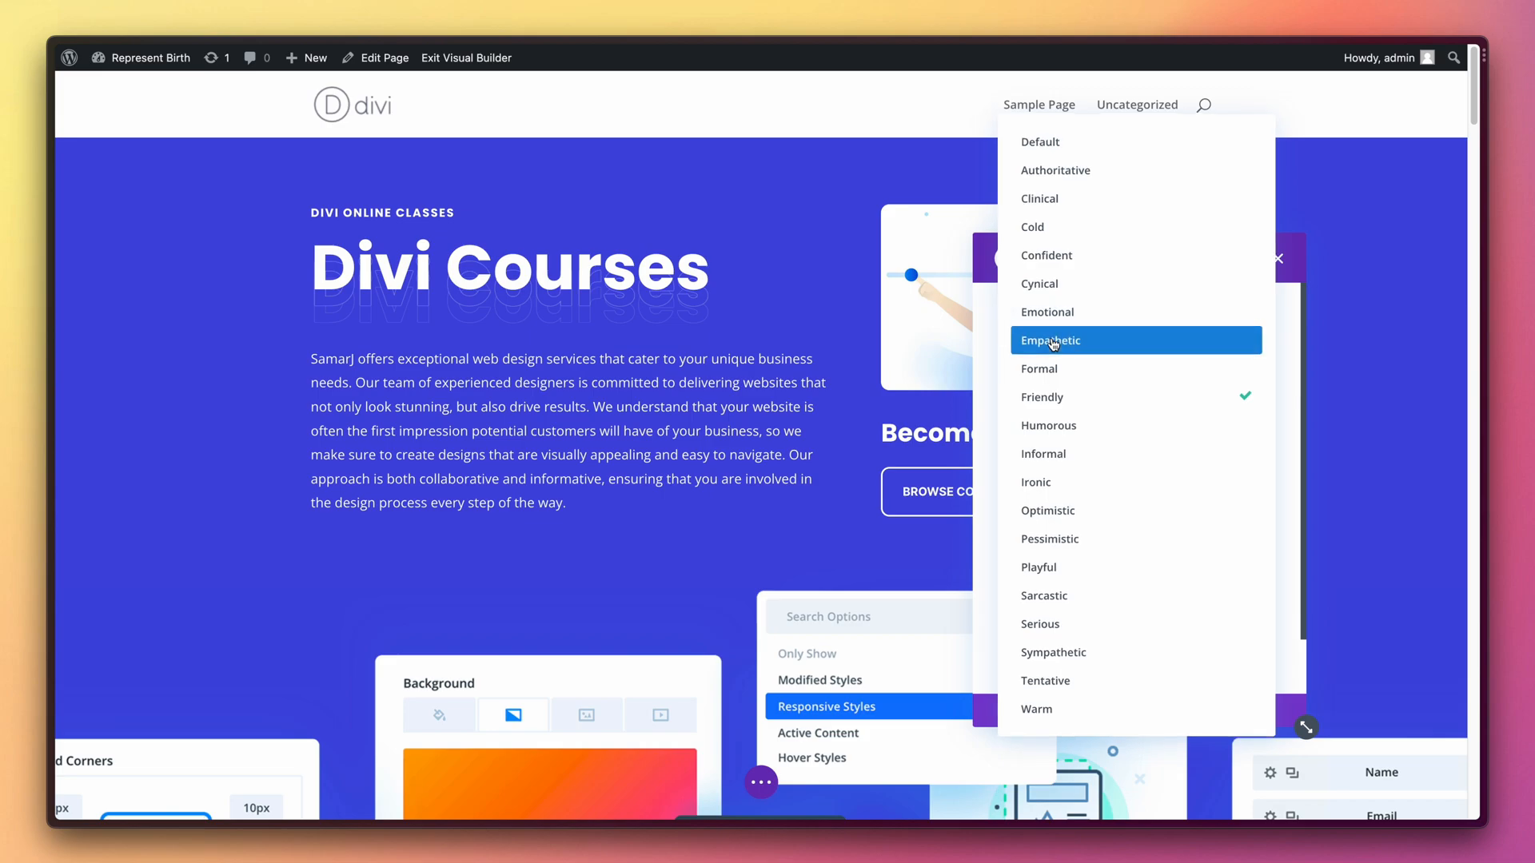
{"action": "mouse_move", "coordinate": [1058, 595]}
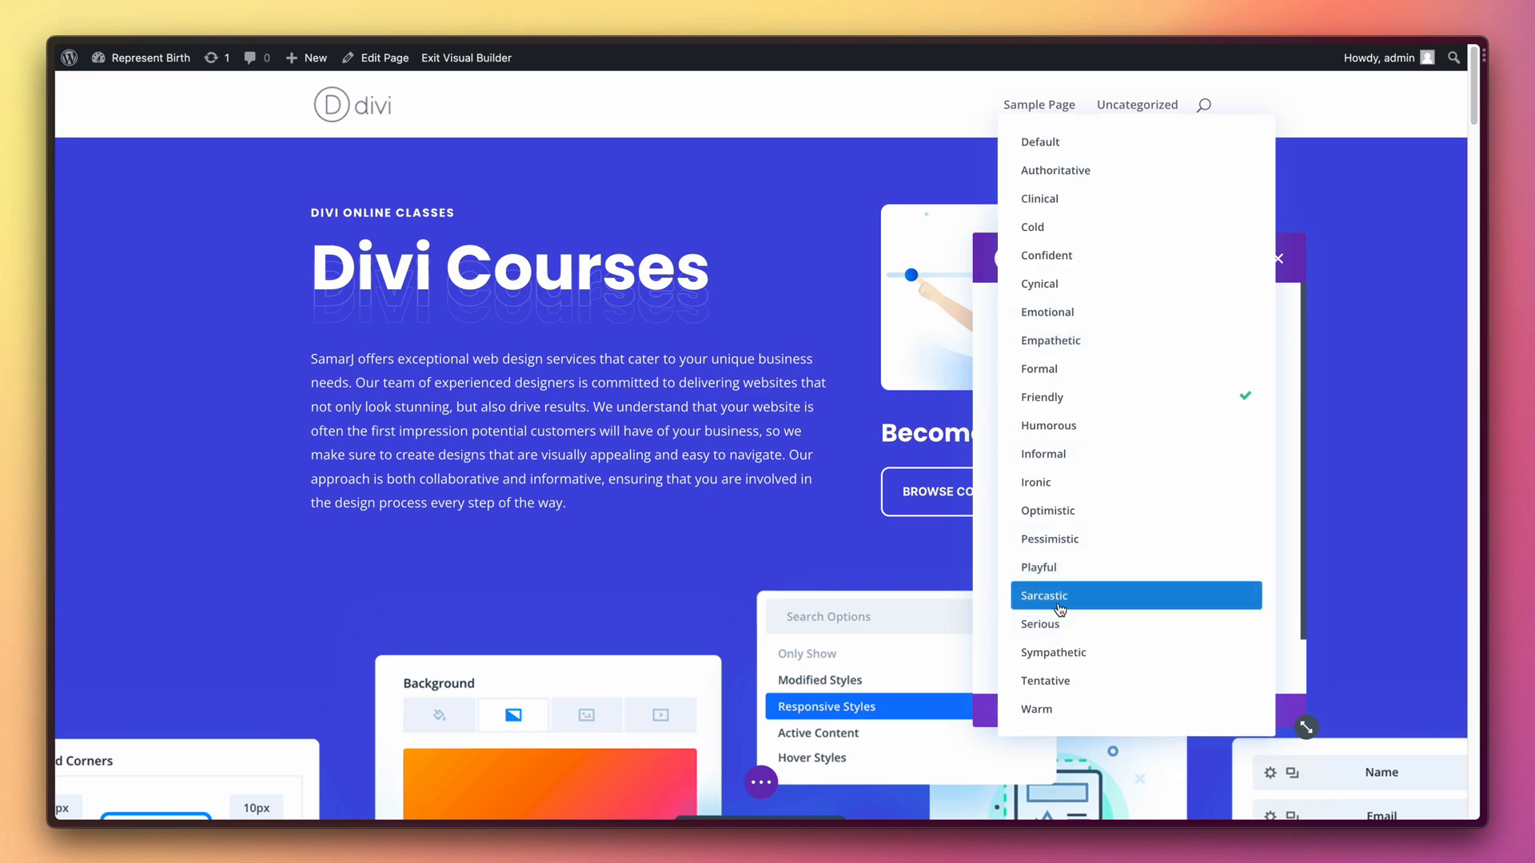
{"action": "left_click", "coordinate": [1044, 594]}
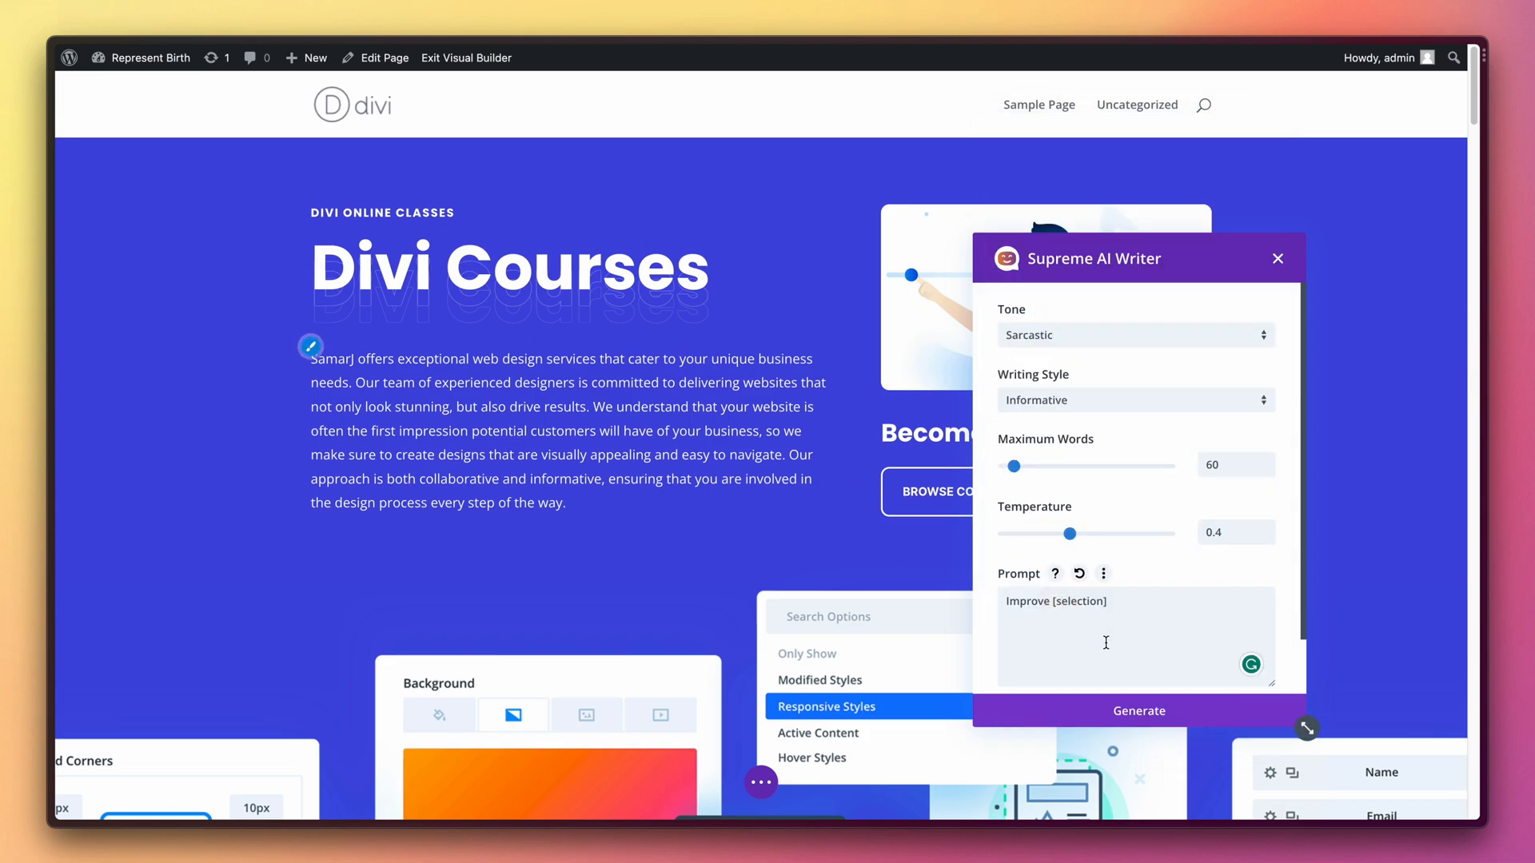
{"action": "left_click", "coordinate": [1137, 710]}
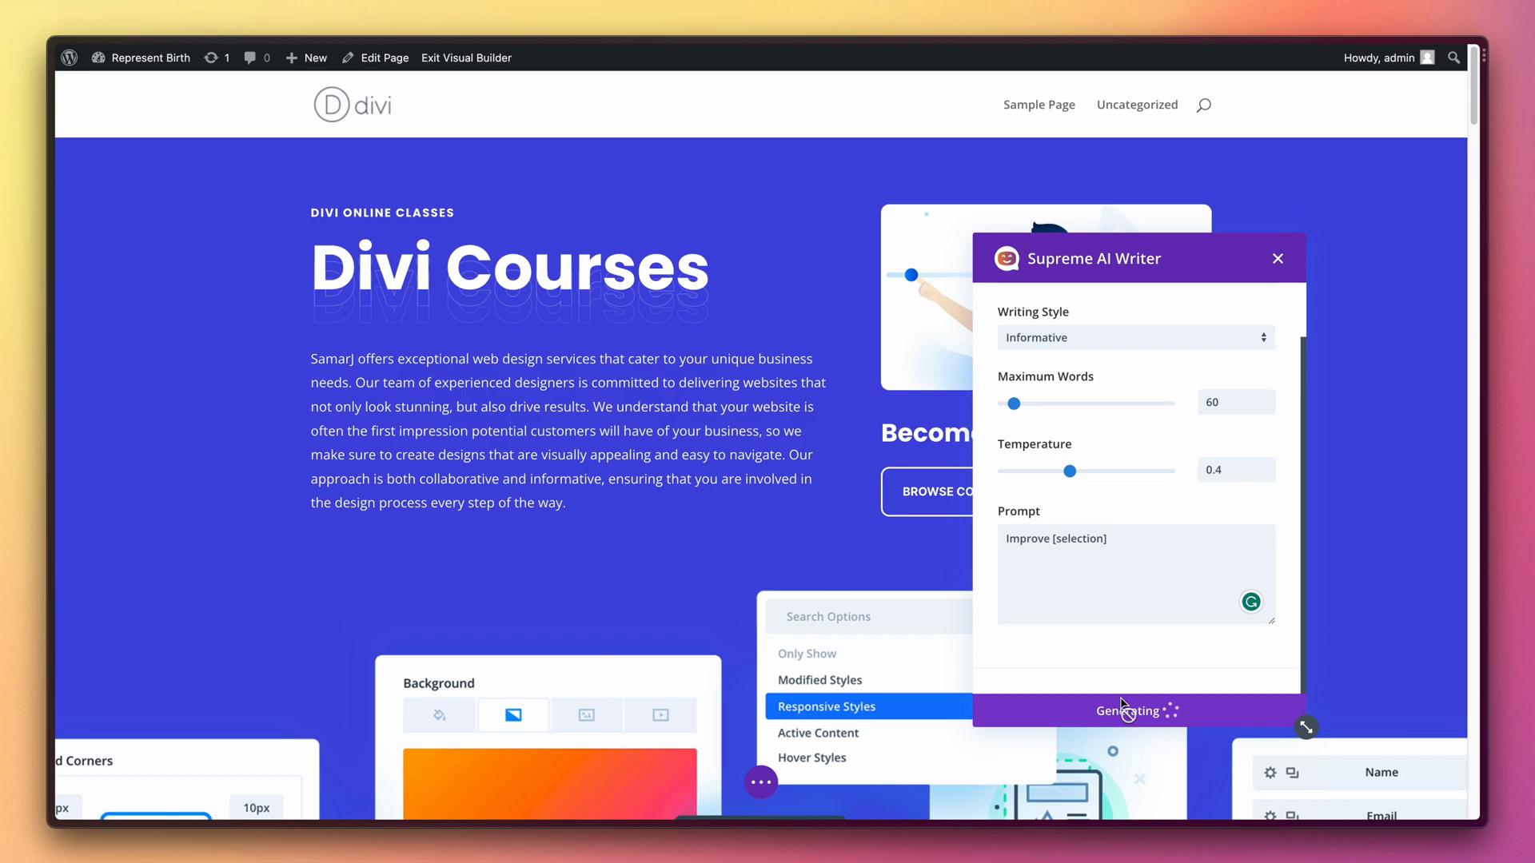
{"action": "left_click", "coordinate": [1135, 710]}
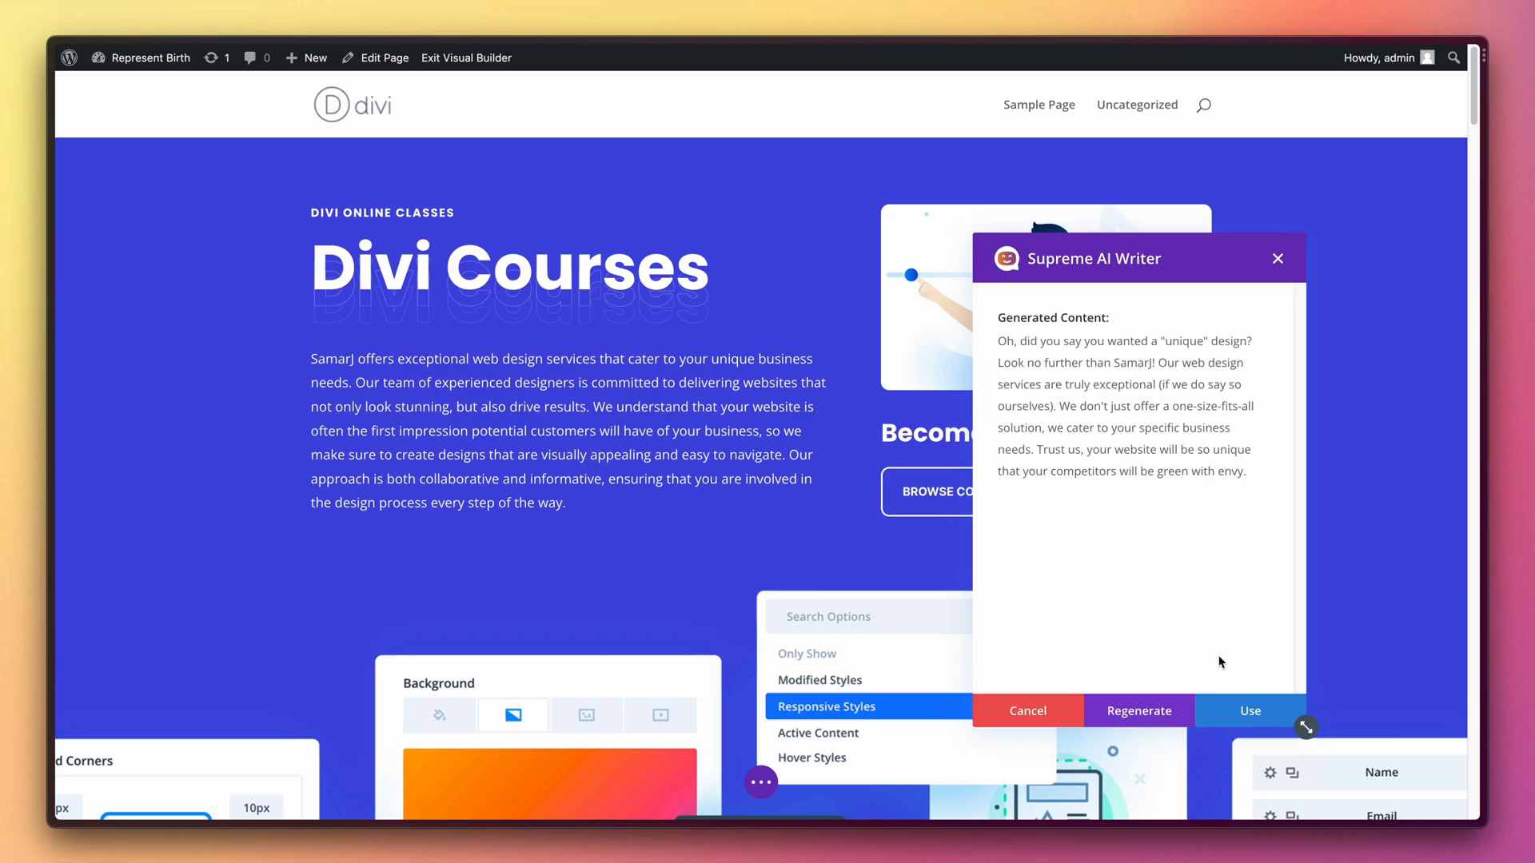
Step: Review the generated sarcastic rewrite, then close Supreme AI Writer
{"action": "left_click_drag", "start_coordinate": [997, 341], "coordinate": [1182, 469]}
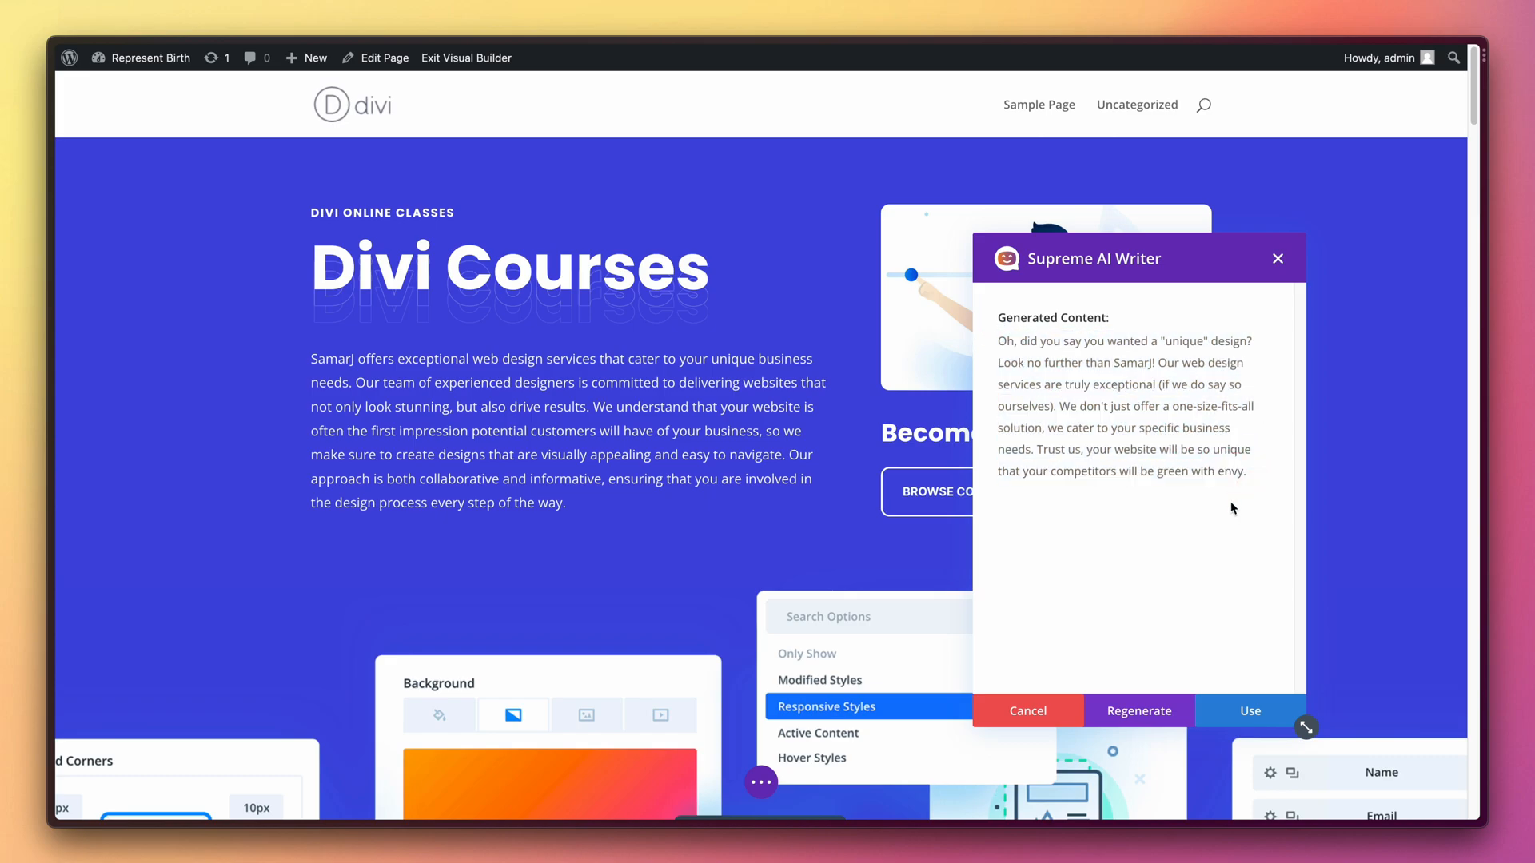
{"action": "left_click", "coordinate": [1250, 710]}
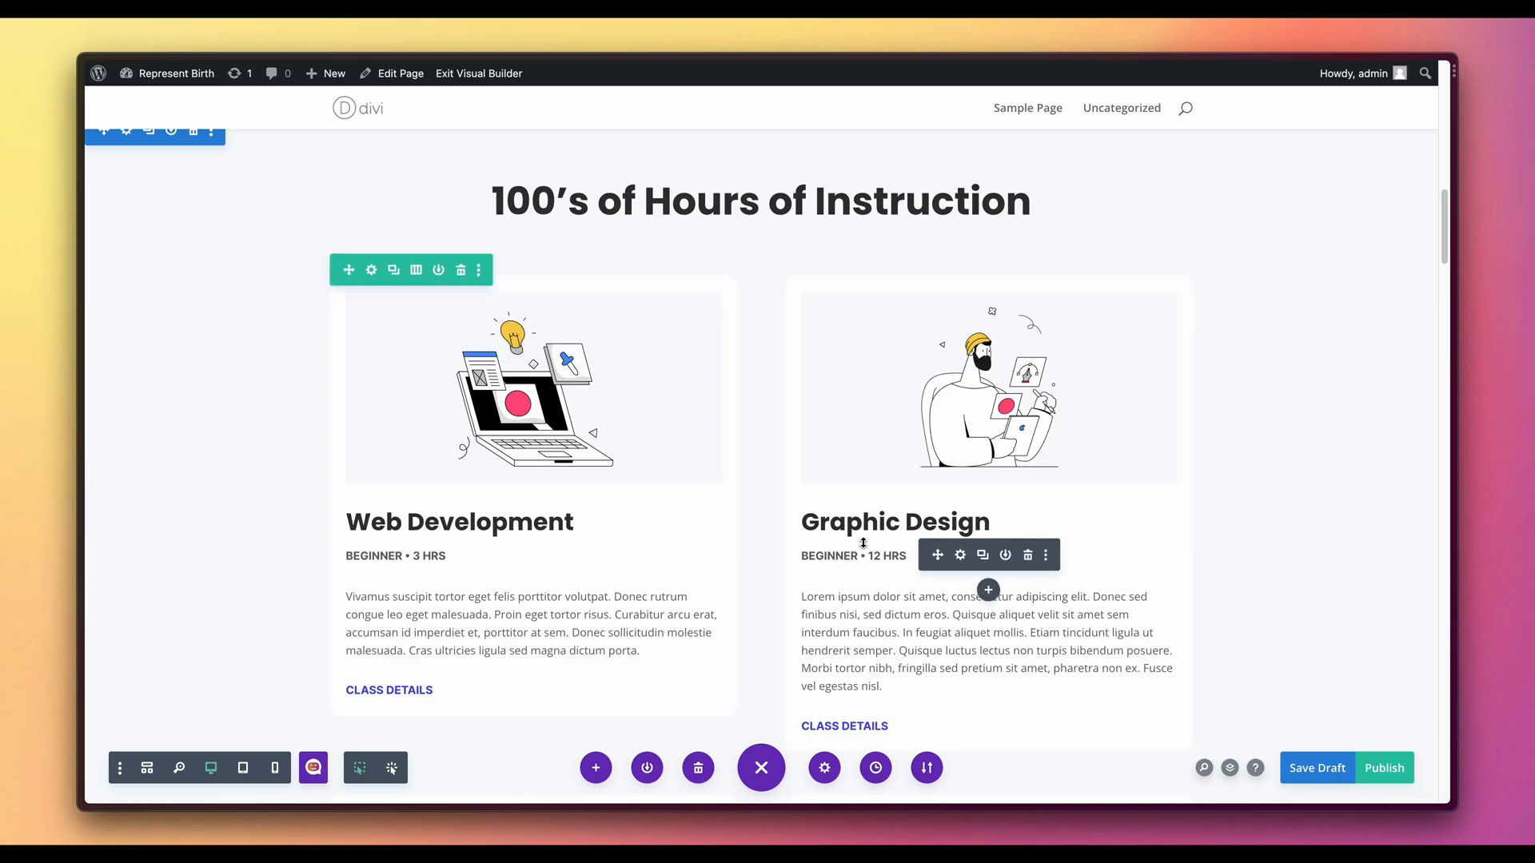
{"action": "mouse_move", "coordinate": [505, 622]}
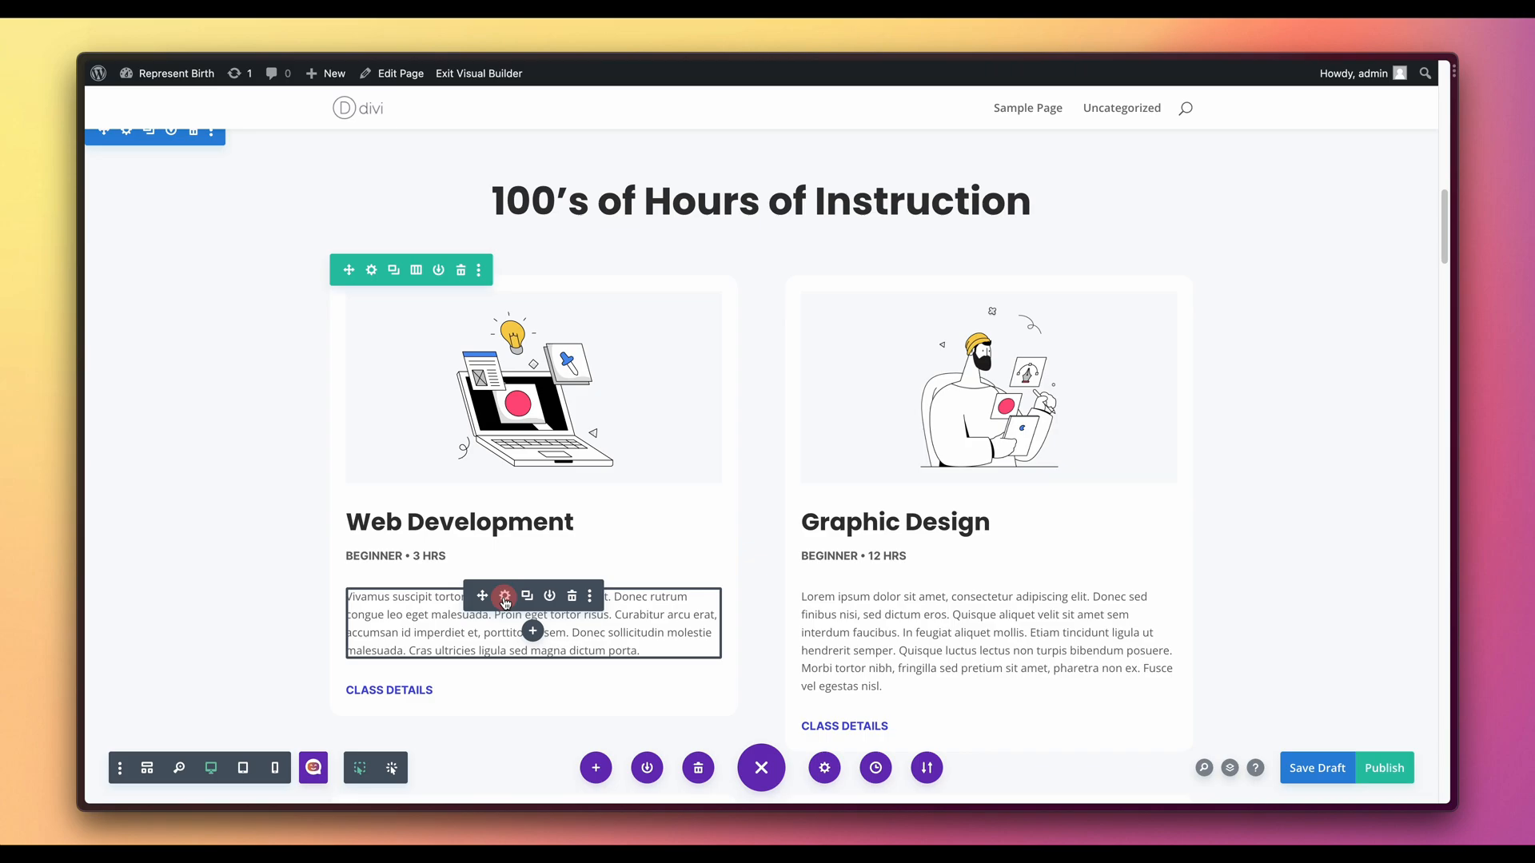
Step: From the Web Development card text settings, have Supreme AI Writer generate a short course description
{"action": "left_click", "coordinate": [503, 596]}
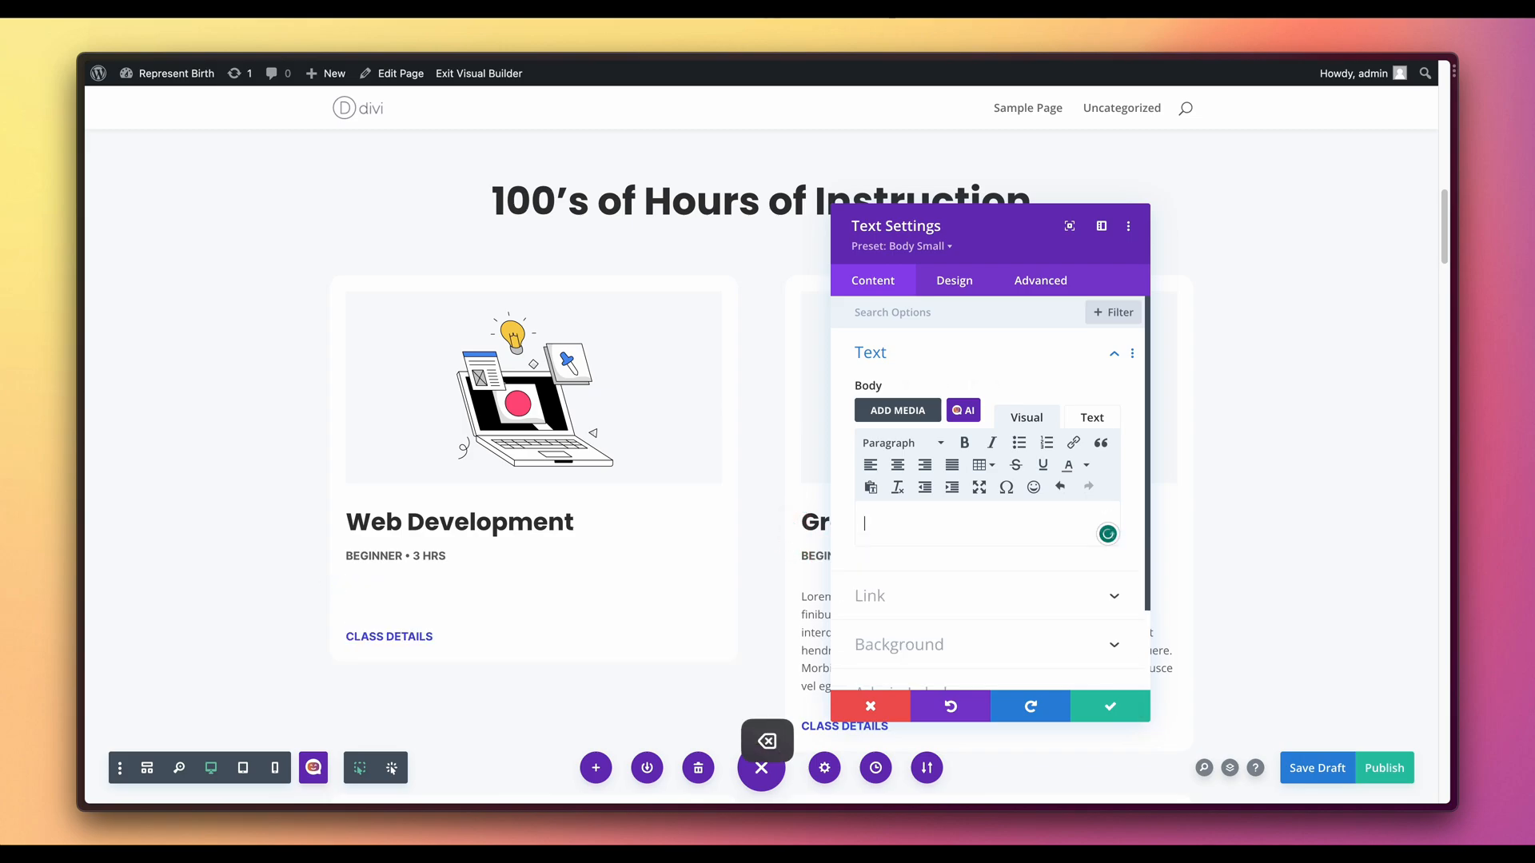
{"action": "left_click", "coordinate": [963, 411]}
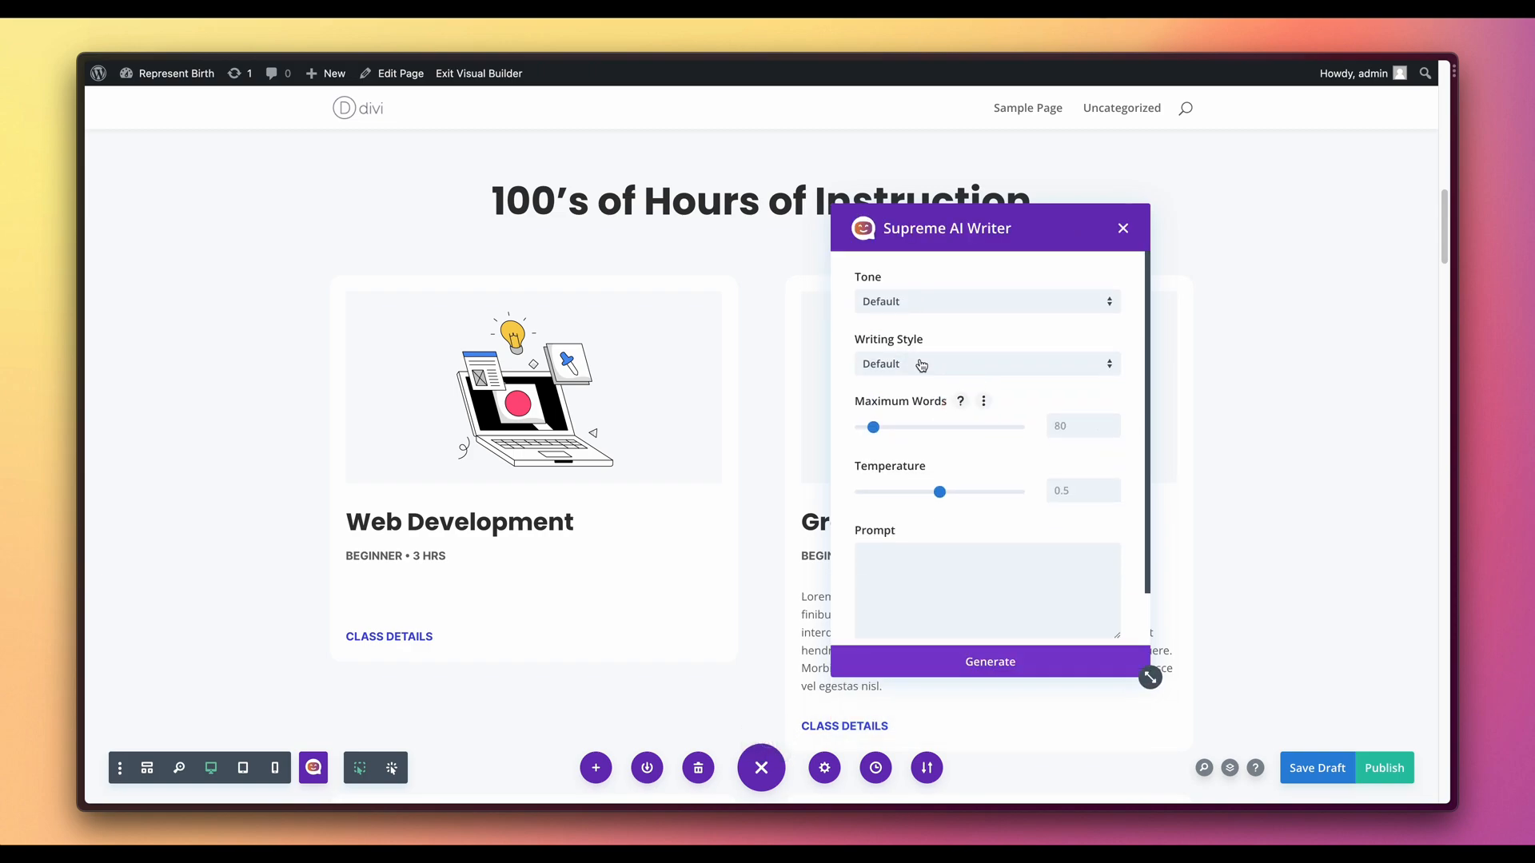
{"action": "mouse_move", "coordinate": [961, 473]}
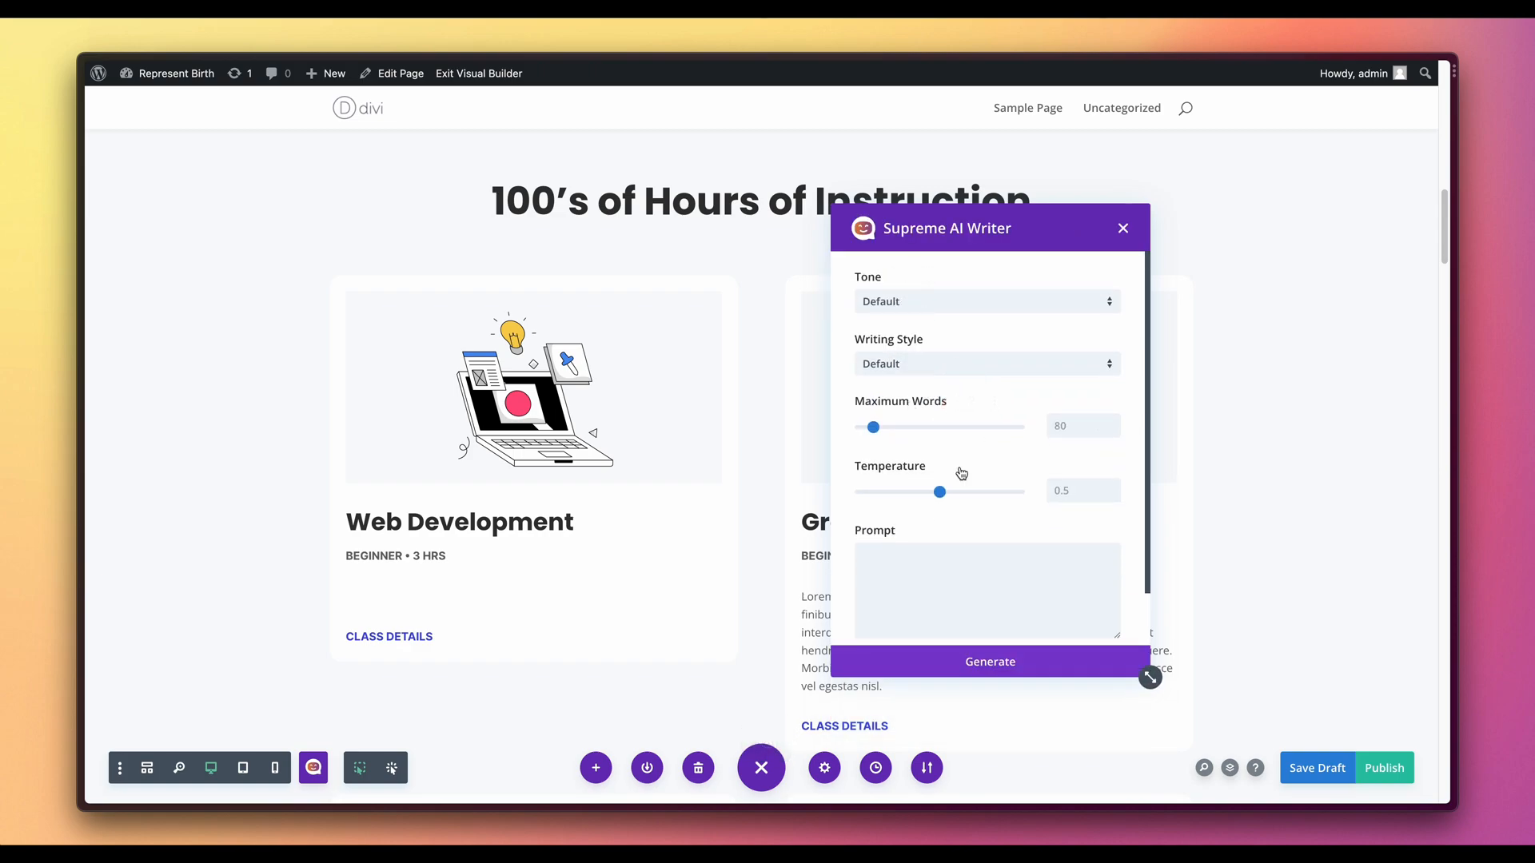
{"action": "left_click", "coordinate": [984, 586]}
{"action": "type", "text": "write me a short description about my Web Development course"}
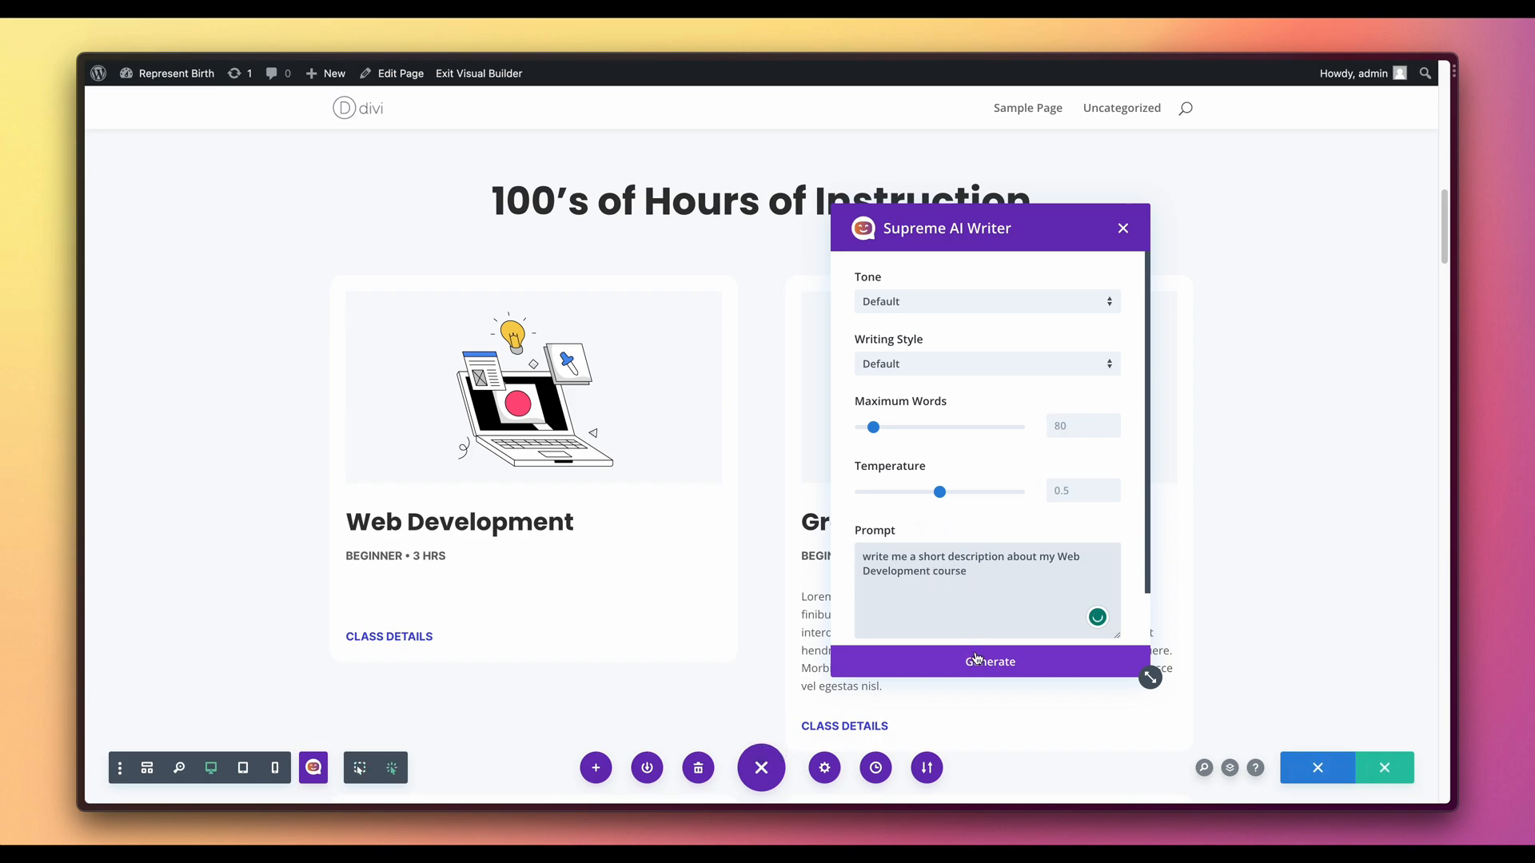
{"action": "left_click", "coordinate": [988, 662]}
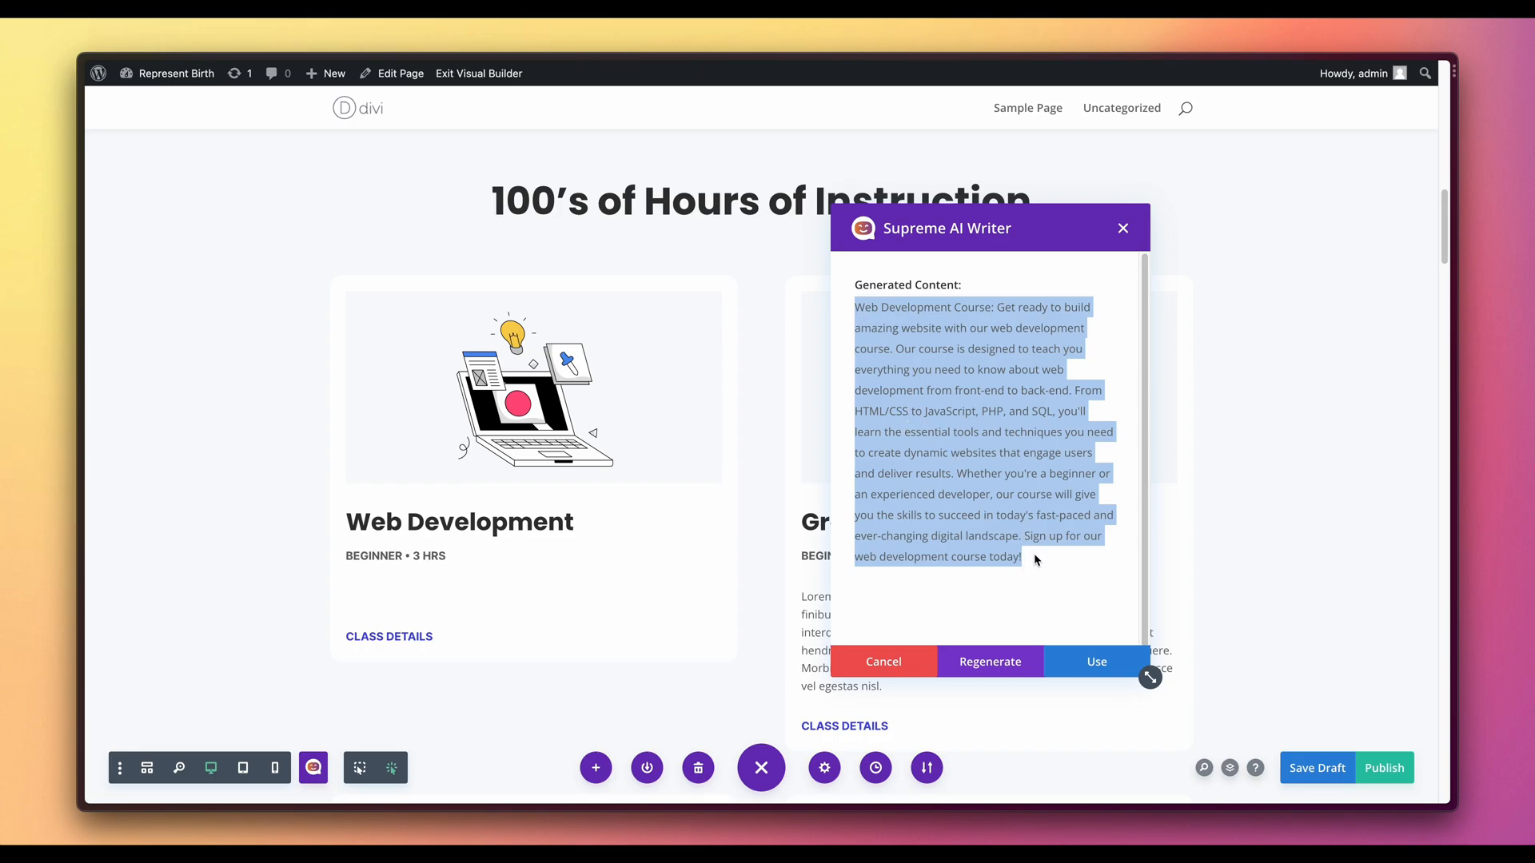
{"action": "left_click", "coordinate": [1034, 560]}
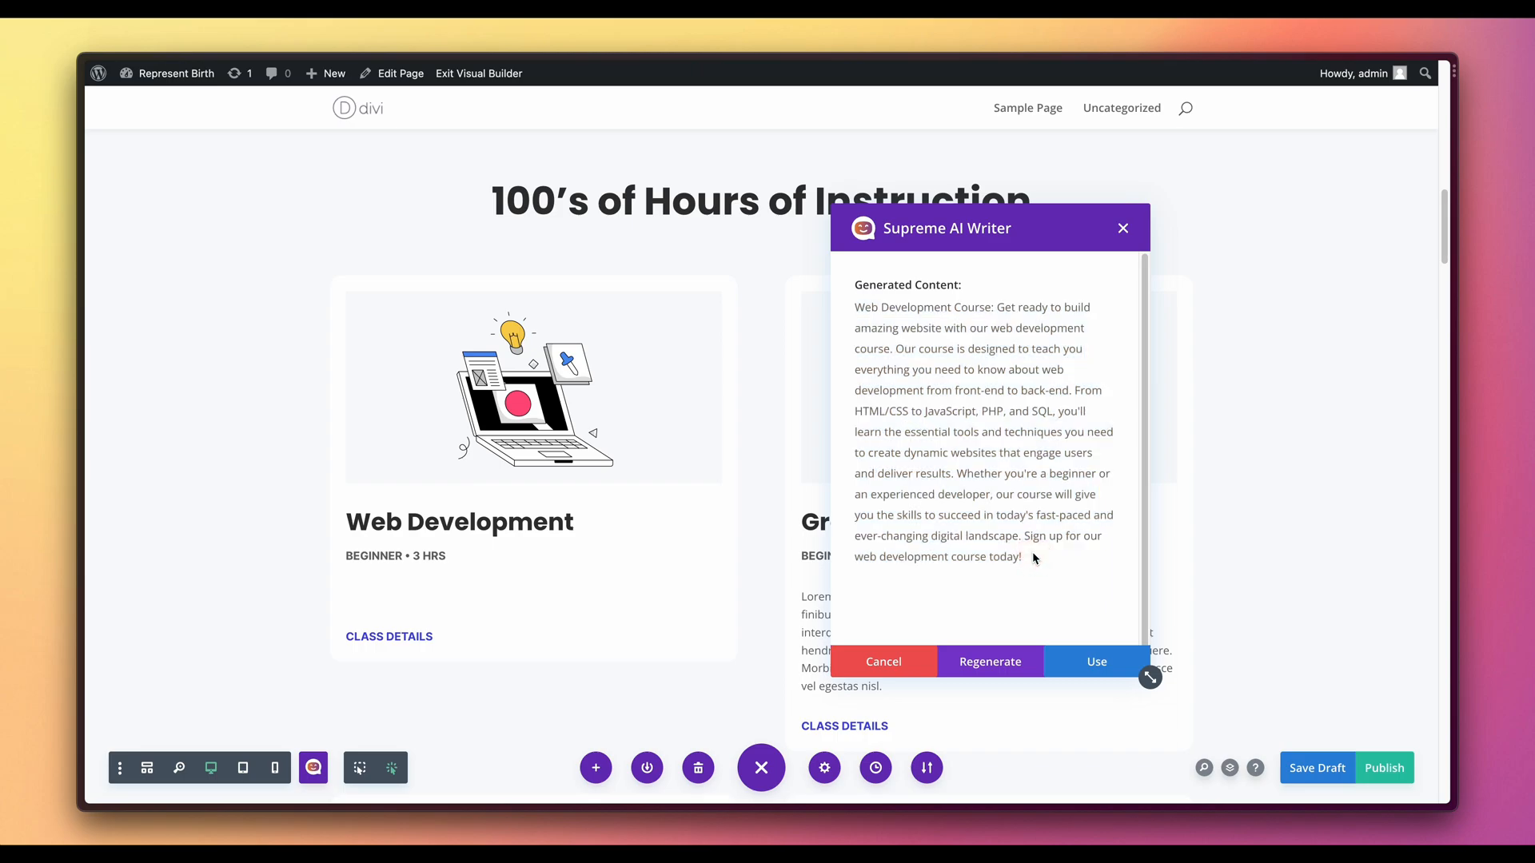
Step: Insert the generated text into the Web Development card, trimmed after 'deliver results,' and move to the Graphic Design card
{"action": "left_click", "coordinate": [1093, 662]}
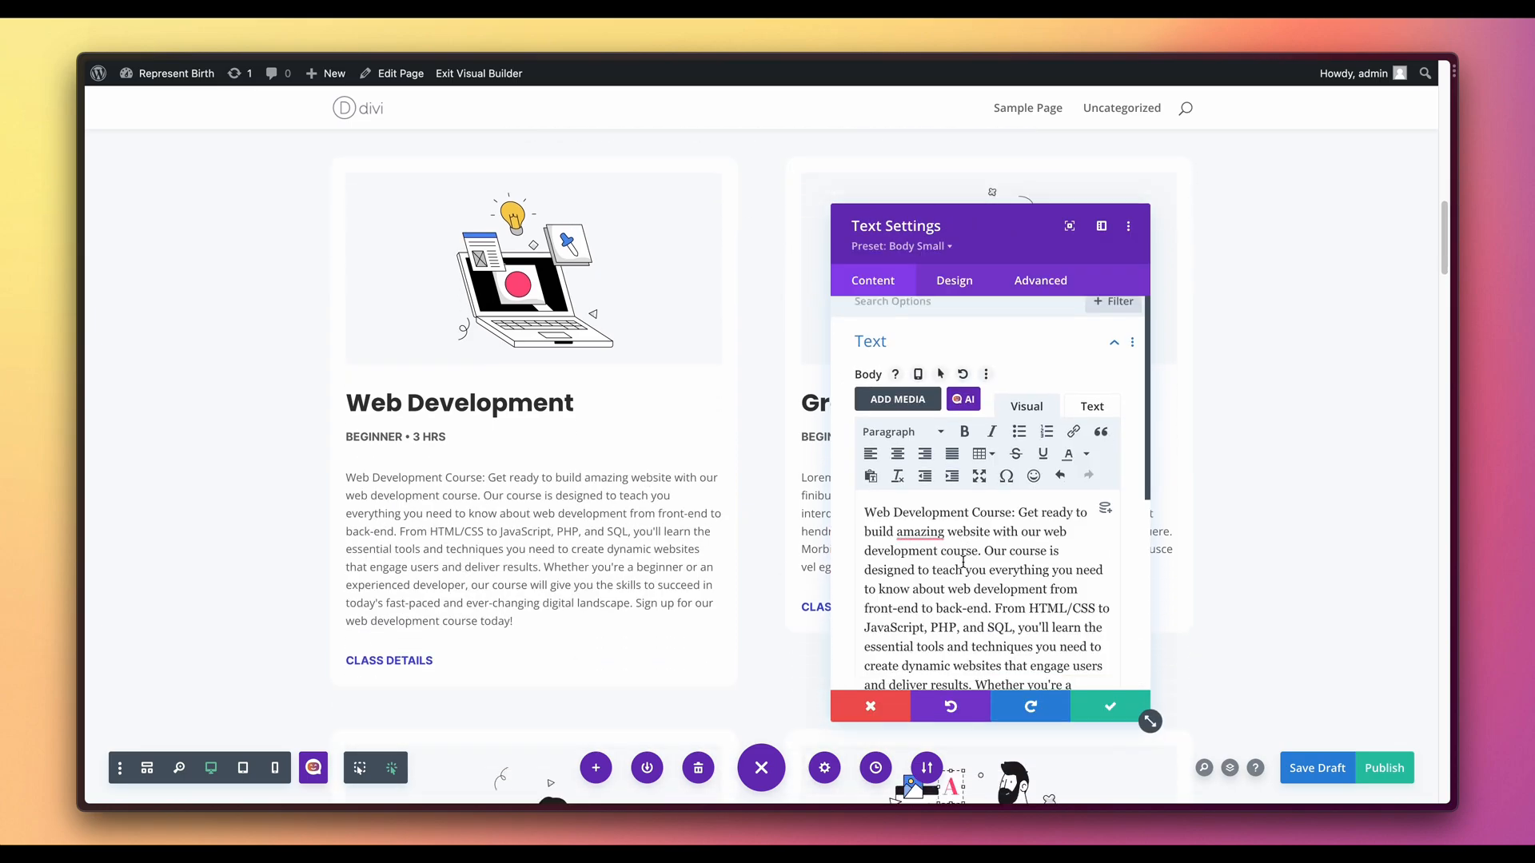
{"action": "scroll", "scroll_direction": "down", "scroll_amount": 3}
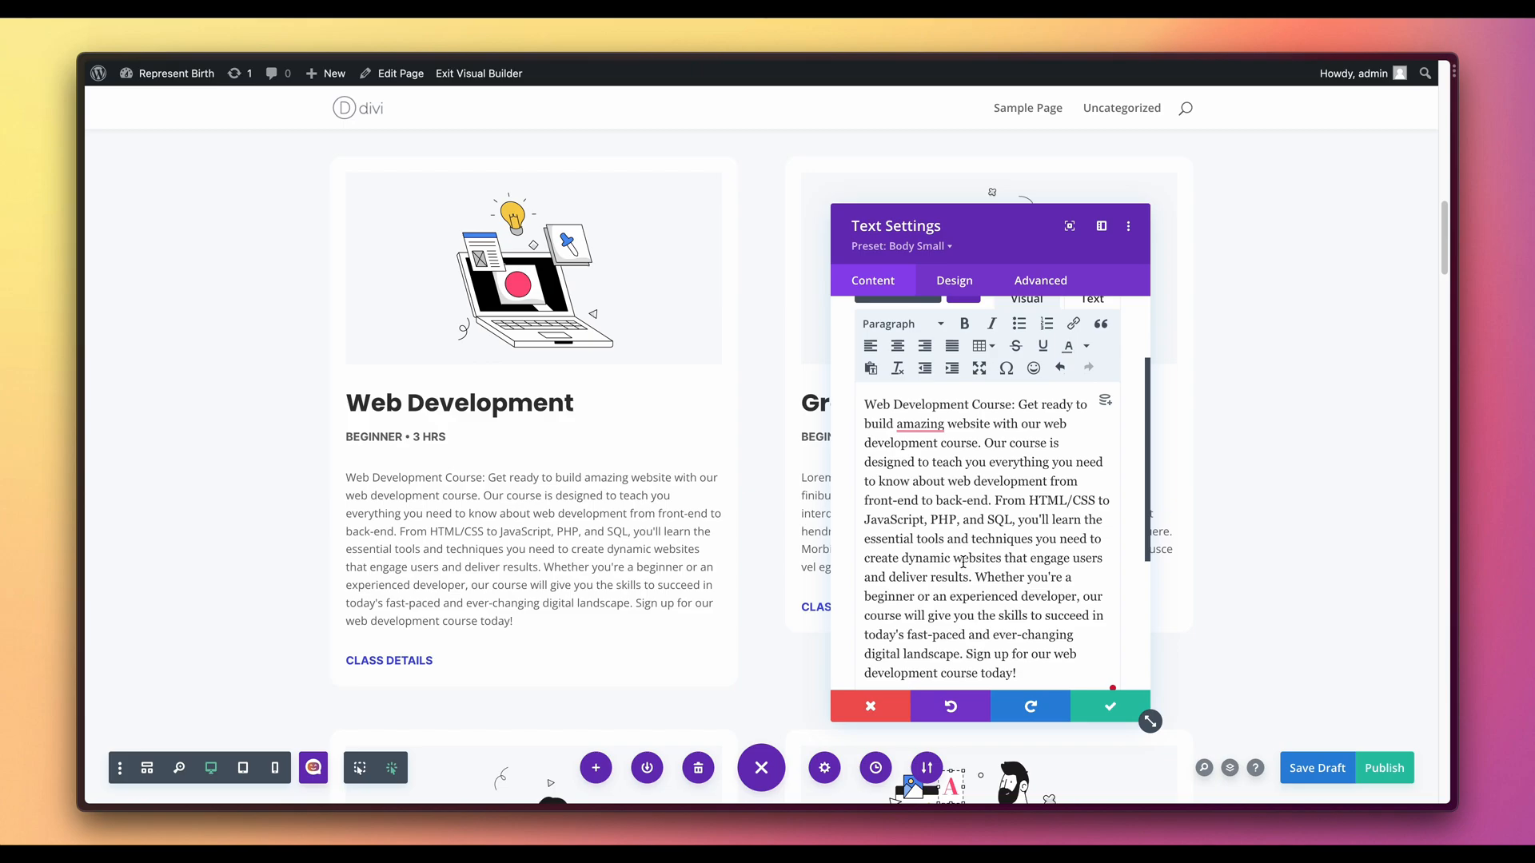
{"action": "scroll", "scroll_direction": "down", "scroll_amount": 3}
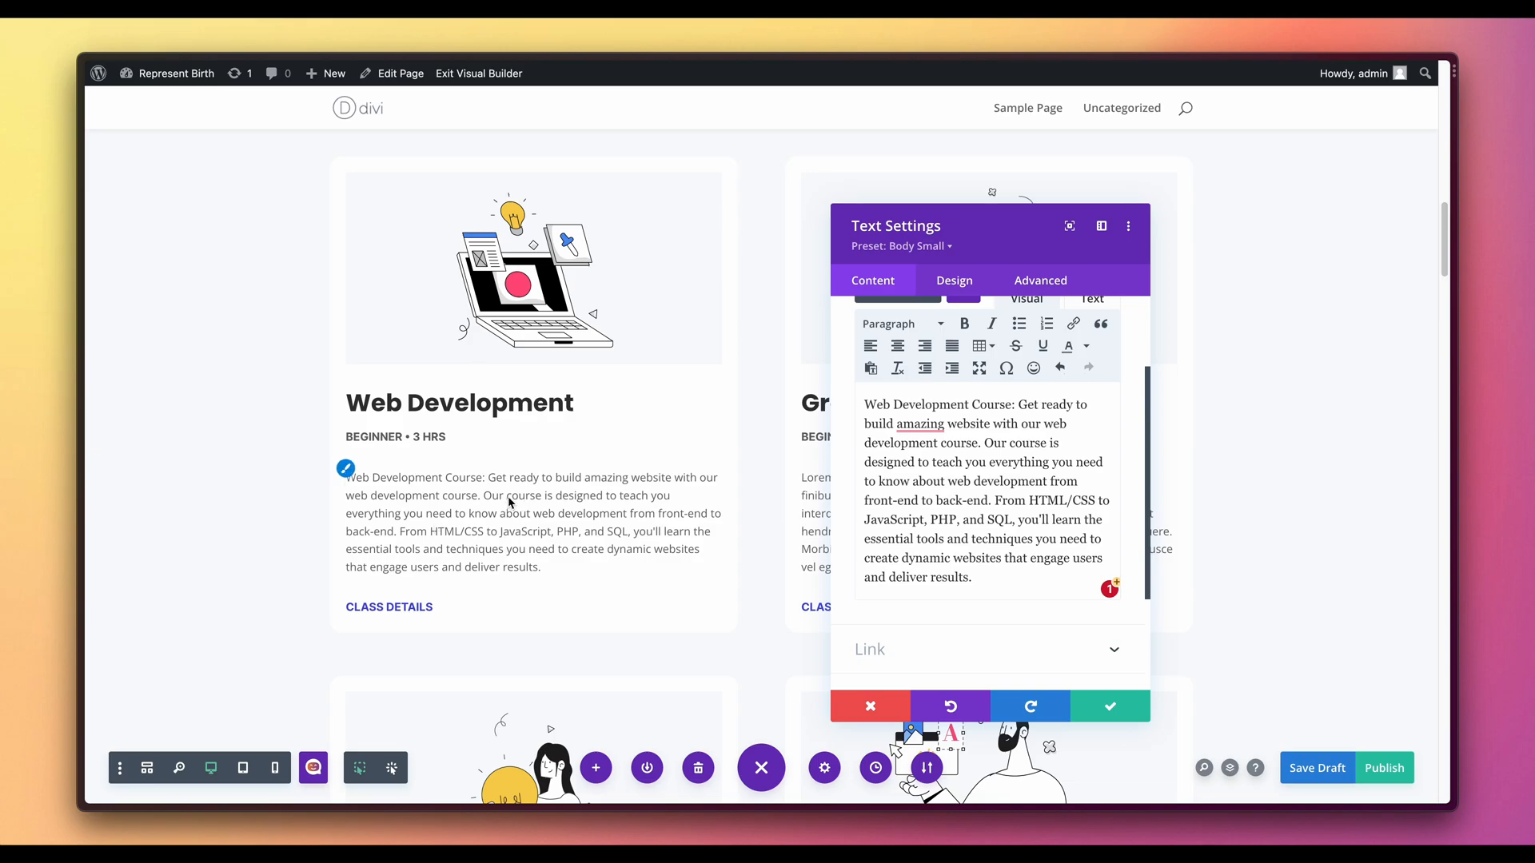
{"action": "left_click", "coordinate": [1109, 705]}
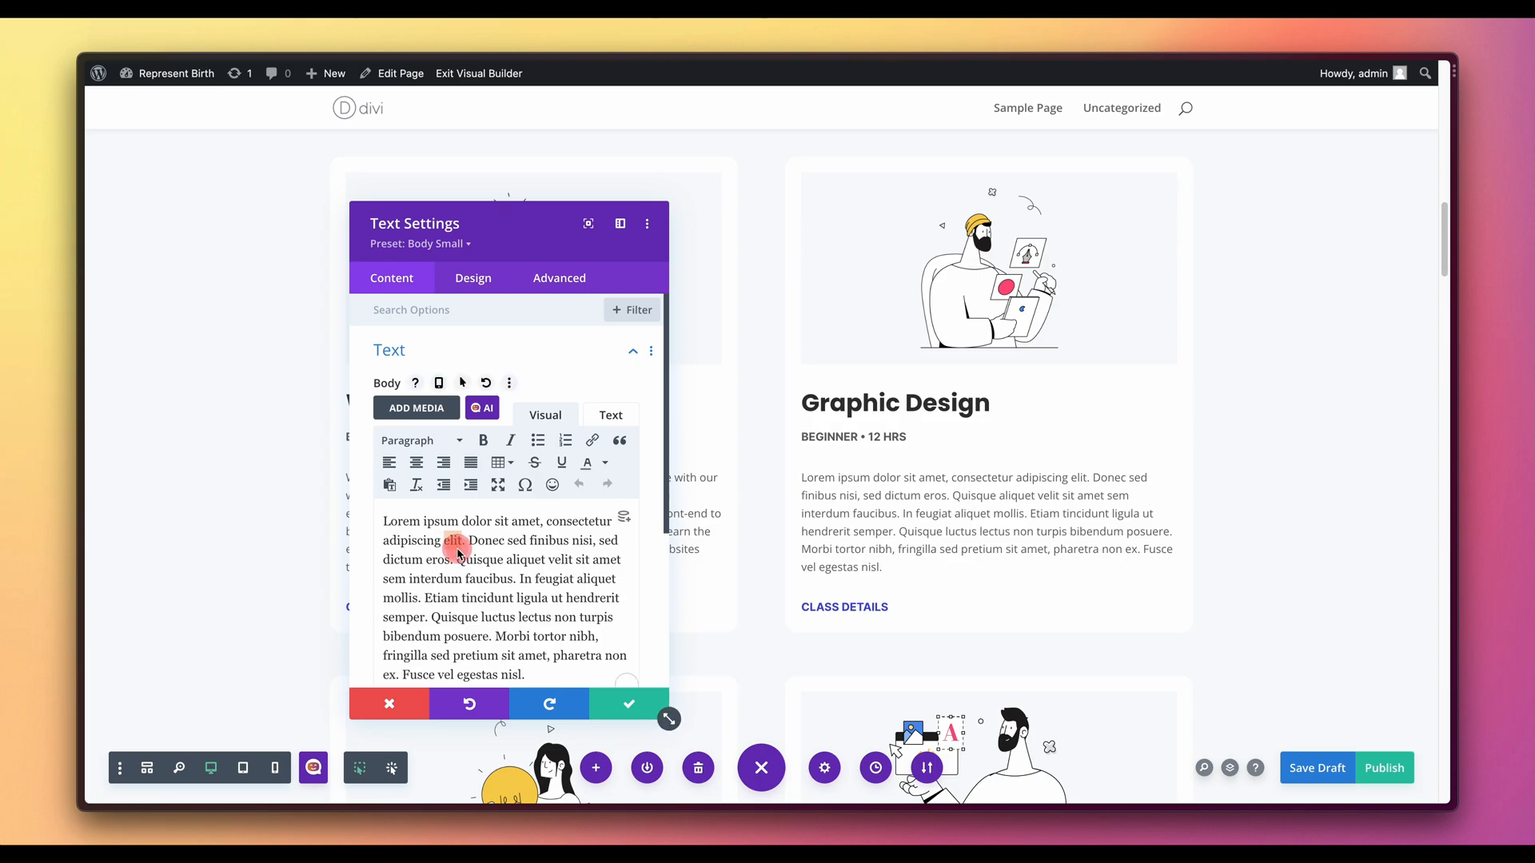
Step: Generate a graphic design course description, insert it trimmed after 'every step of the way.' and save the card
{"action": "left_click", "coordinate": [481, 408]}
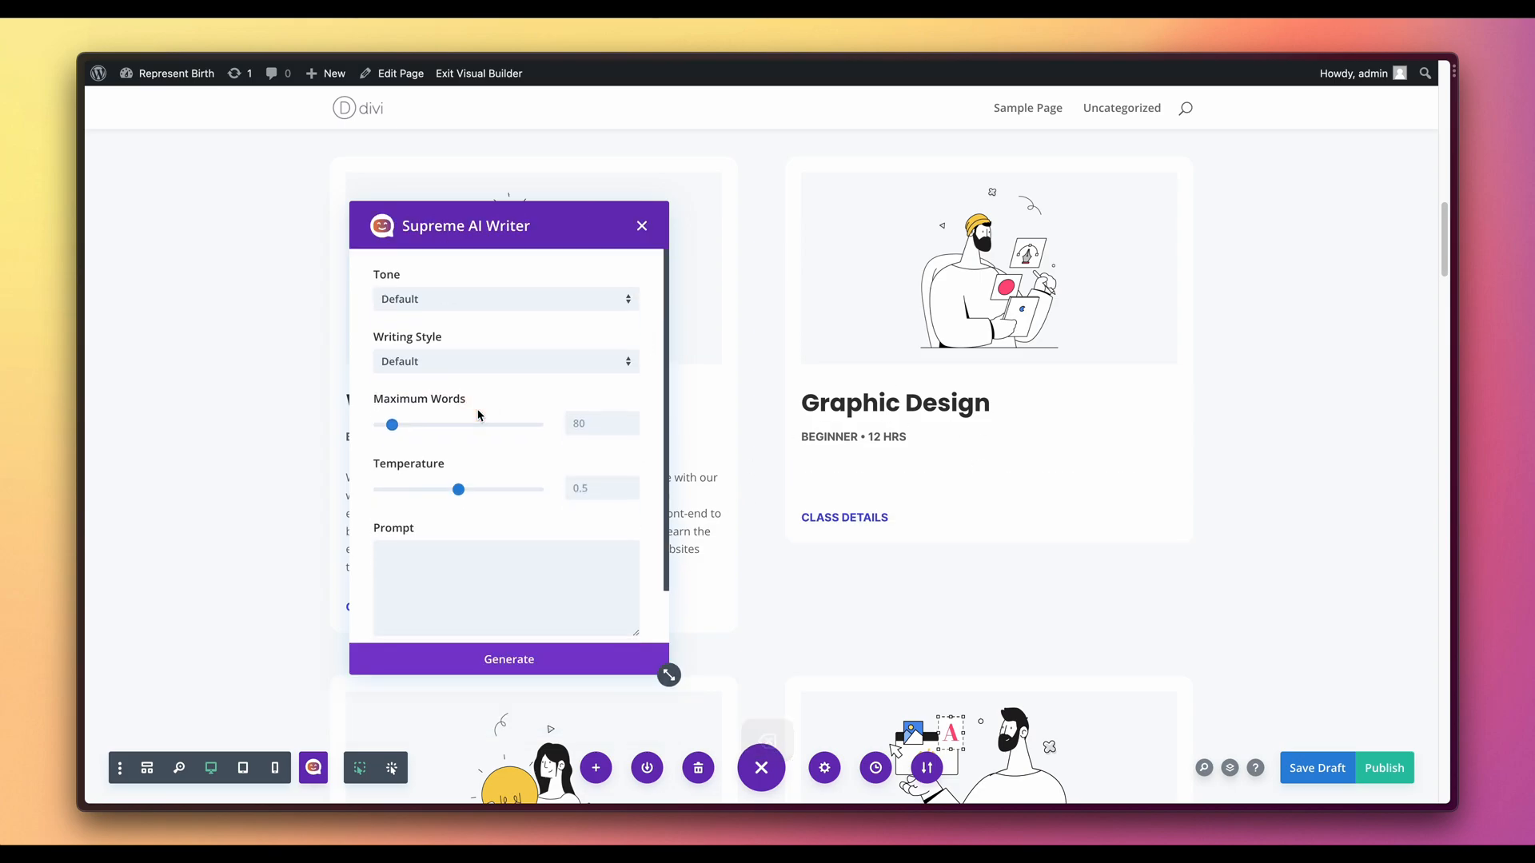
{"action": "type", "text": "write me a short description about my graphic design course"}
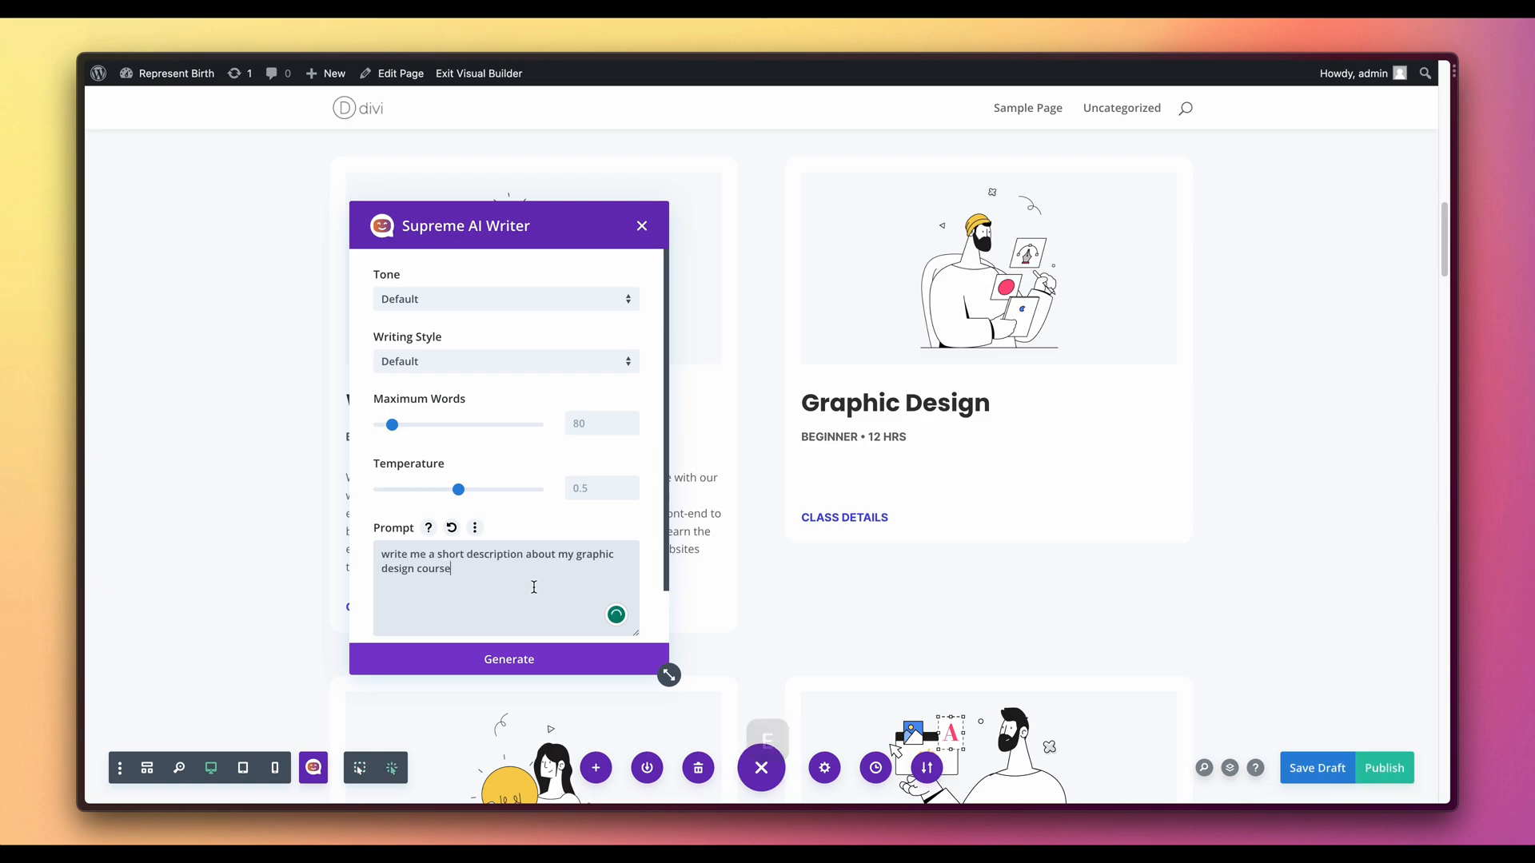
{"action": "left_click", "coordinate": [508, 659]}
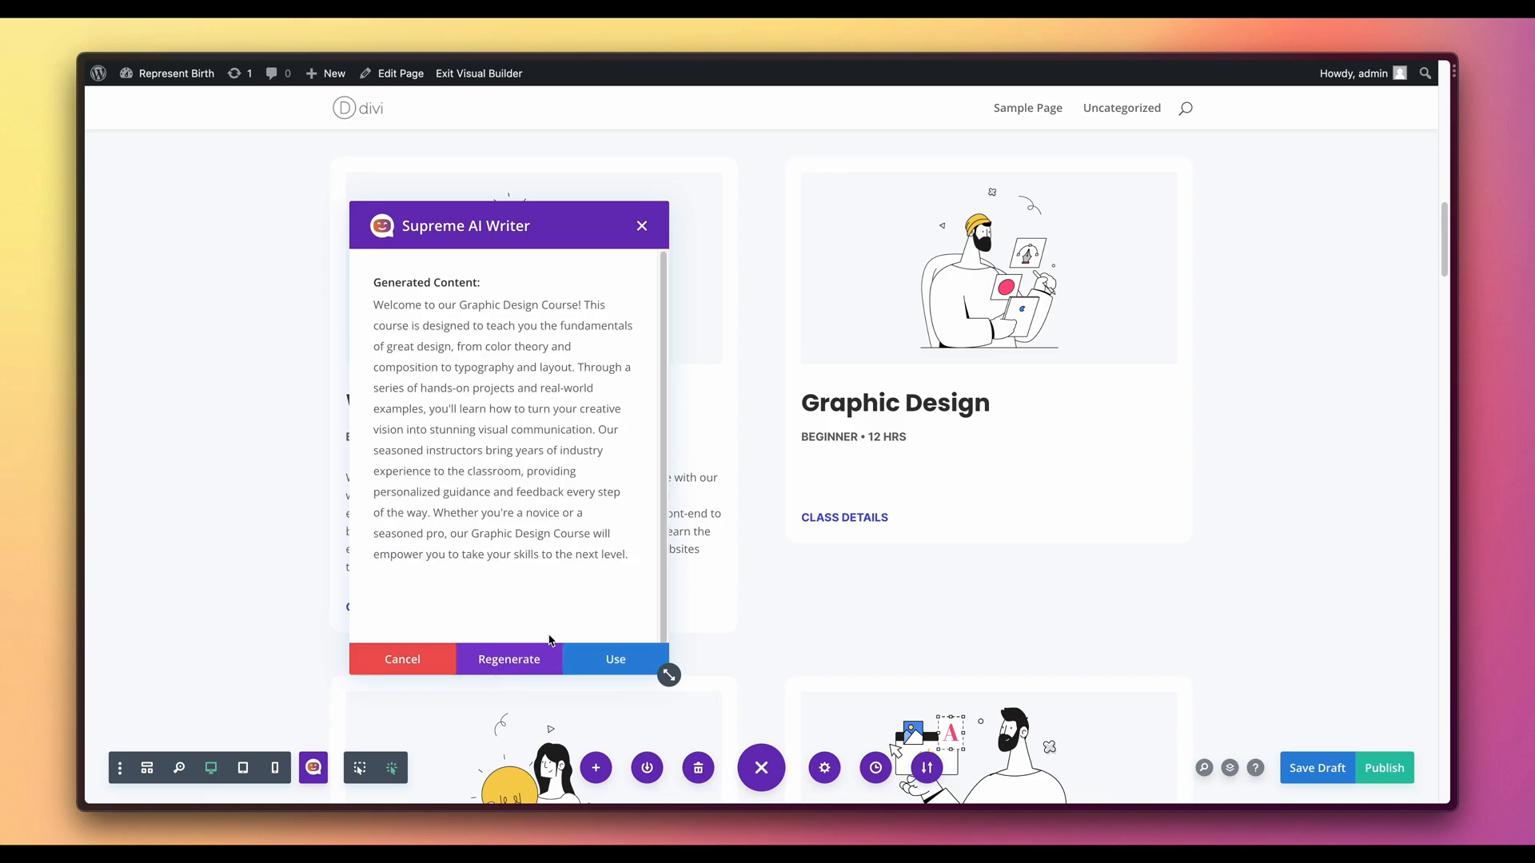
{"action": "left_click", "coordinate": [614, 659]}
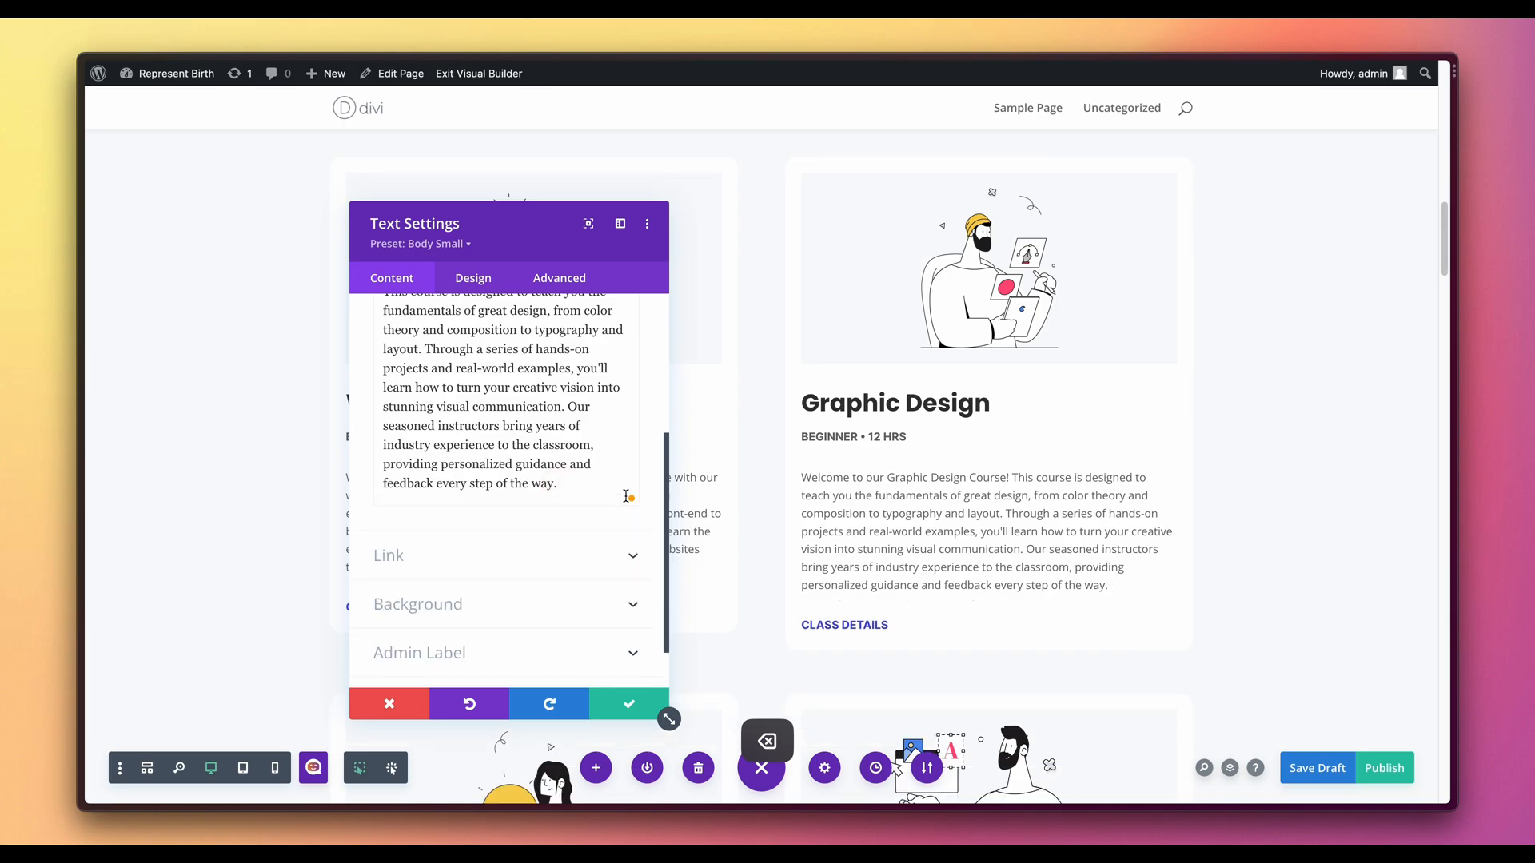
{"action": "left_click", "coordinate": [627, 703]}
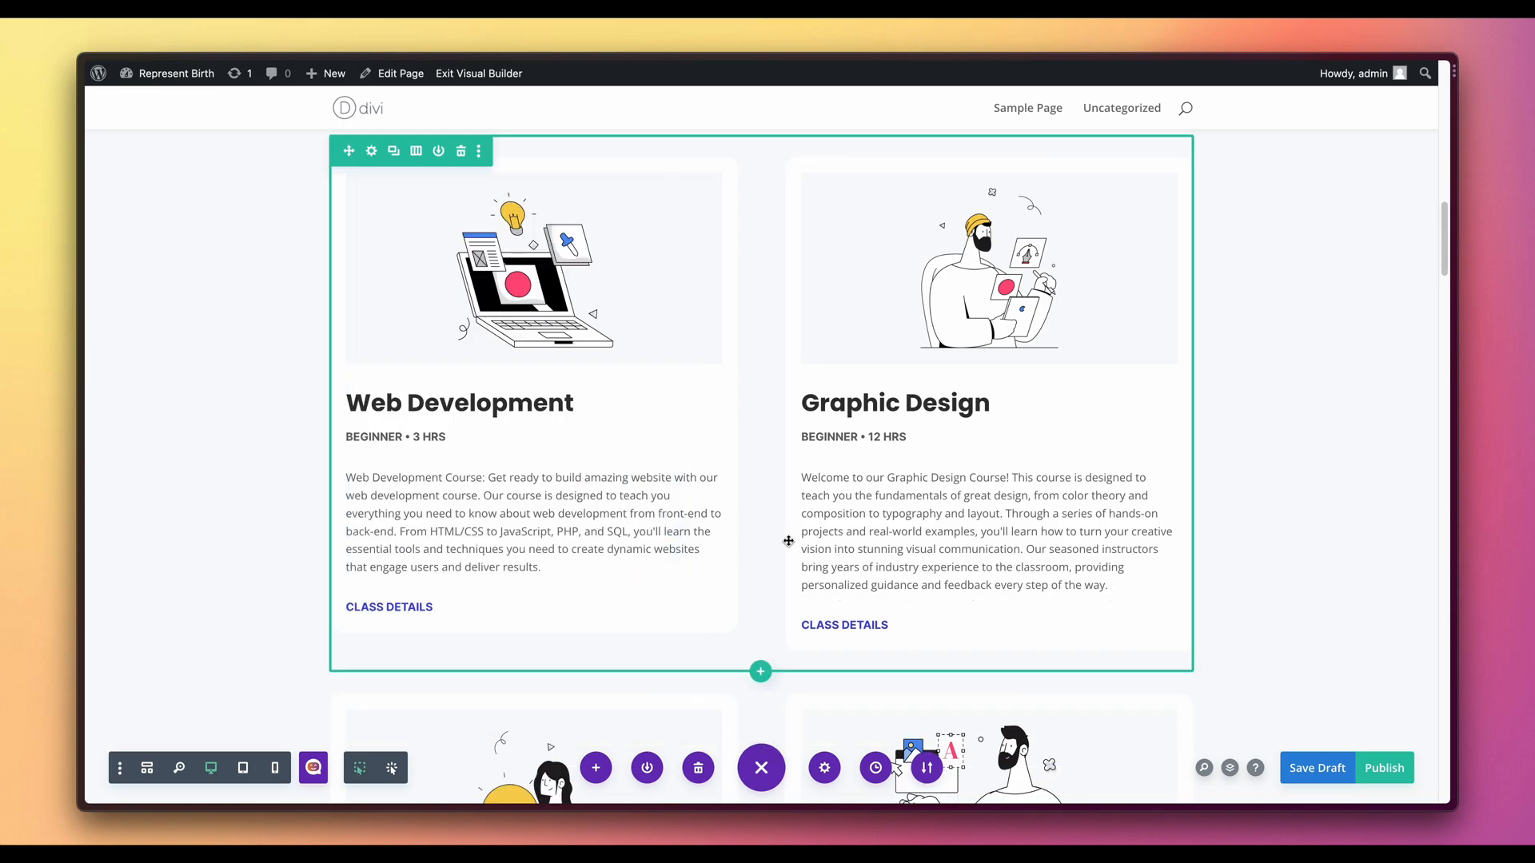
{"action": "left_click", "coordinate": [979, 530]}
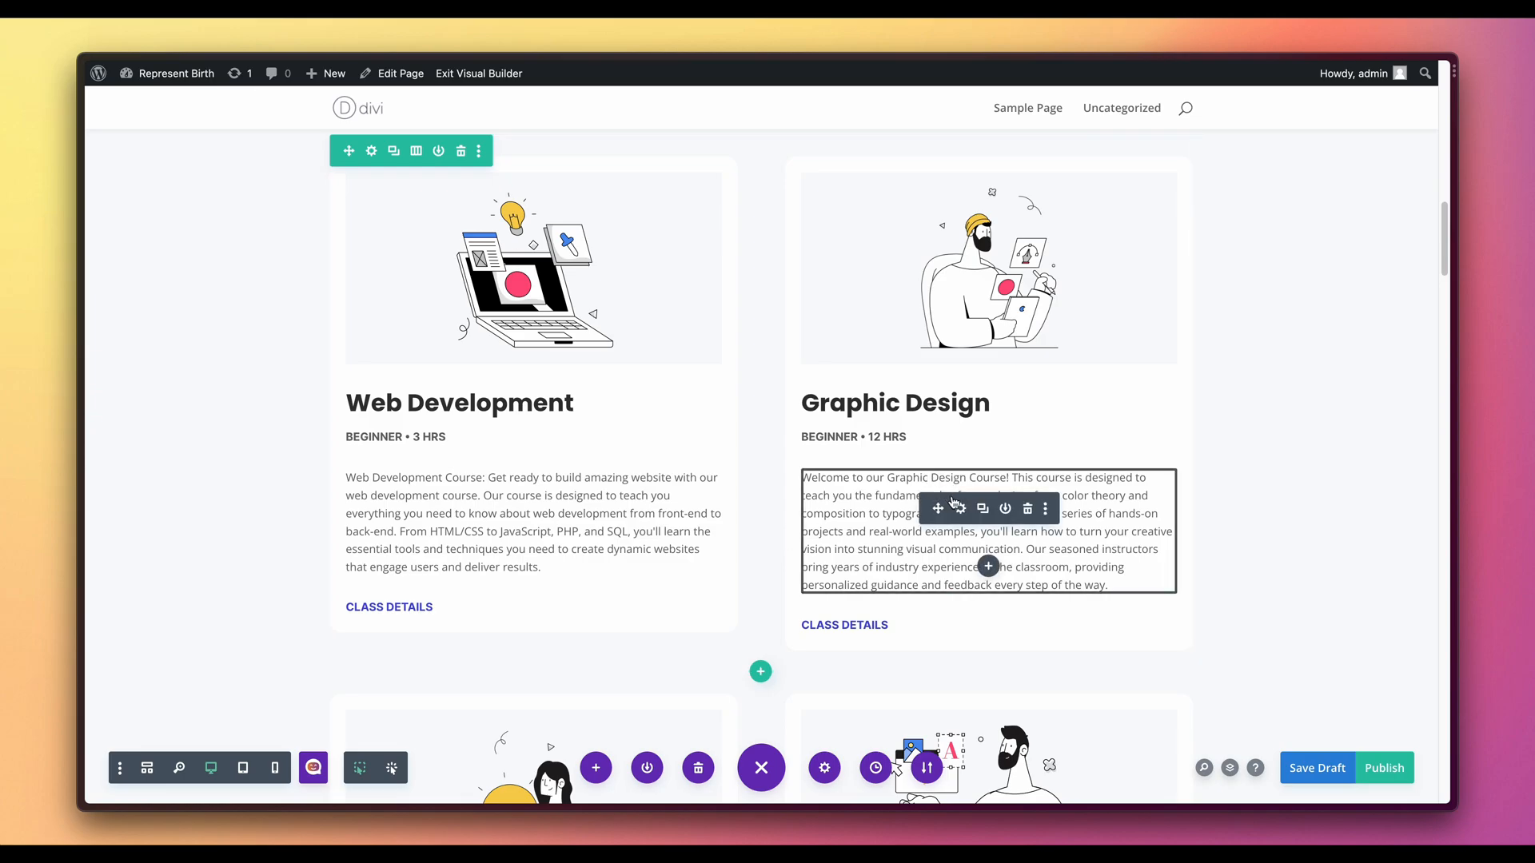
{"action": "mouse_move", "coordinate": [950, 509]}
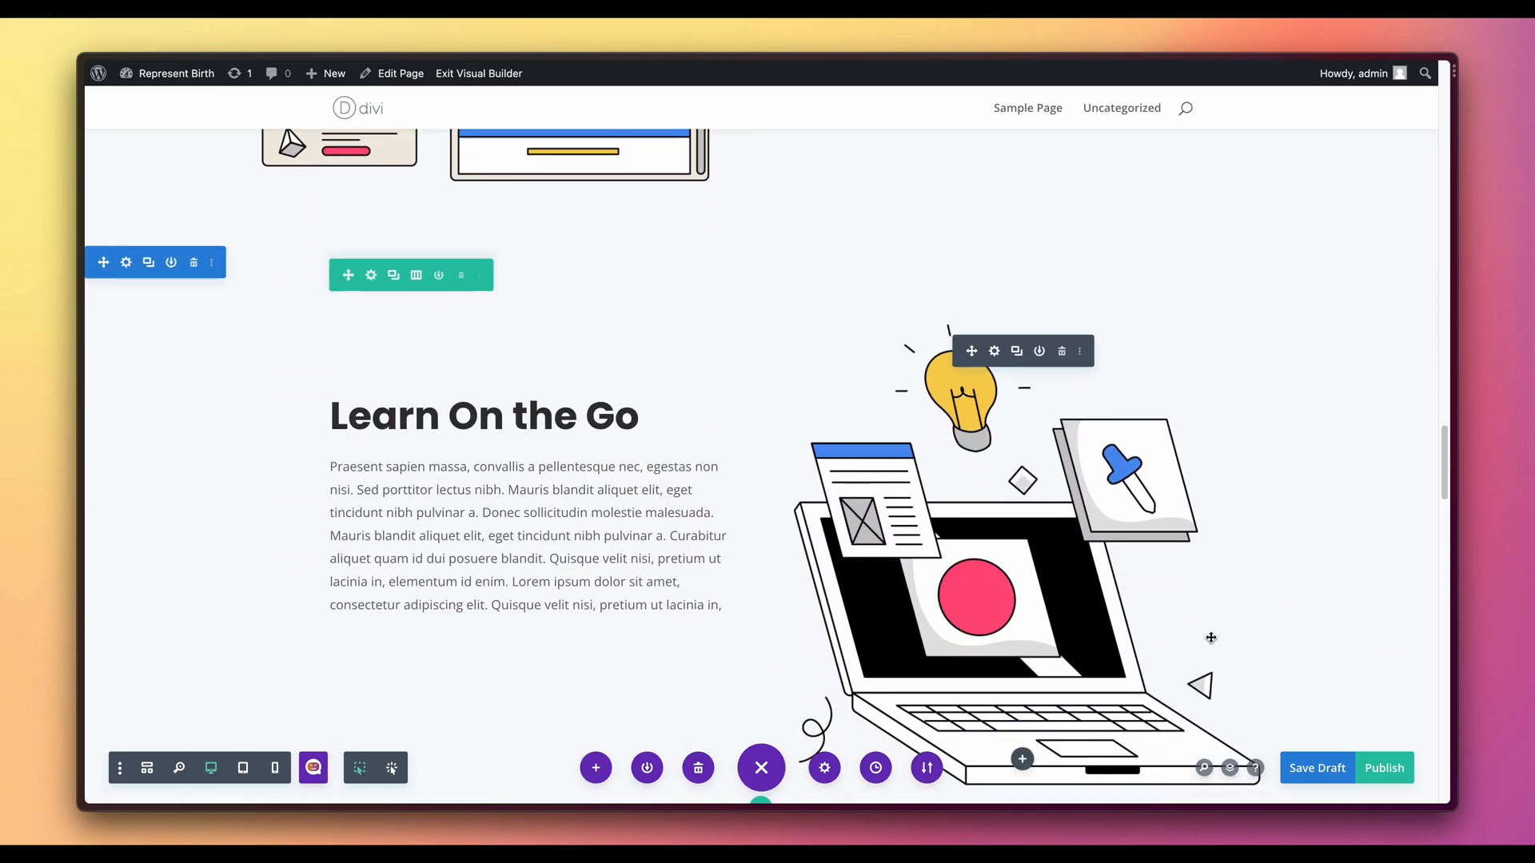
{"action": "scroll", "scroll_direction": "down", "scroll_amount": 3}
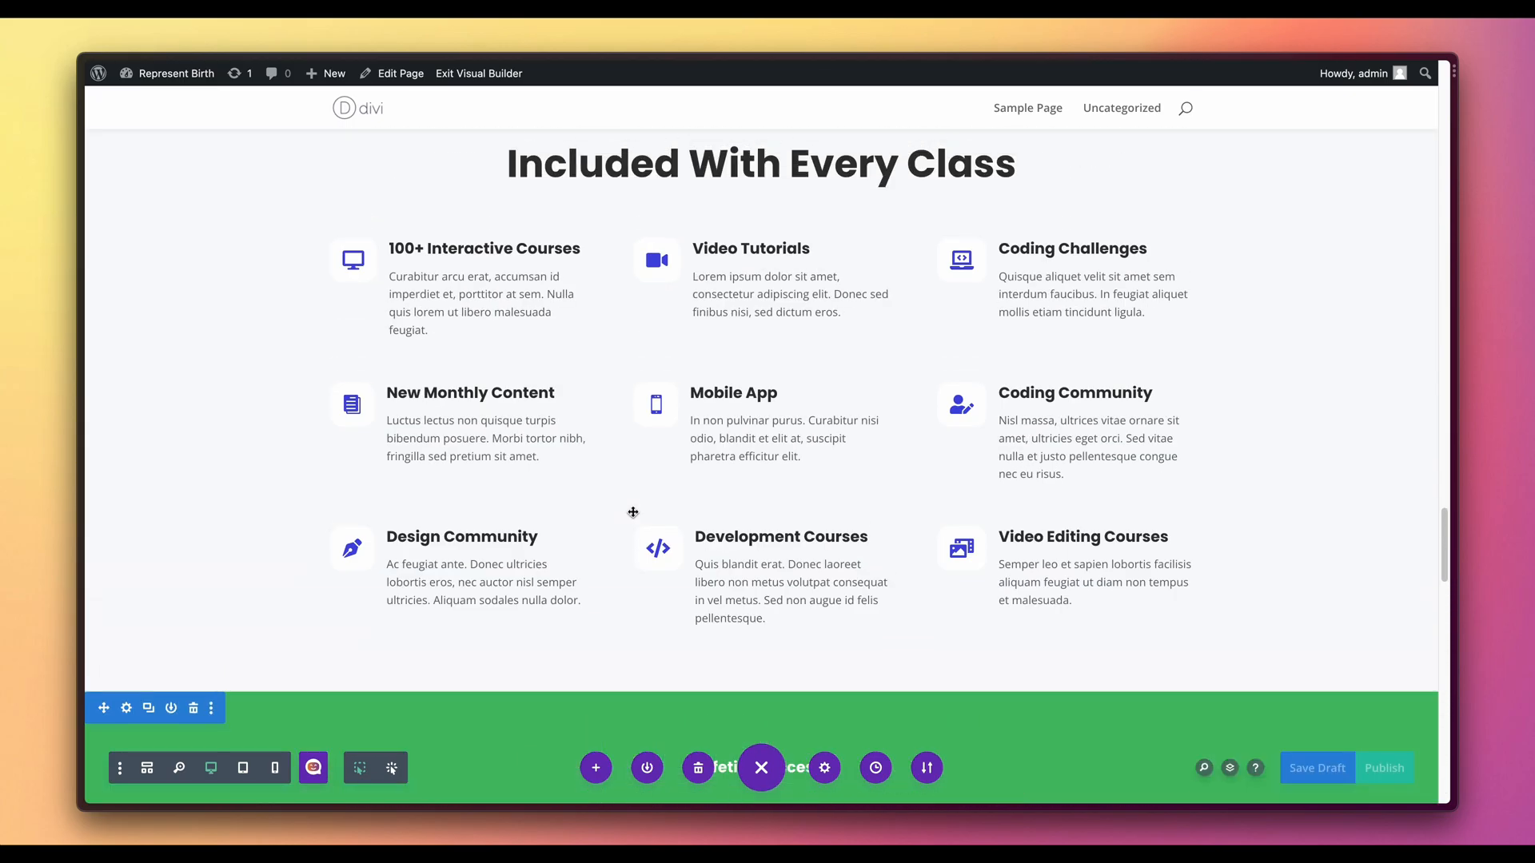
{"action": "scroll", "scroll_direction": "down", "scroll_amount": 3}
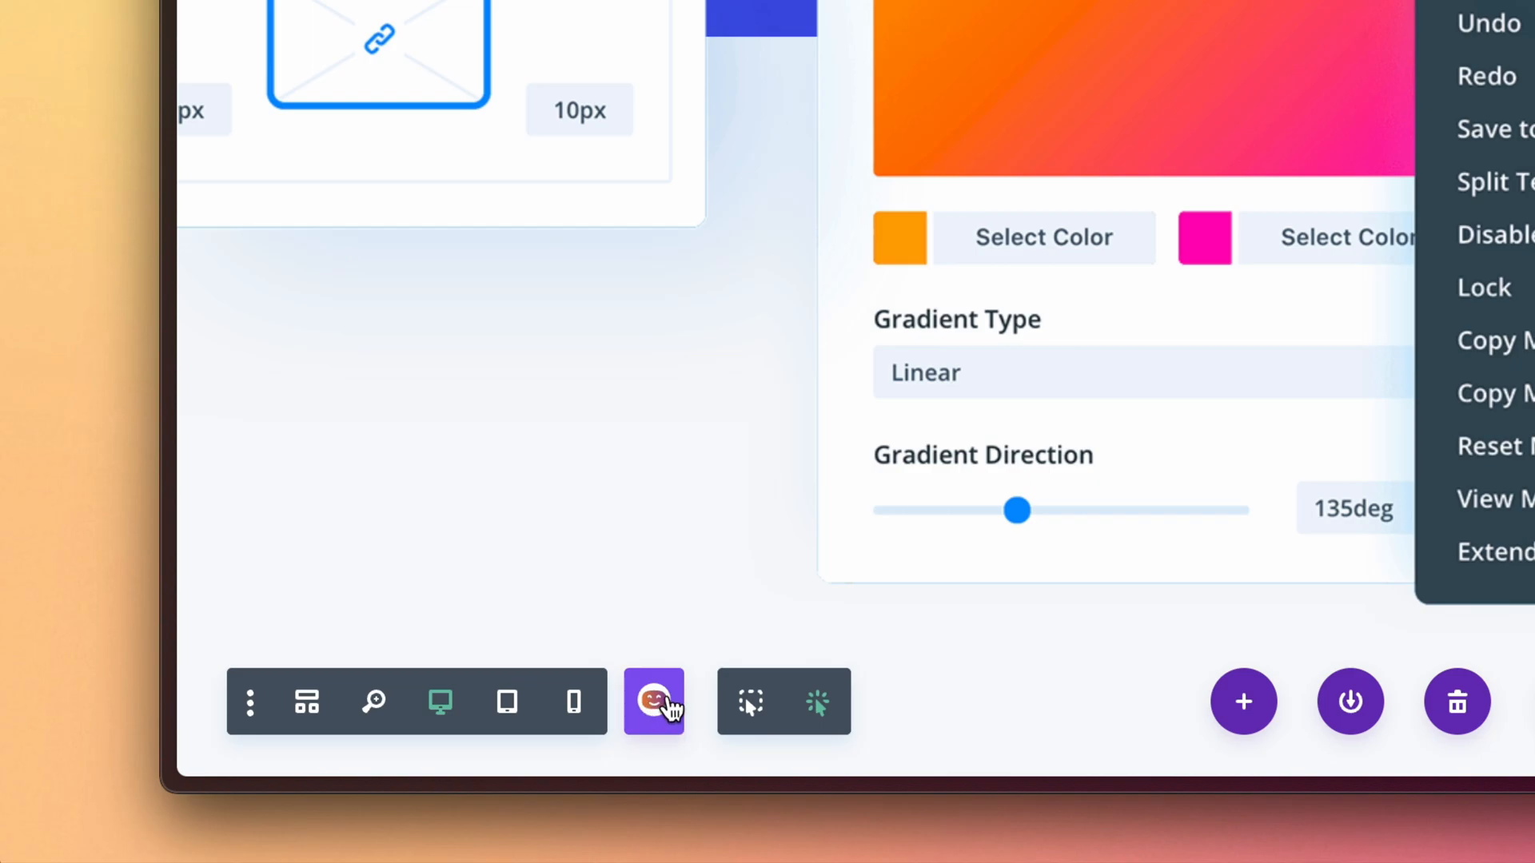
Step: In Supreme AI Writer, generate from 'generate a short description about the cookie i made that's delicious'
{"action": "left_click", "coordinate": [654, 701]}
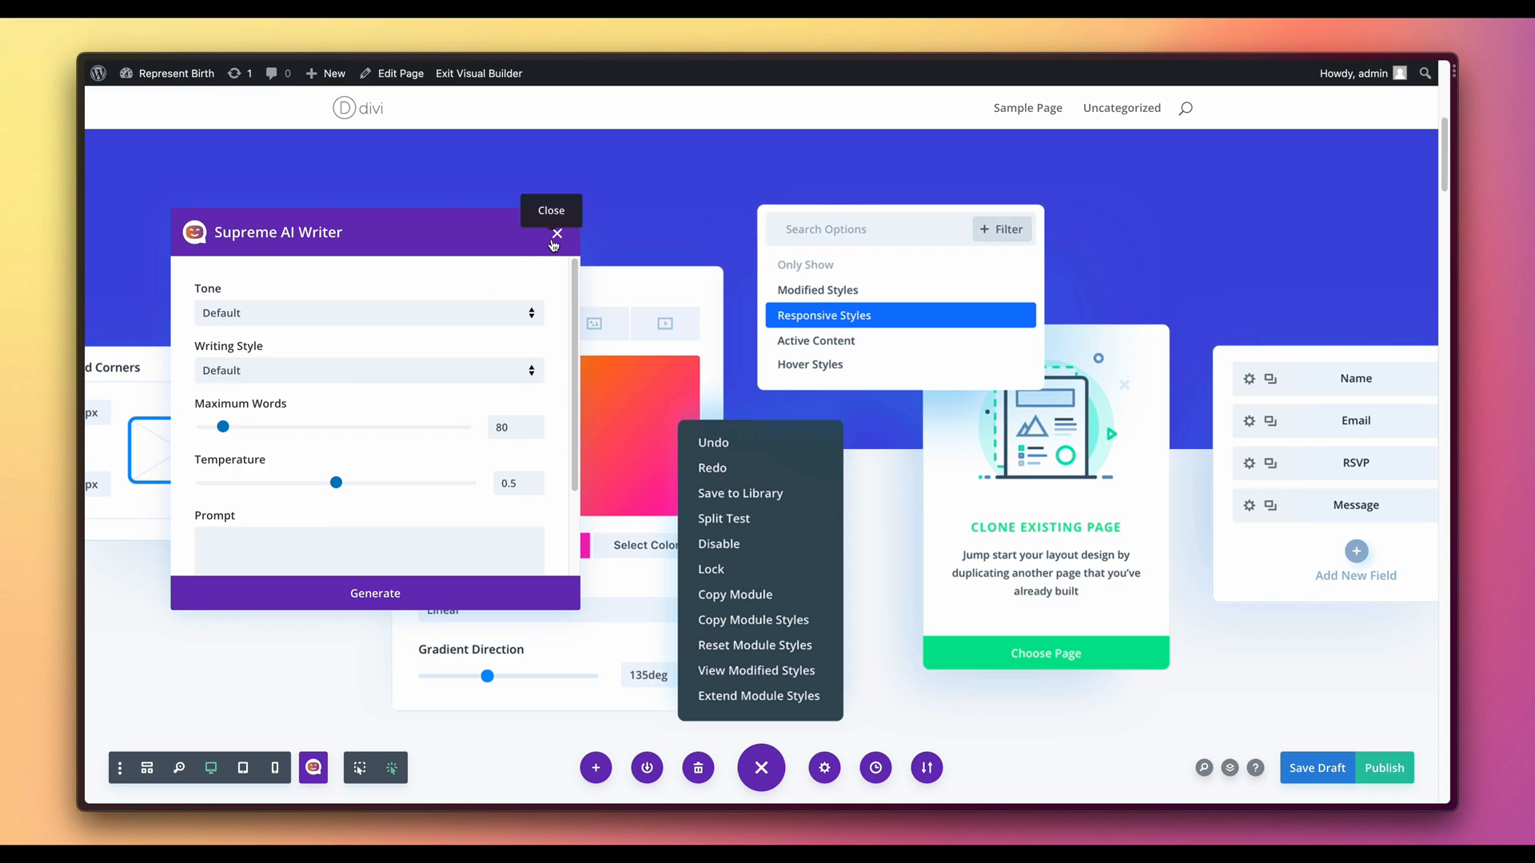
{"action": "left_click", "coordinate": [556, 233]}
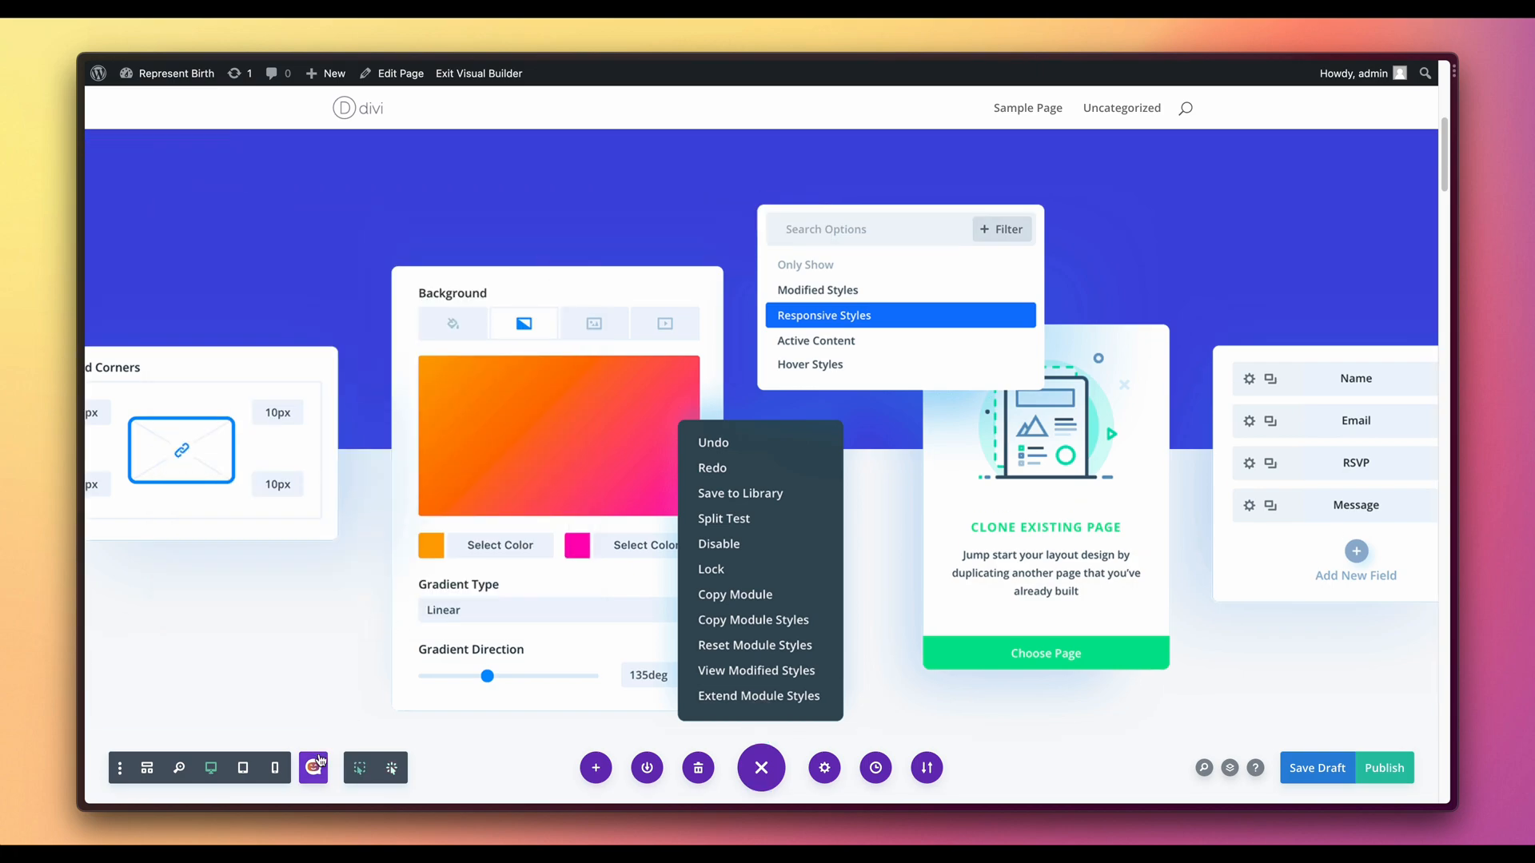
{"action": "left_click", "coordinate": [313, 768]}
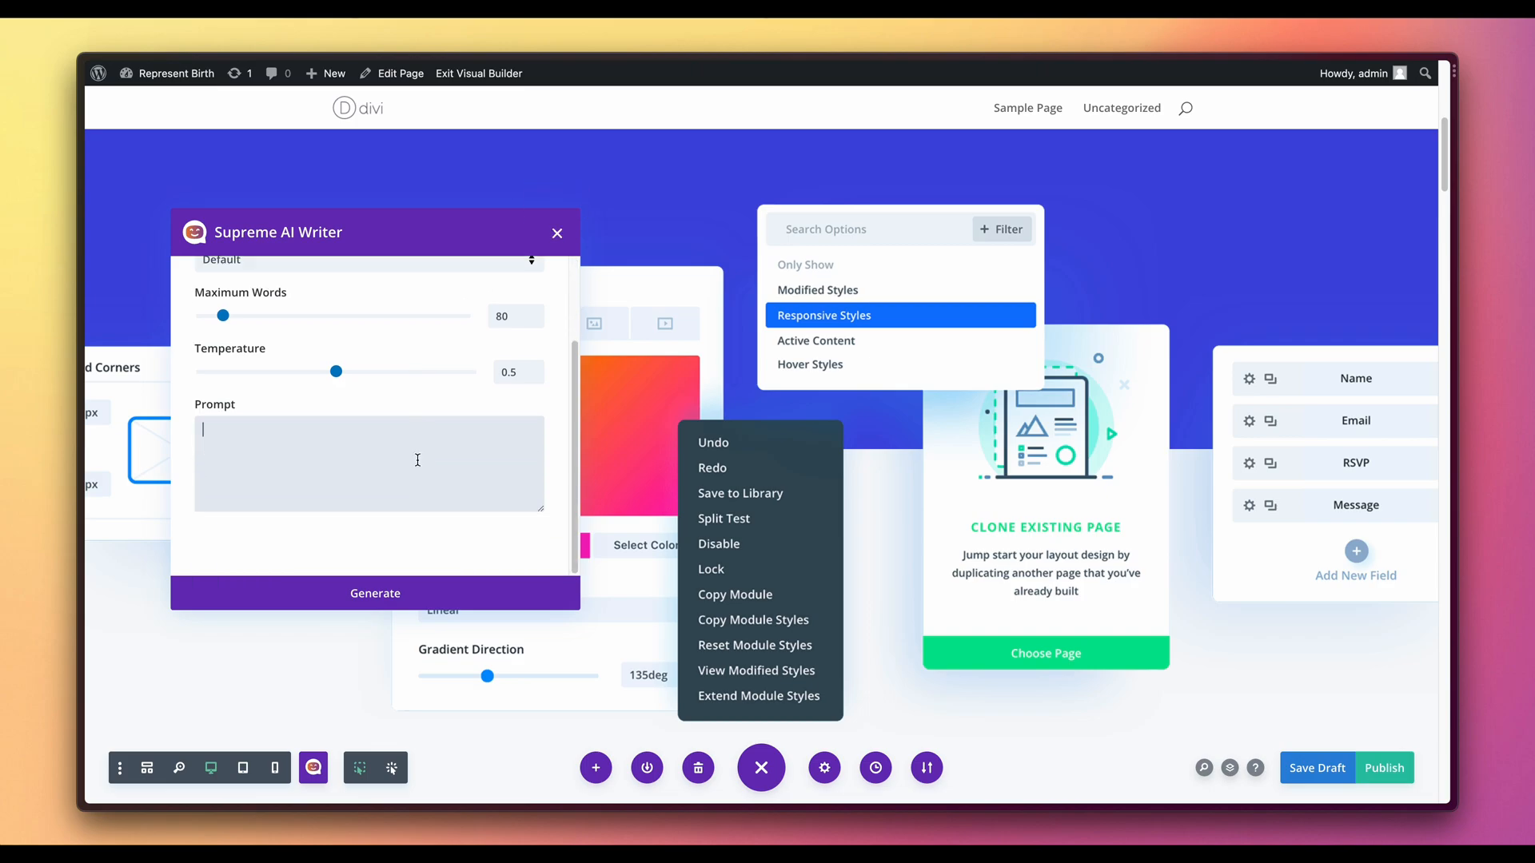
{"action": "type", "text": "generate a short description about the cookie i made that's delicious"}
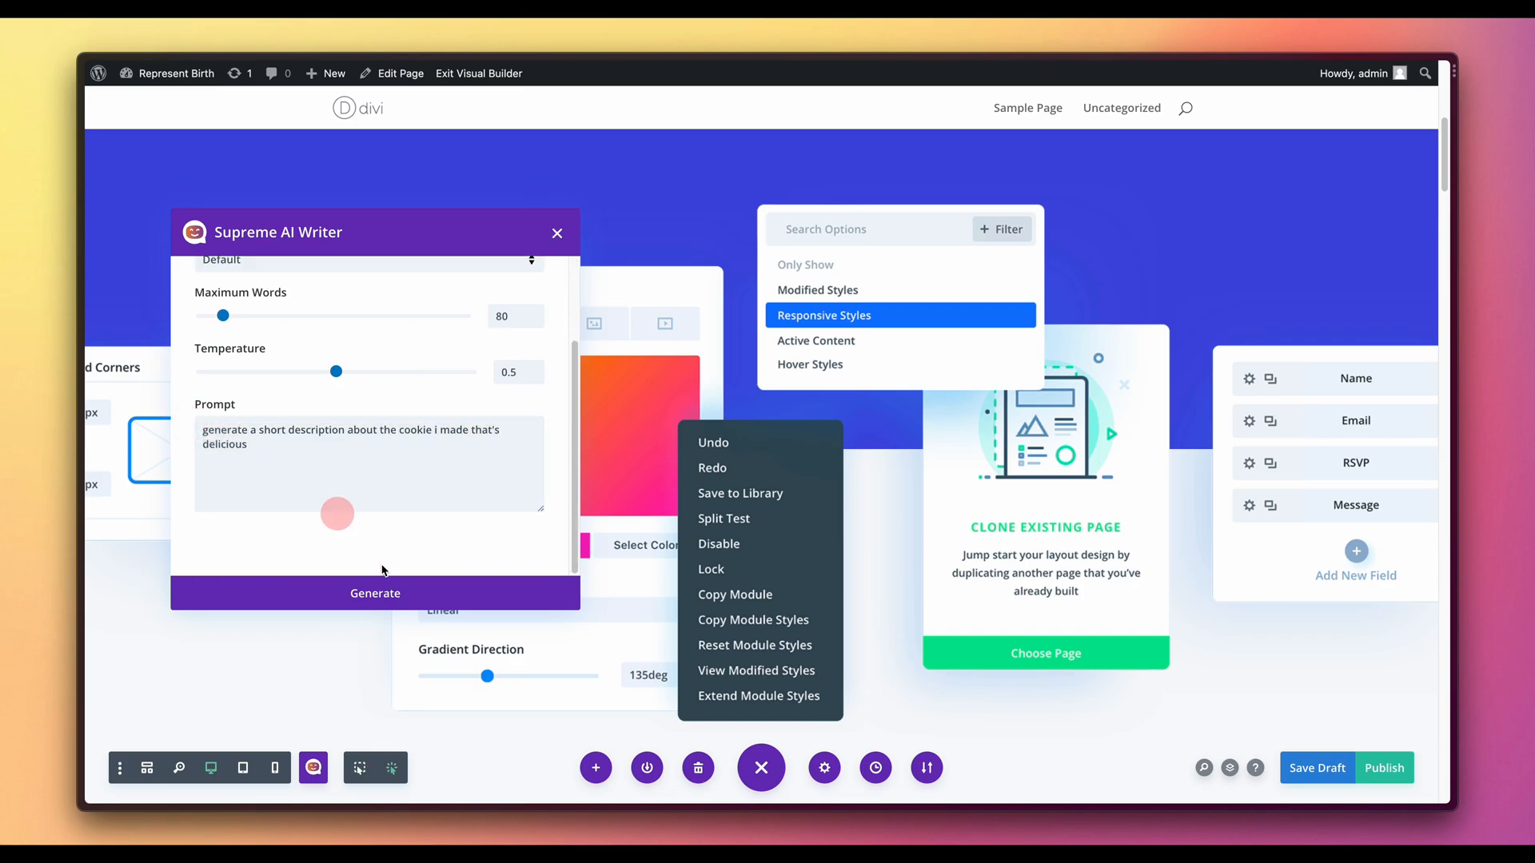
{"action": "left_click", "coordinate": [375, 593]}
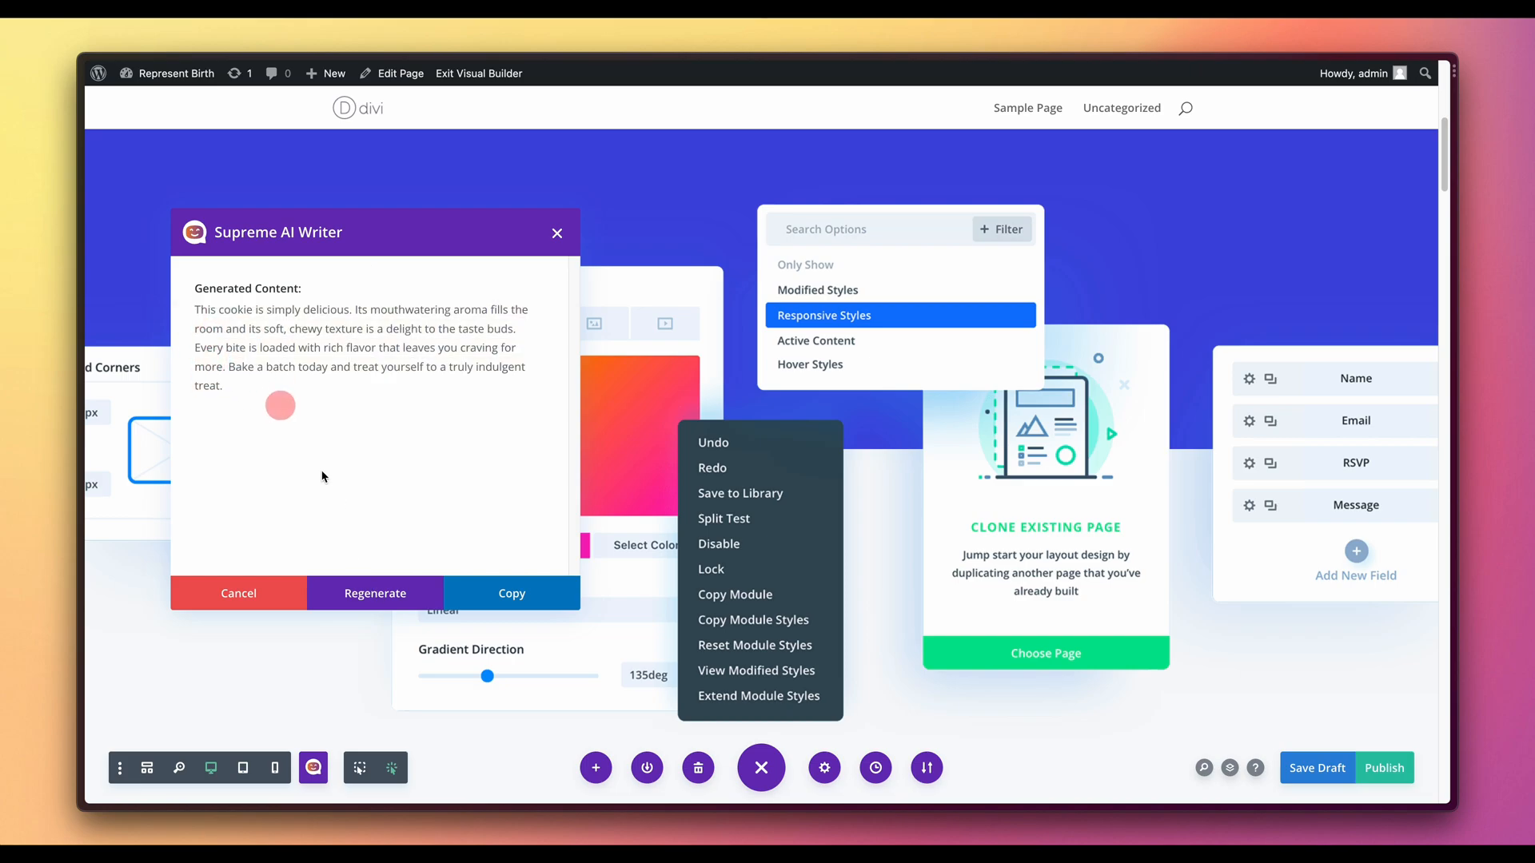
Step: Regenerate the cookie description and copy the new text to the clipboard
{"action": "left_click", "coordinate": [374, 594]}
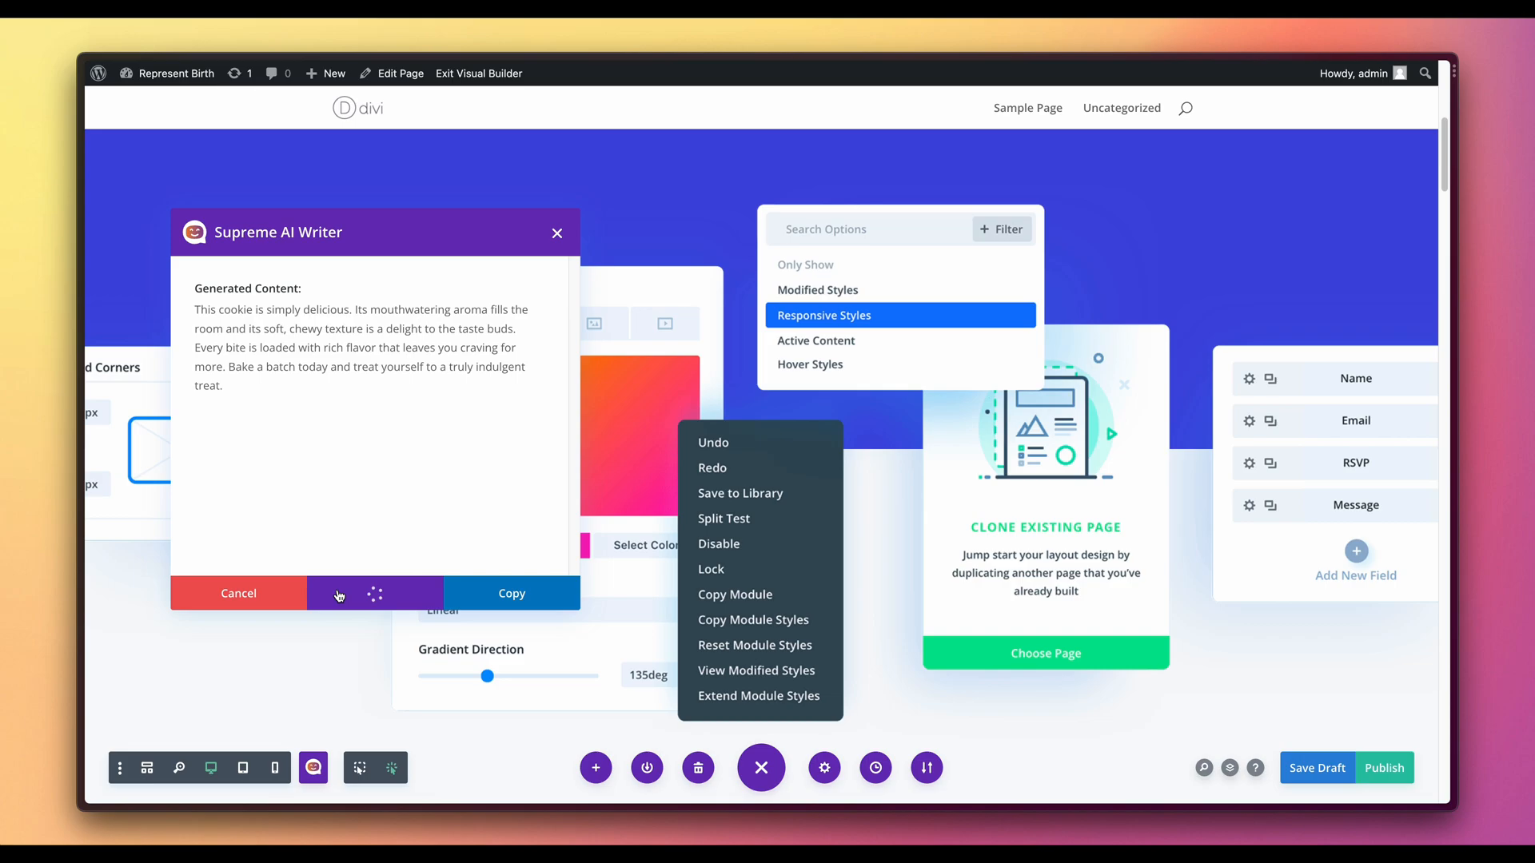
{"action": "left_click", "coordinate": [375, 593]}
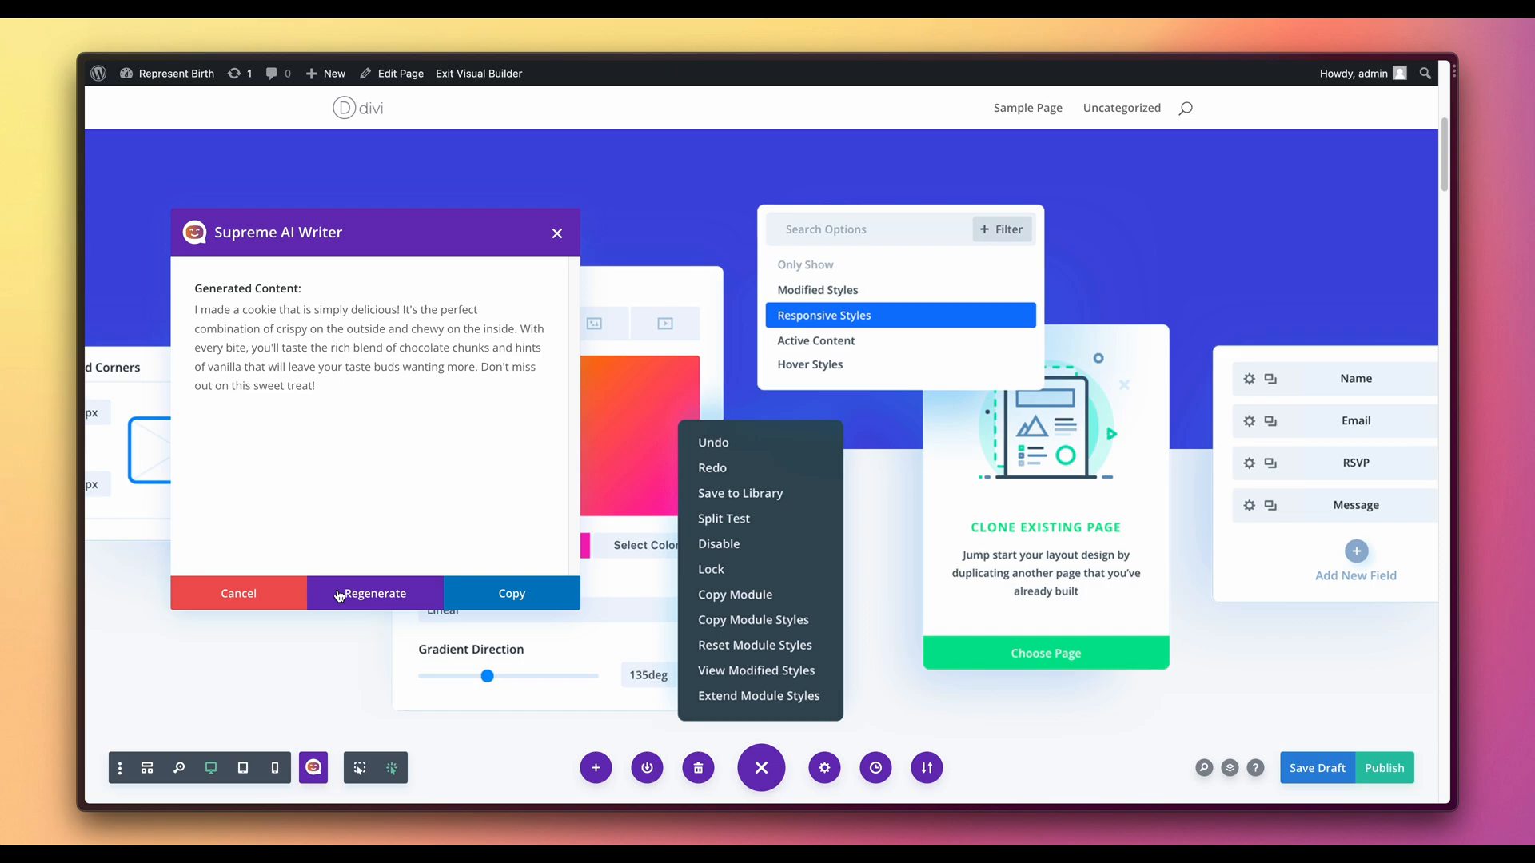
{"action": "left_click_drag", "start_coordinate": [193, 308], "coordinate": [317, 385]}
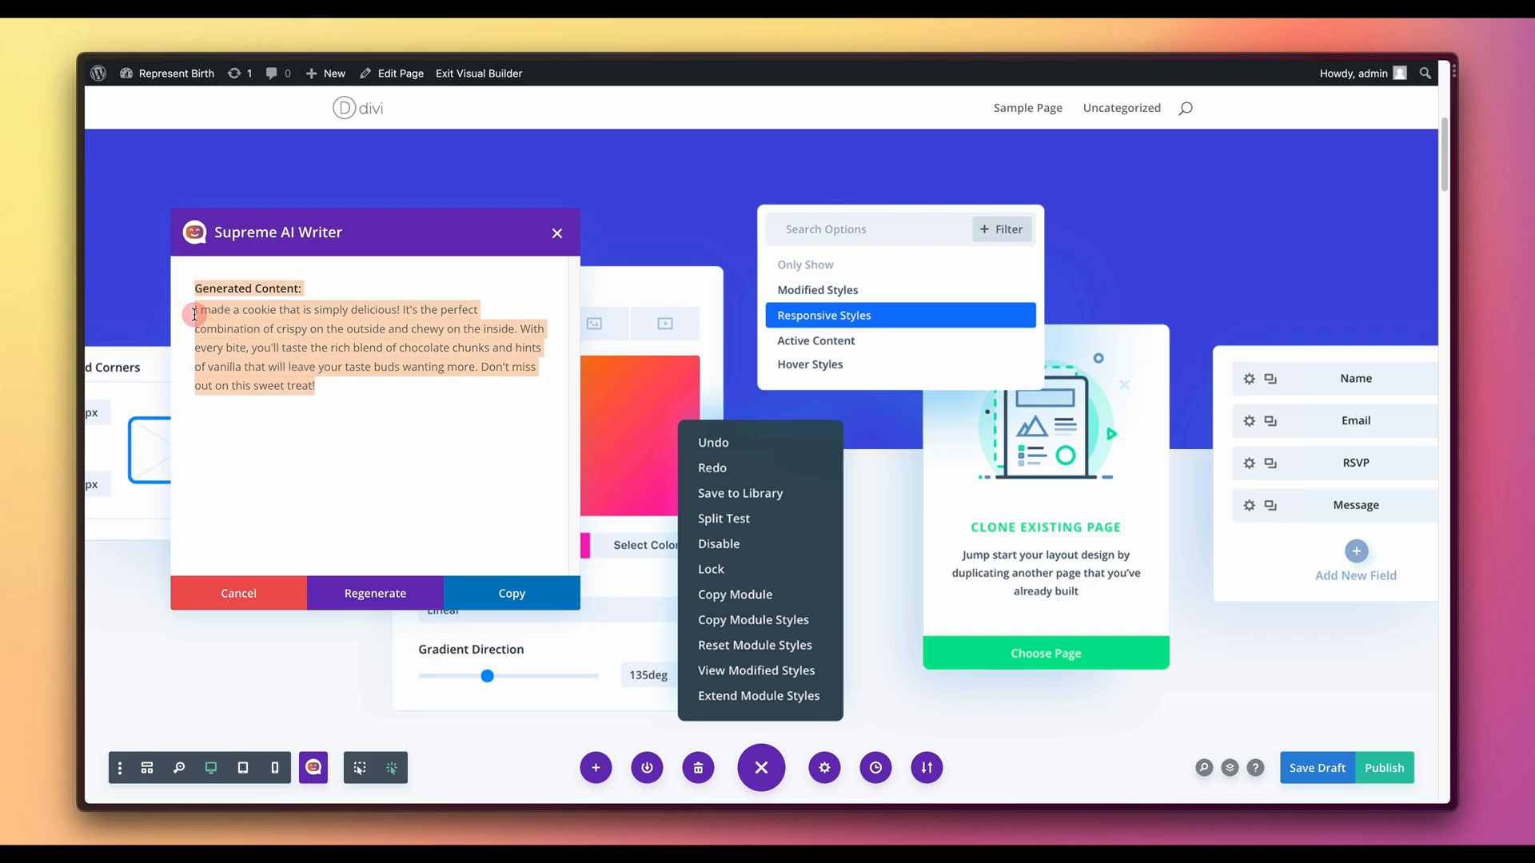
{"action": "left_click", "coordinate": [512, 592]}
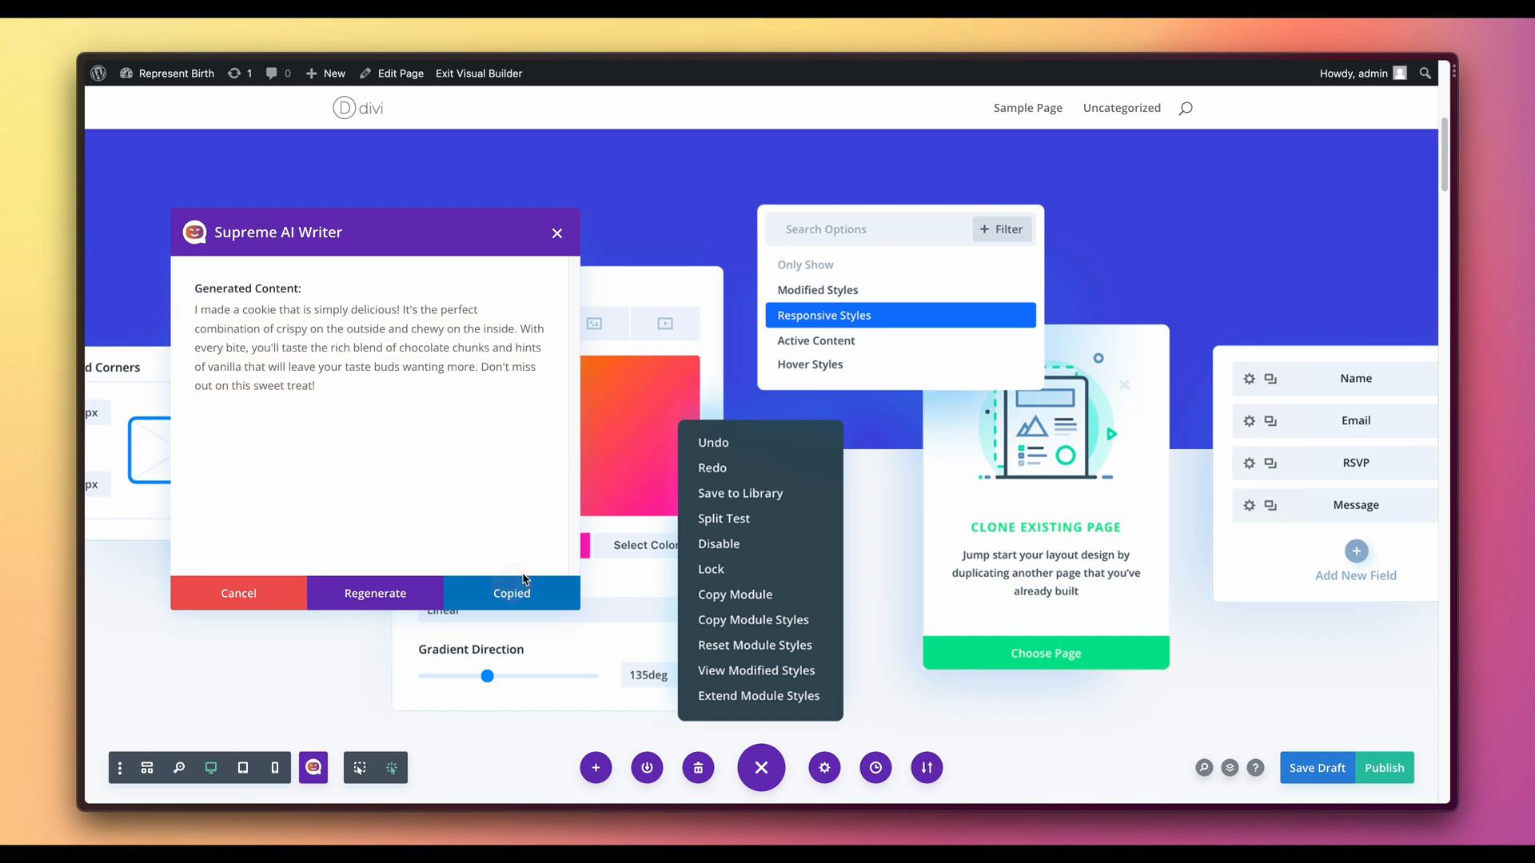